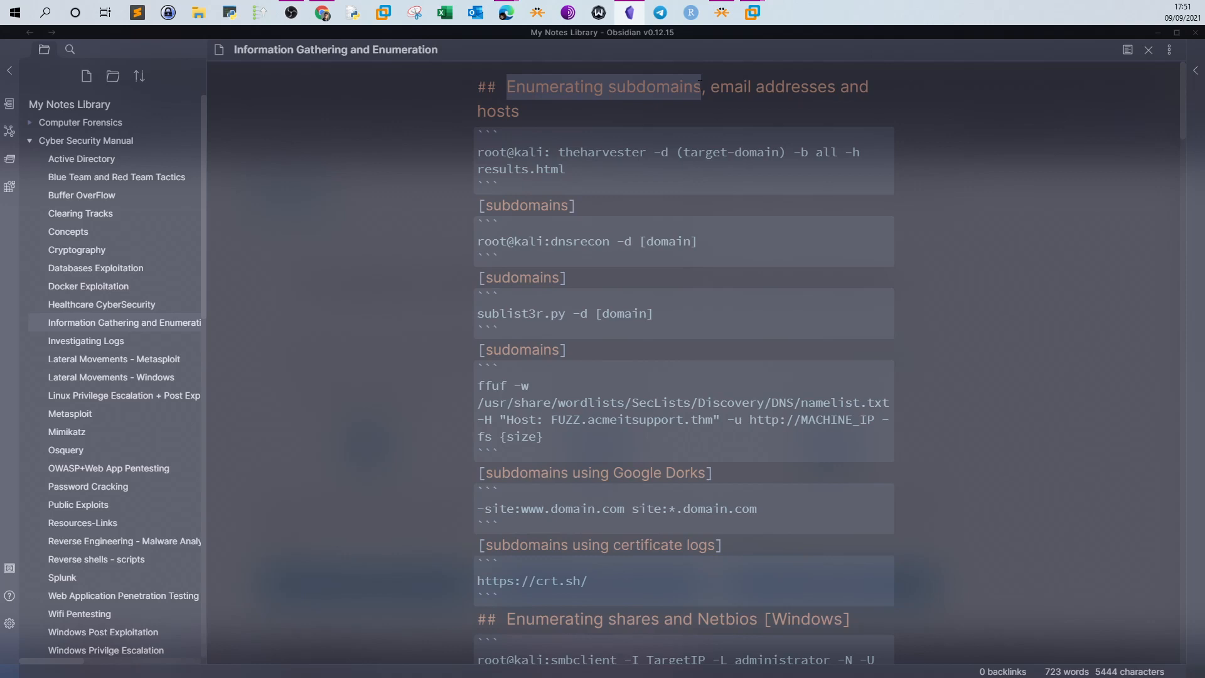
Highlight the 'Enumerating subdomains' heading in the Obsidian note and scroll through its commands
{"action": "left_click", "coordinate": [648, 95]}
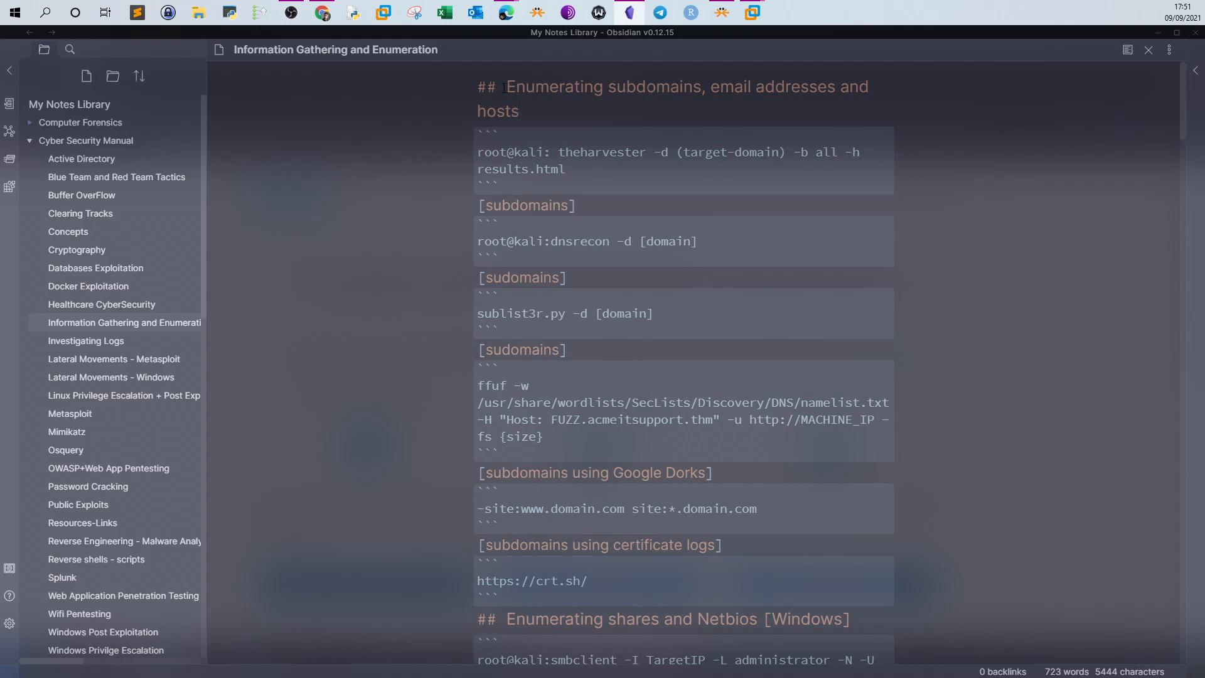
{"action": "double_click", "coordinate": [598, 87]}
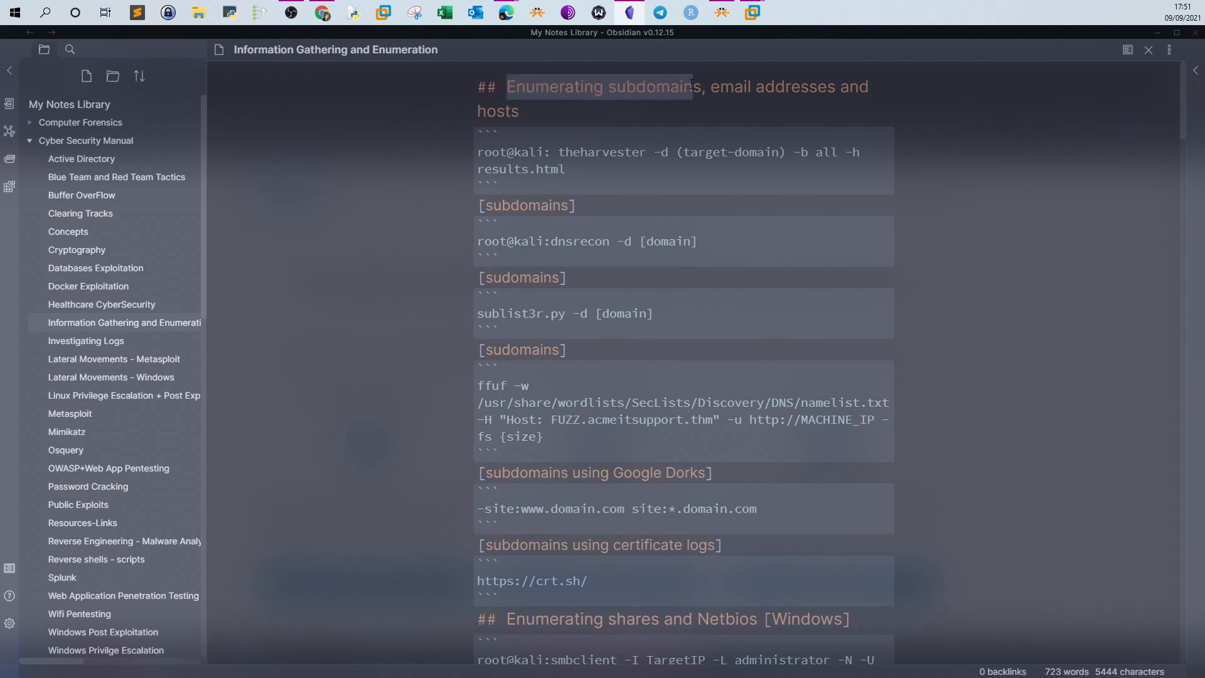
{"action": "mouse_move", "coordinate": [700, 136]}
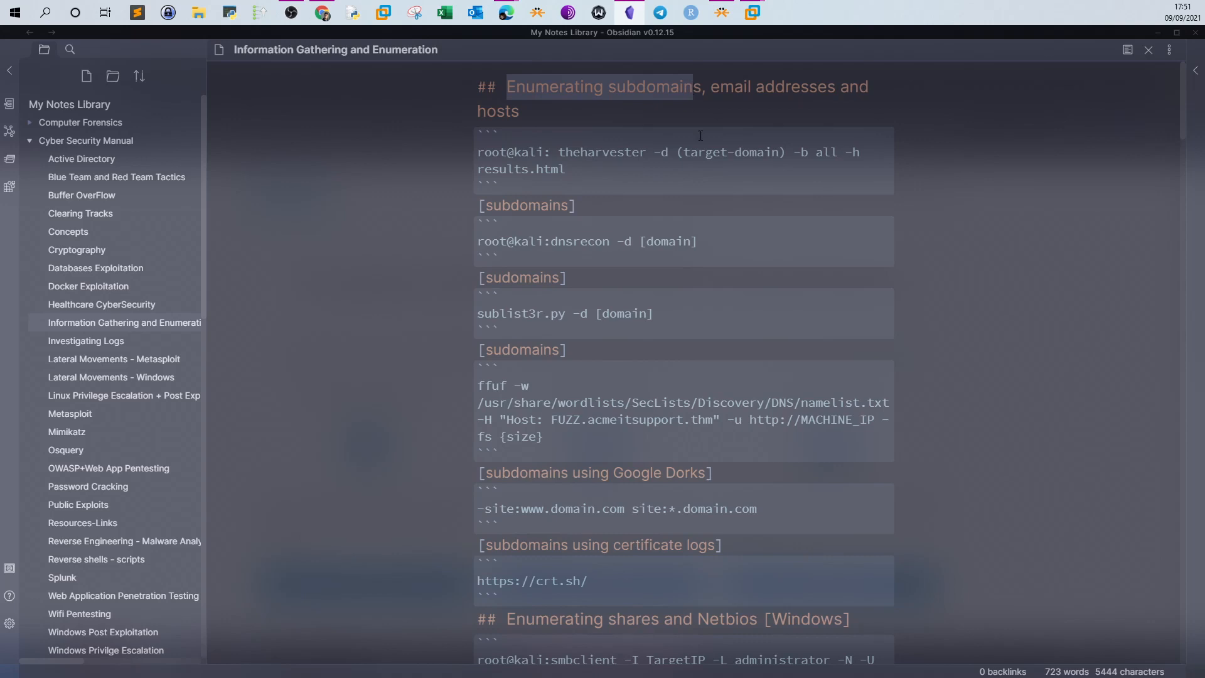
{"action": "mouse_move", "coordinate": [723, 180]}
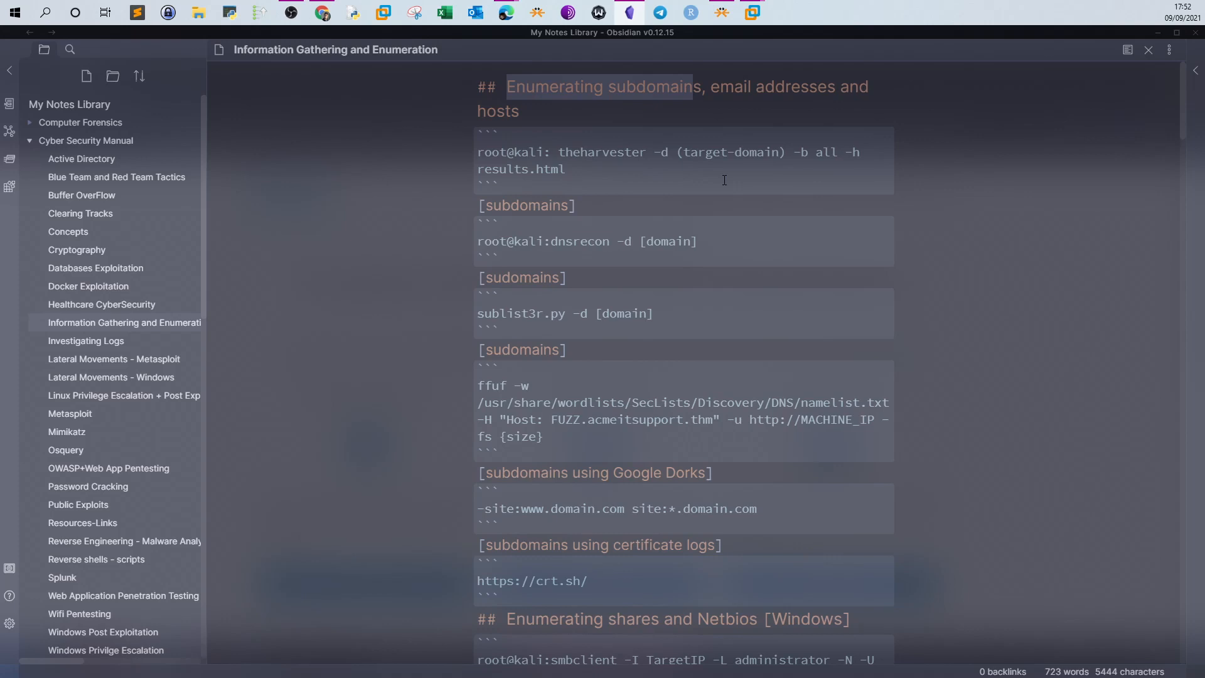
{"action": "left_click", "coordinate": [693, 86]}
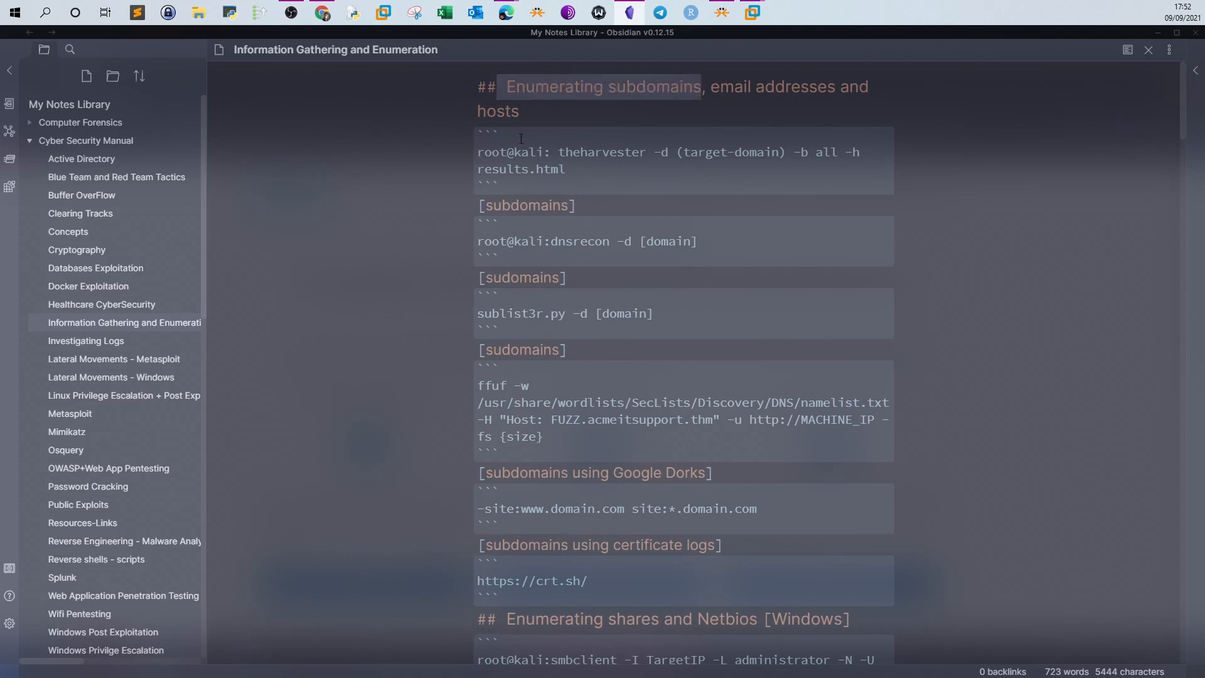
{"action": "scroll", "scroll_direction": "down", "scroll_amount": 3}
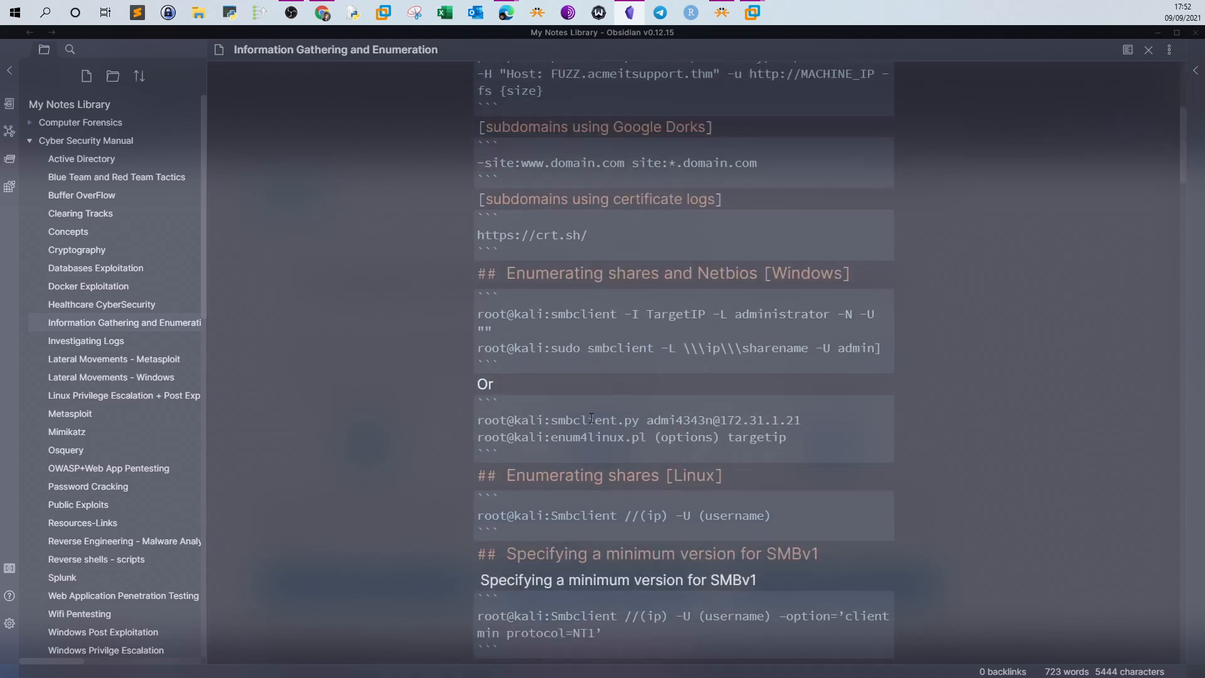
{"action": "scroll", "scroll_direction": "up", "scroll_amount": 3}
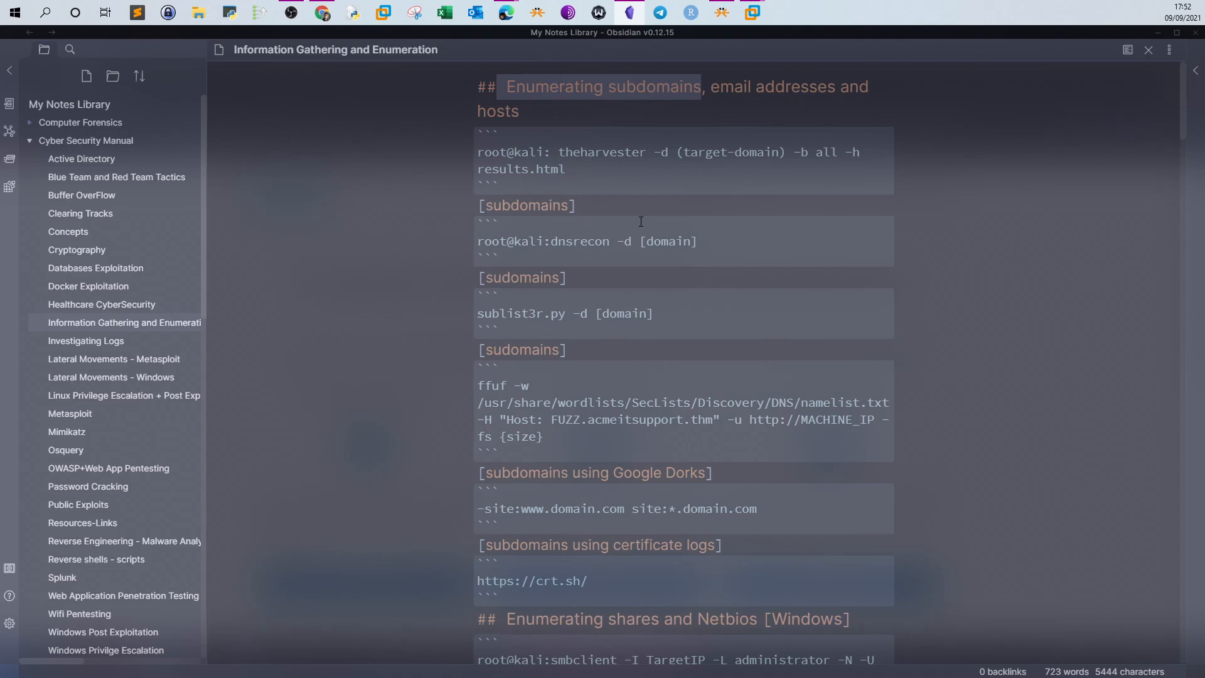
{"action": "mouse_move", "coordinate": [757, 275]}
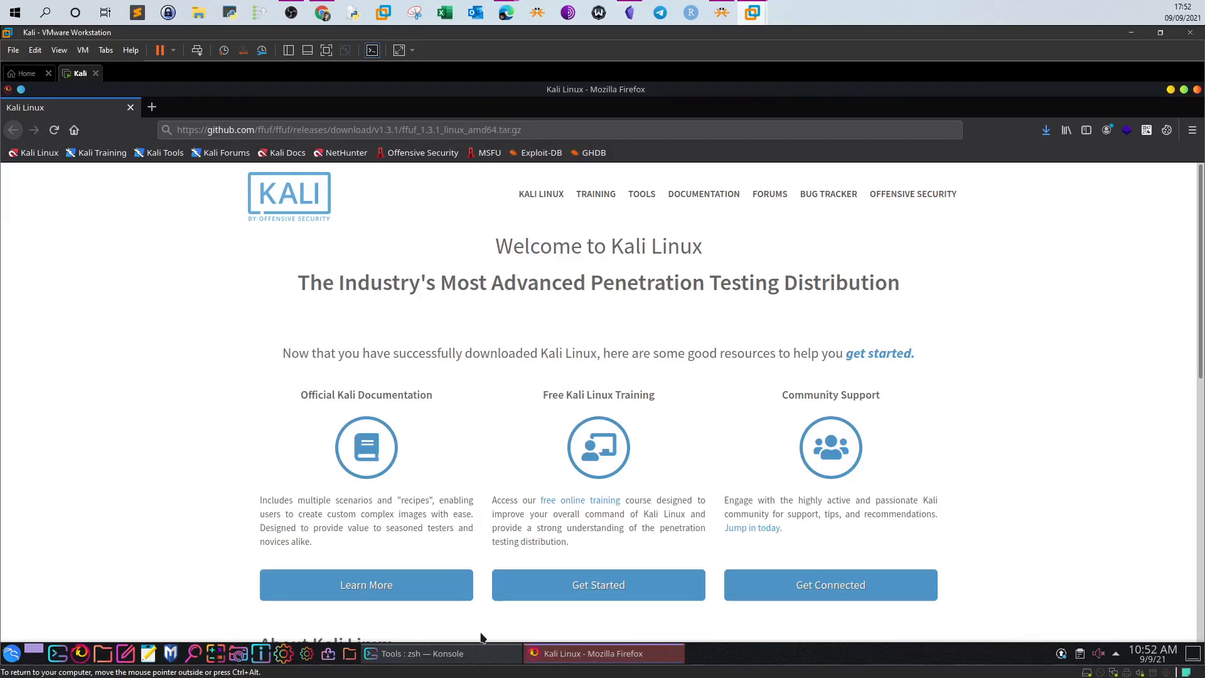
Bring up the TryHackMe Subdomain Enumeration room, highlight its title and scroll the tasks
{"action": "left_click", "coordinate": [422, 654]}
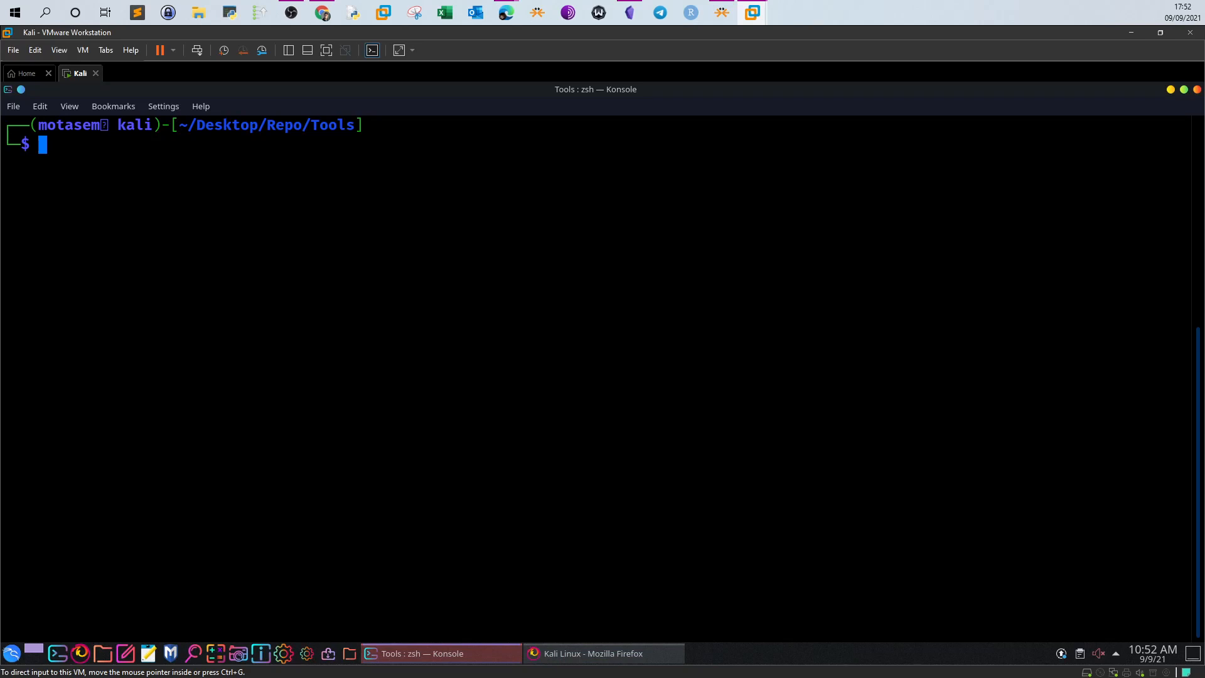
{"action": "left_click", "coordinate": [592, 653]}
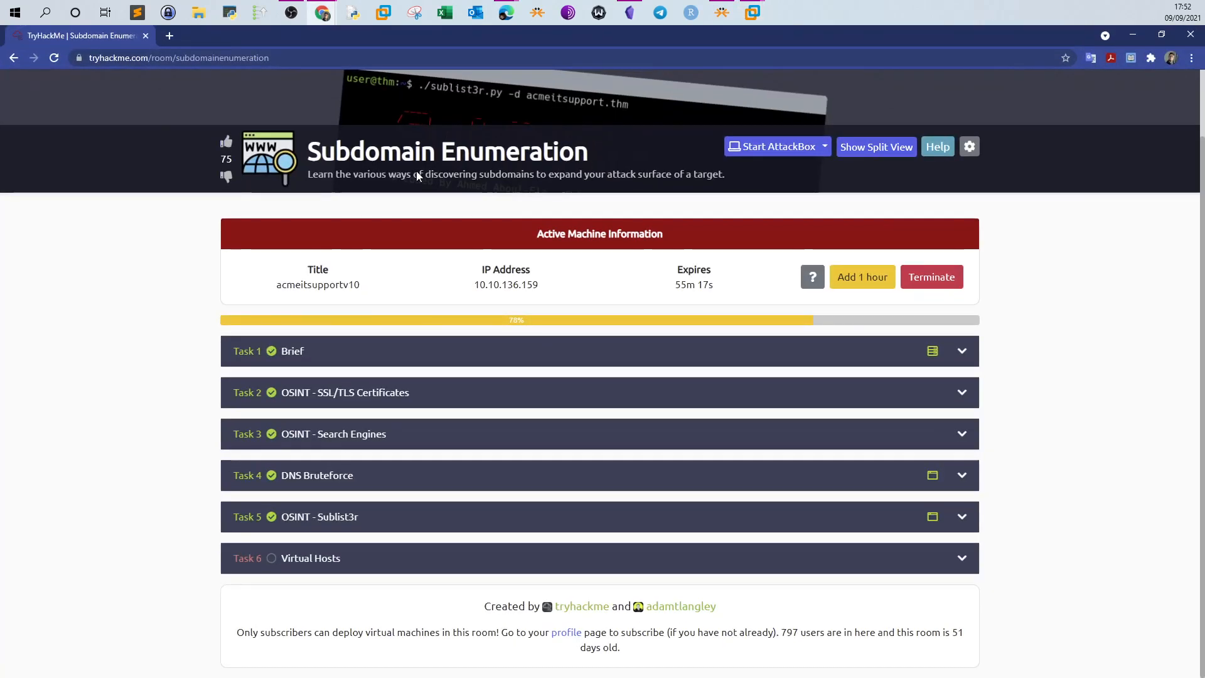
{"action": "mouse_move", "coordinate": [422, 275]}
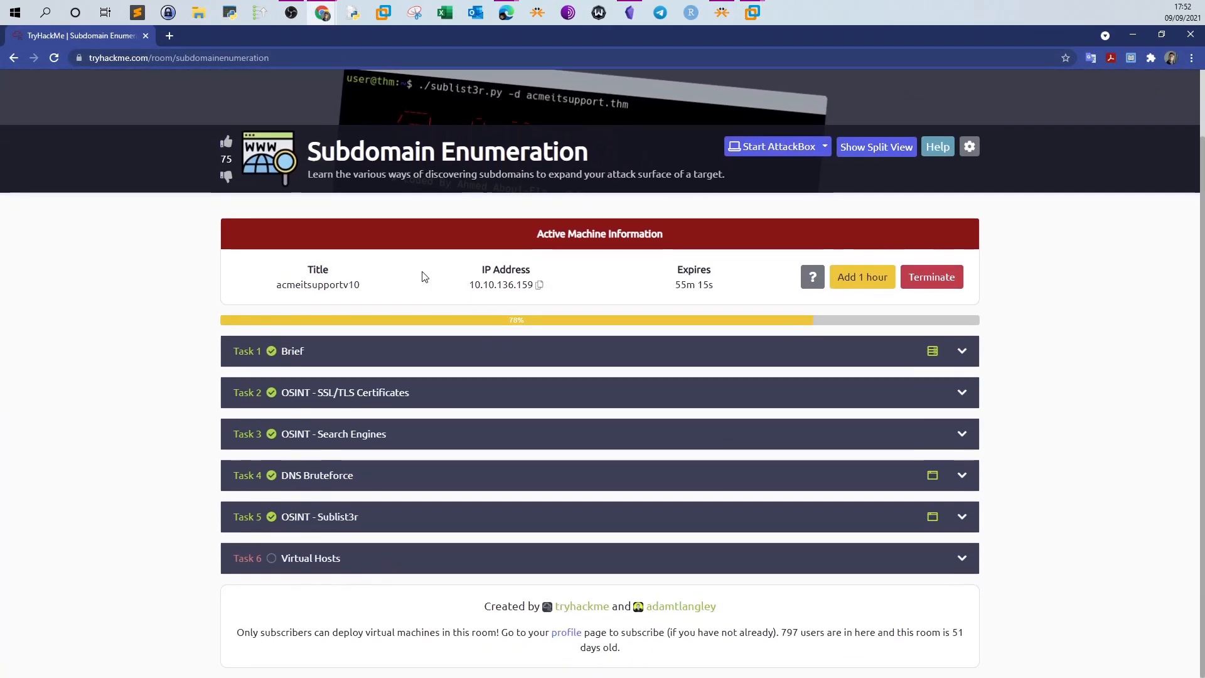
{"action": "double_click", "coordinate": [446, 151]}
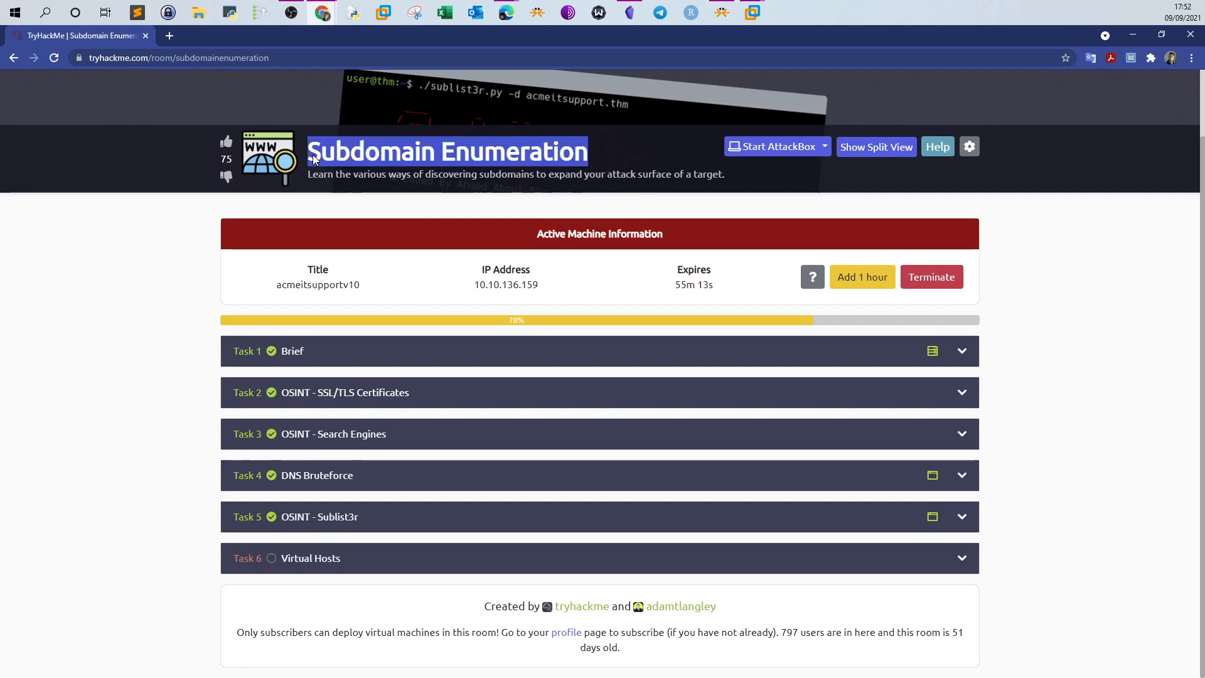
{"action": "mouse_move", "coordinate": [414, 372]}
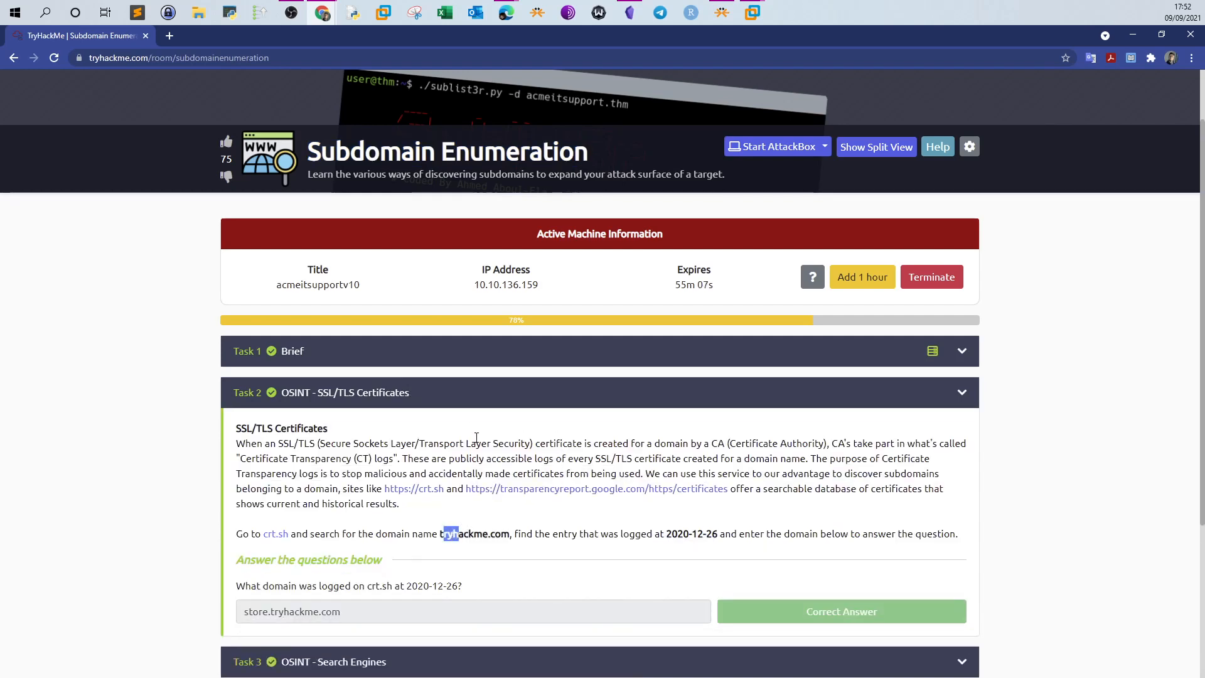
{"action": "scroll", "scroll_direction": "down", "scroll_amount": 3}
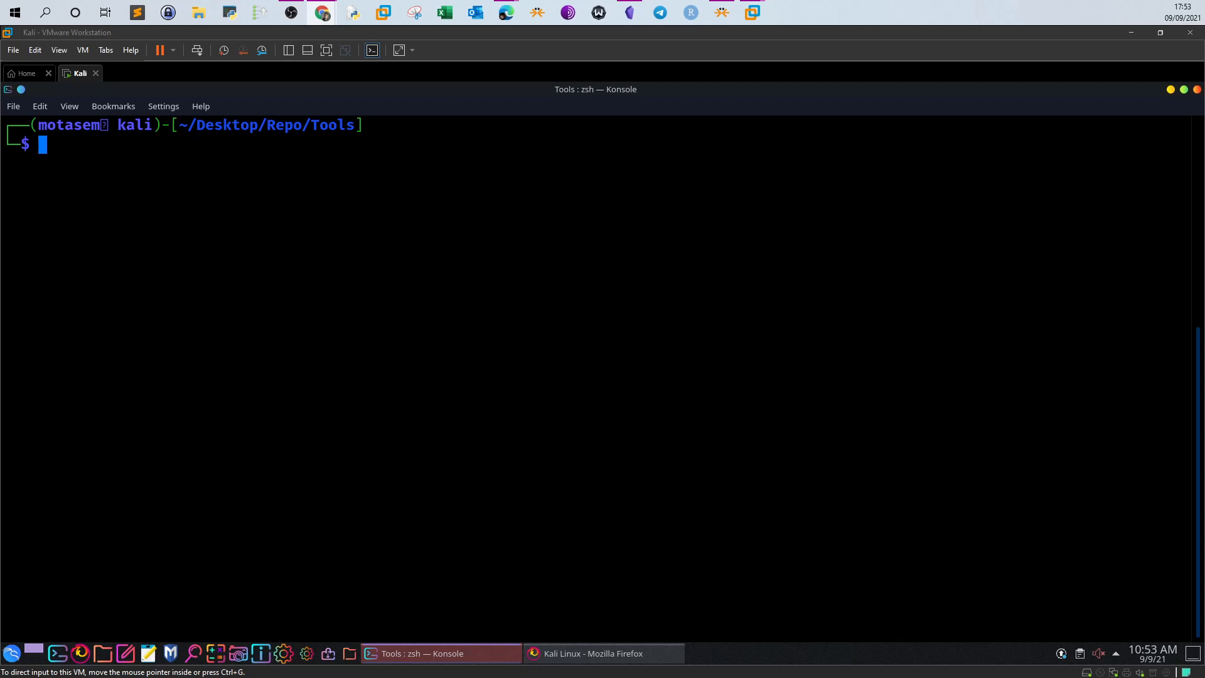
{"action": "mouse_move", "coordinate": [299, 470]}
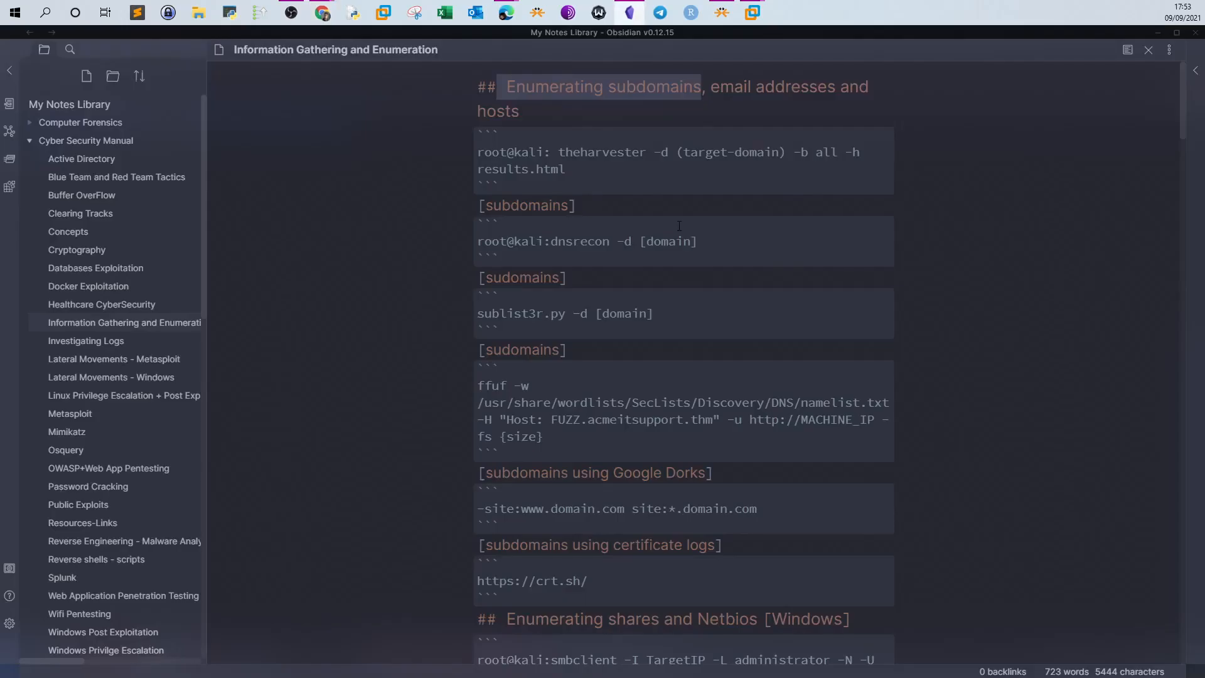
Enter tryhackme.com into the crt.sh identity field in the Kali VM's Firefox
{"action": "scroll", "scroll_direction": "down", "scroll_amount": 3}
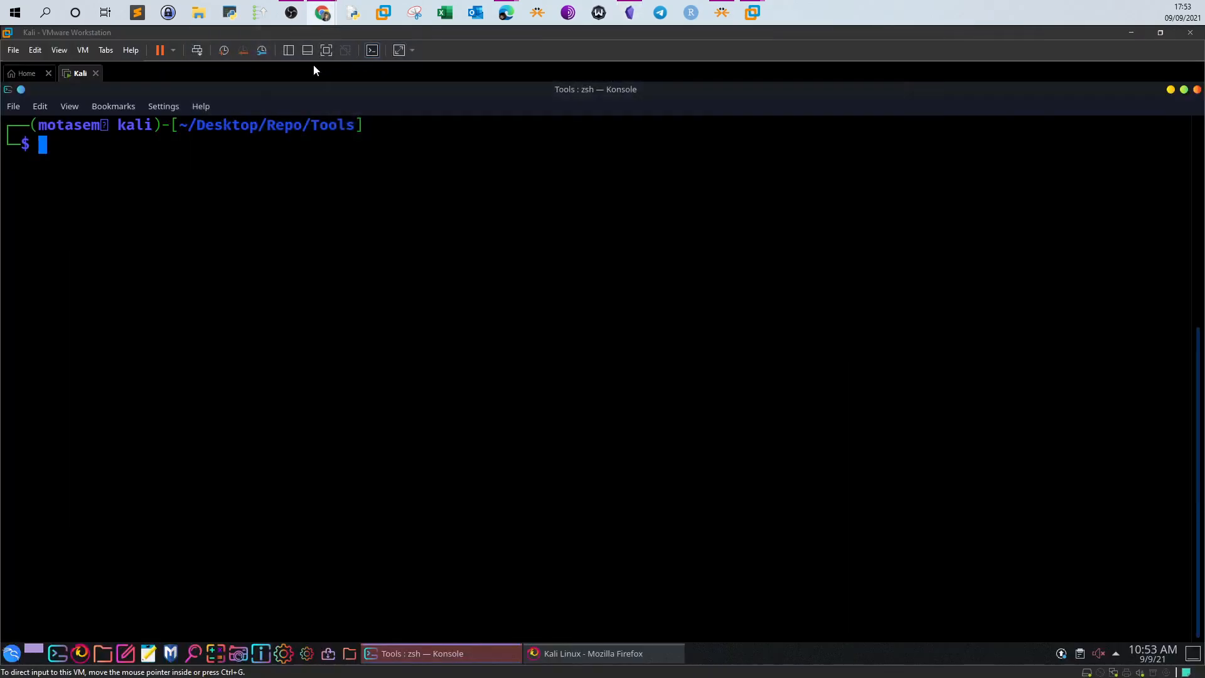
{"action": "left_click", "coordinate": [603, 654]}
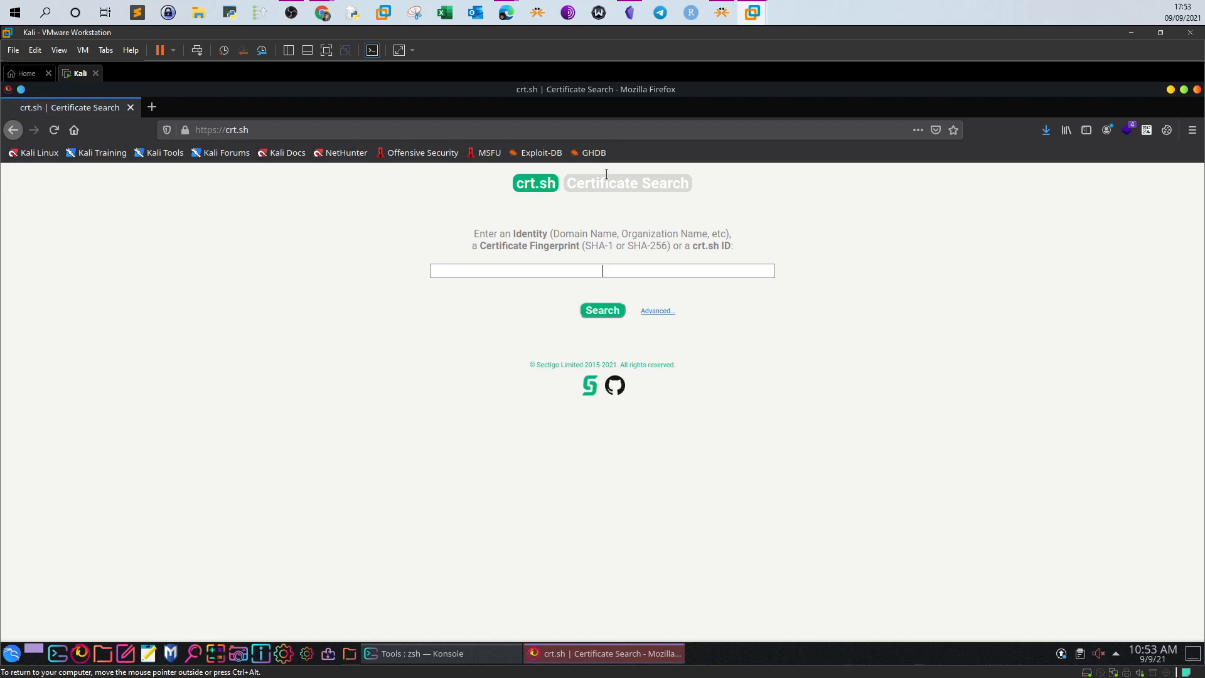
{"action": "left_click", "coordinate": [602, 270]}
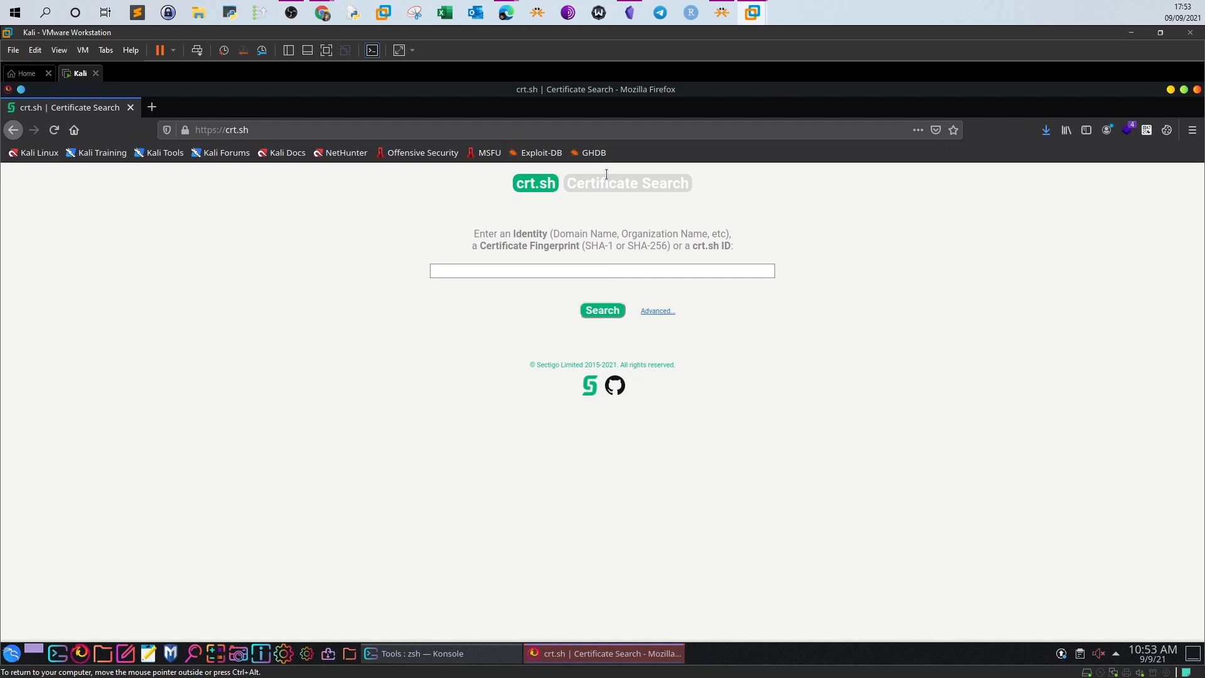
{"action": "type", "text": "tryhackme.com"}
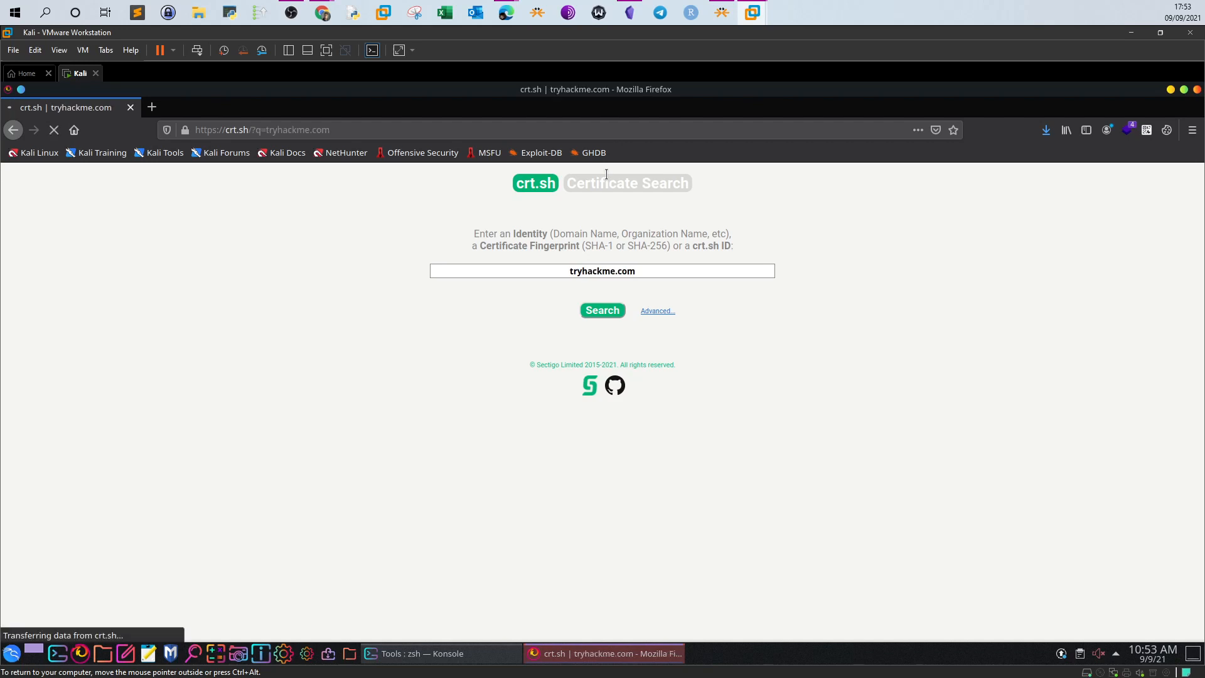
Run the crt.sh search for tryhackme.com and scroll through the certificate results
{"action": "left_click", "coordinate": [602, 310]}
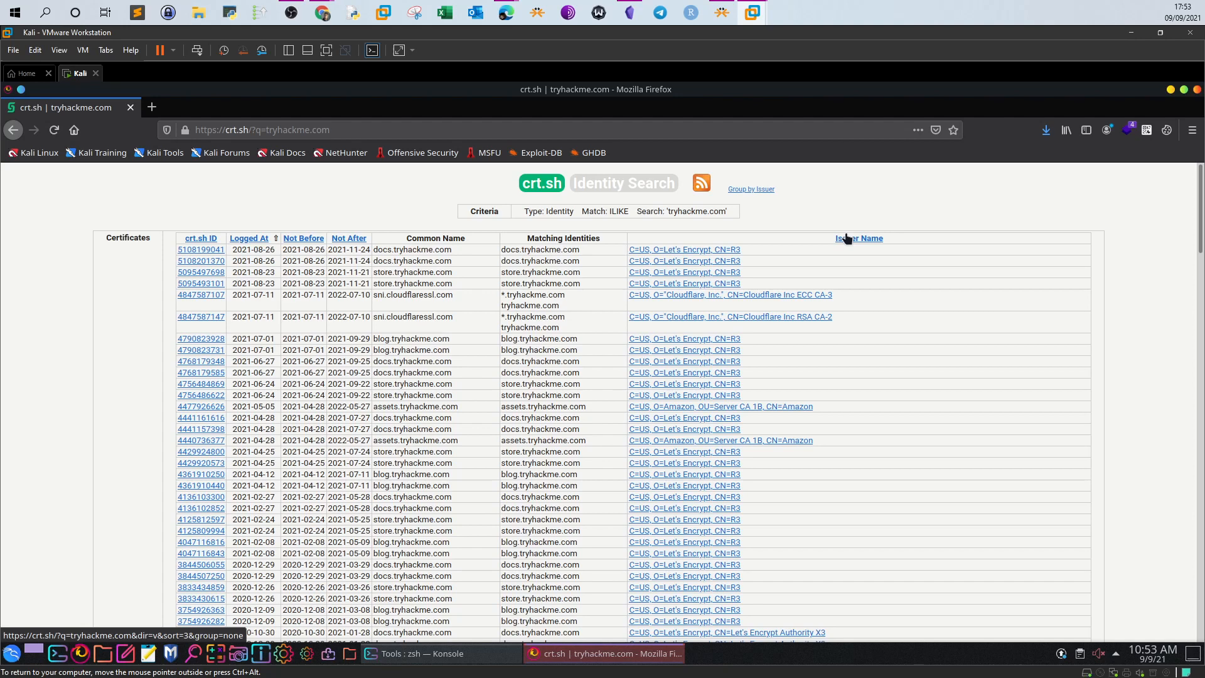
{"action": "mouse_move", "coordinate": [761, 295]}
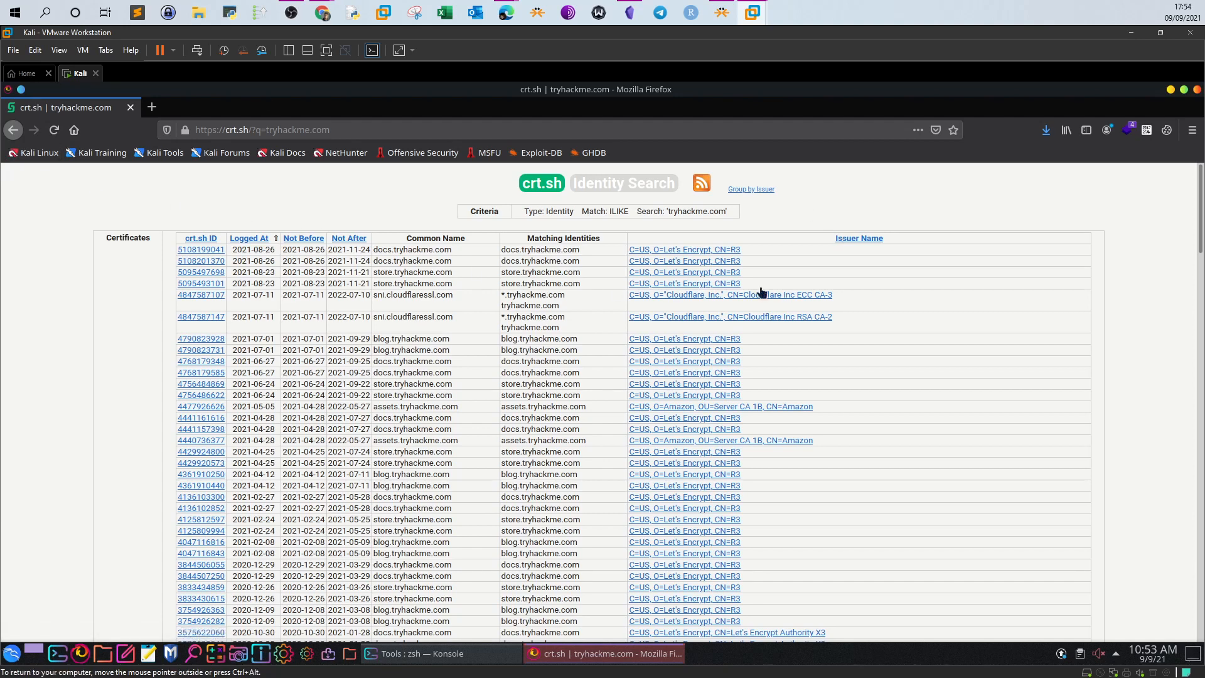
{"action": "mouse_move", "coordinate": [978, 206]}
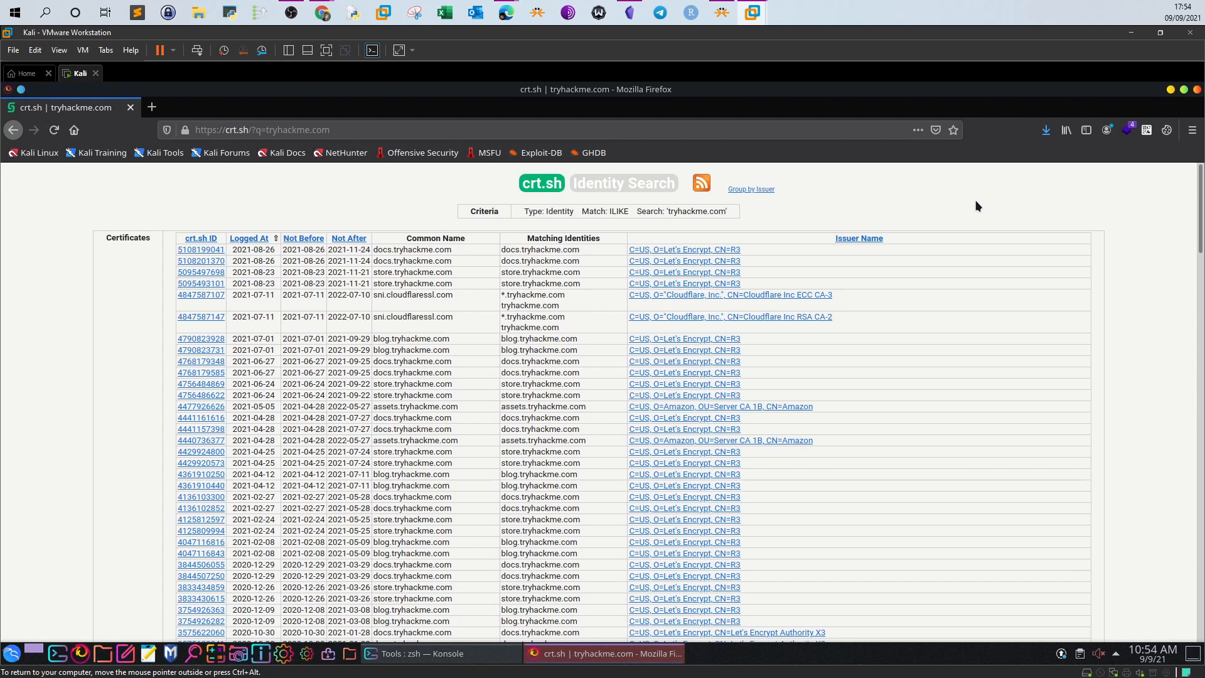
{"action": "mouse_move", "coordinate": [575, 249]}
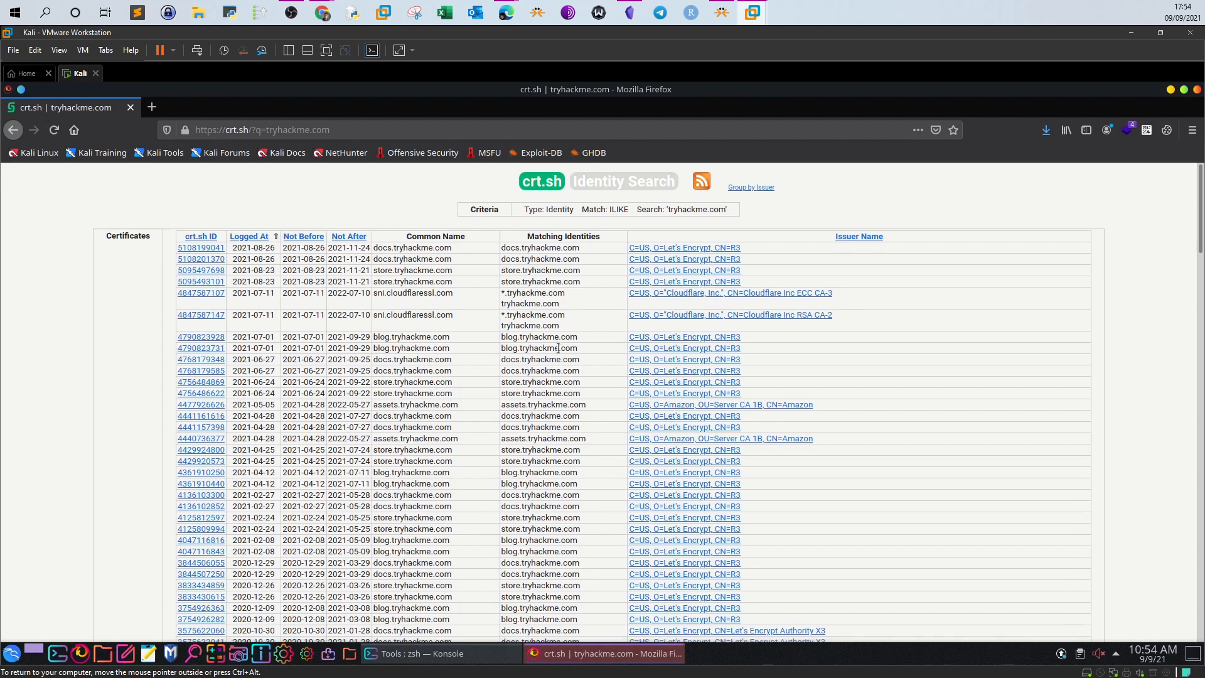
{"action": "scroll", "scroll_direction": "down", "scroll_amount": 3}
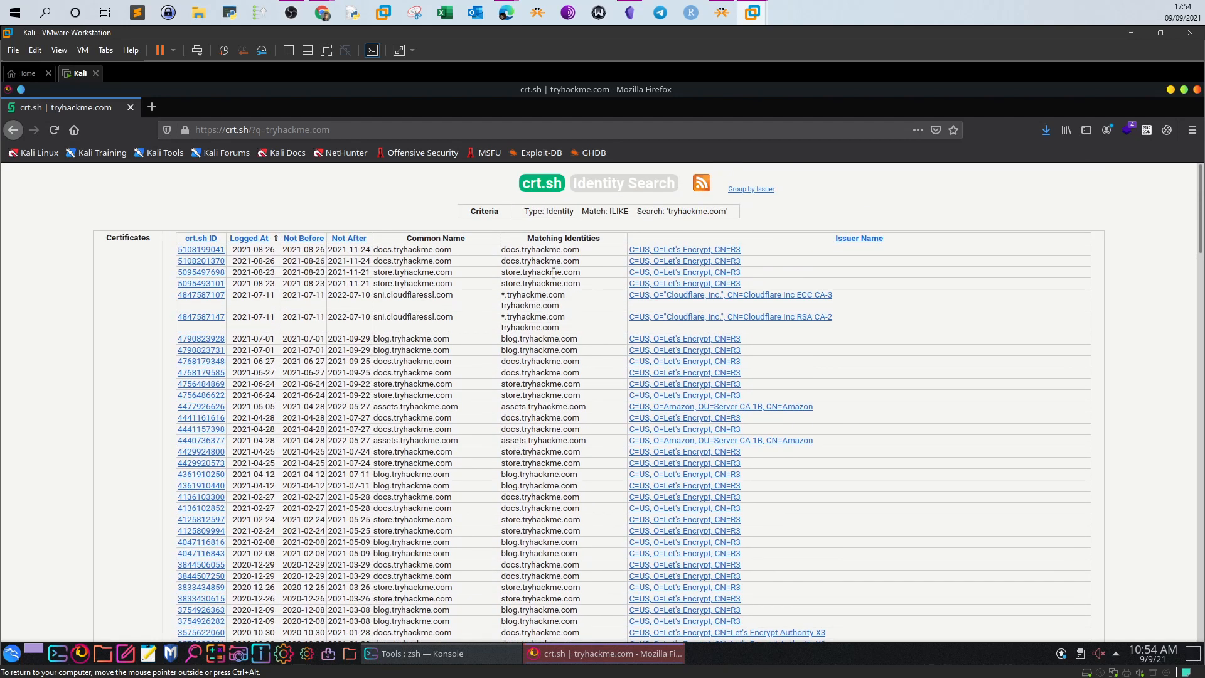
{"action": "scroll", "scroll_direction": "down", "scroll_amount": 3}
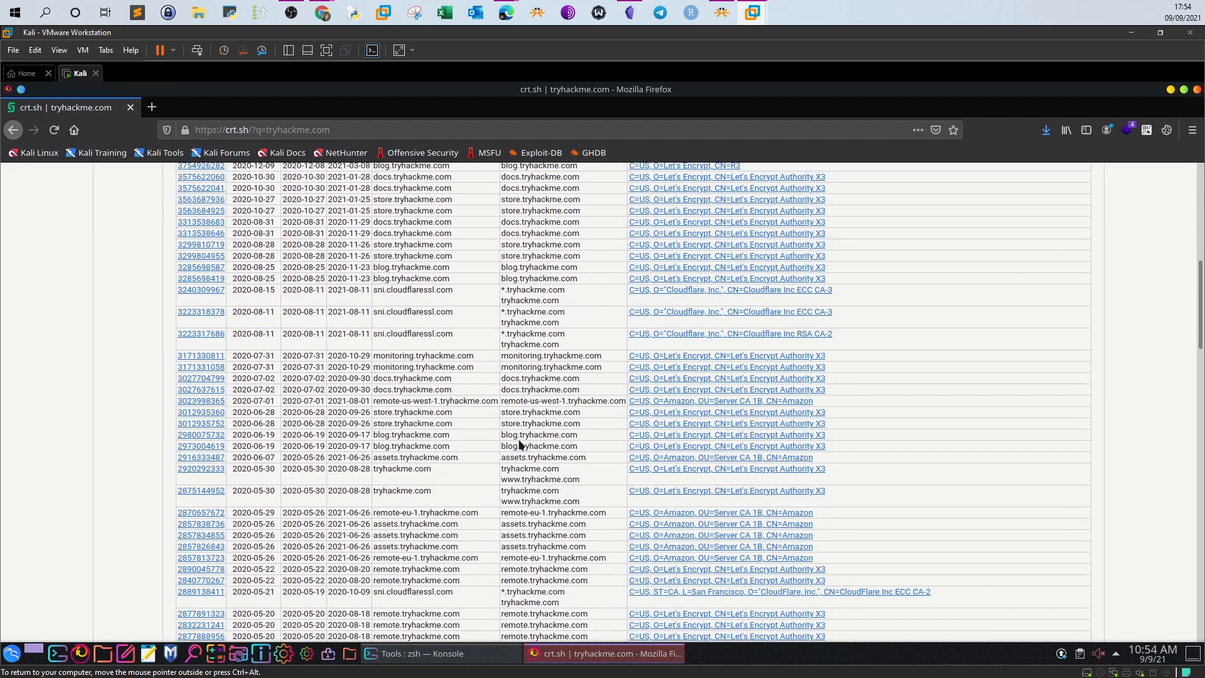
{"action": "scroll", "scroll_direction": "down", "scroll_amount": 3}
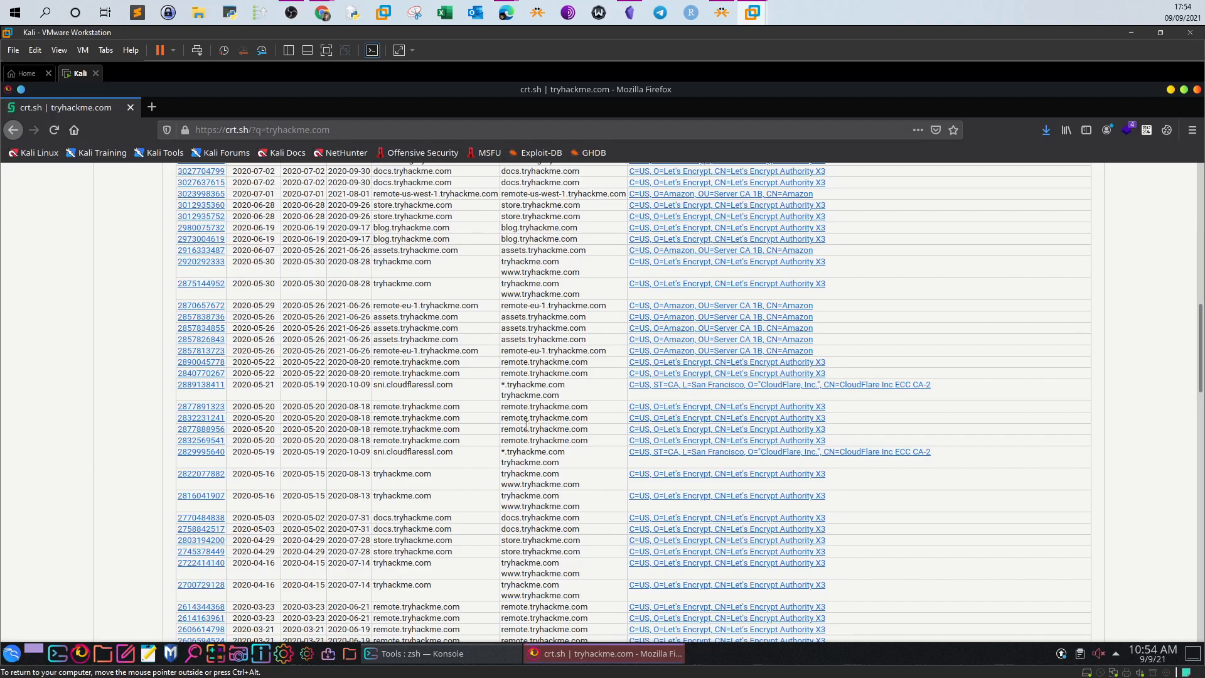
{"action": "scroll", "scroll_direction": "down", "scroll_amount": 3}
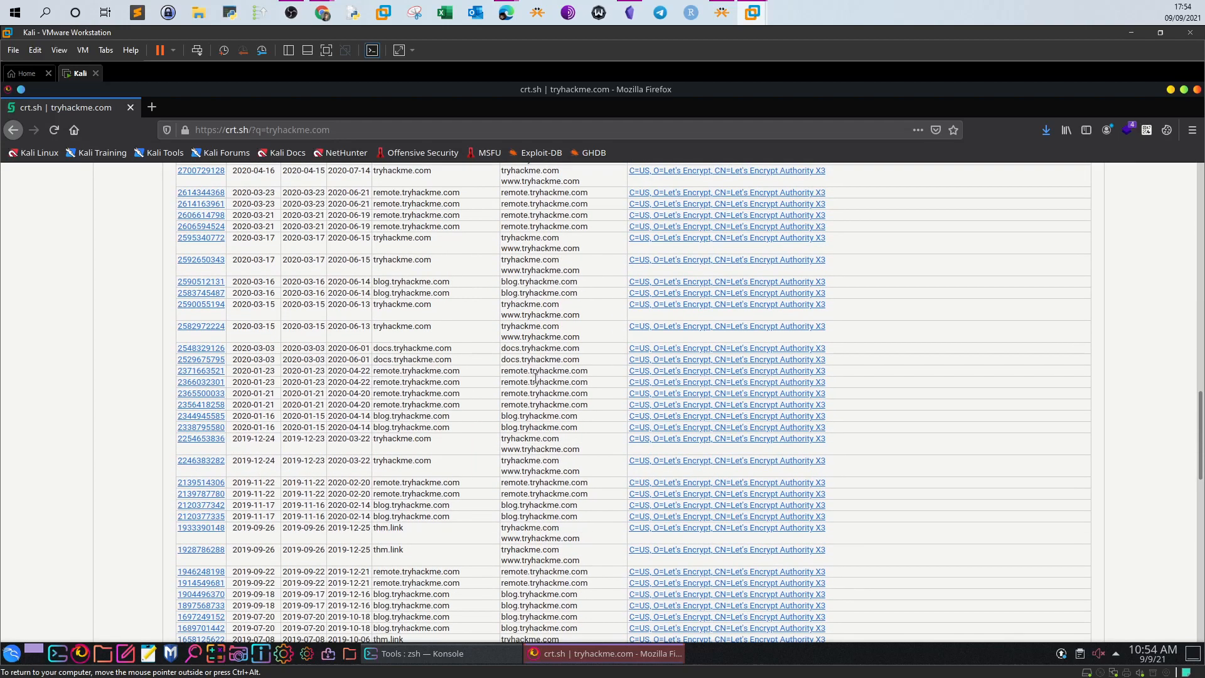
{"action": "scroll", "scroll_direction": "up", "scroll_amount": 3}
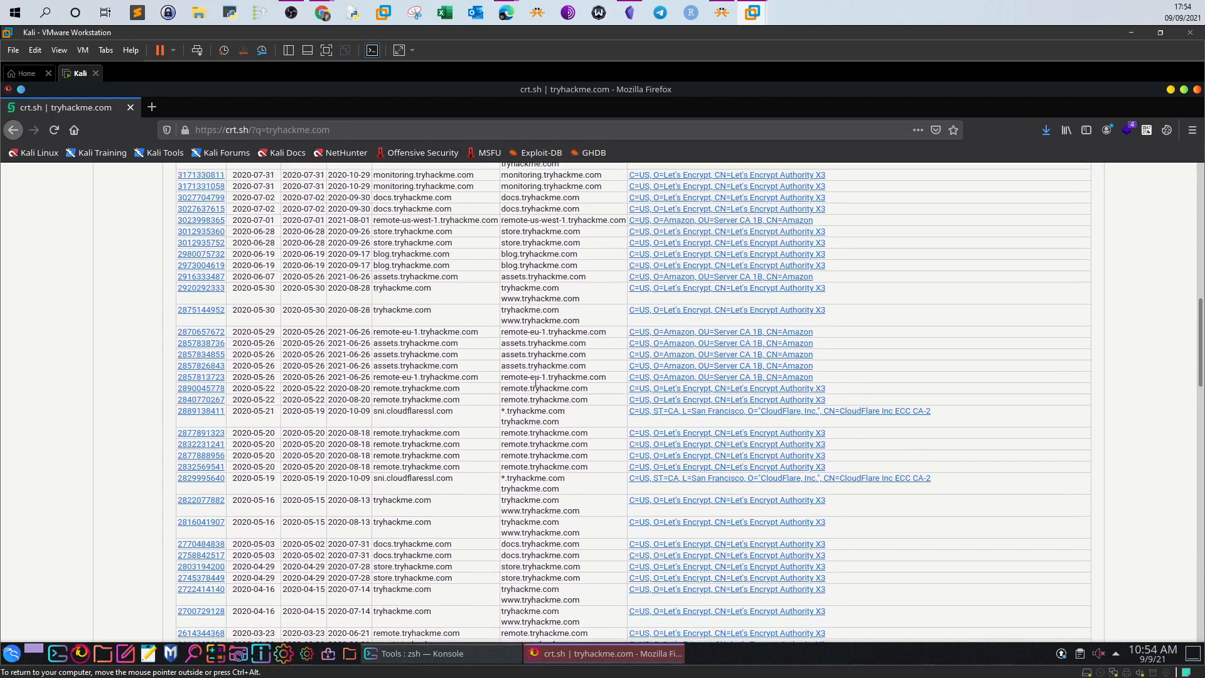
{"action": "scroll", "scroll_direction": "up", "scroll_amount": 3}
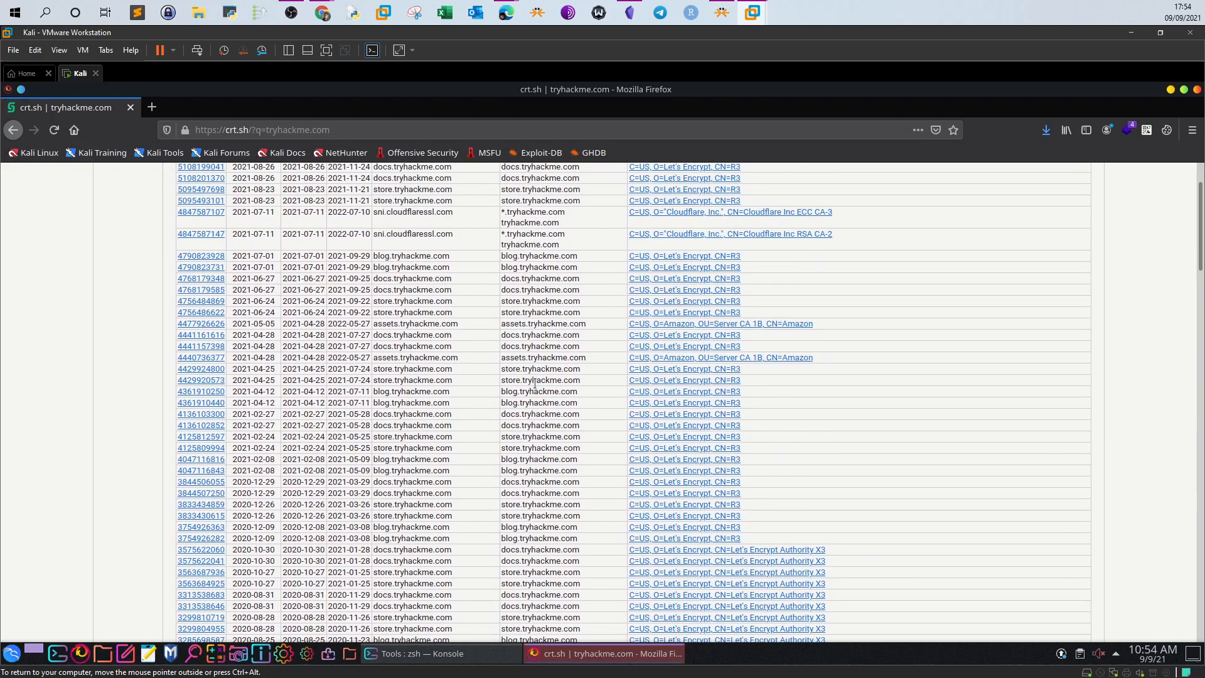
{"action": "scroll", "scroll_direction": "up", "scroll_amount": 3}
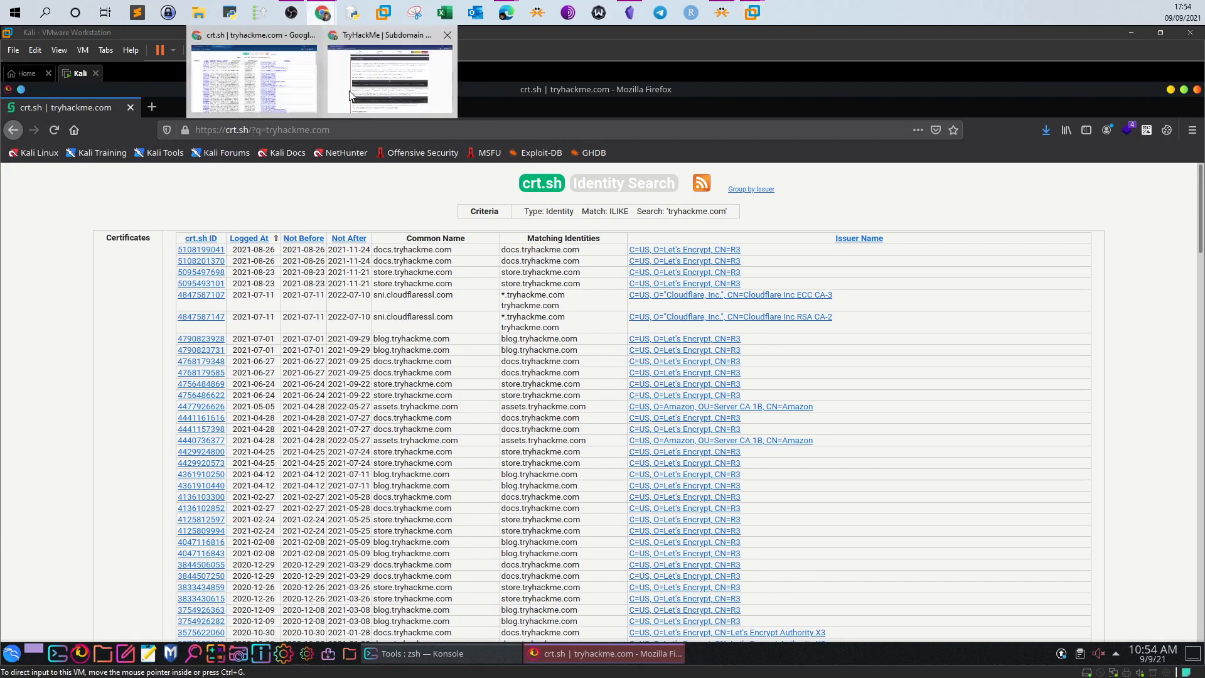
Read the 2020-12-26 question, search crt.sh for that date, and select store.tryhackme.com
{"action": "left_click", "coordinate": [389, 77]}
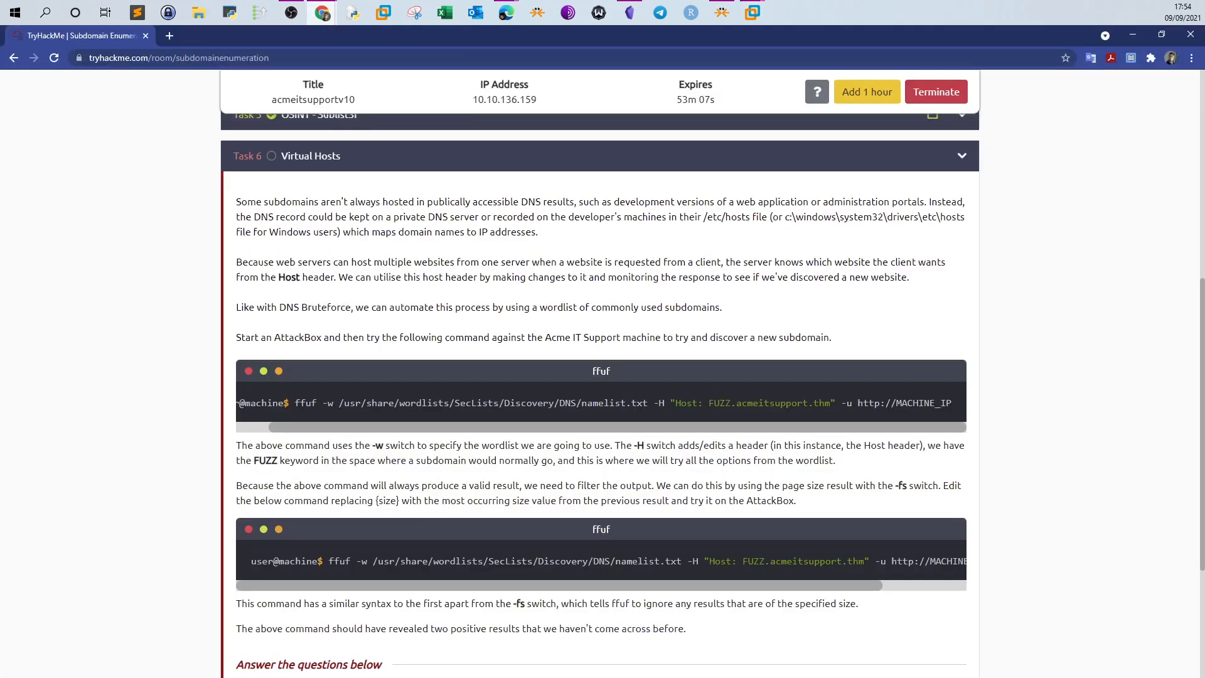
{"action": "scroll", "scroll_direction": "up", "scroll_amount": 3}
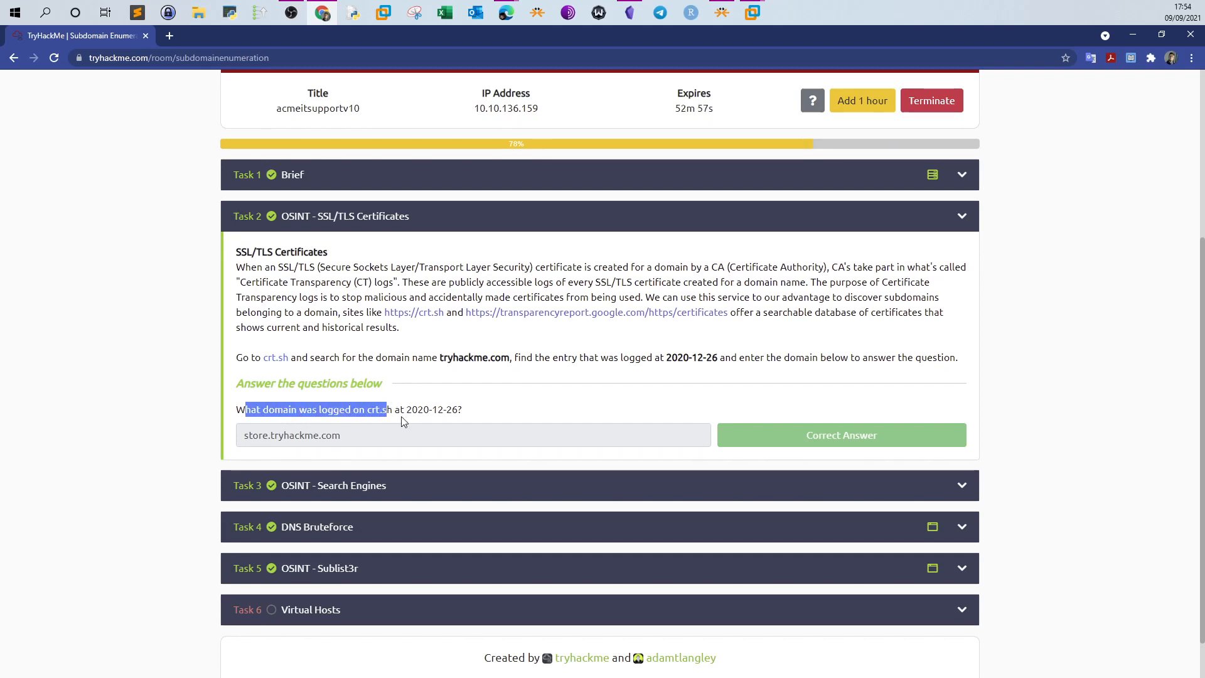
{"action": "mouse_move", "coordinate": [434, 420]}
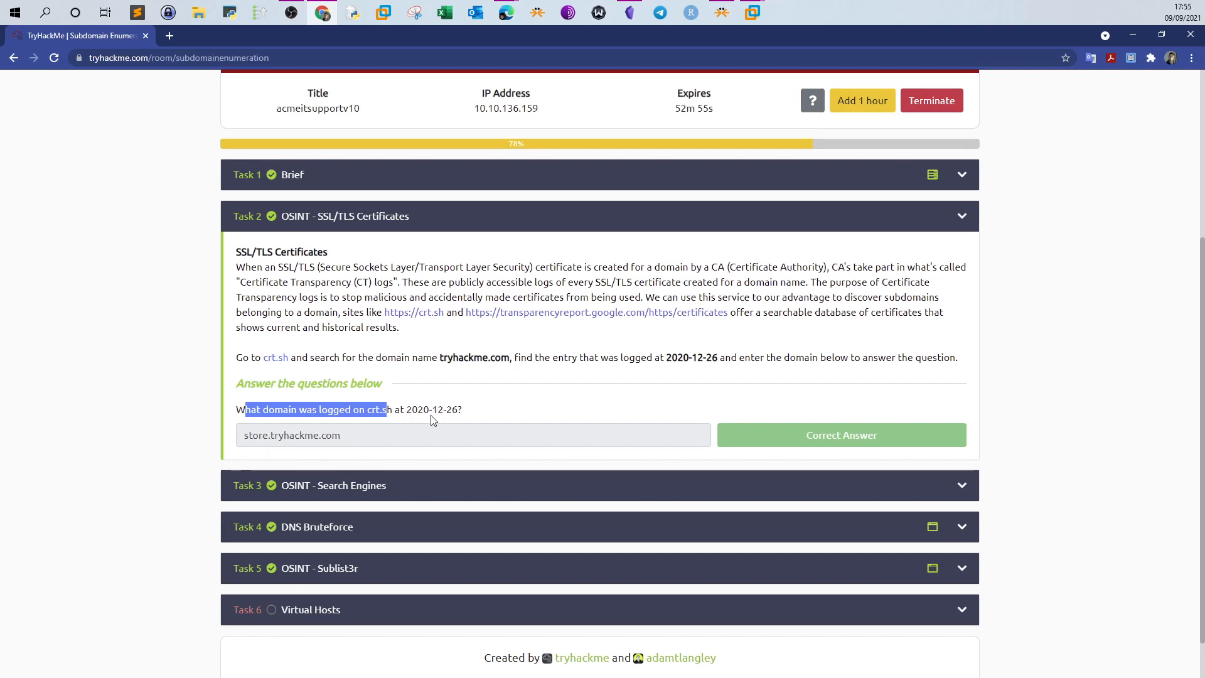
{"action": "double_click", "coordinate": [431, 408]}
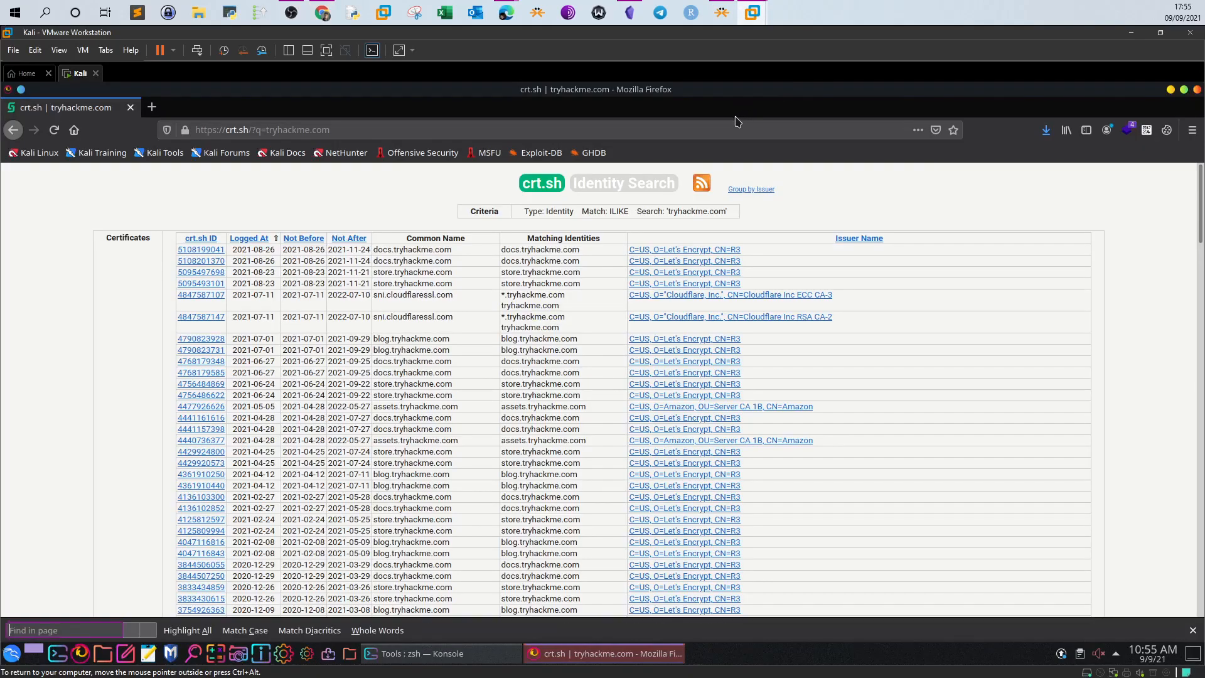
{"action": "type", "text": "2020-12-26"}
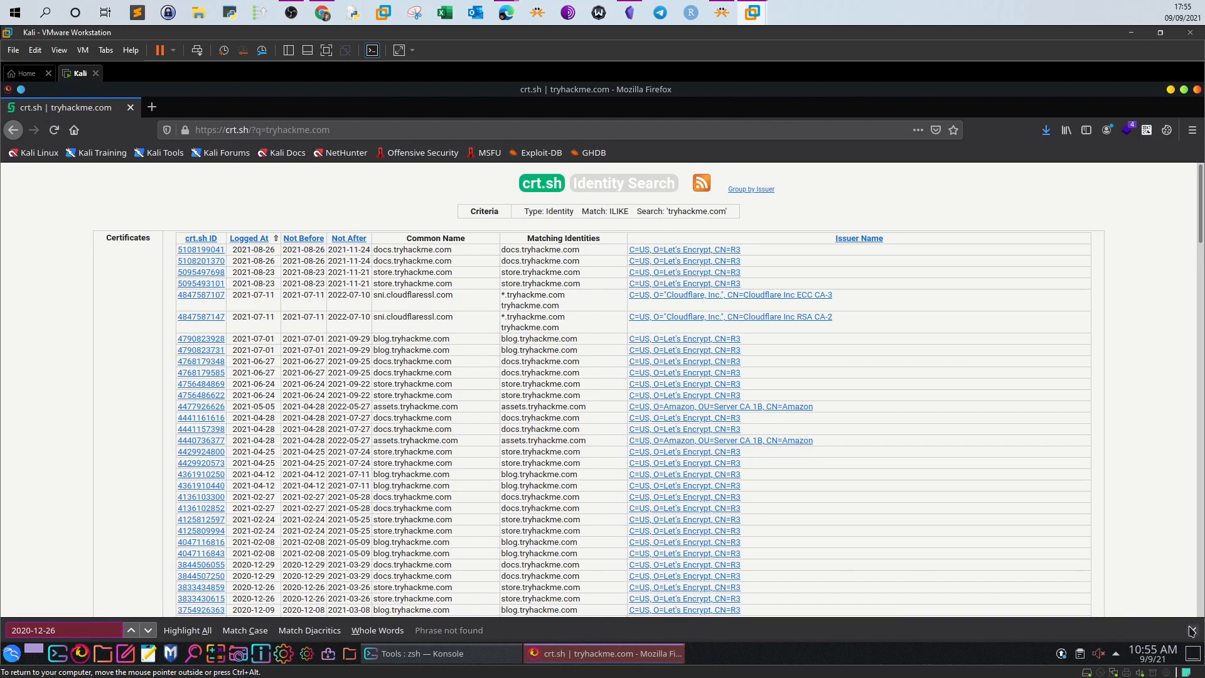
{"action": "mouse_move", "coordinate": [829, 221]}
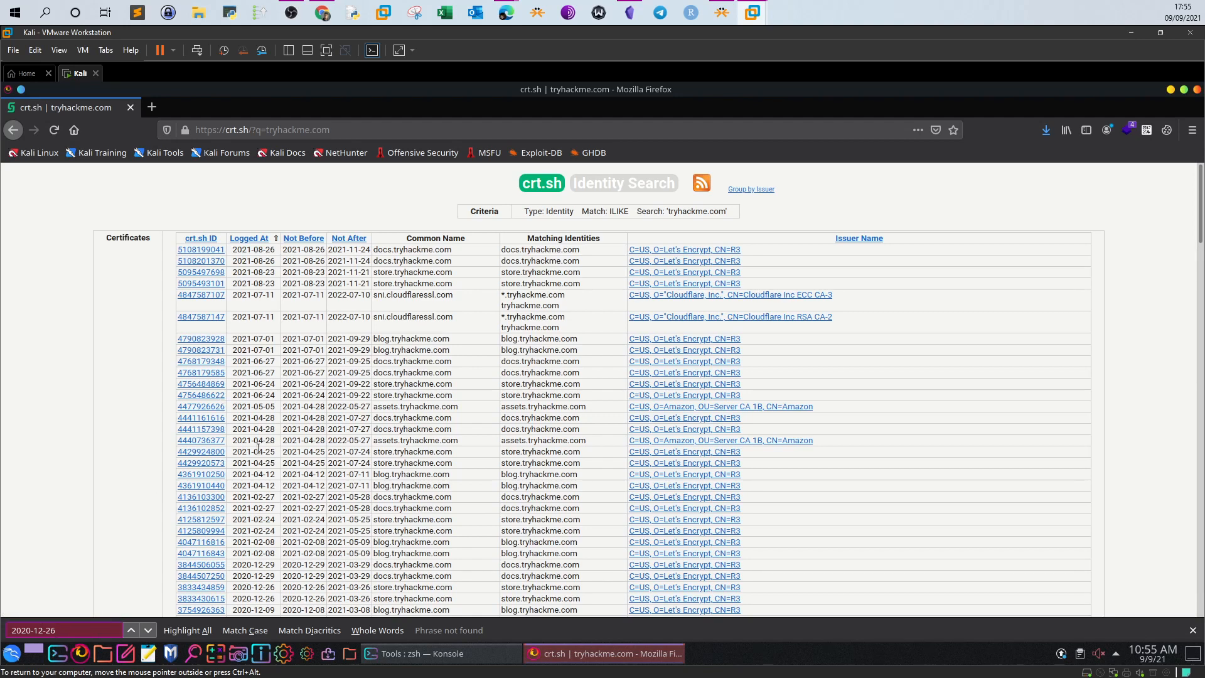
{"action": "scroll", "scroll_direction": "down", "scroll_amount": 3}
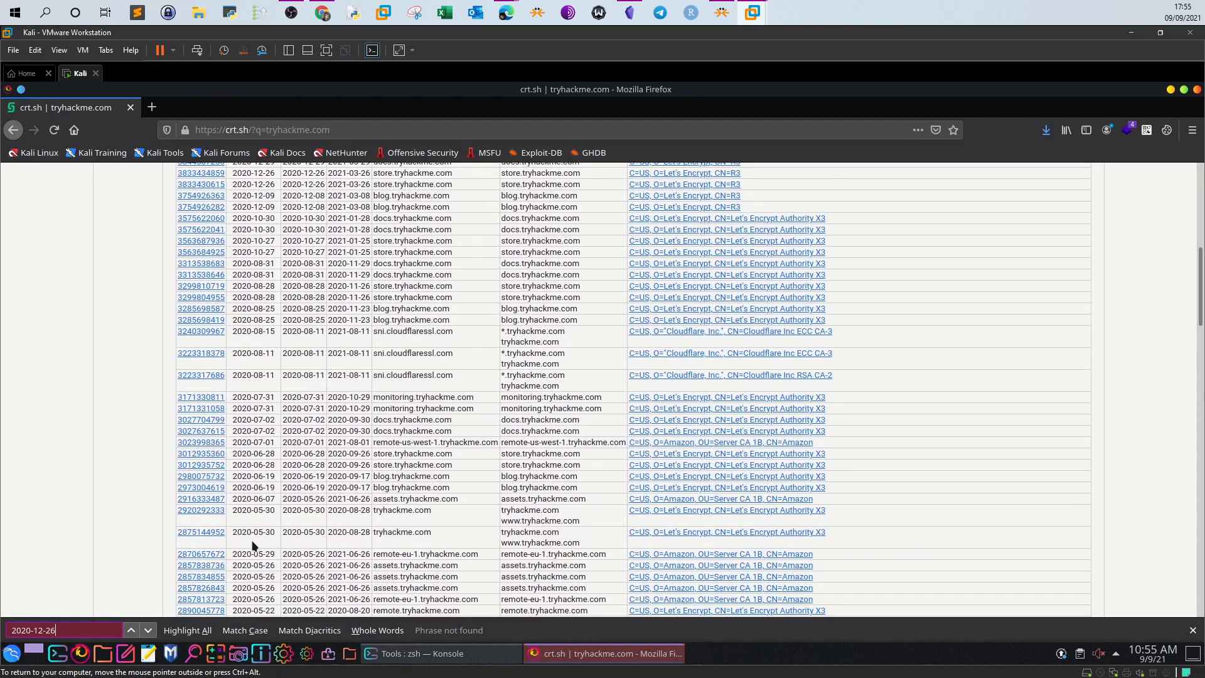
{"action": "scroll", "scroll_direction": "up", "scroll_amount": 3}
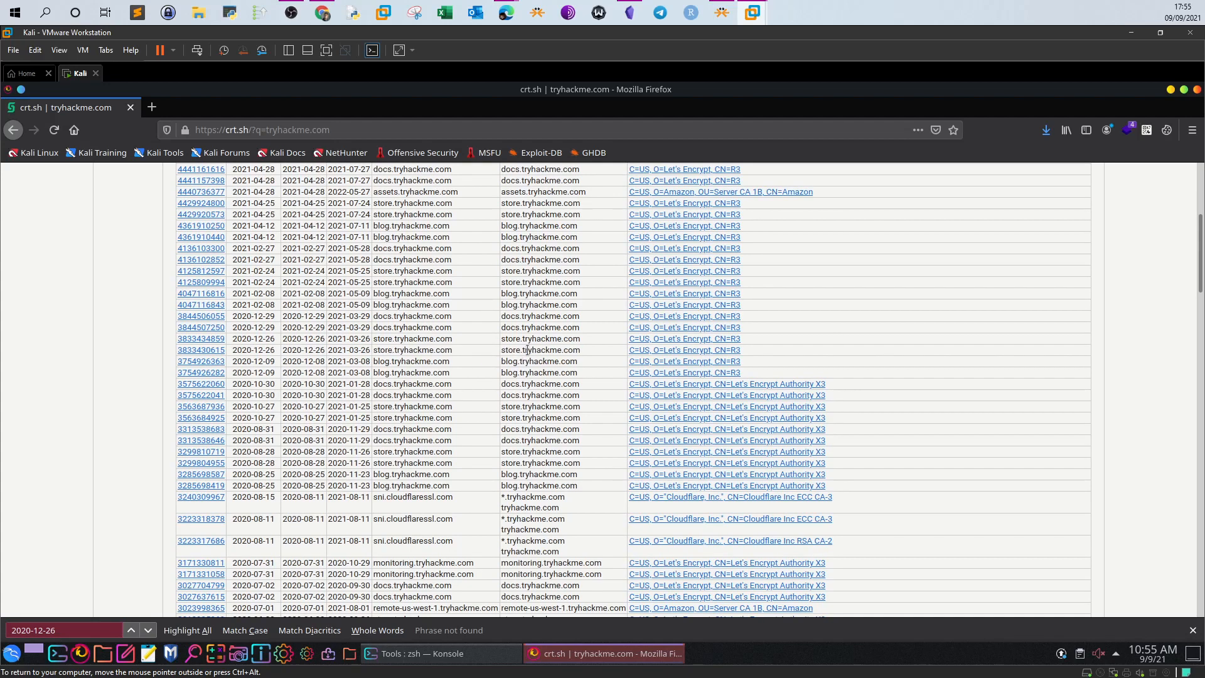
{"action": "double_click", "coordinate": [541, 350]}
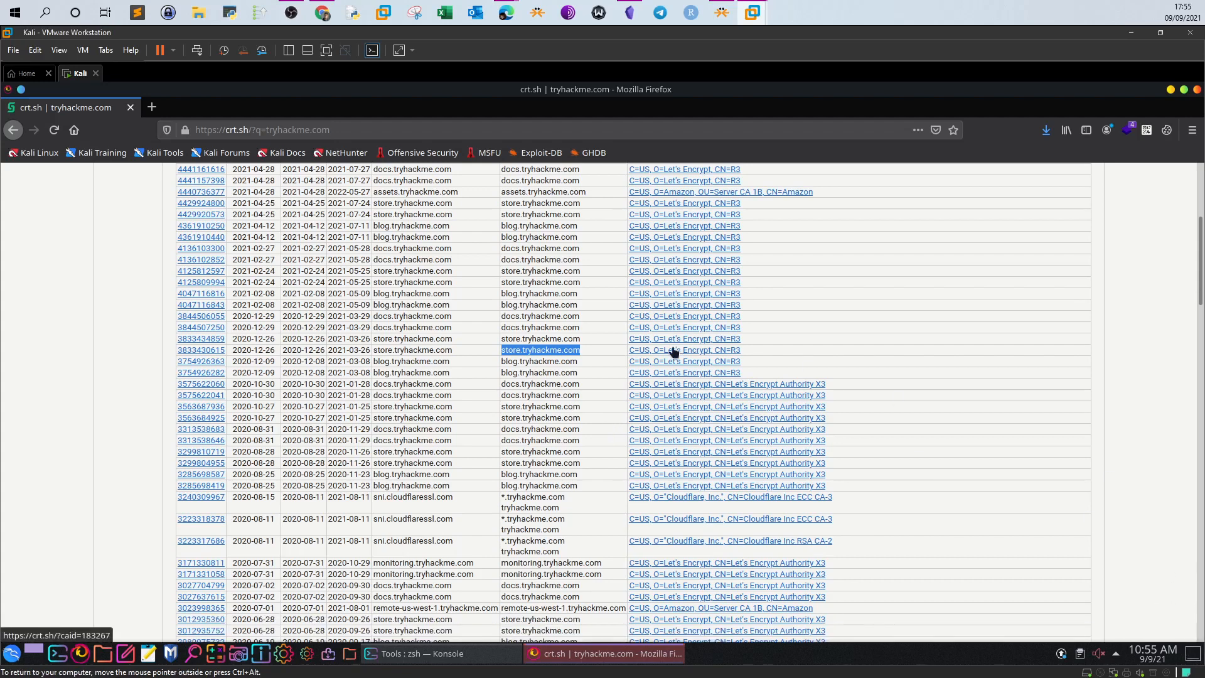
{"action": "mouse_move", "coordinate": [322, 22]}
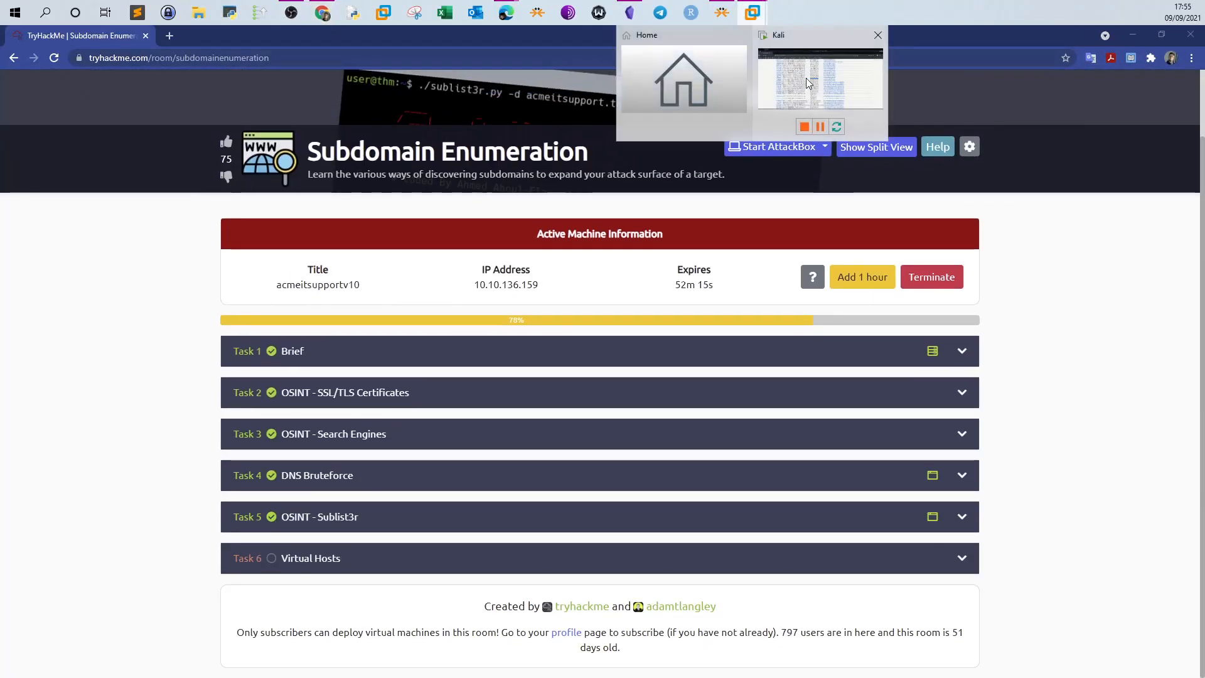
{"action": "left_click", "coordinate": [820, 83]}
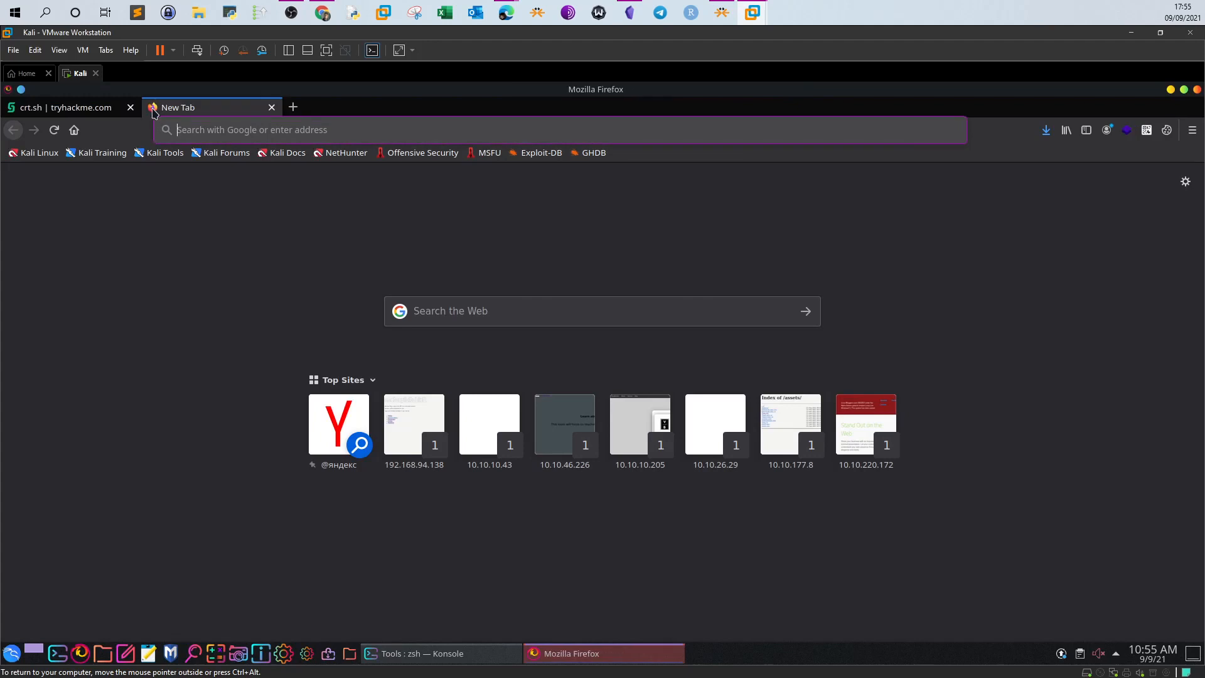
{"action": "type", "text": "www.google.com"}
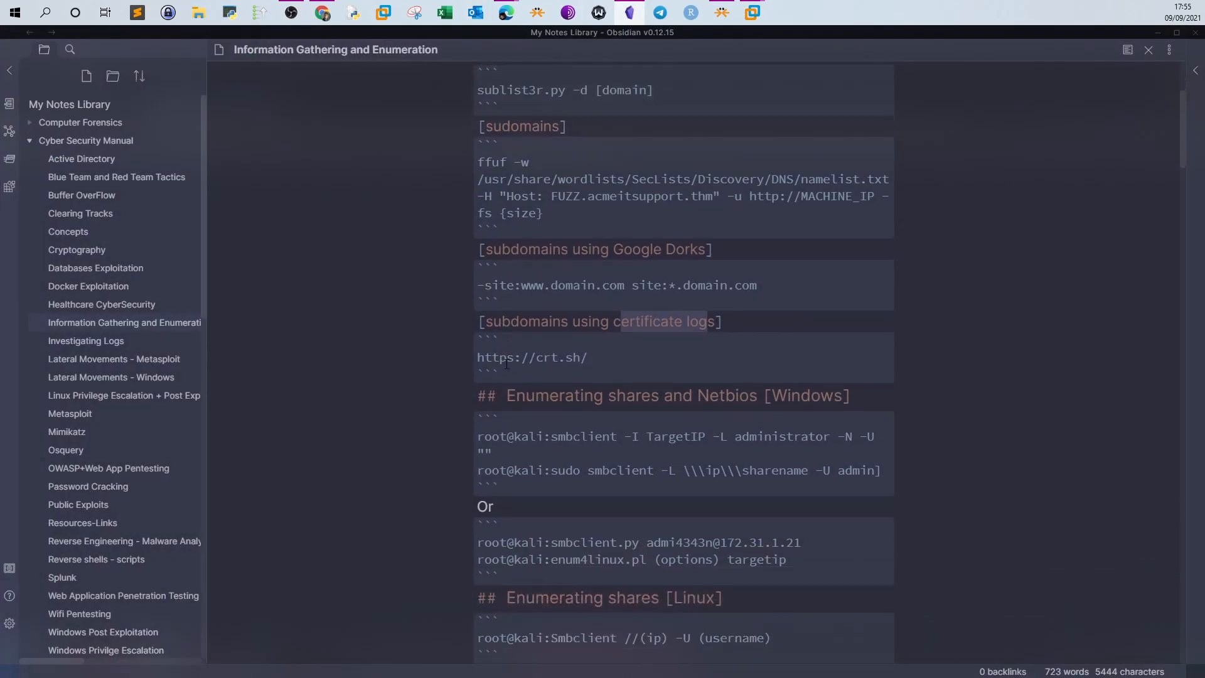
{"action": "scroll", "scroll_direction": "up", "scroll_amount": 3}
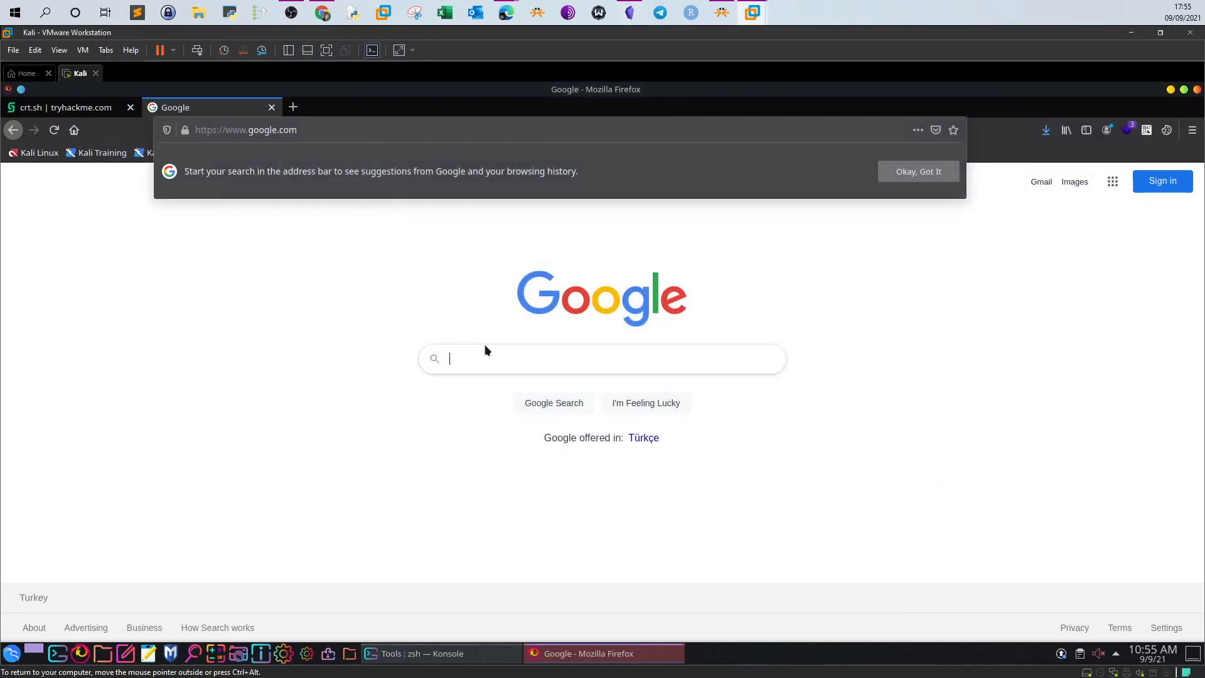
{"action": "type", "text": "site:w"}
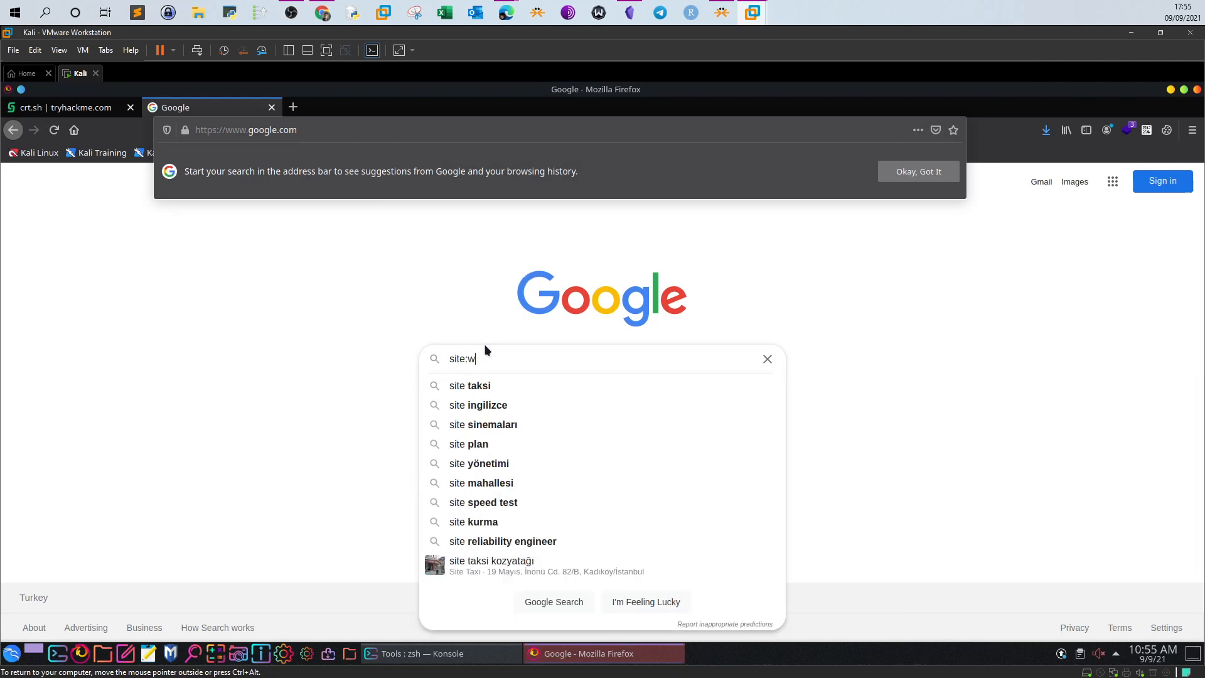
{"action": "type", "text": "ww.tryha"}
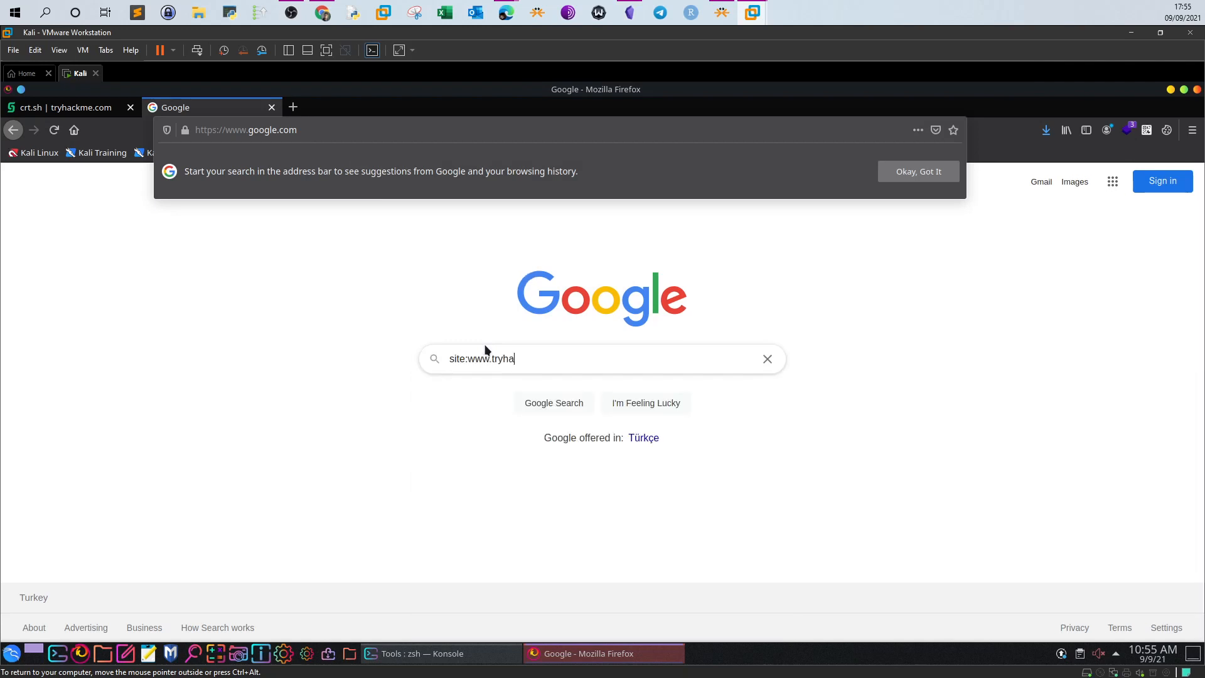
{"action": "type", "text": "ckme."}
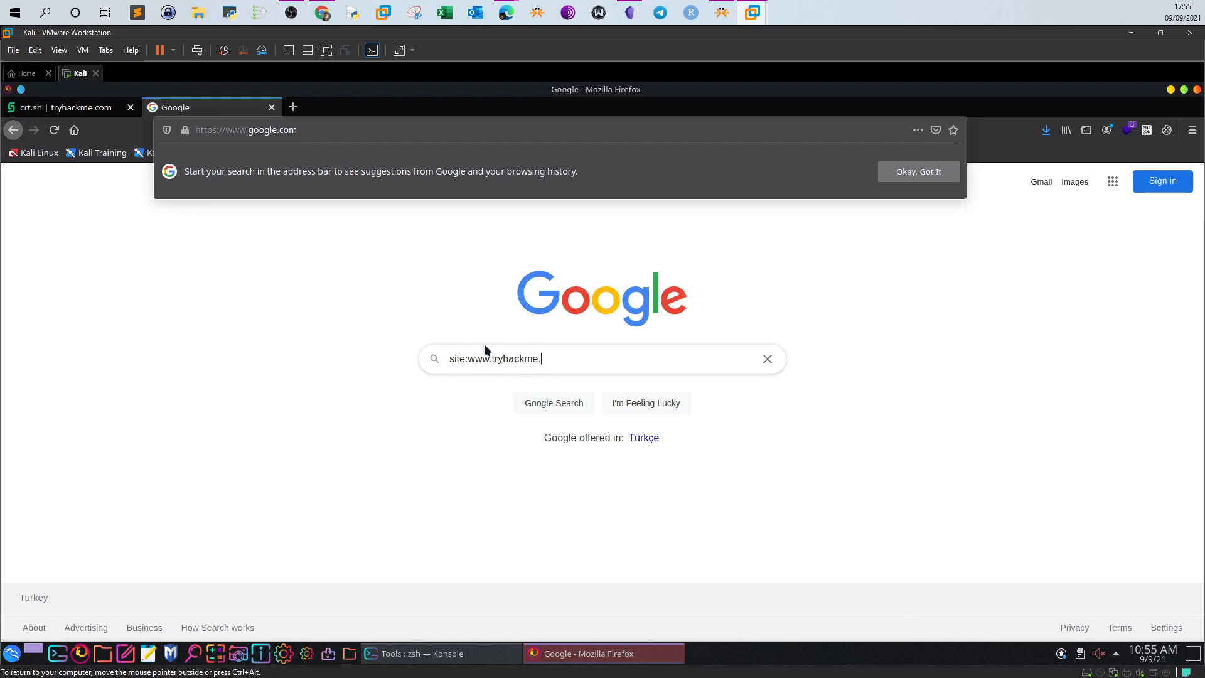
{"action": "type", "text": "com"}
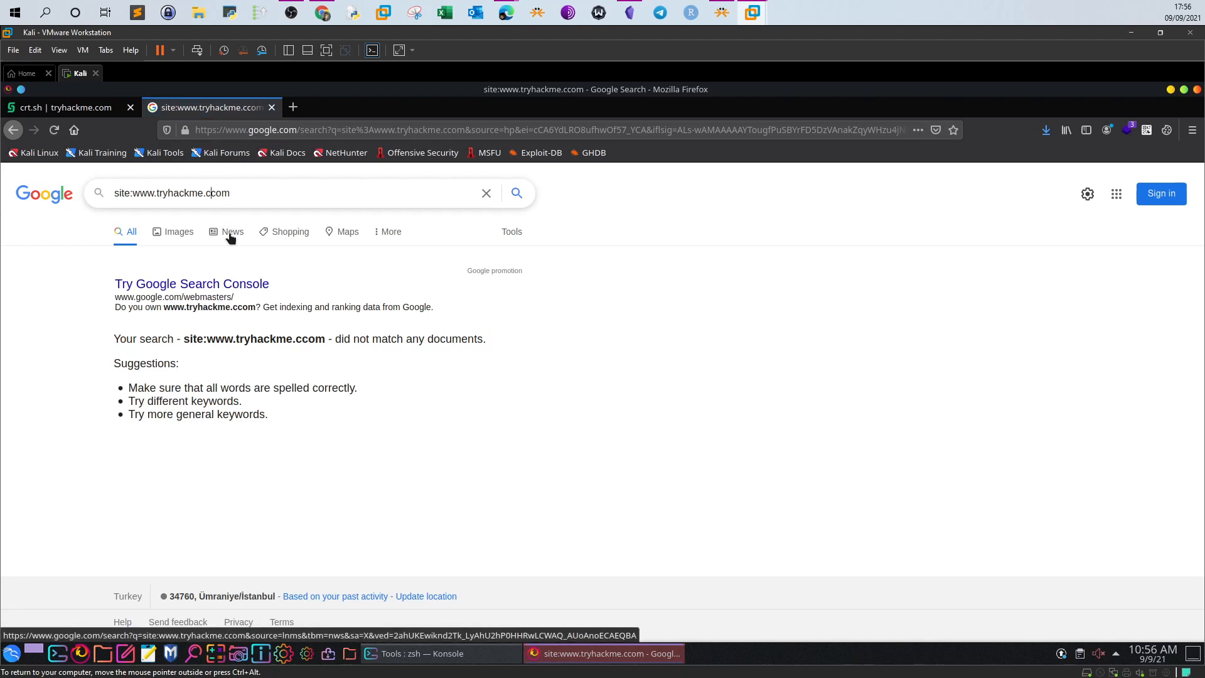
{"action": "mouse_move", "coordinate": [294, 319]}
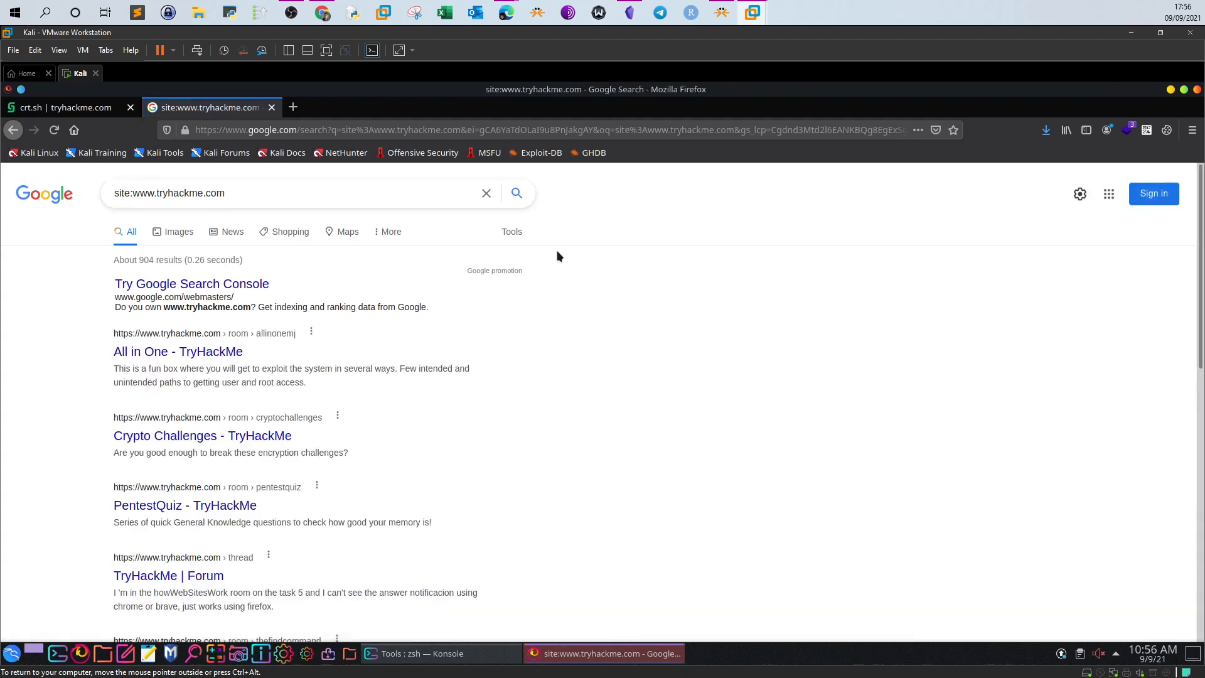
{"action": "mouse_move", "coordinate": [213, 211]}
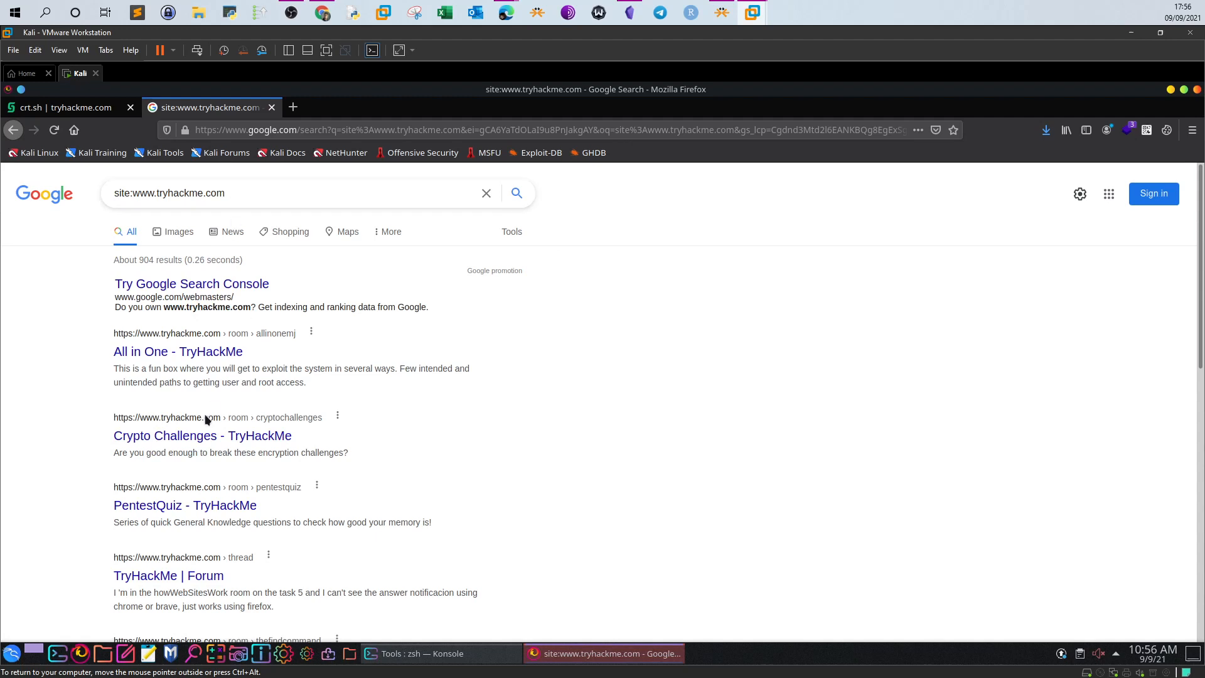
{"action": "mouse_move", "coordinate": [184, 505]}
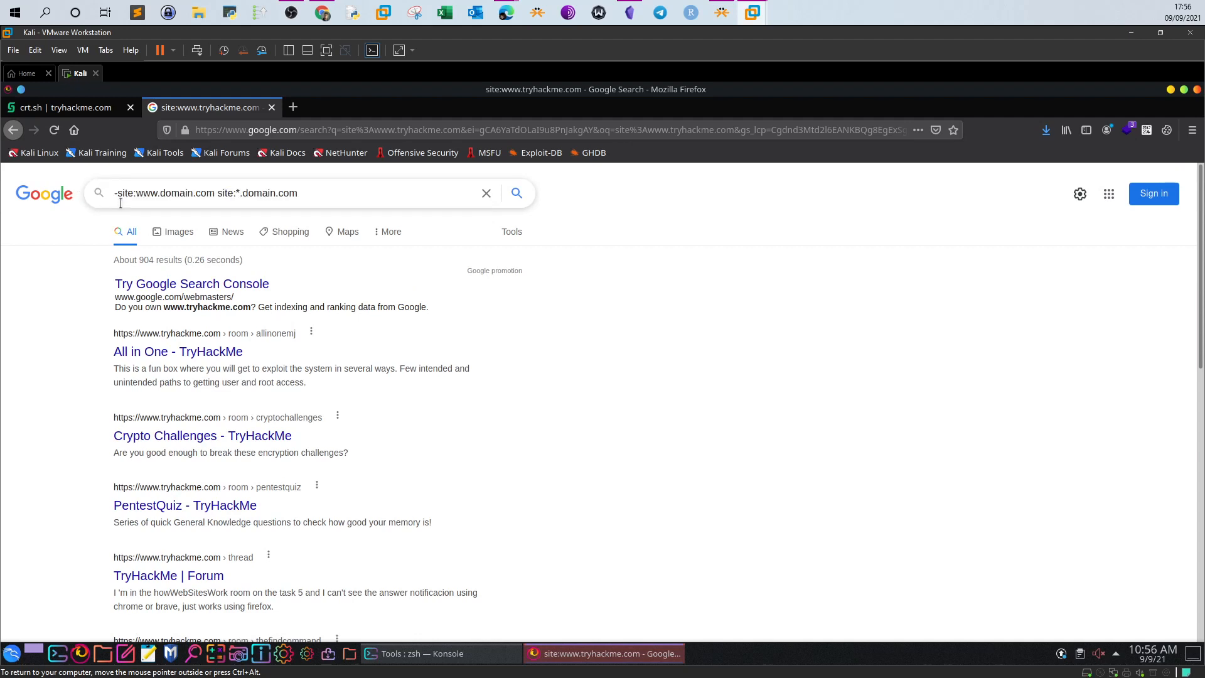
{"action": "mouse_move", "coordinate": [141, 223]}
{"action": "type", "text": "tryhackme"}
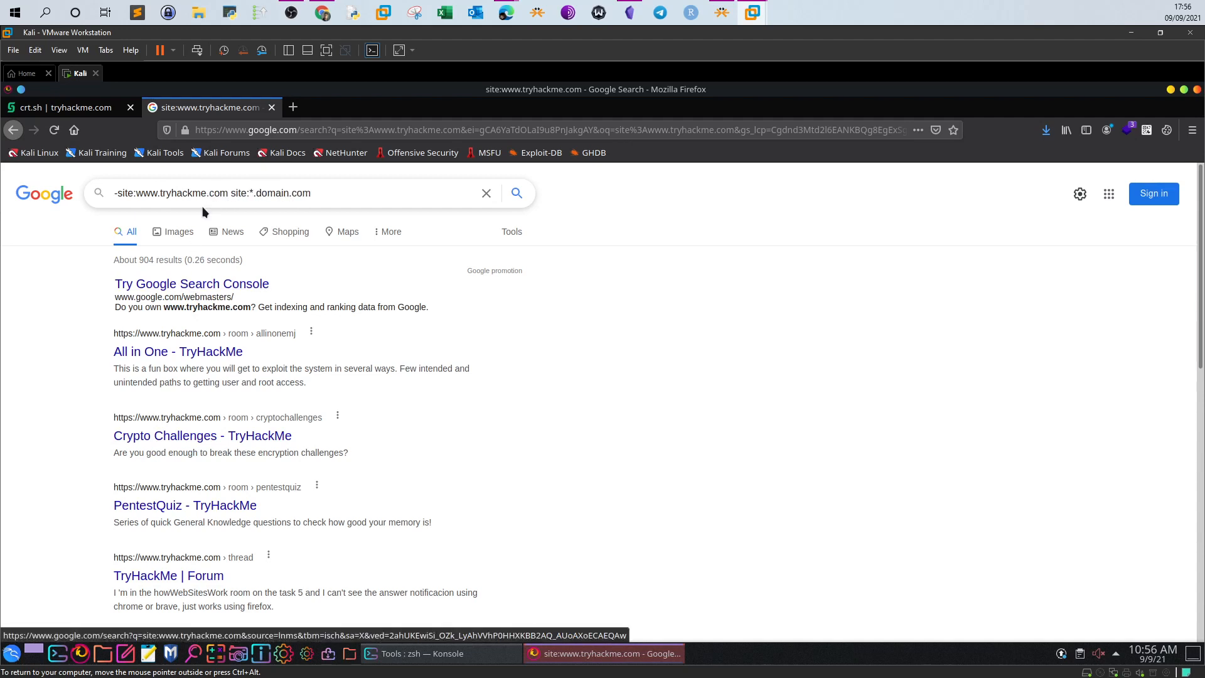
Replace domain.com with tryhackme.com in the -site dork and run it
{"action": "double_click", "coordinate": [192, 193]}
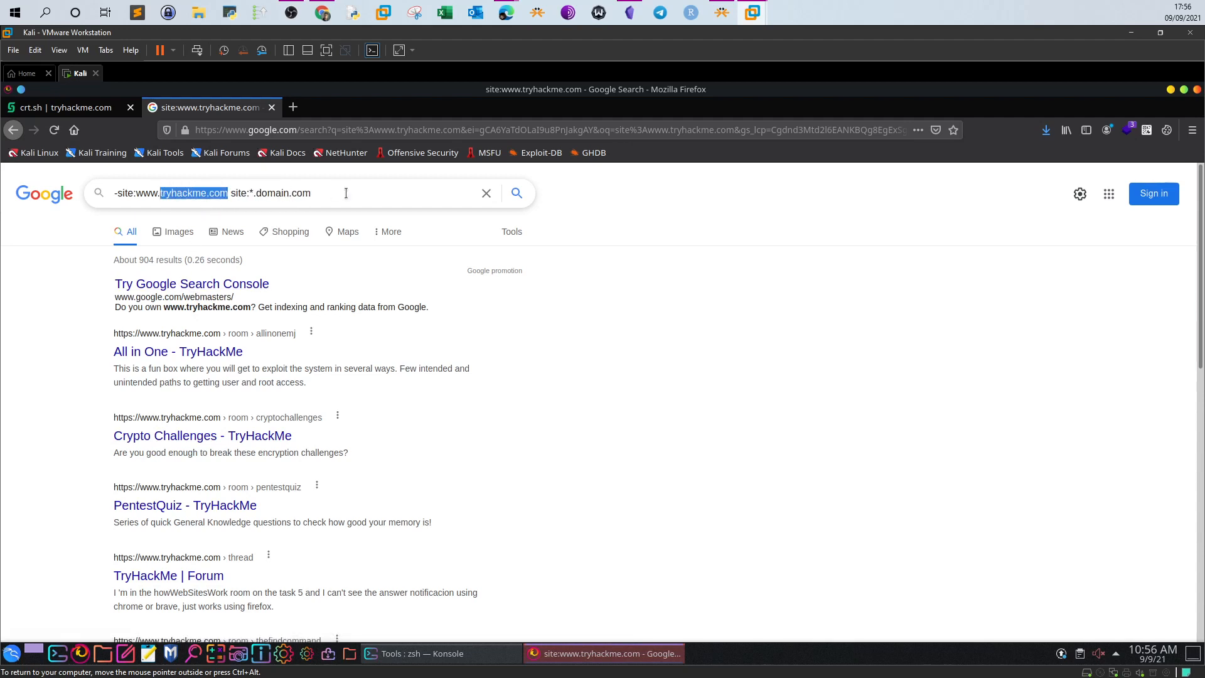
{"action": "type", "text": "tryhackme.com"}
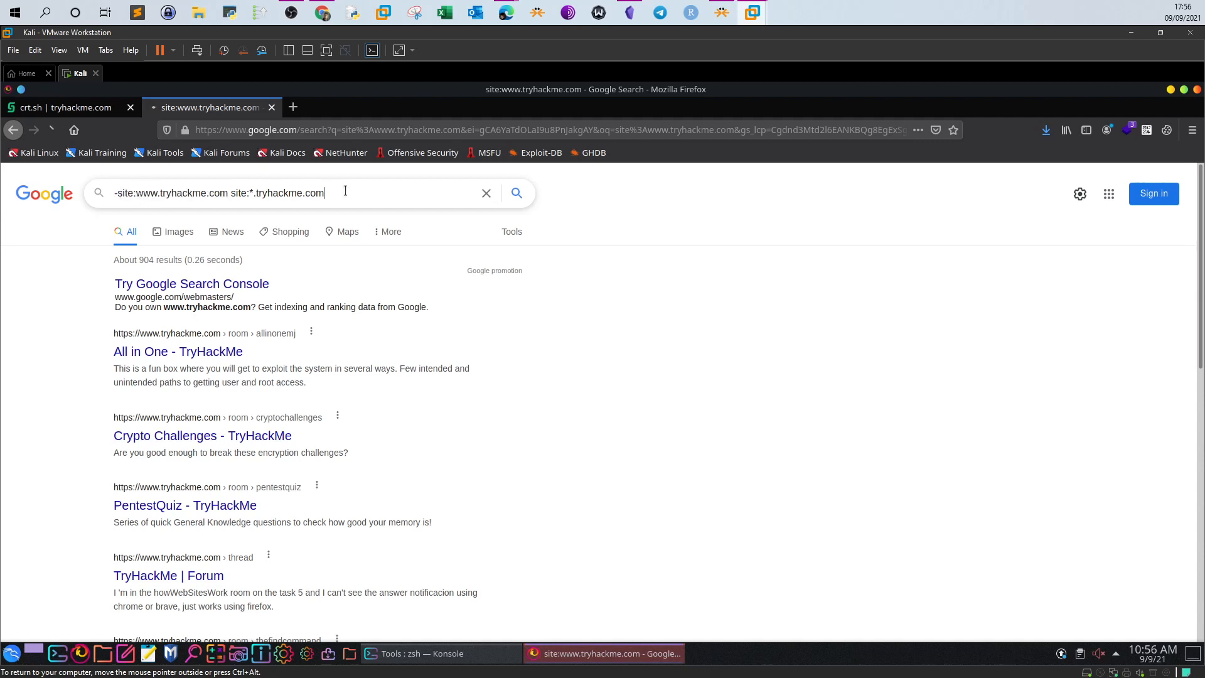
{"action": "key", "text": "Return"}
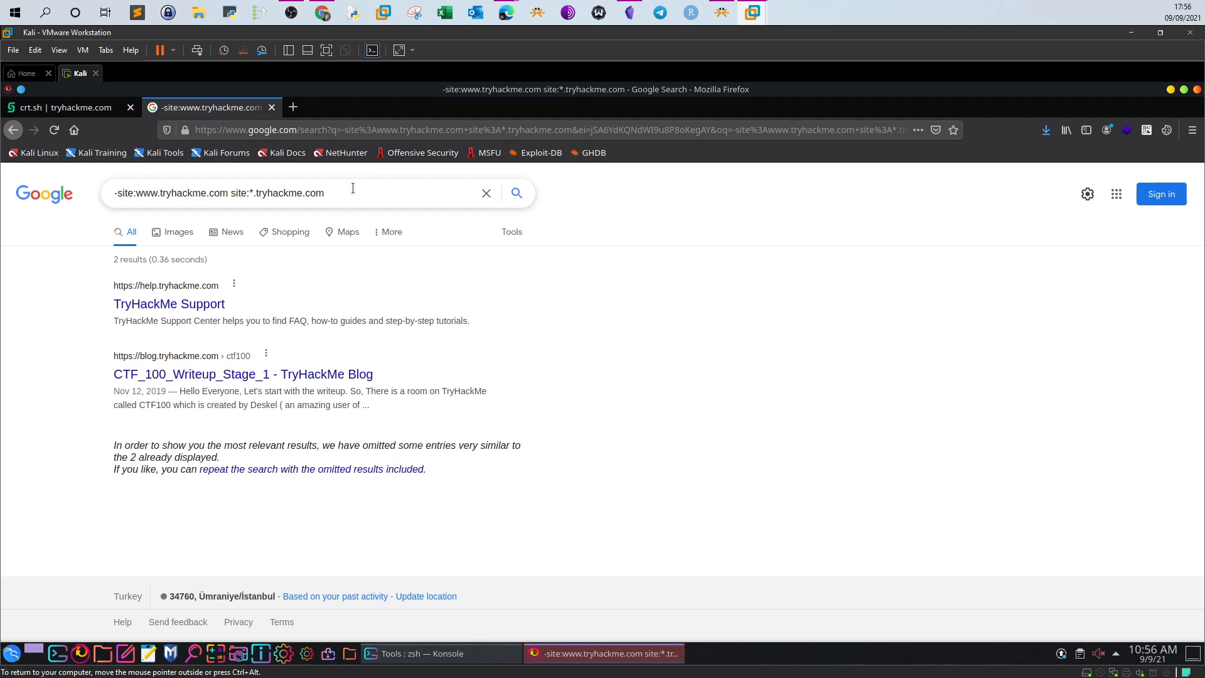
{"action": "mouse_move", "coordinate": [180, 367]}
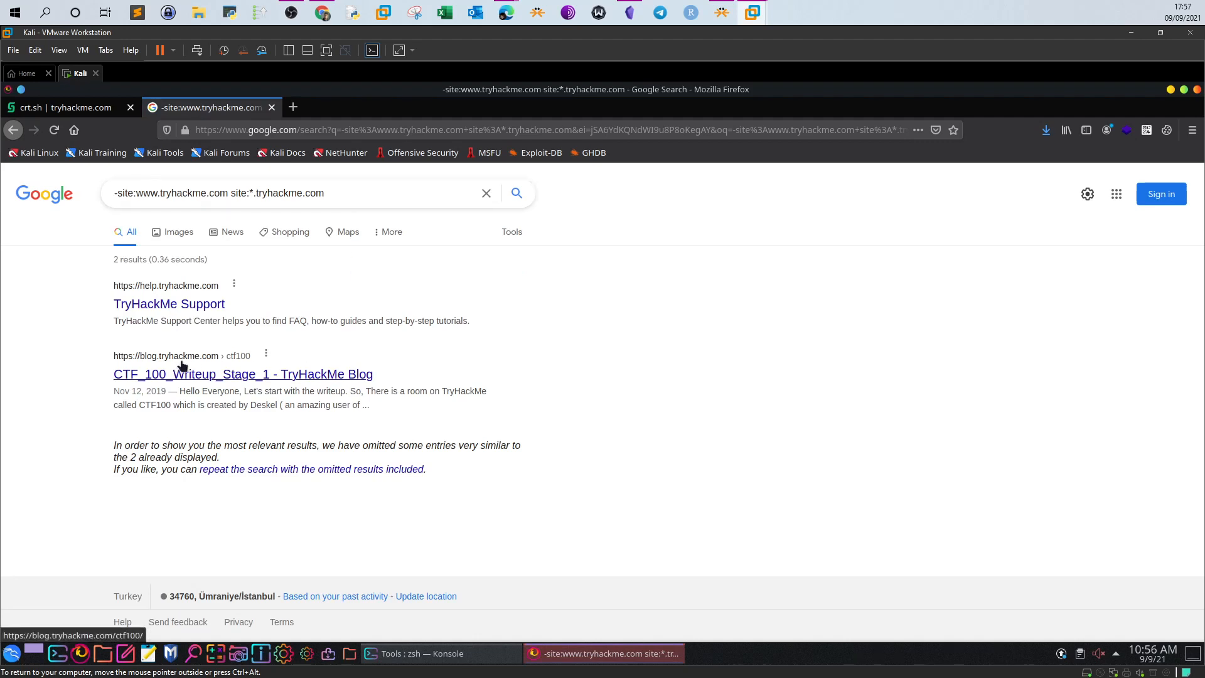
{"action": "mouse_move", "coordinate": [268, 306]}
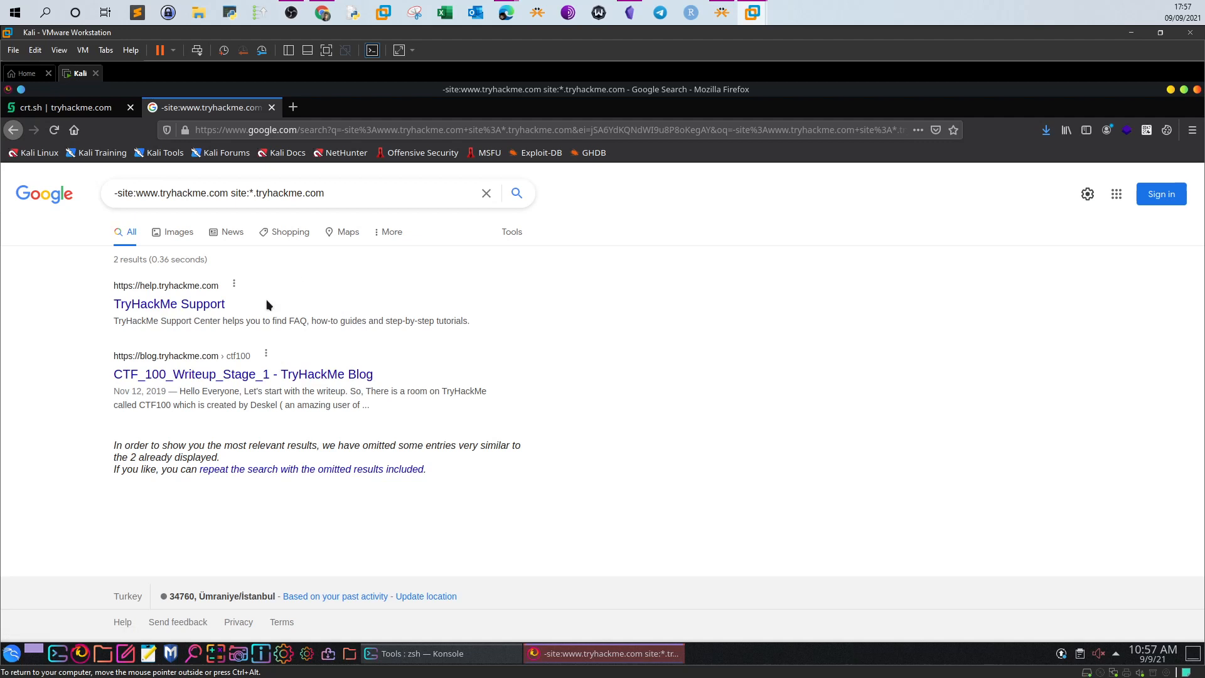
{"action": "mouse_move", "coordinate": [157, 304]}
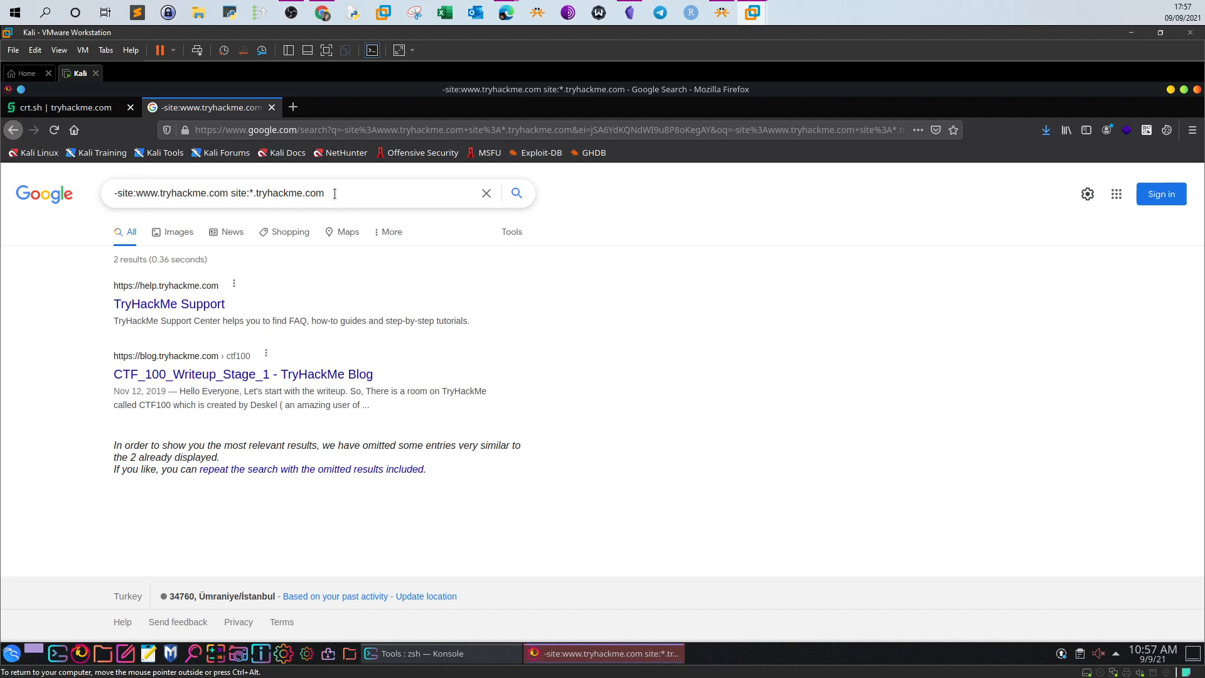
{"action": "mouse_move", "coordinate": [319, 75]}
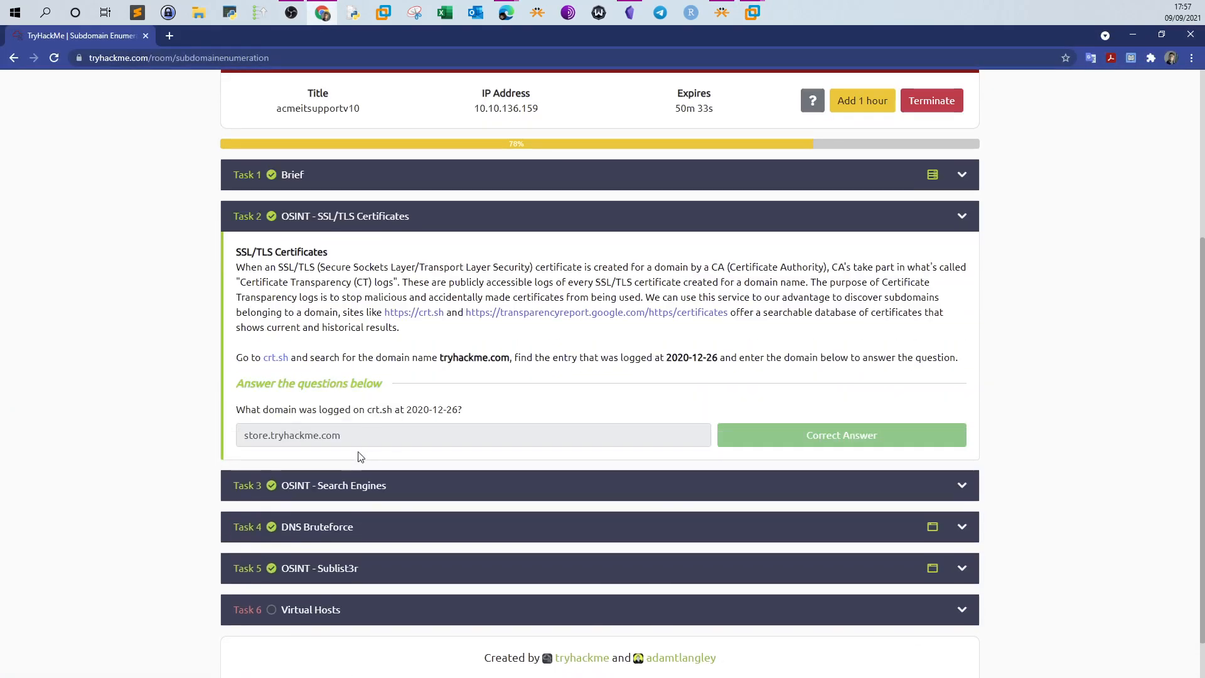
Scroll up the dork results showing help.tryhackme.com and blog.tryhackme.com and click in the page
{"action": "scroll", "scroll_direction": "up", "scroll_amount": 3}
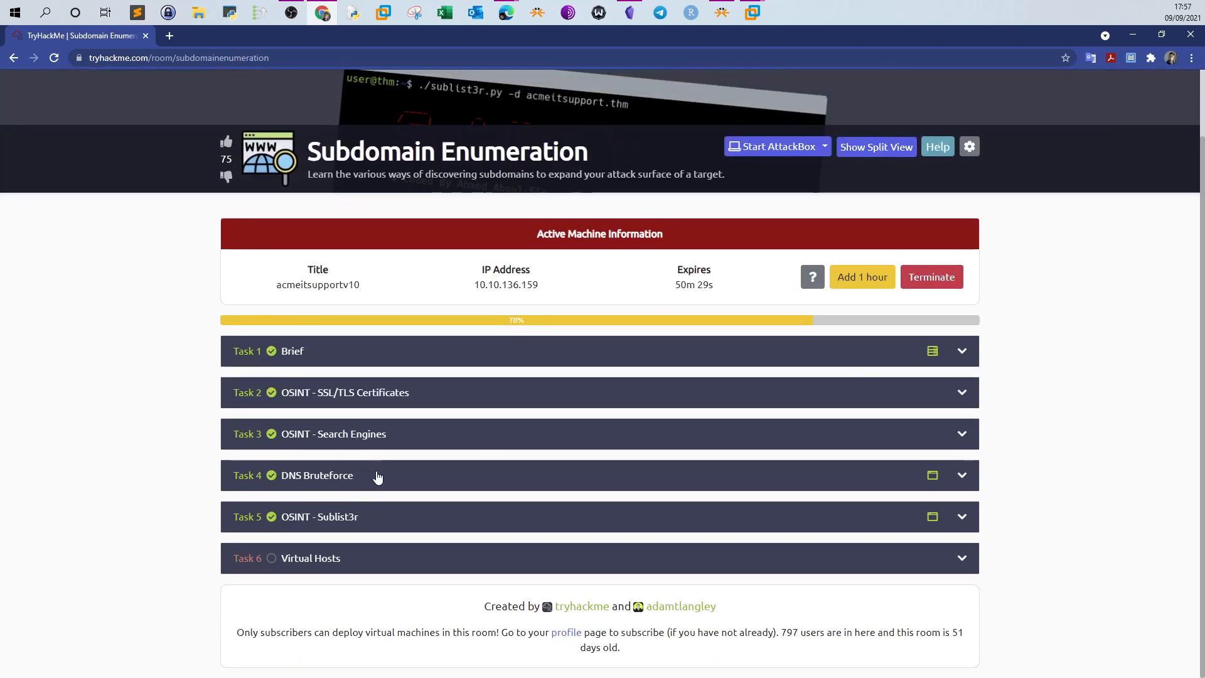
{"action": "left_click", "coordinate": [333, 434]}
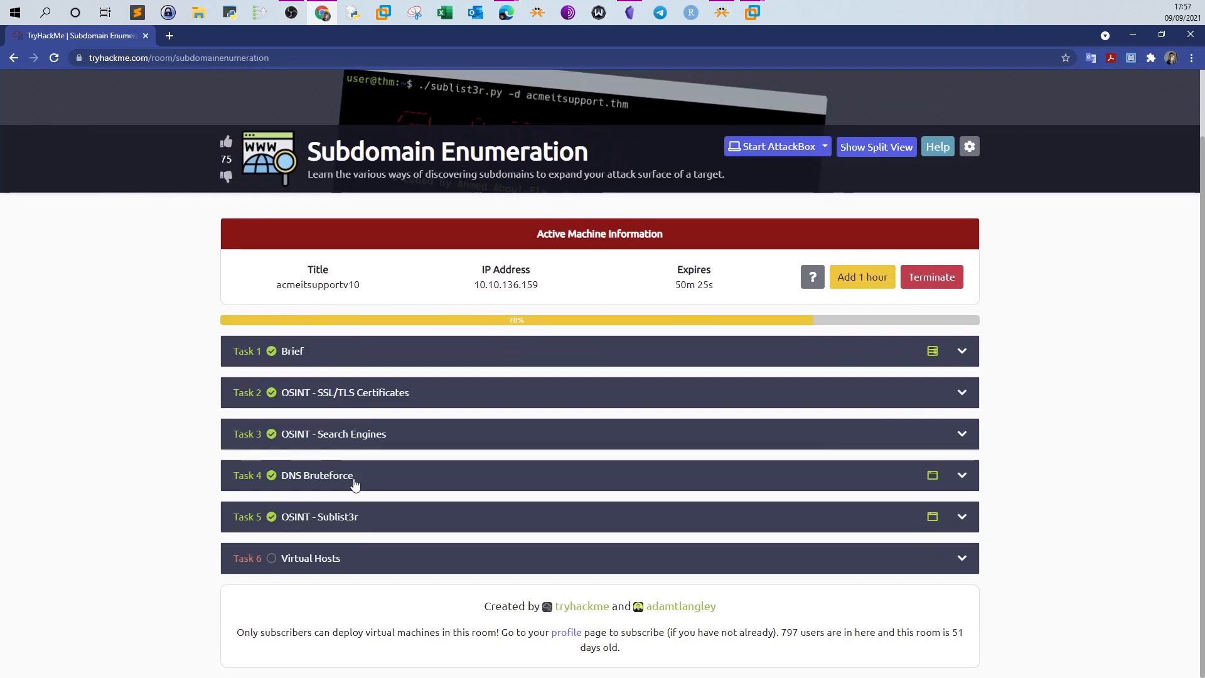
{"action": "mouse_move", "coordinate": [729, 47]}
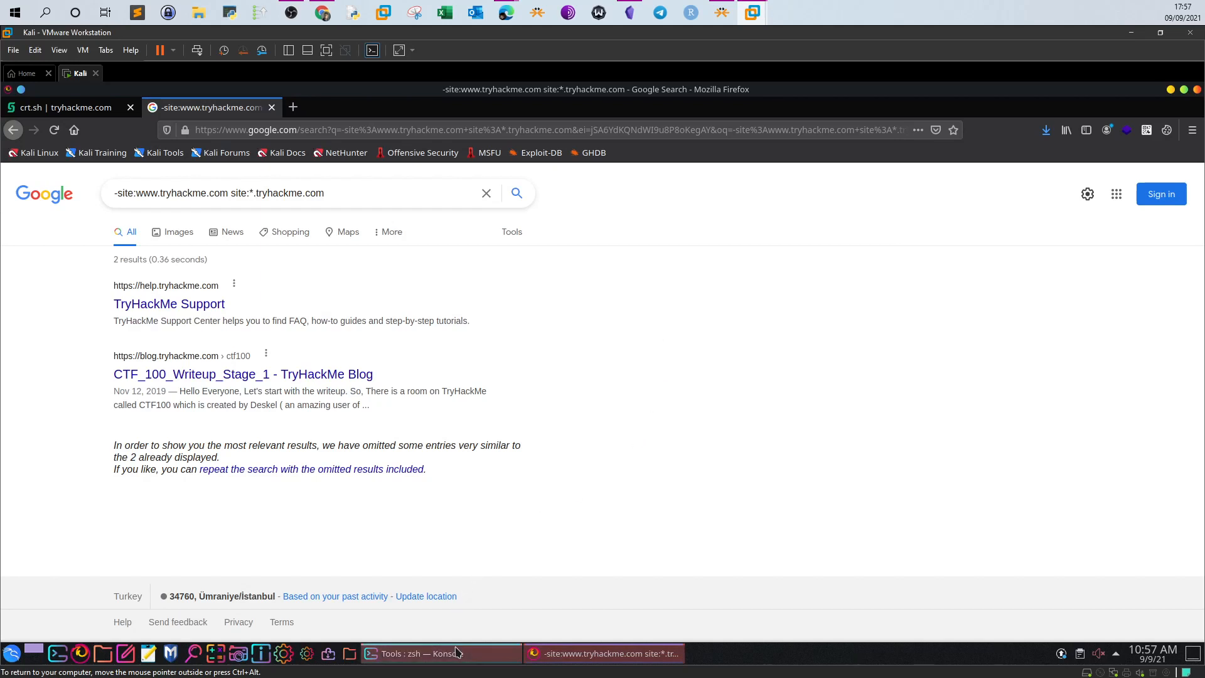
Run 'dnsrecon -d tryhackme.com' in the Kali terminal
{"action": "left_click", "coordinate": [418, 653]}
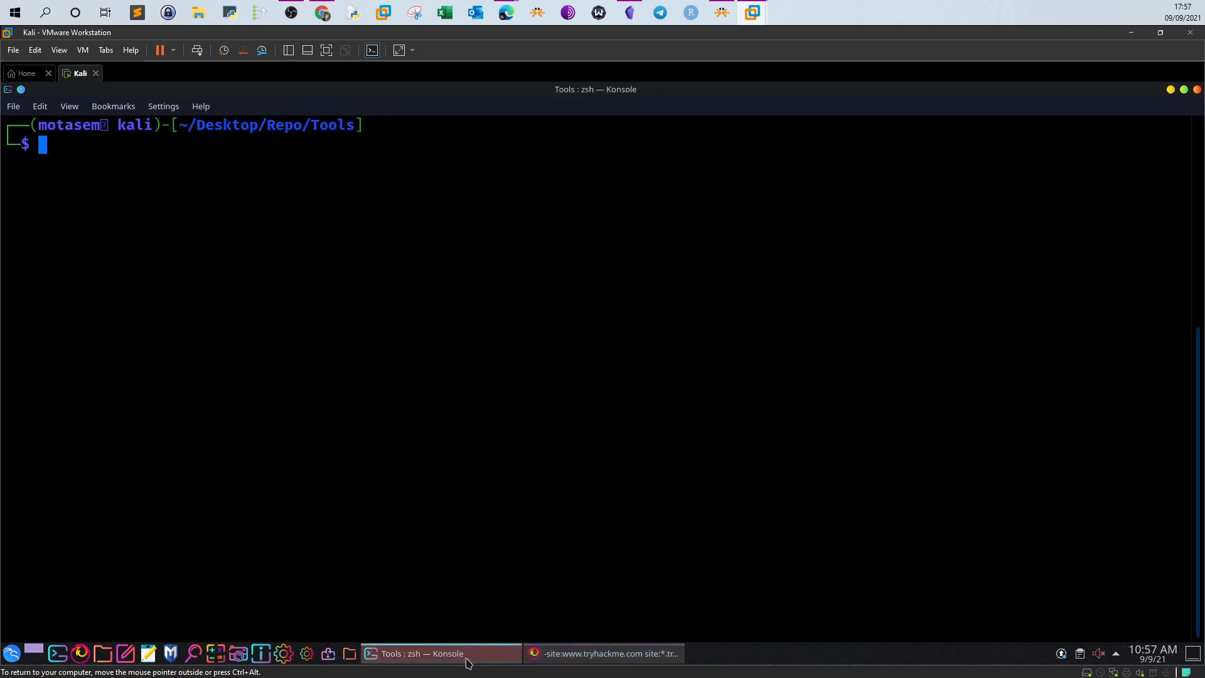
{"action": "mouse_move", "coordinate": [472, 660]}
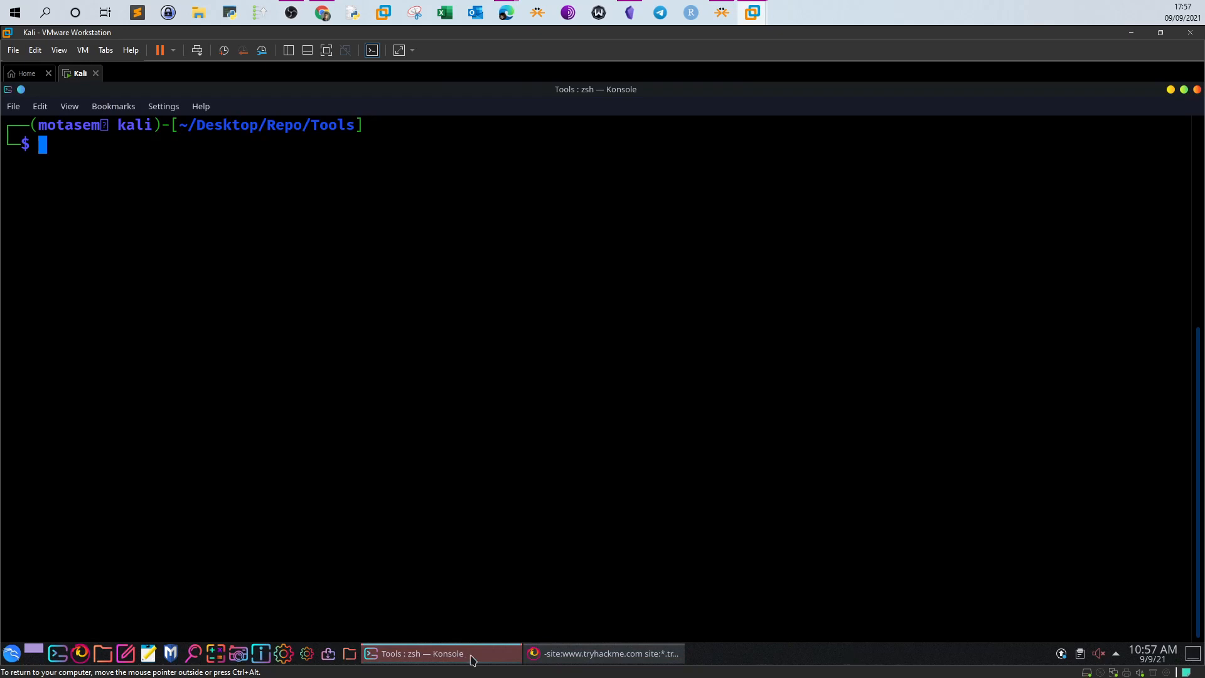
{"action": "mouse_move", "coordinate": [482, 663]}
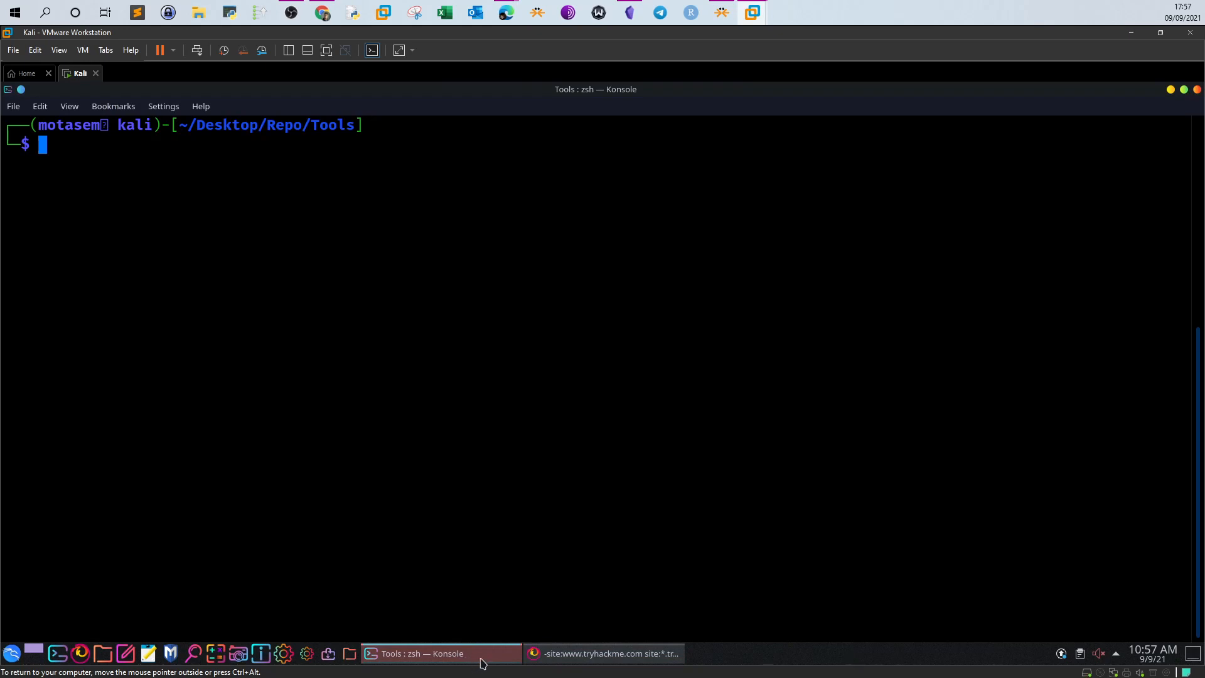
{"action": "mouse_move", "coordinate": [484, 663]}
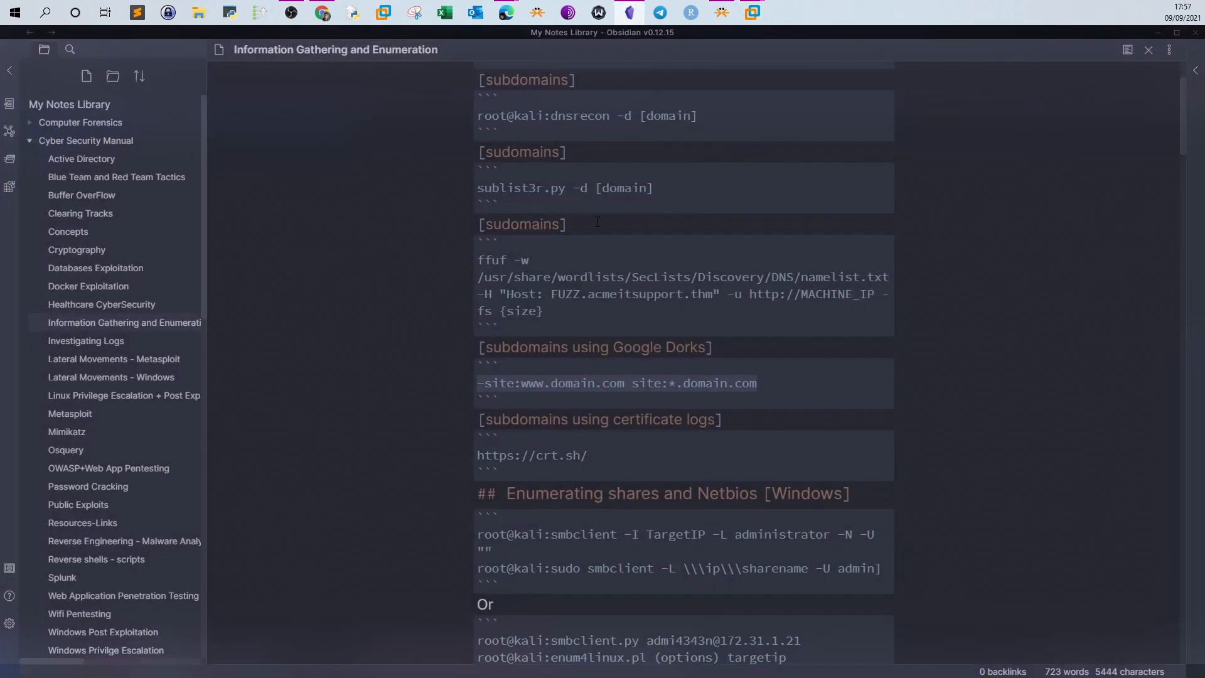
{"action": "scroll", "scroll_direction": "up", "scroll_amount": 3}
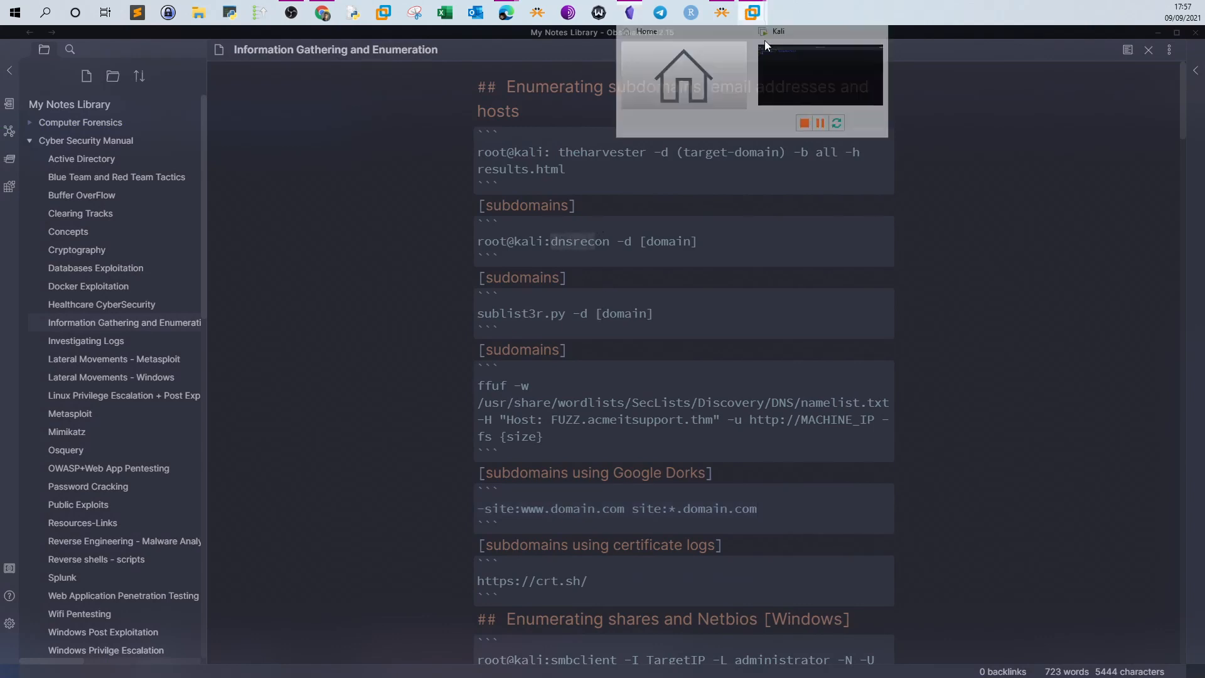
{"action": "left_click", "coordinate": [752, 12]}
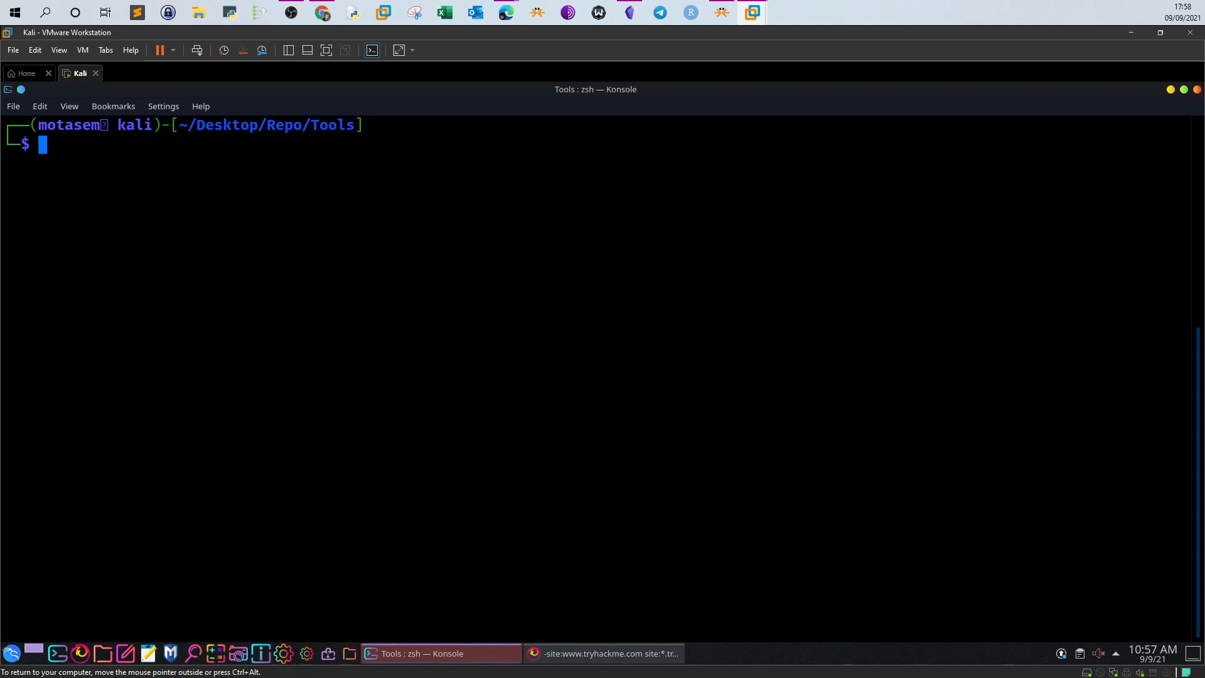
{"action": "type", "text": "dnsrecon"}
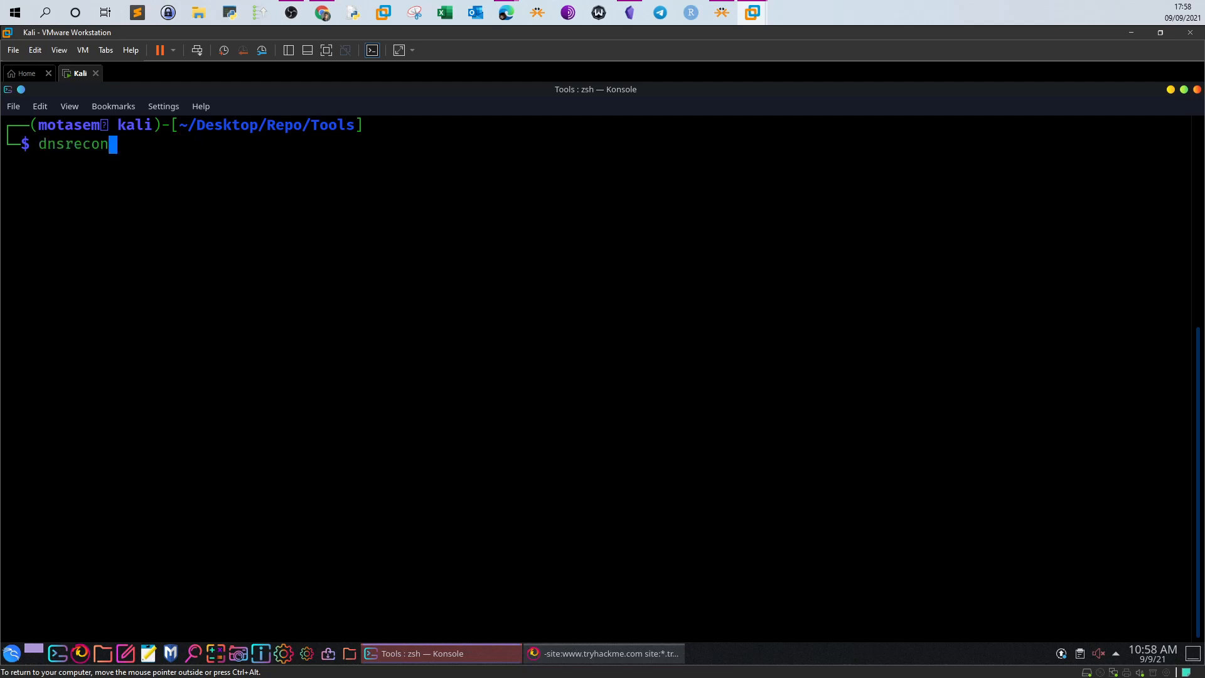
{"action": "type", "text": "-d"}
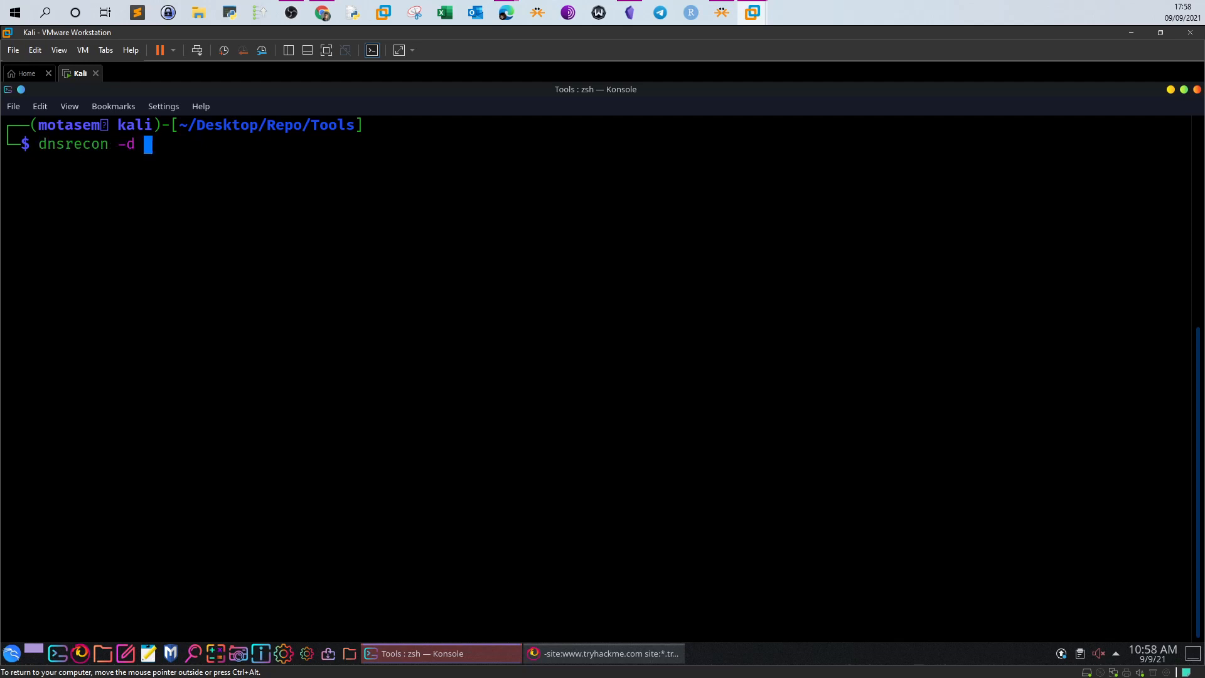
{"action": "type", "text": "tryhackm"}
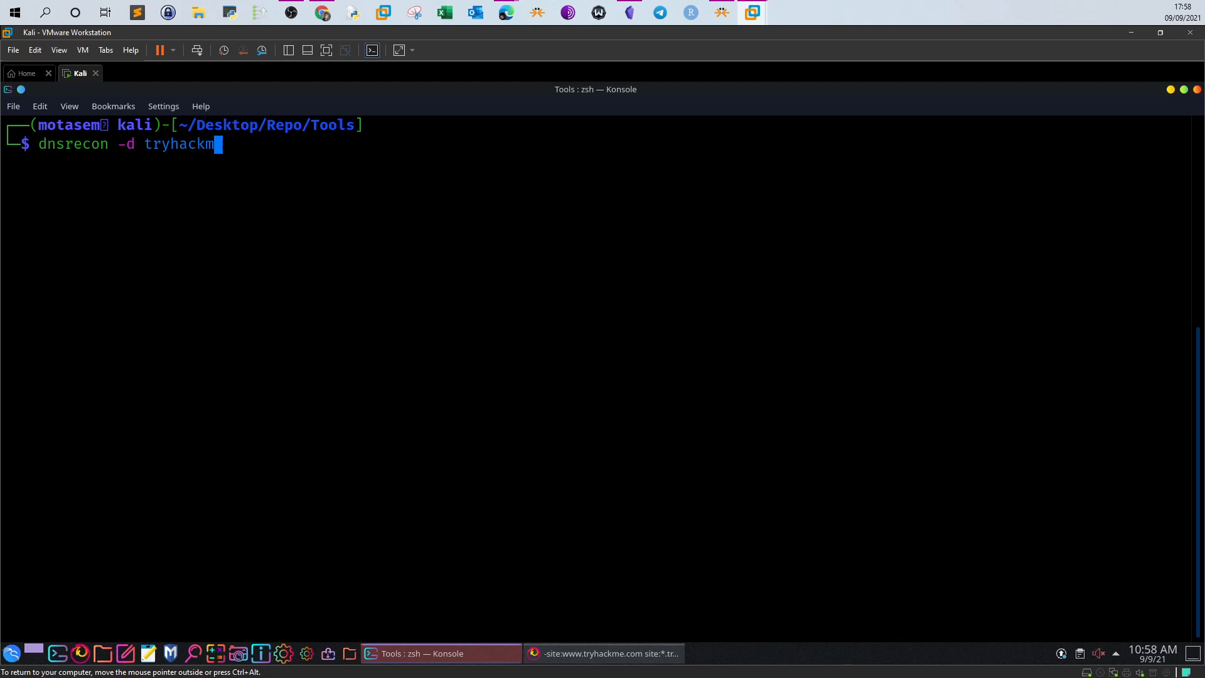
{"action": "key", "text": "Return"}
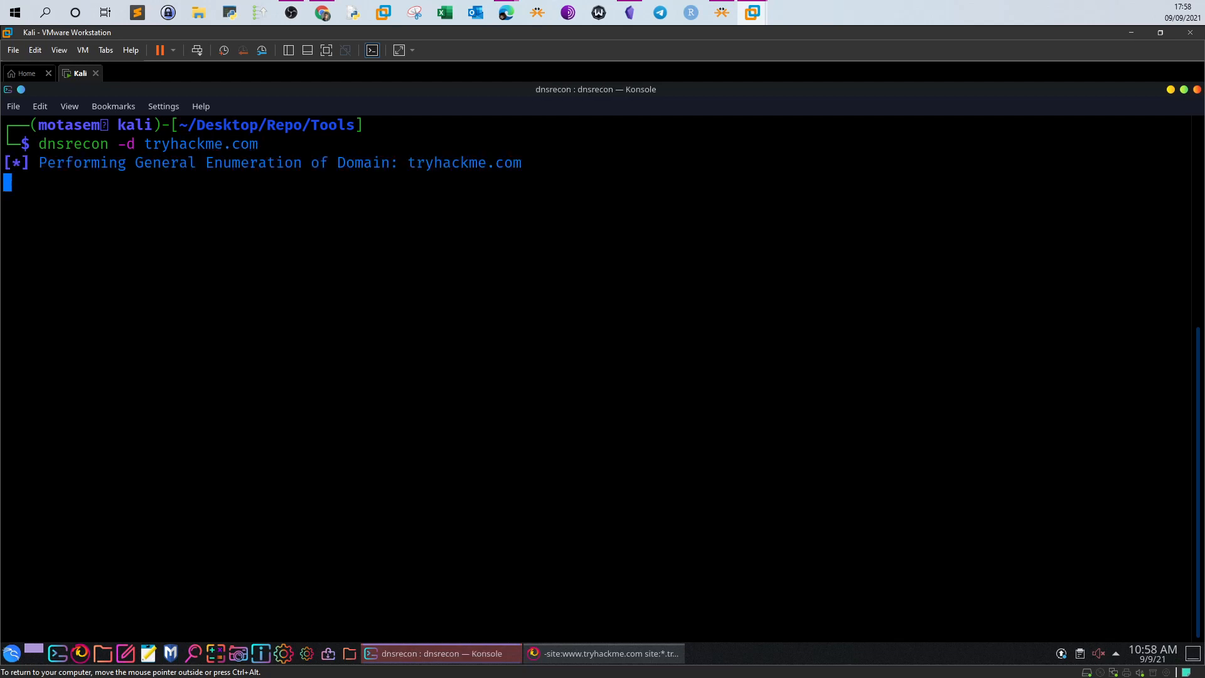
{"action": "mouse_move", "coordinate": [448, 175]}
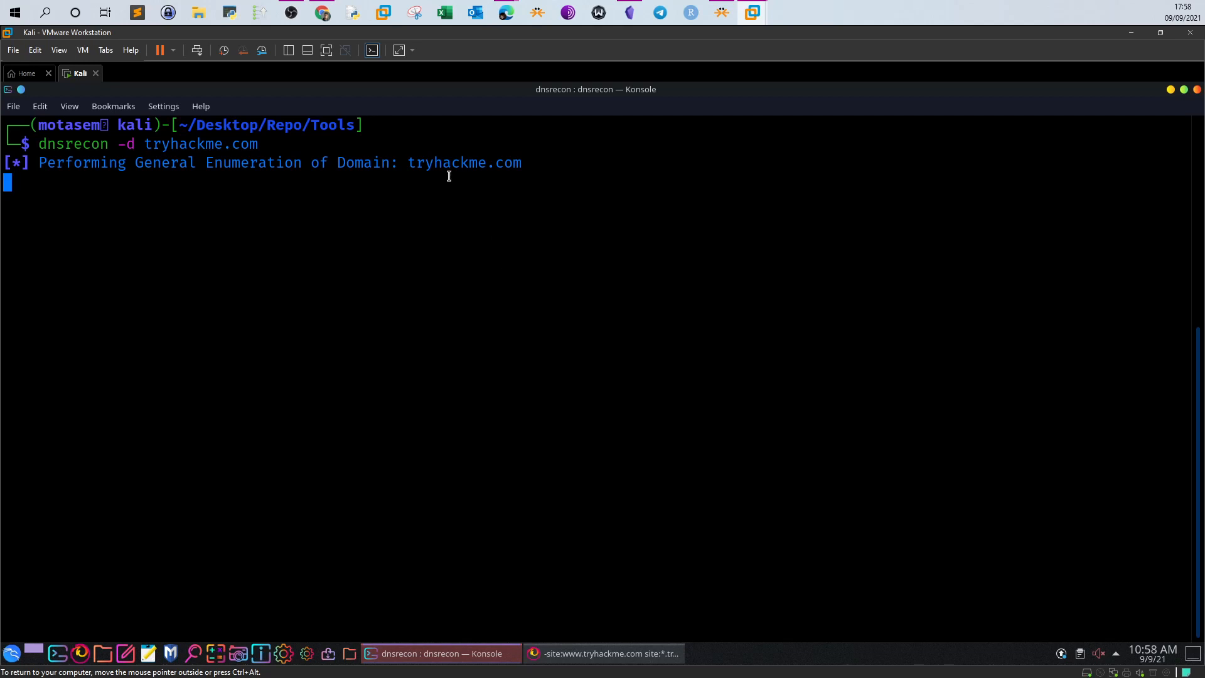
Compare the scanned domain with acmeitsupport.thm in the TryHackMe answer and return to the terminal
{"action": "double_click", "coordinate": [465, 162]}
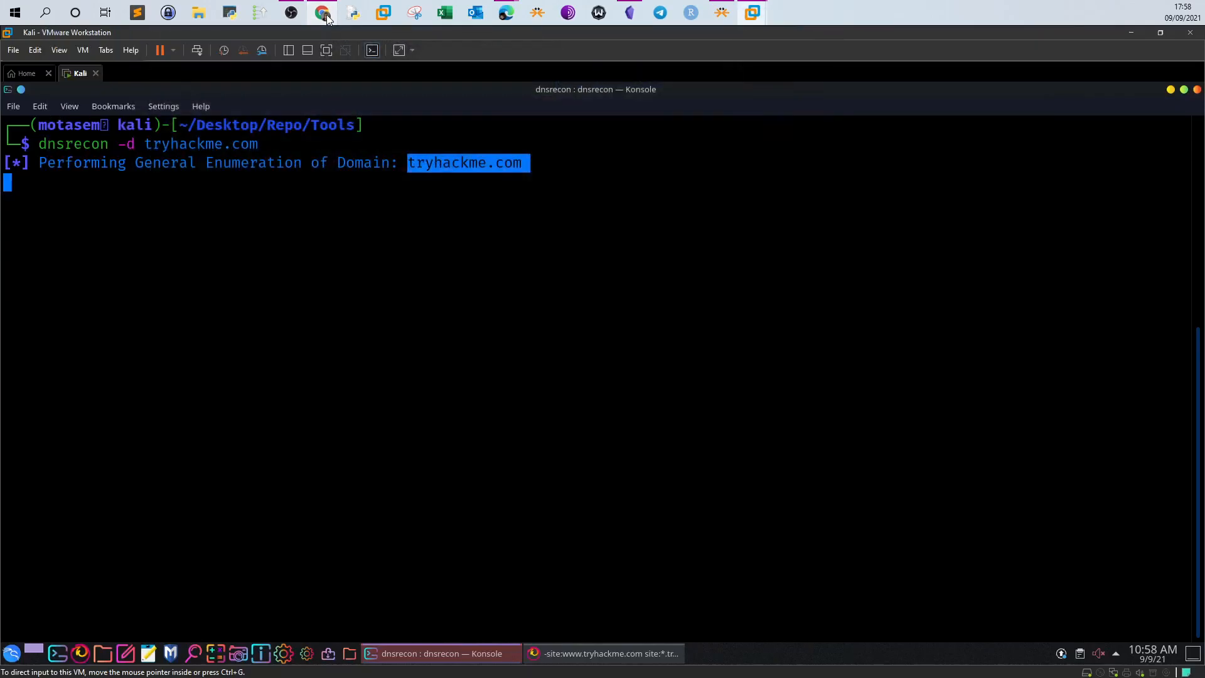
{"action": "left_click", "coordinate": [602, 653]}
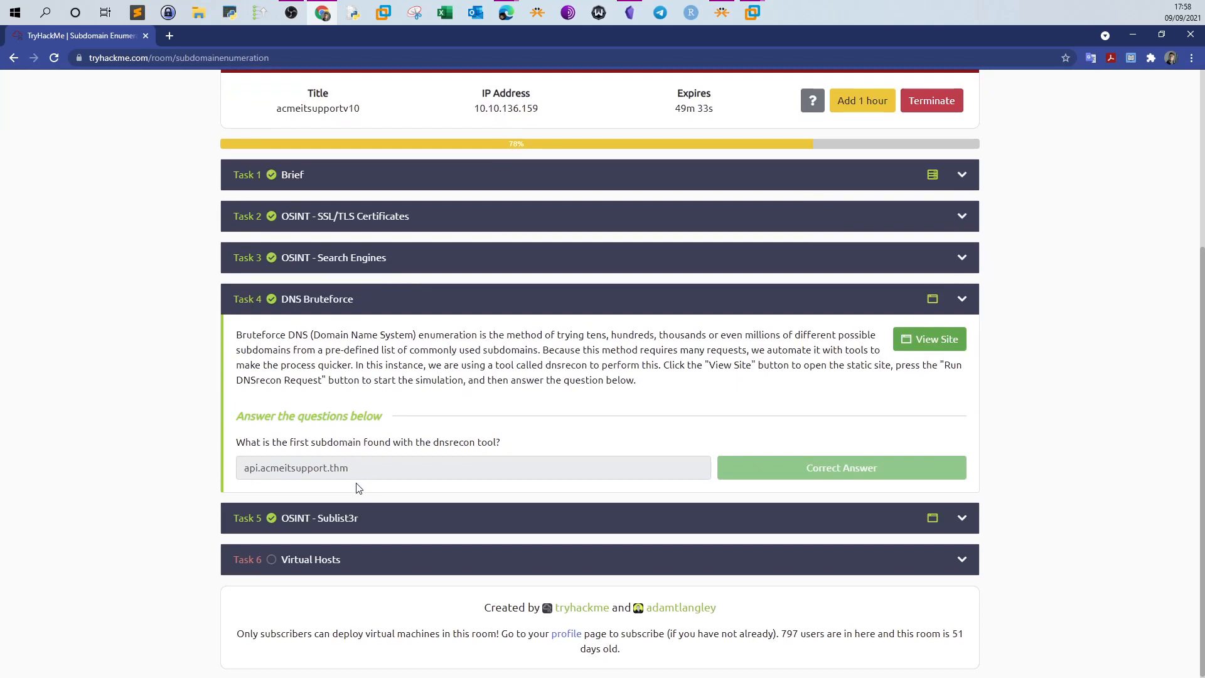
{"action": "double_click", "coordinate": [319, 467]}
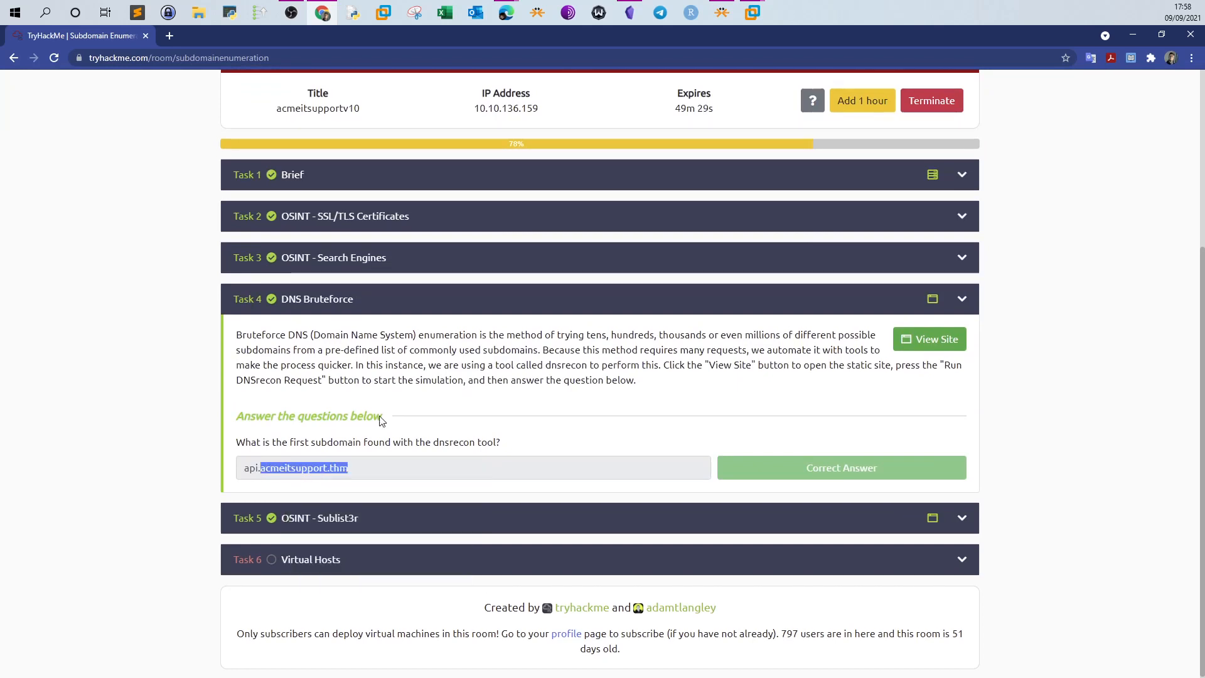
{"action": "left_click", "coordinate": [438, 653]}
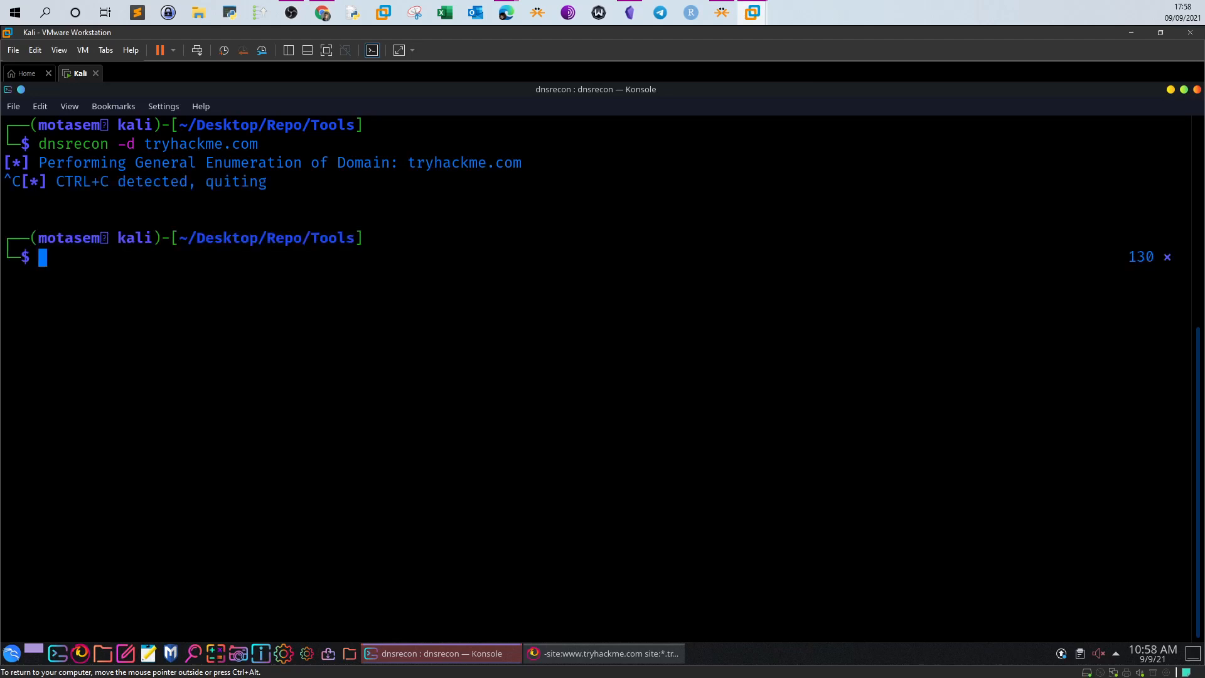
Rerun dnsrecon against acmeitsupport.thm from the recalled command
{"action": "key", "text": "Up"}
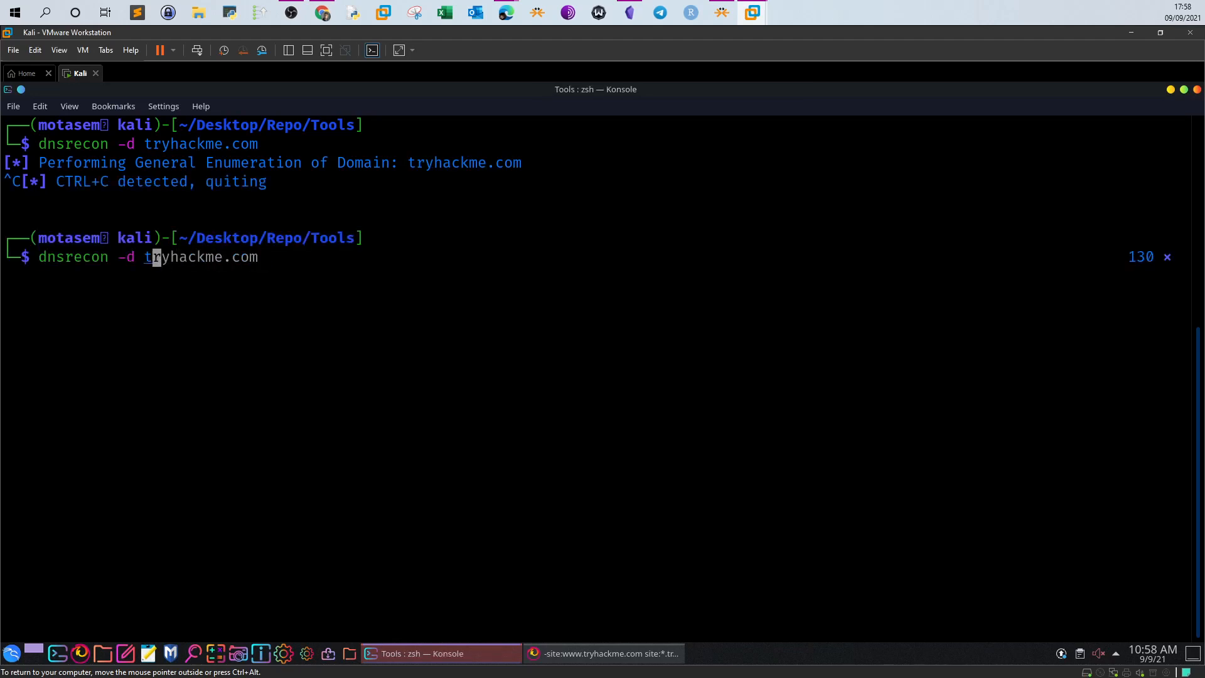
{"action": "type", "text": "acmeitsupport.thm"}
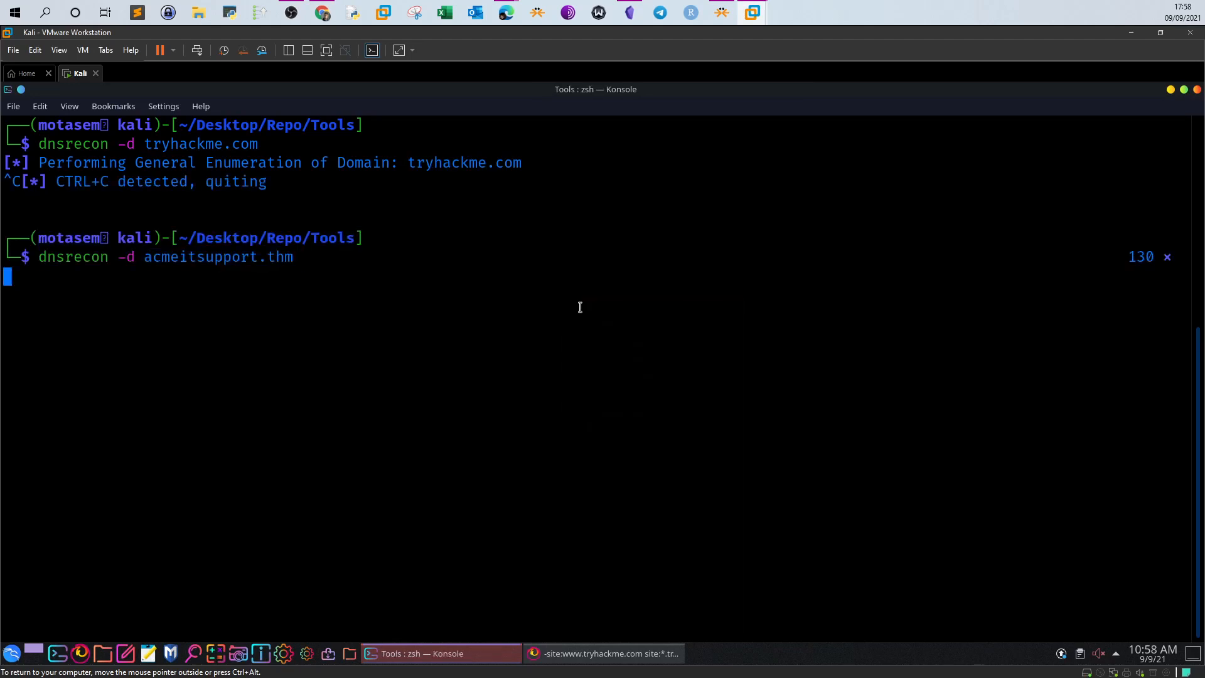
{"action": "key", "text": "Return"}
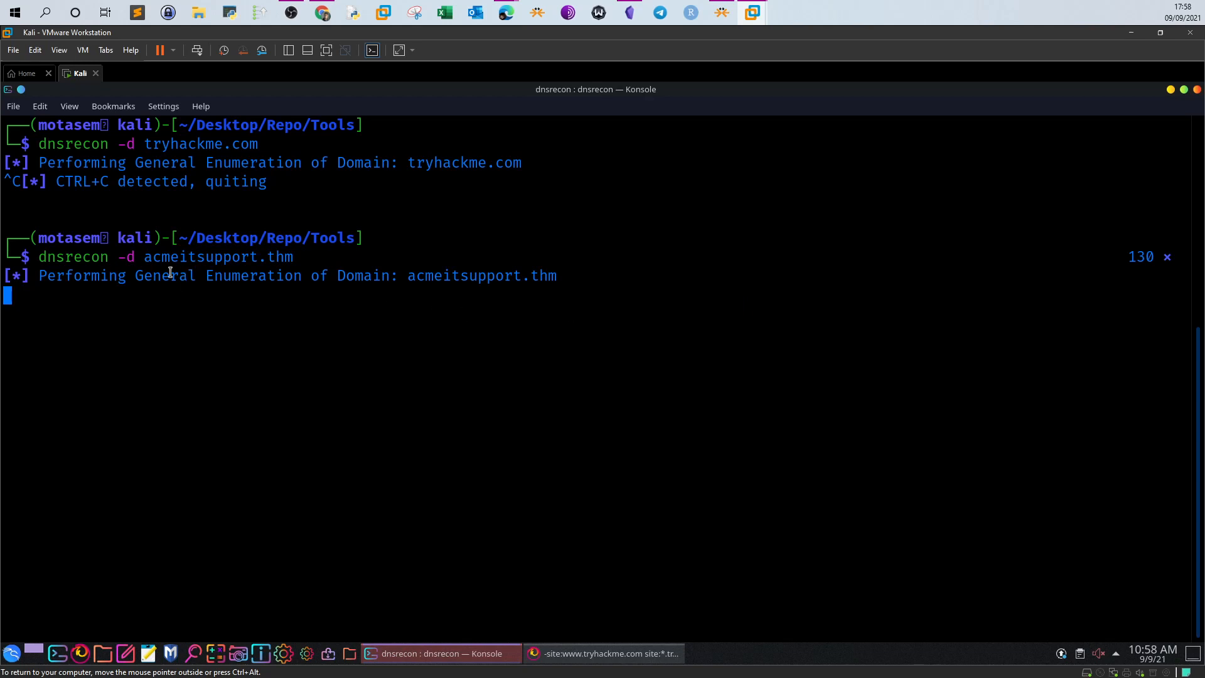
{"action": "mouse_move", "coordinate": [291, 260]}
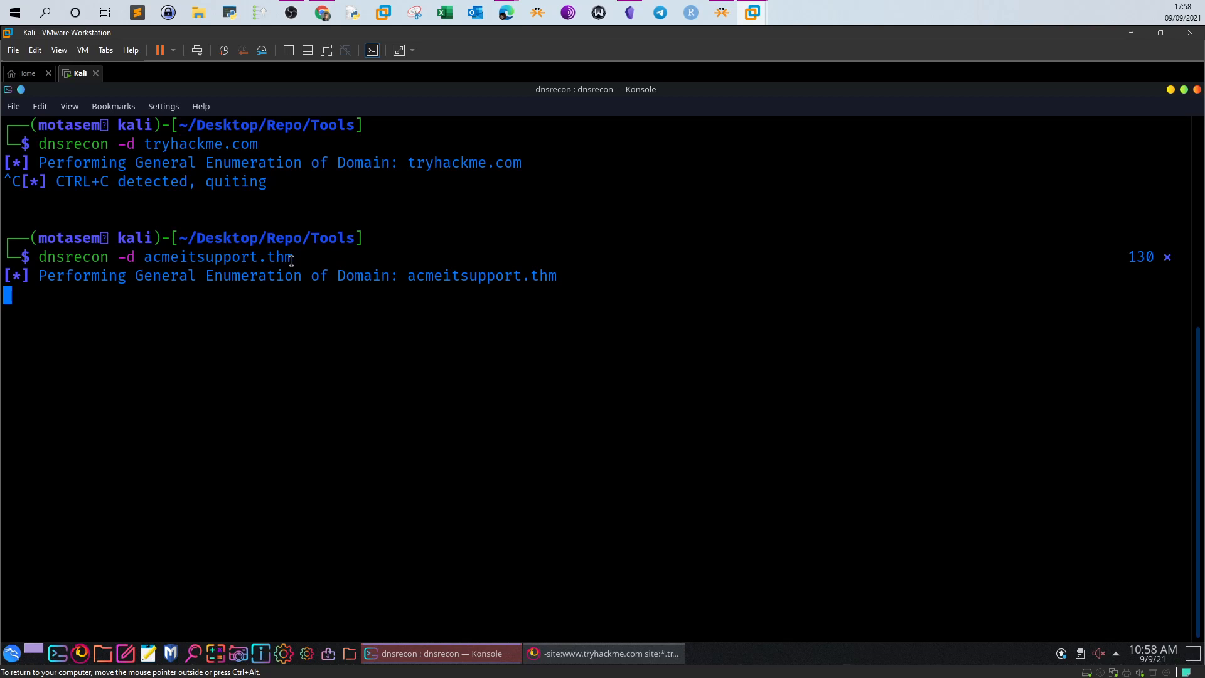
{"action": "mouse_move", "coordinate": [321, 13]}
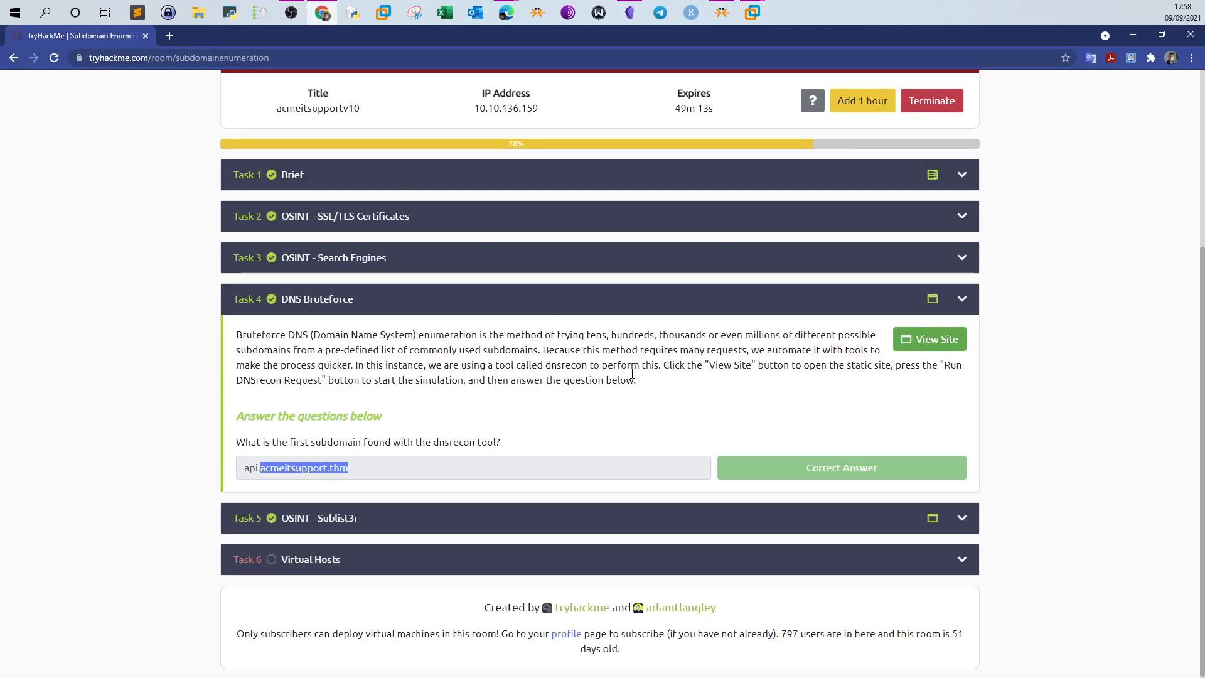
{"action": "mouse_move", "coordinate": [929, 339]}
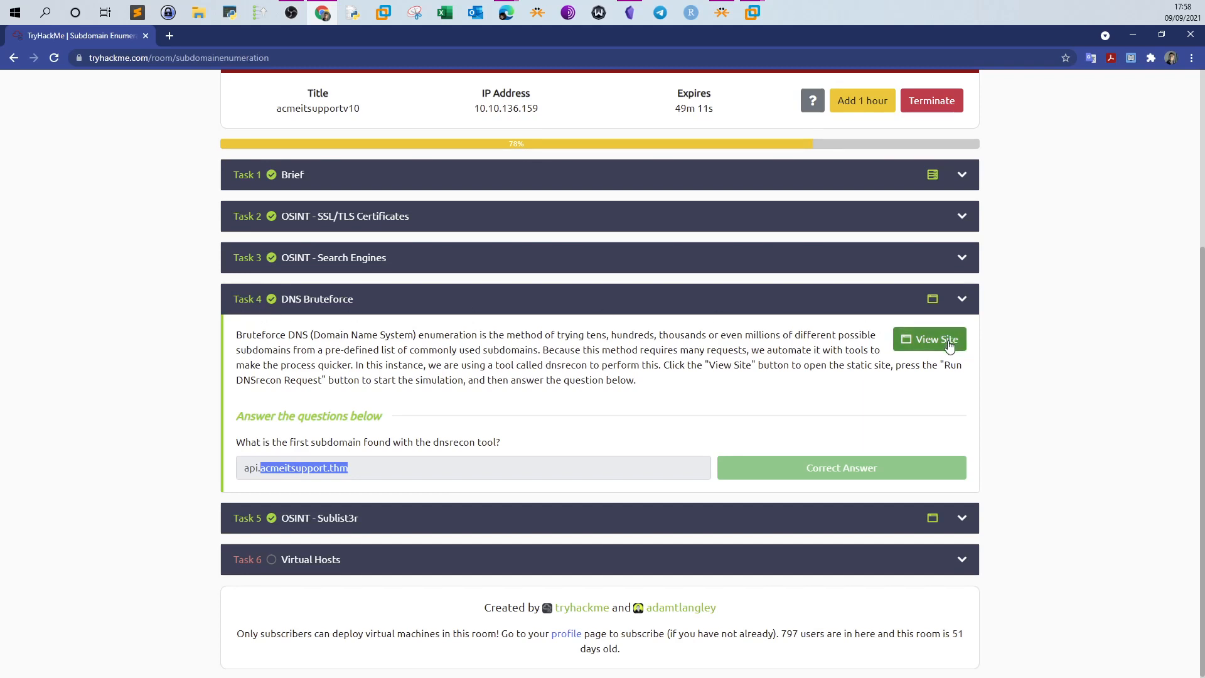
Run the simulated dnsrecon request on the practice site and select the api subdomain
{"action": "left_click", "coordinate": [929, 339]}
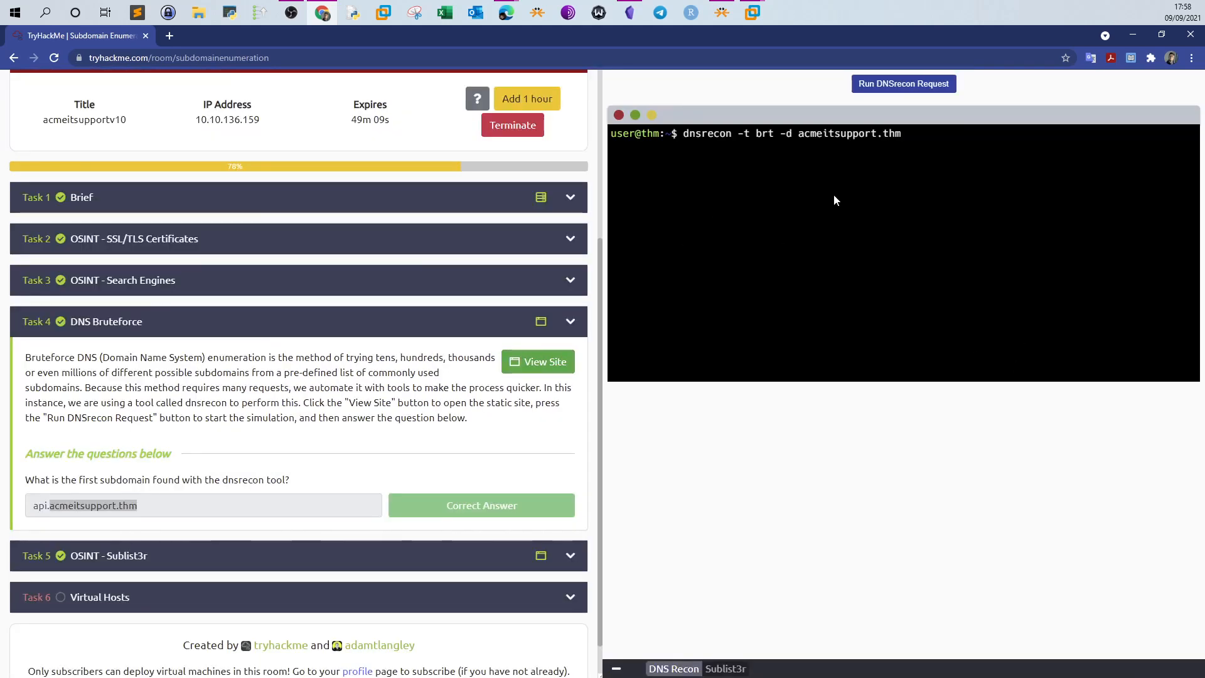
{"action": "mouse_move", "coordinate": [425, 276]}
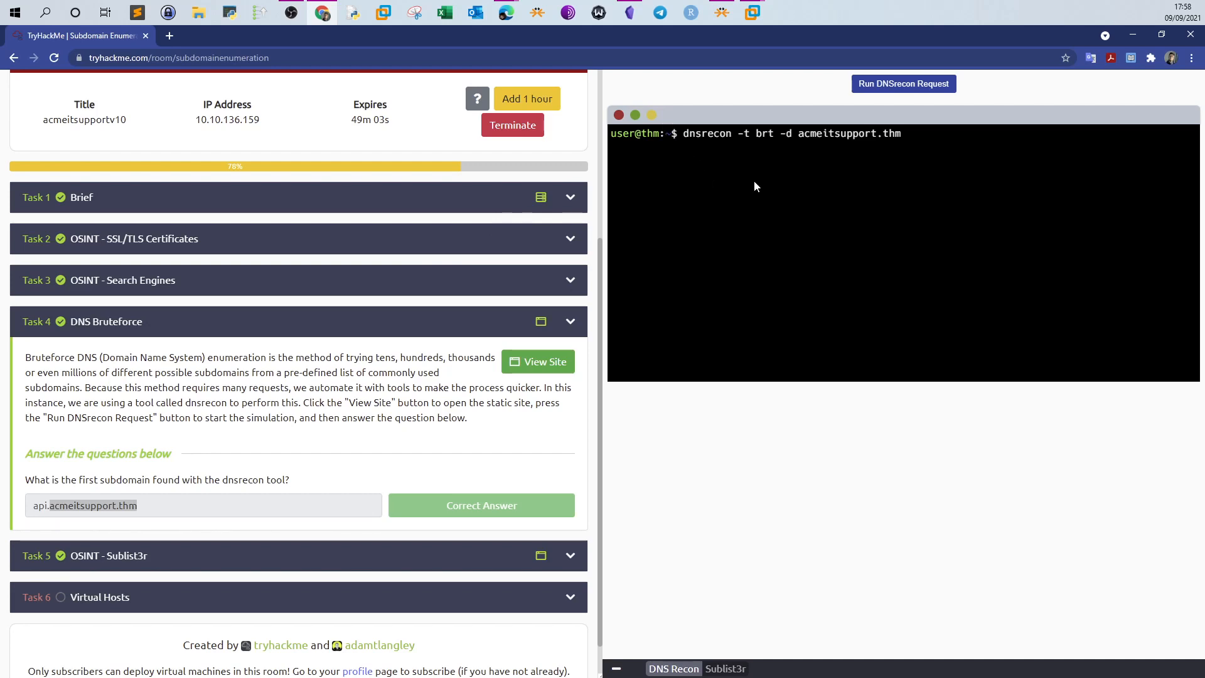
{"action": "mouse_move", "coordinate": [907, 161]}
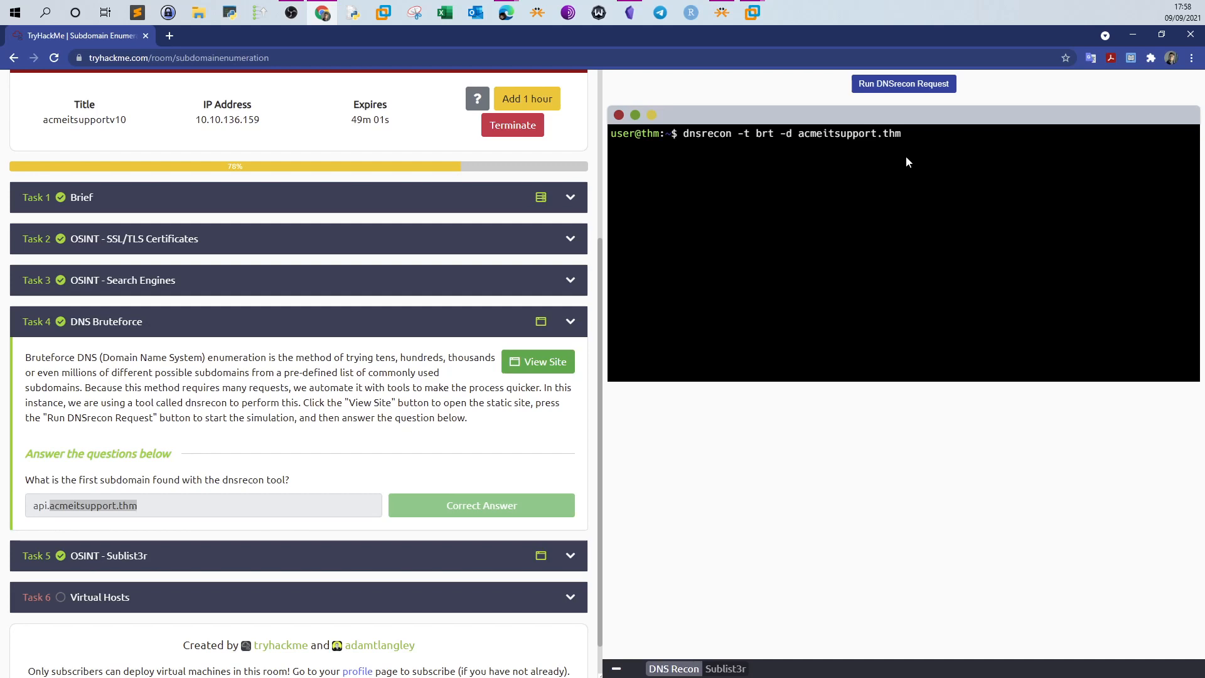
{"action": "left_click", "coordinate": [904, 83]}
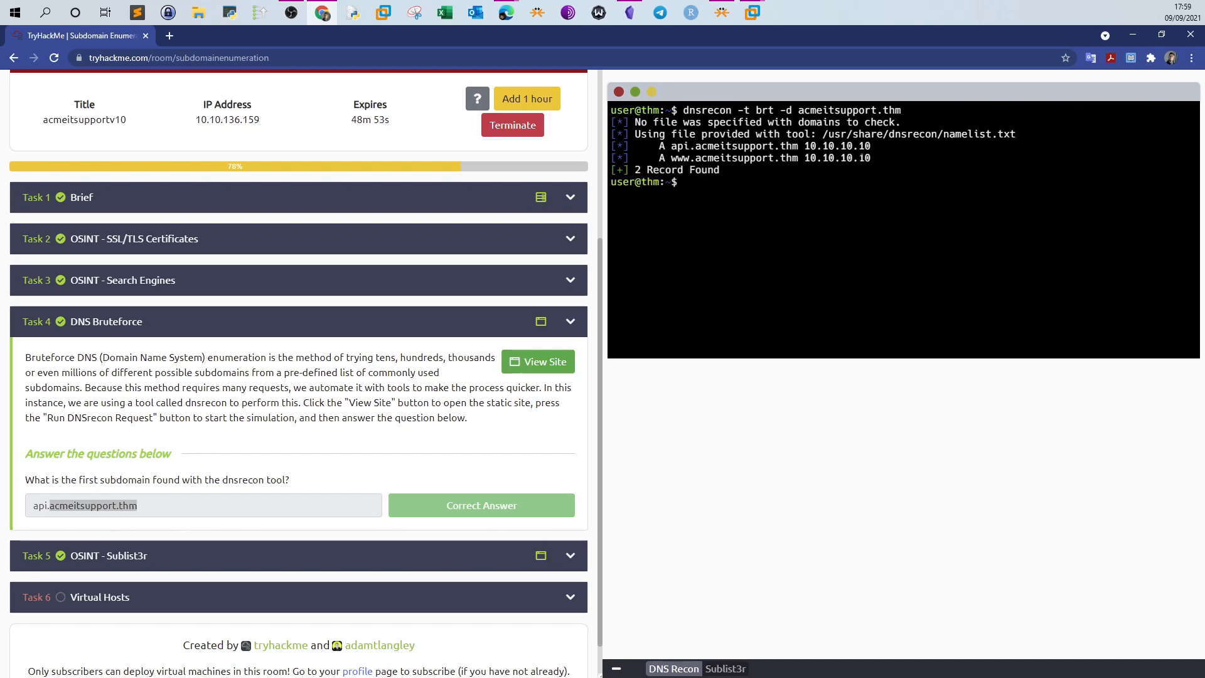
{"action": "double_click", "coordinate": [679, 146]}
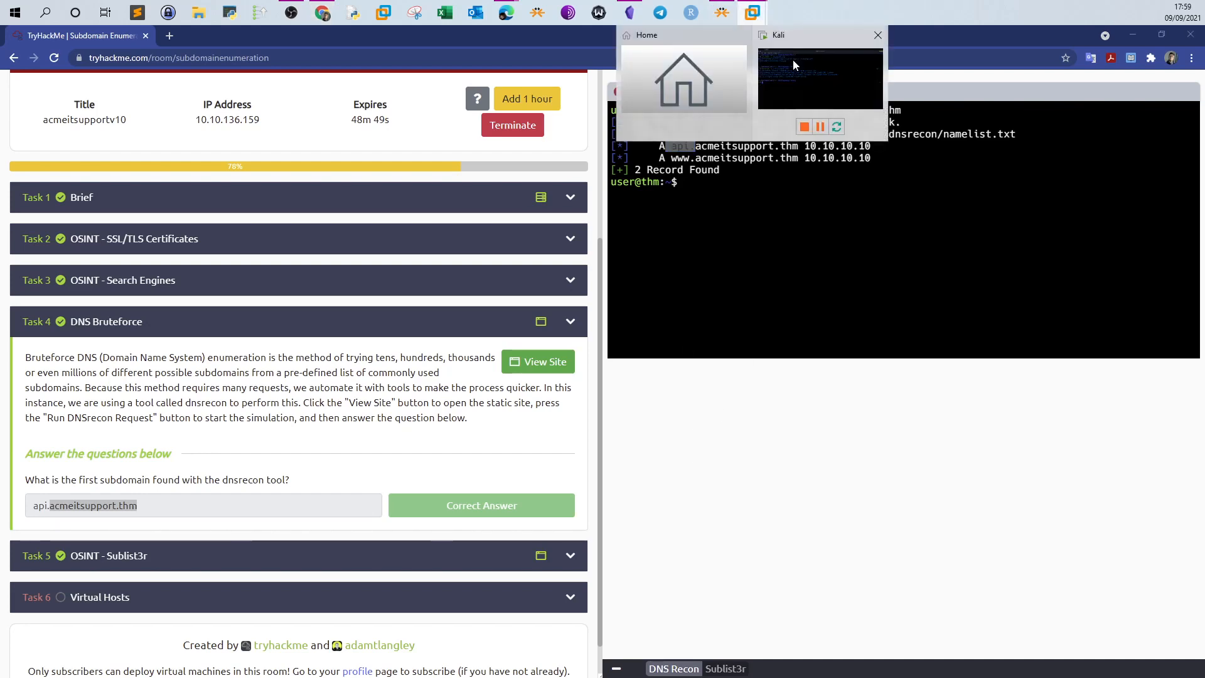
{"action": "left_click", "coordinate": [819, 77]}
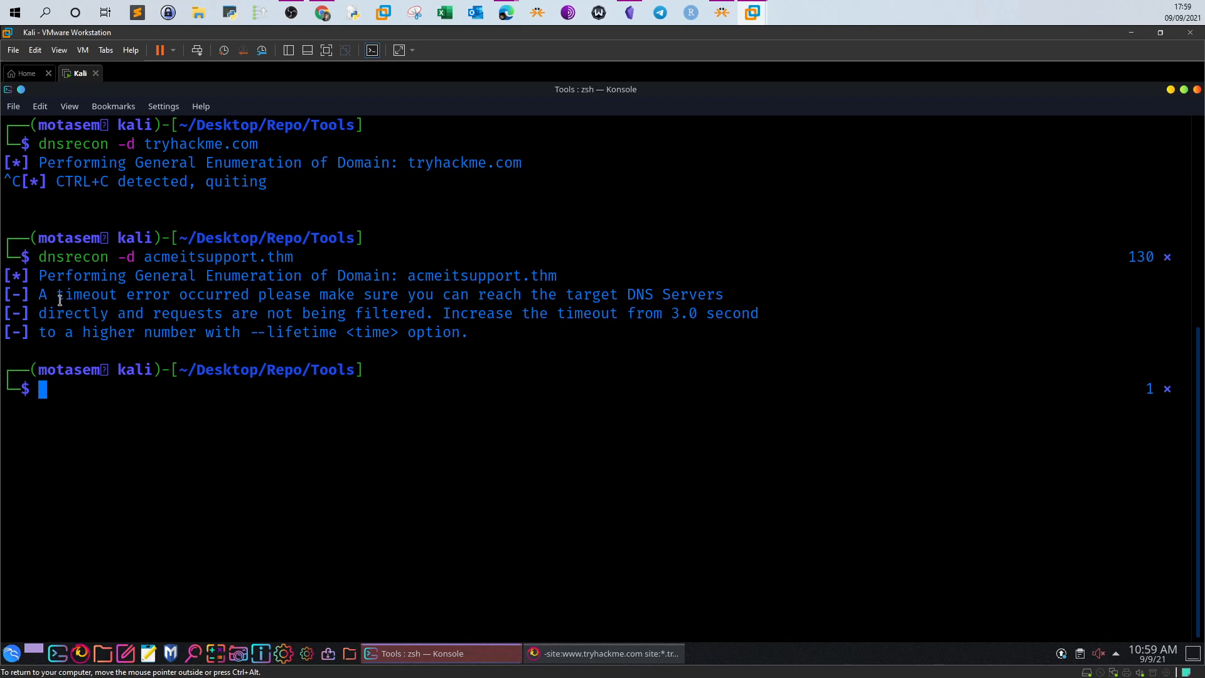
{"action": "mouse_move", "coordinate": [487, 301]}
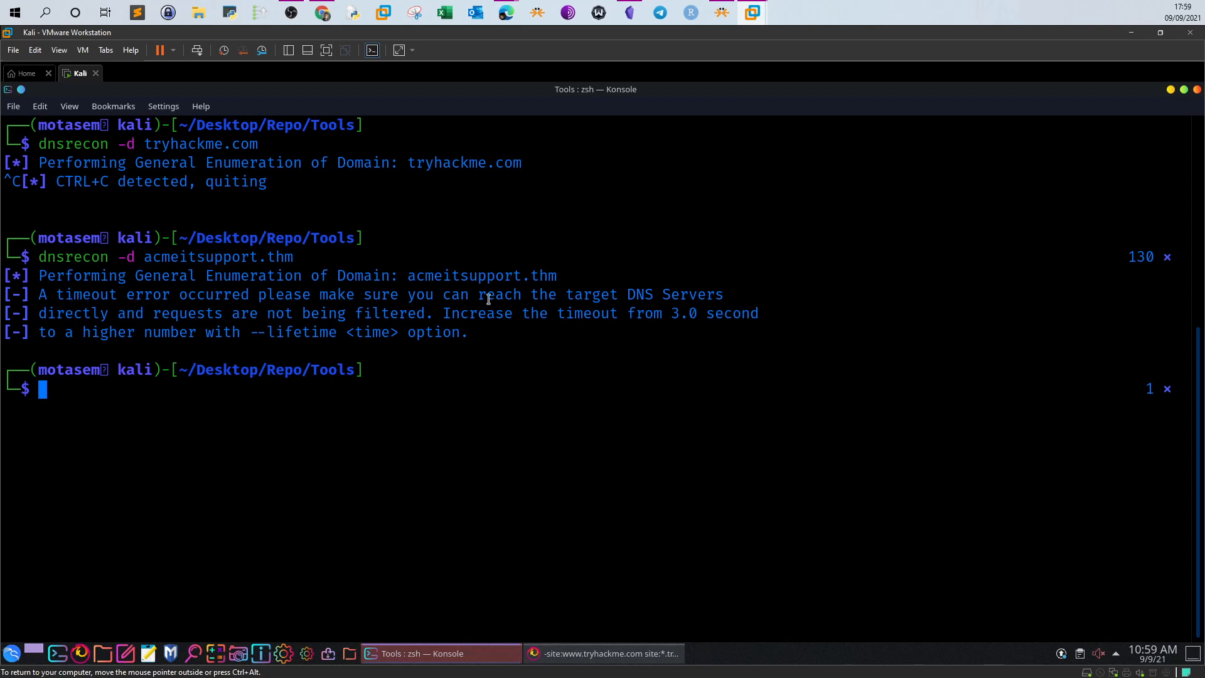
{"action": "mouse_move", "coordinate": [270, 182]}
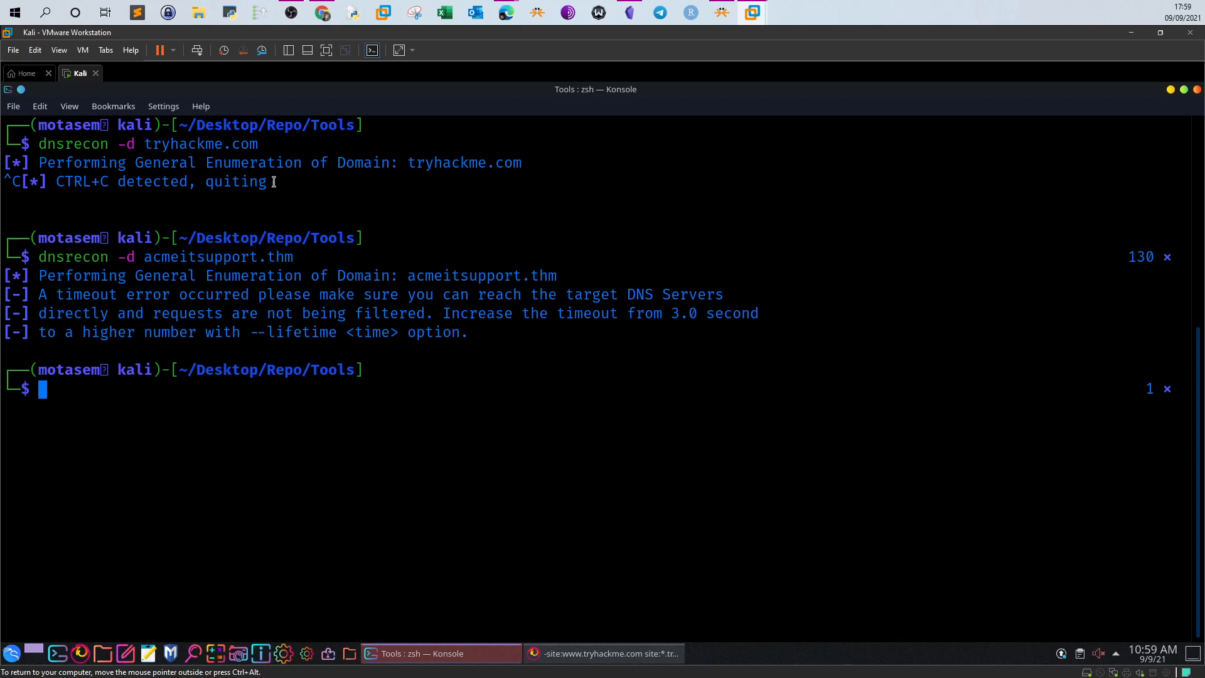
Connect the TryHackMe OpenVPN in a second Konsole tab, then rerun dnsrecon -d acmeitsupport.thm
{"action": "left_click", "coordinate": [12, 106]}
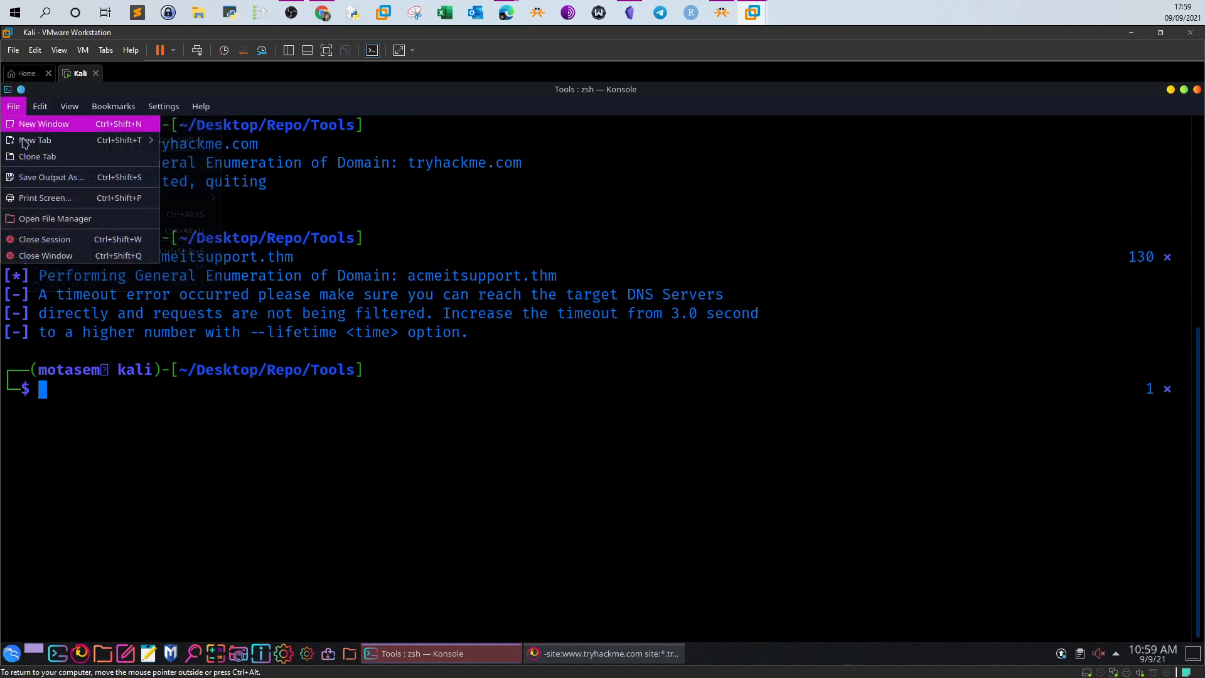
{"action": "left_click", "coordinate": [36, 140]}
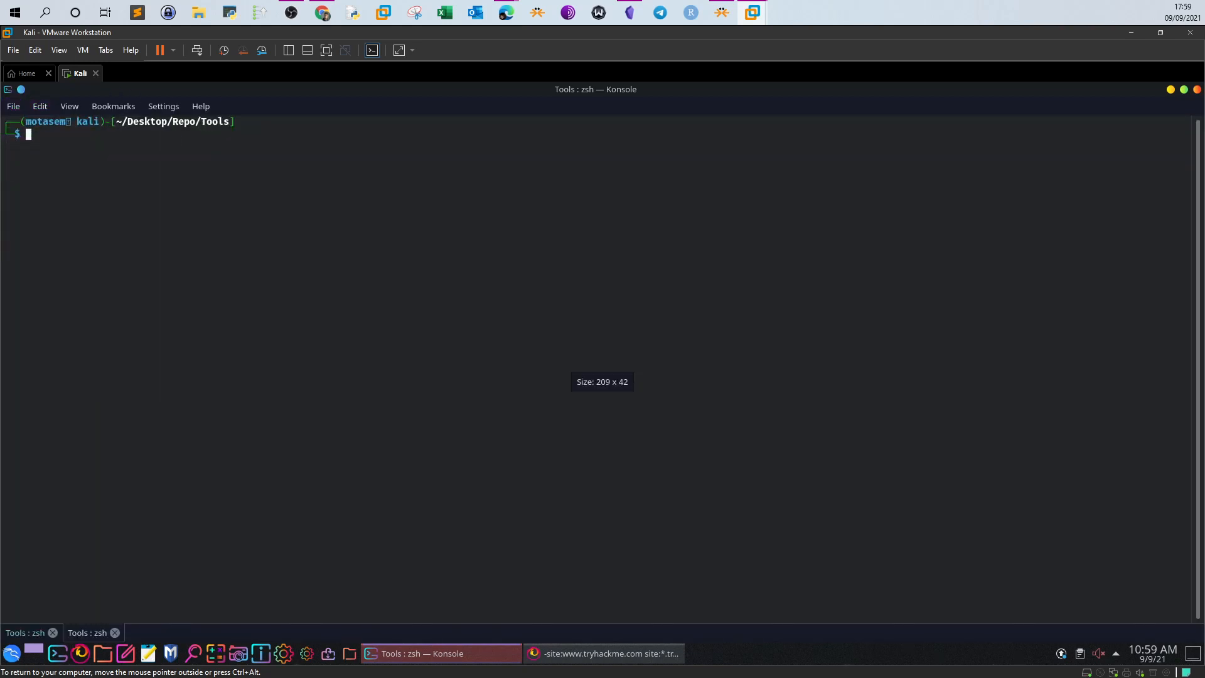
{"action": "key", "text": "Return"}
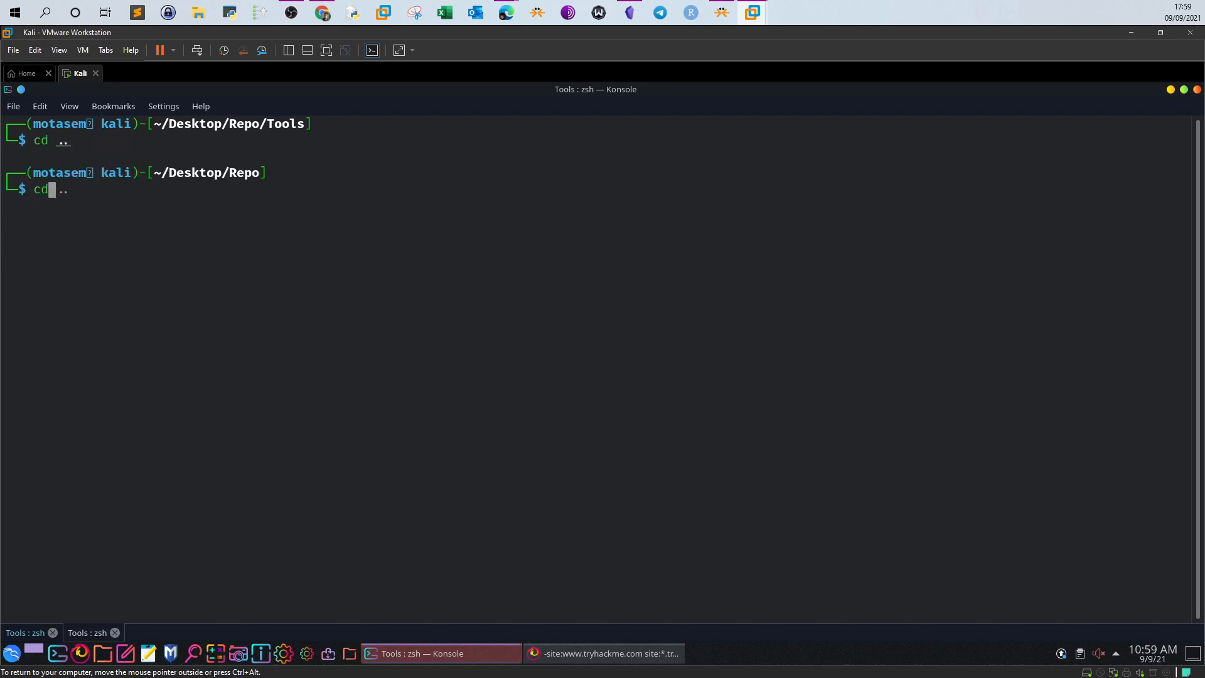
{"action": "key", "text": "Return"}
{"action": "type", "text": "sudo openvpn motasemhamdan.ovpn"}
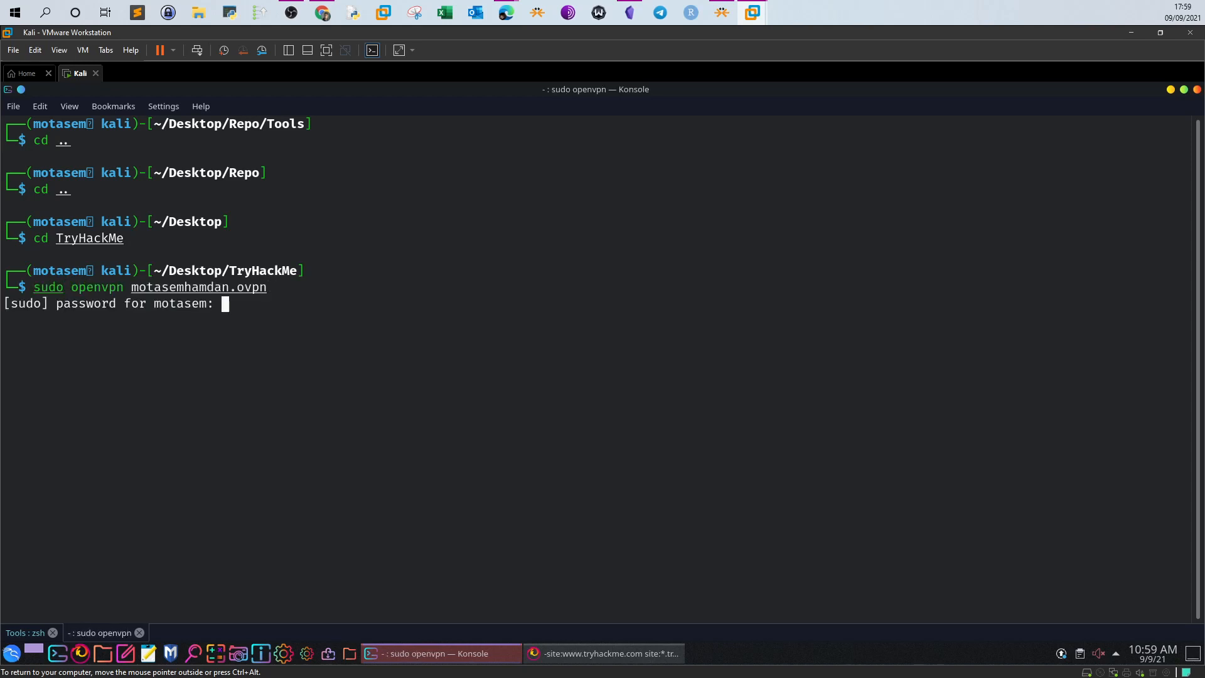
{"action": "key", "text": "Return"}
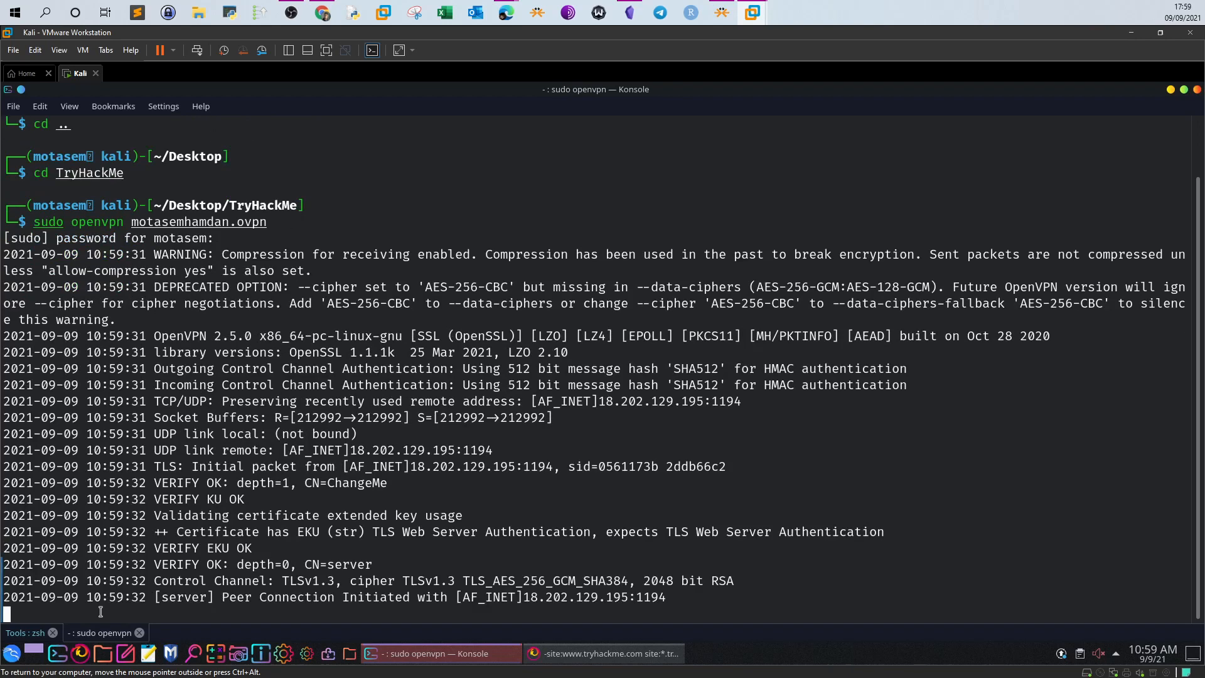
{"action": "left_click", "coordinate": [27, 632]}
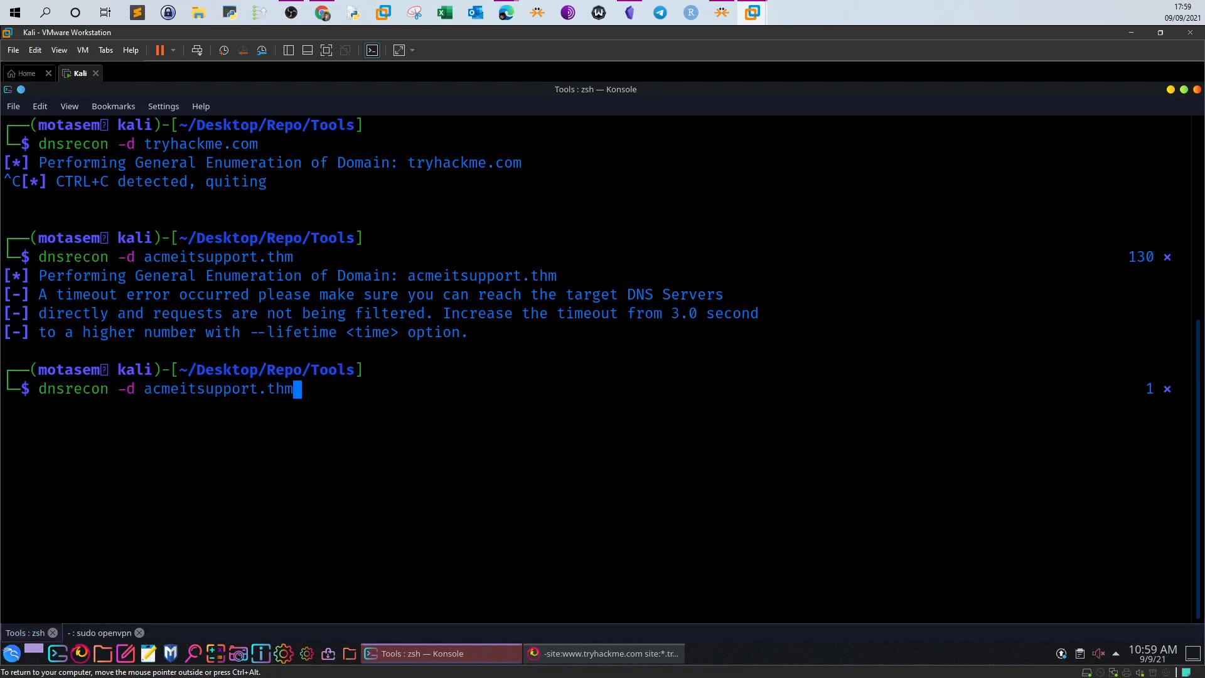
{"action": "key", "text": "Return"}
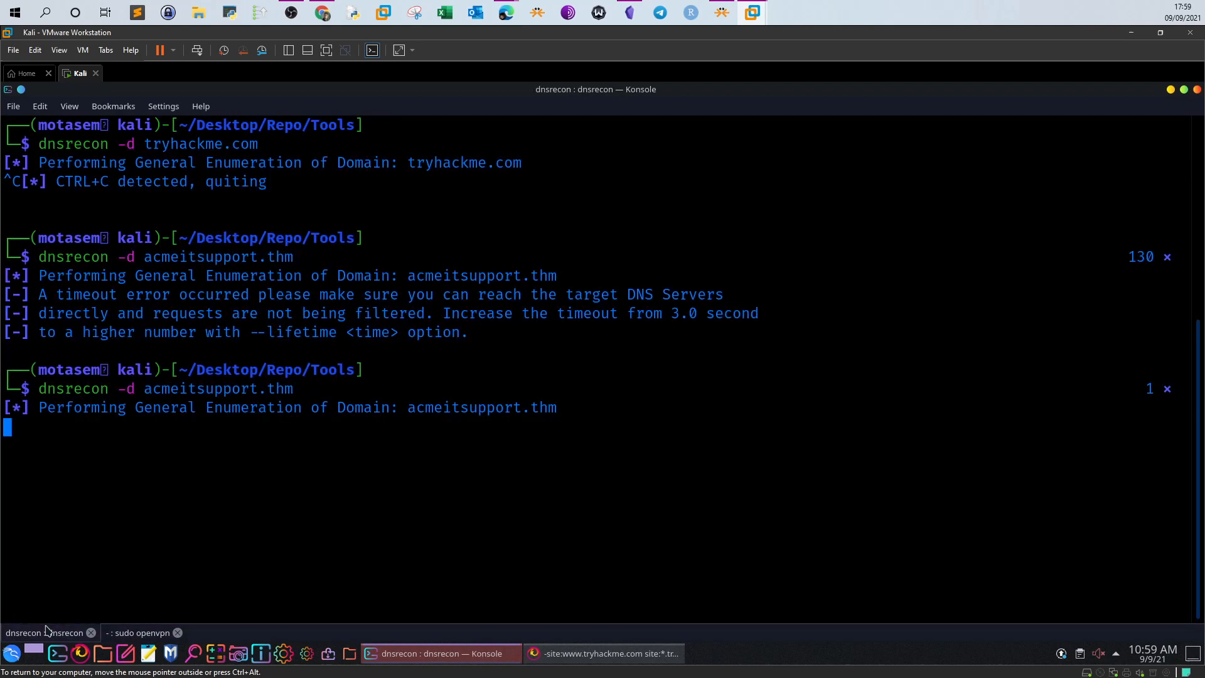
{"action": "mouse_move", "coordinate": [522, 260]}
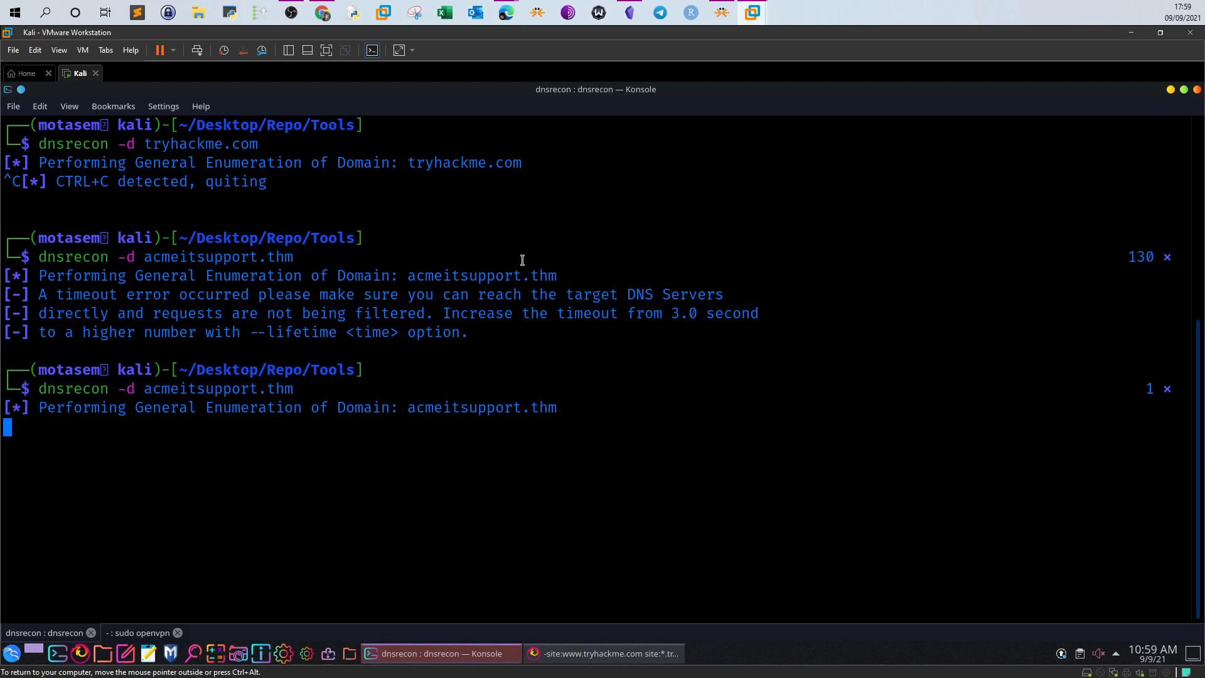
{"action": "mouse_move", "coordinate": [554, 281]}
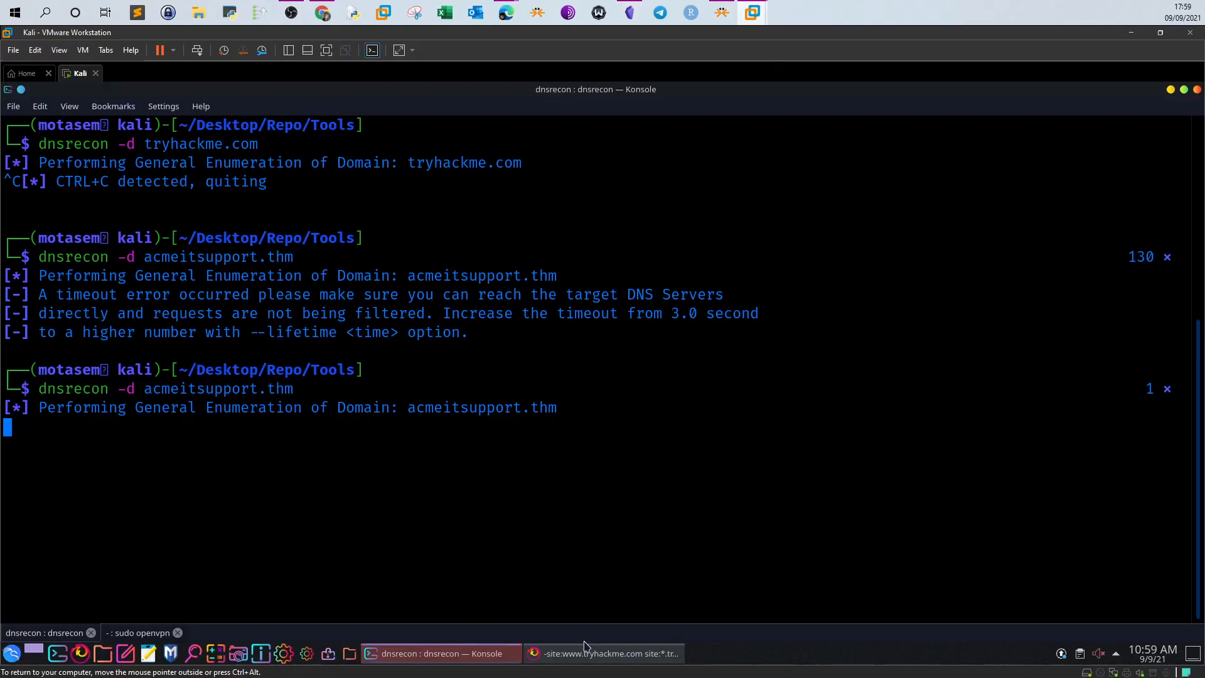
Search Google for 'sublist3r' in Firefox and open the Sublist3r GitHub repository
{"action": "left_click", "coordinate": [604, 653]}
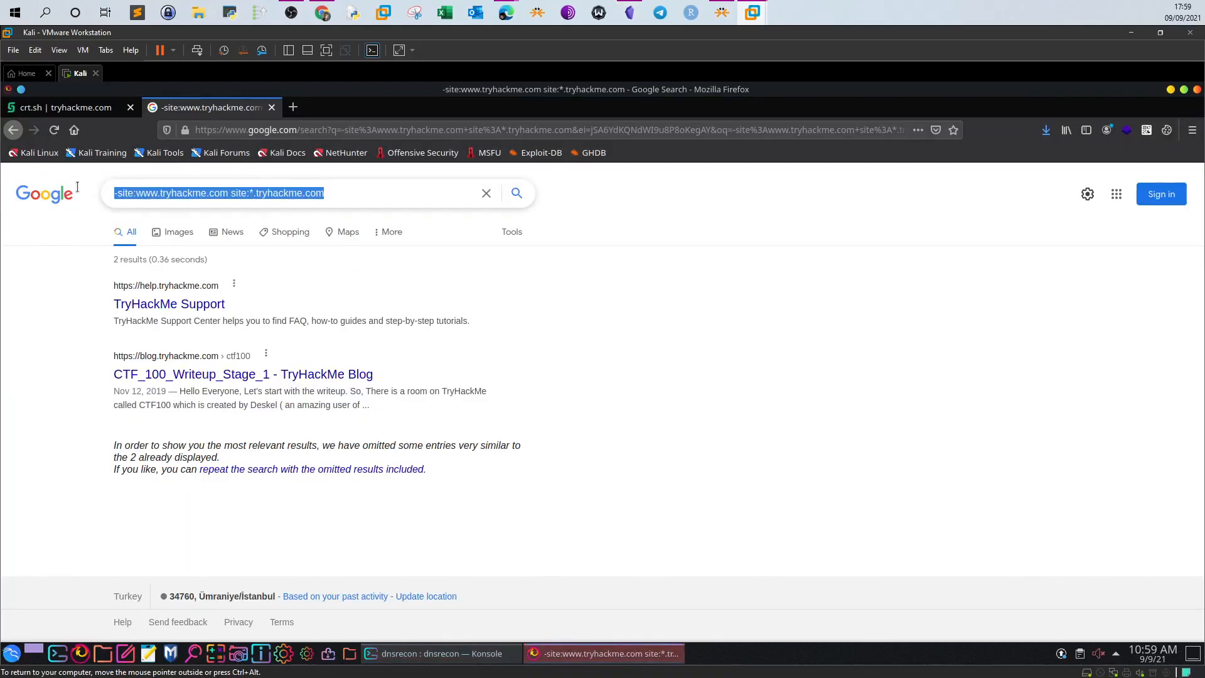
{"action": "type", "text": "sublist3r github"}
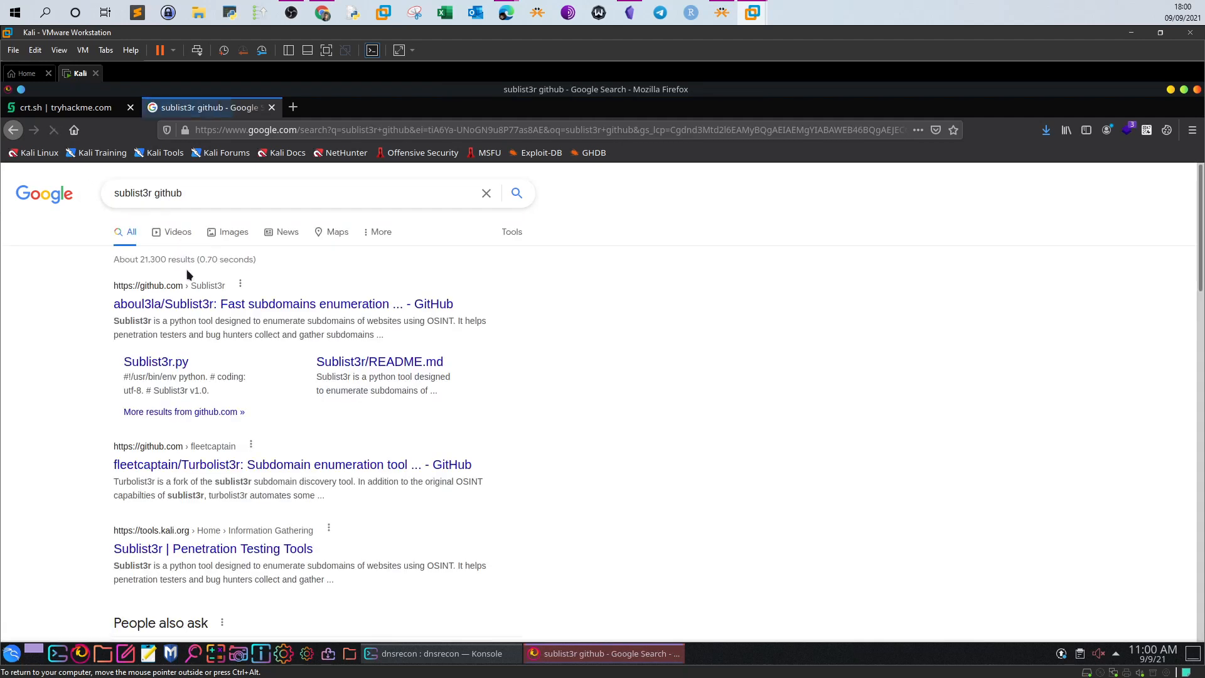
{"action": "left_click", "coordinate": [283, 304]}
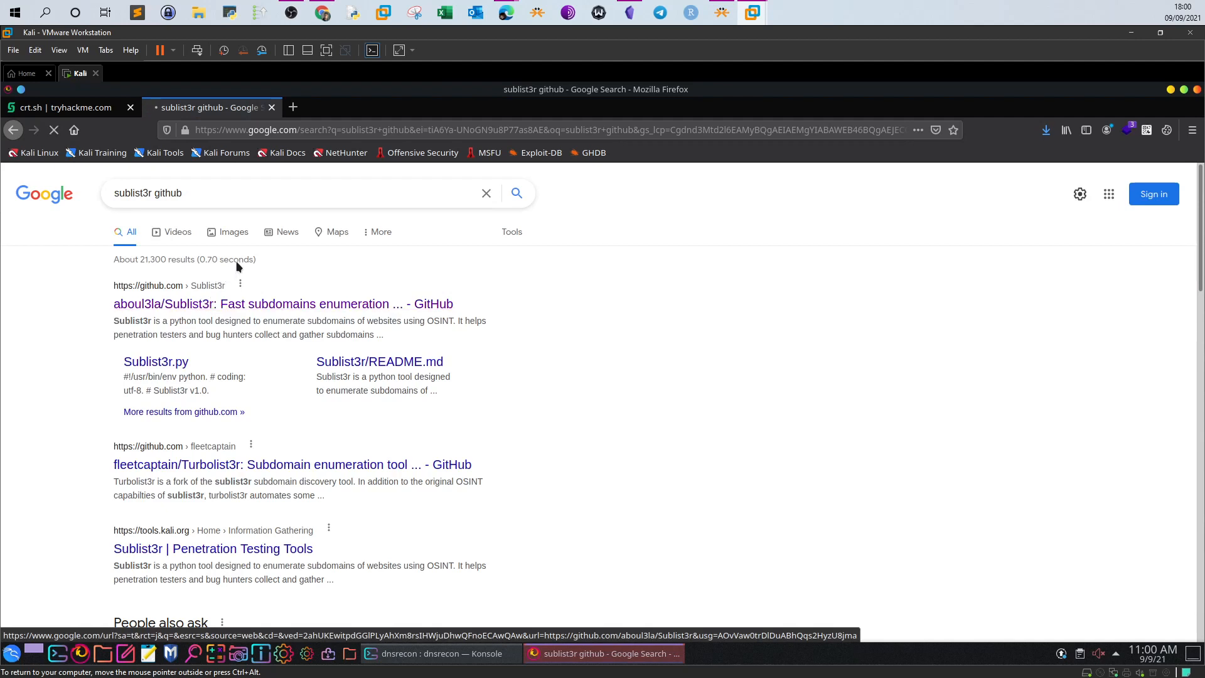
{"action": "left_click", "coordinate": [283, 304]}
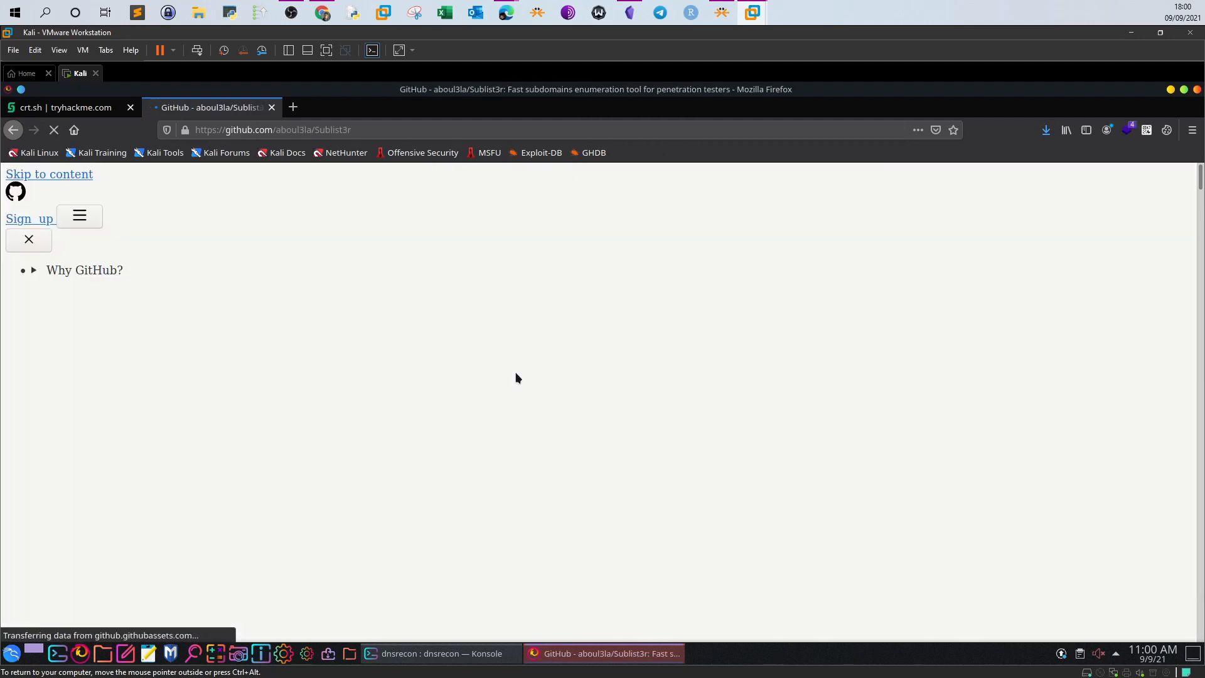
{"action": "left_click", "coordinate": [441, 654]}
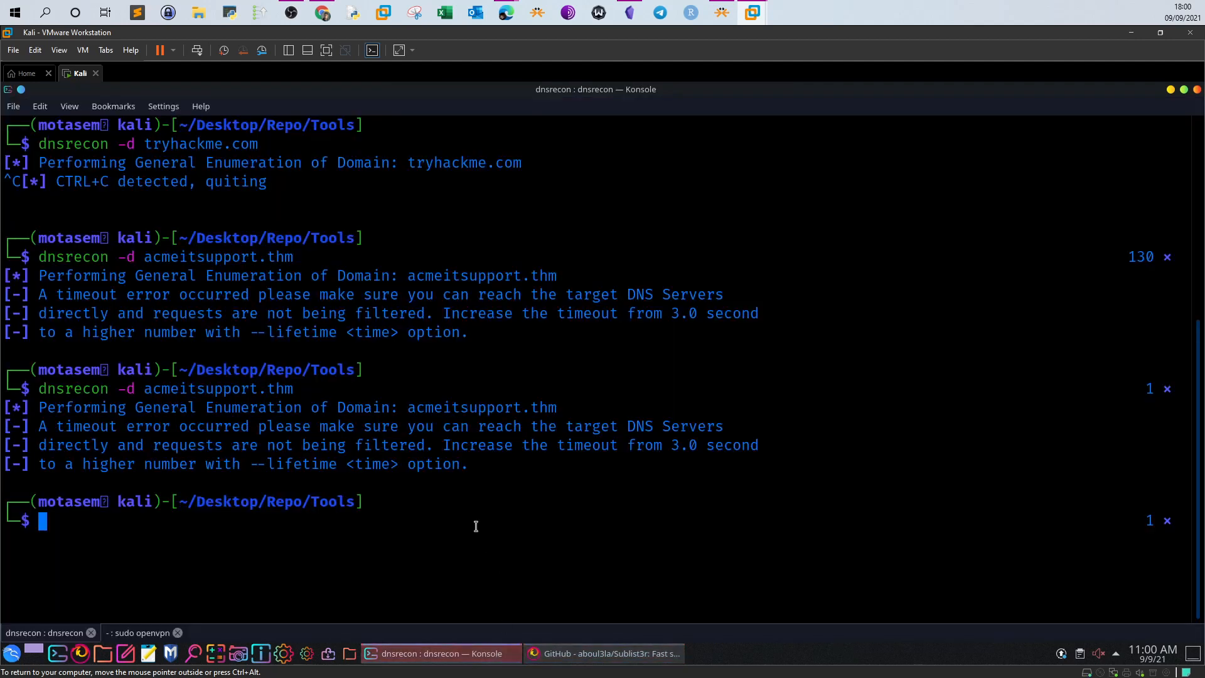
List files, cd into Sublist3r/, and draft 'python sublist3r.py -d google.com'
{"action": "type", "text": "ls"}
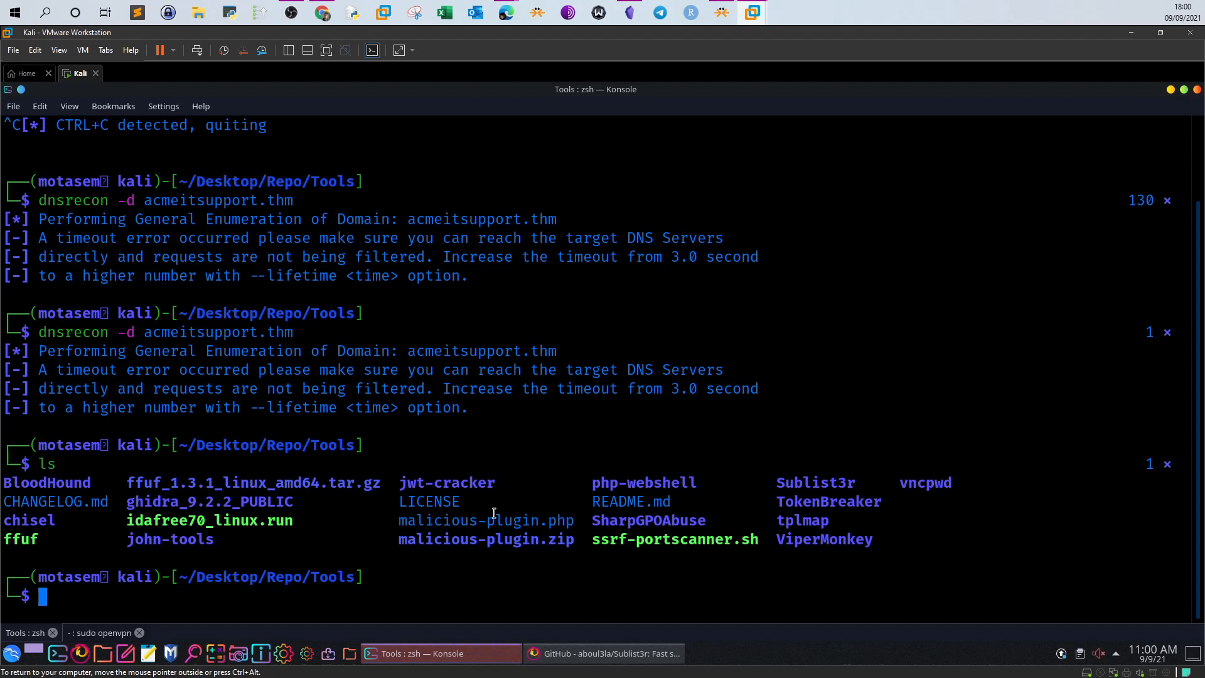
{"action": "mouse_move", "coordinate": [71, 506]}
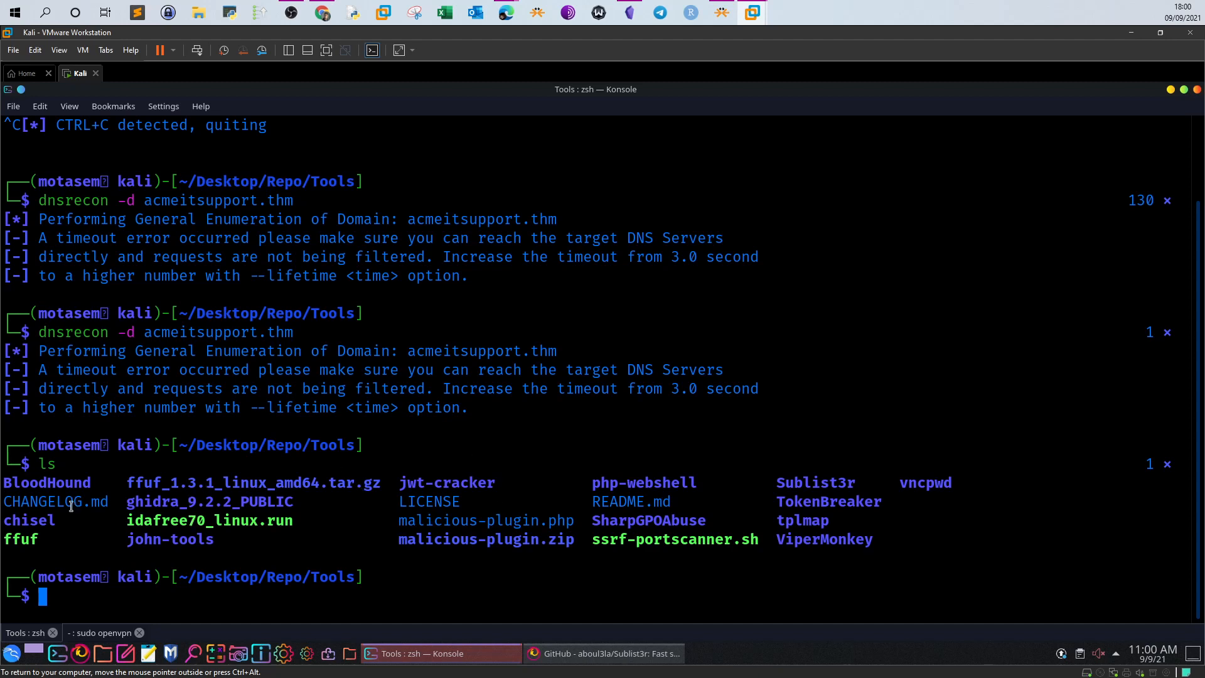
{"action": "mouse_move", "coordinate": [621, 544]}
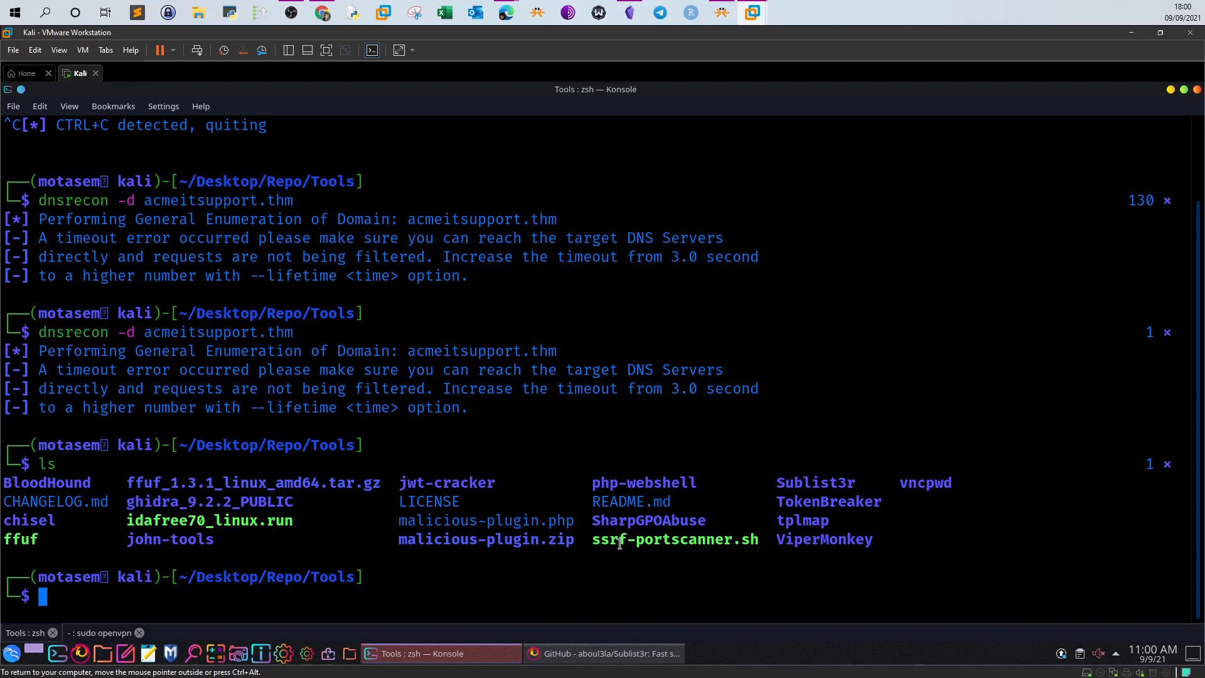
{"action": "type", "text": "cd Sublist3r/"}
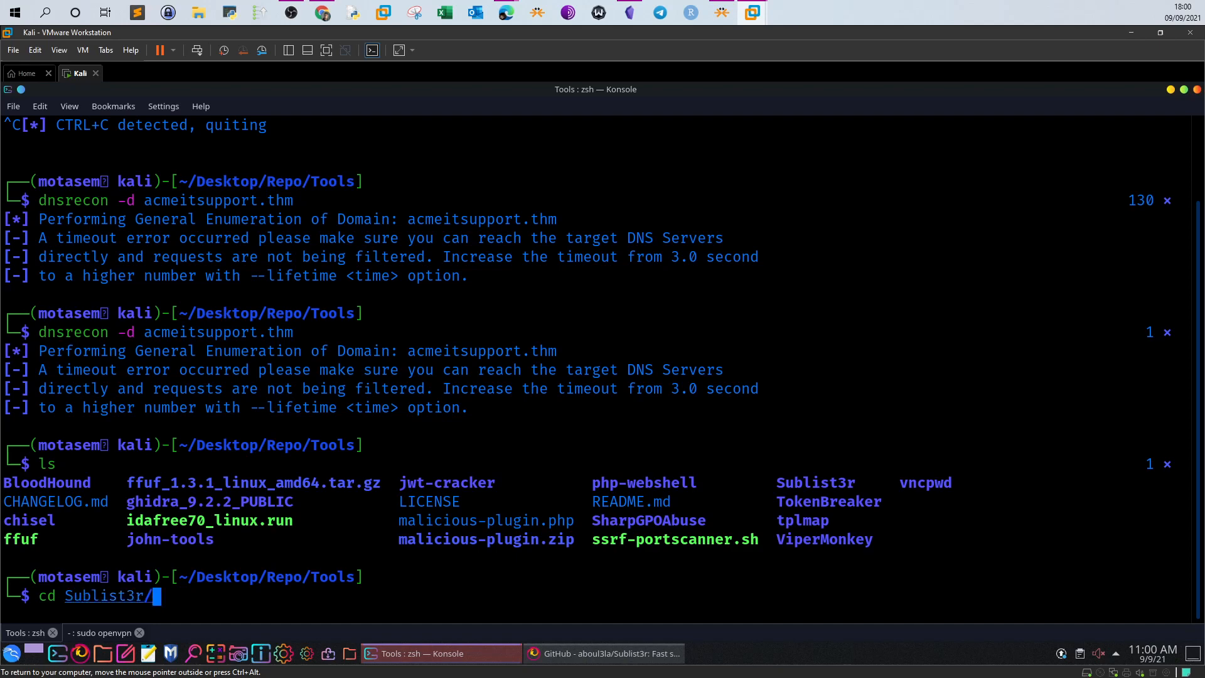
{"action": "key", "text": "Return"}
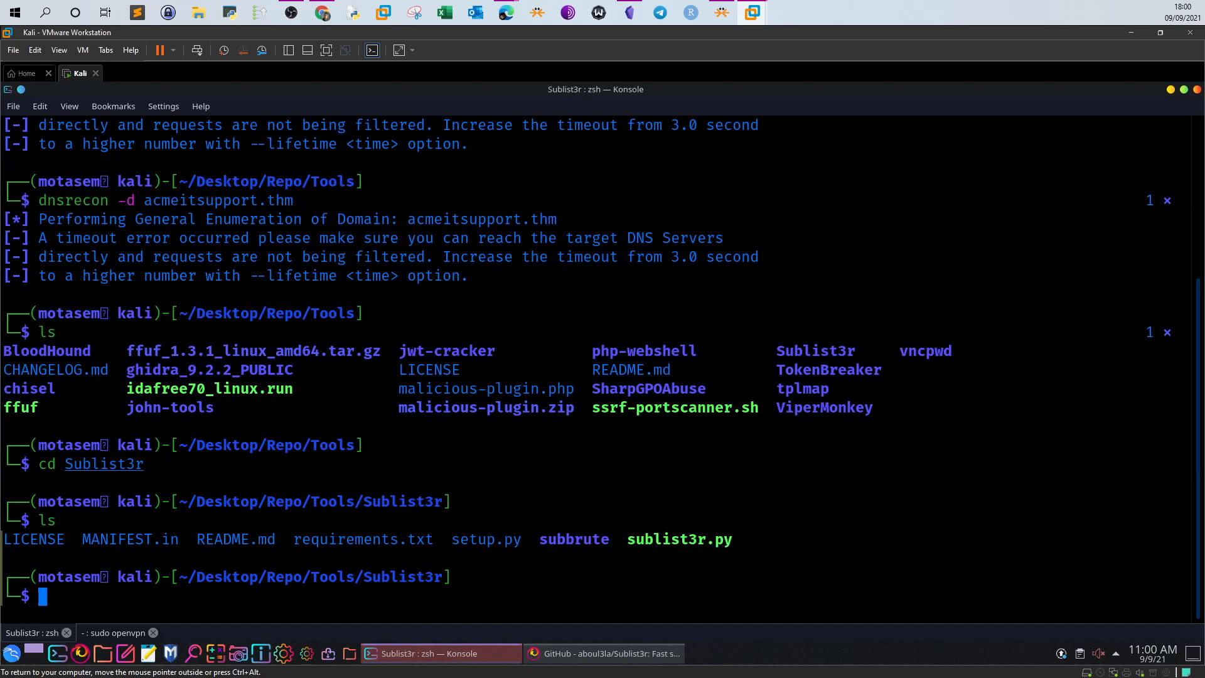
{"action": "mouse_move", "coordinate": [605, 539]}
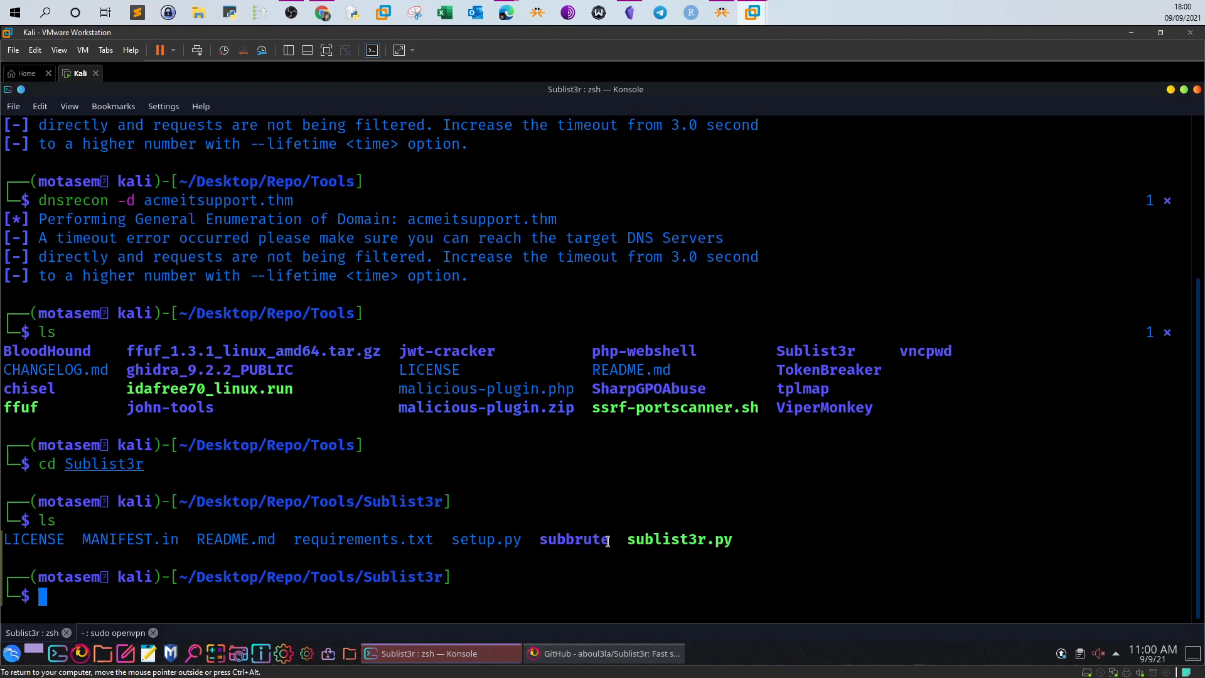
{"action": "type", "text": "python sublist3r.py -d google.com"}
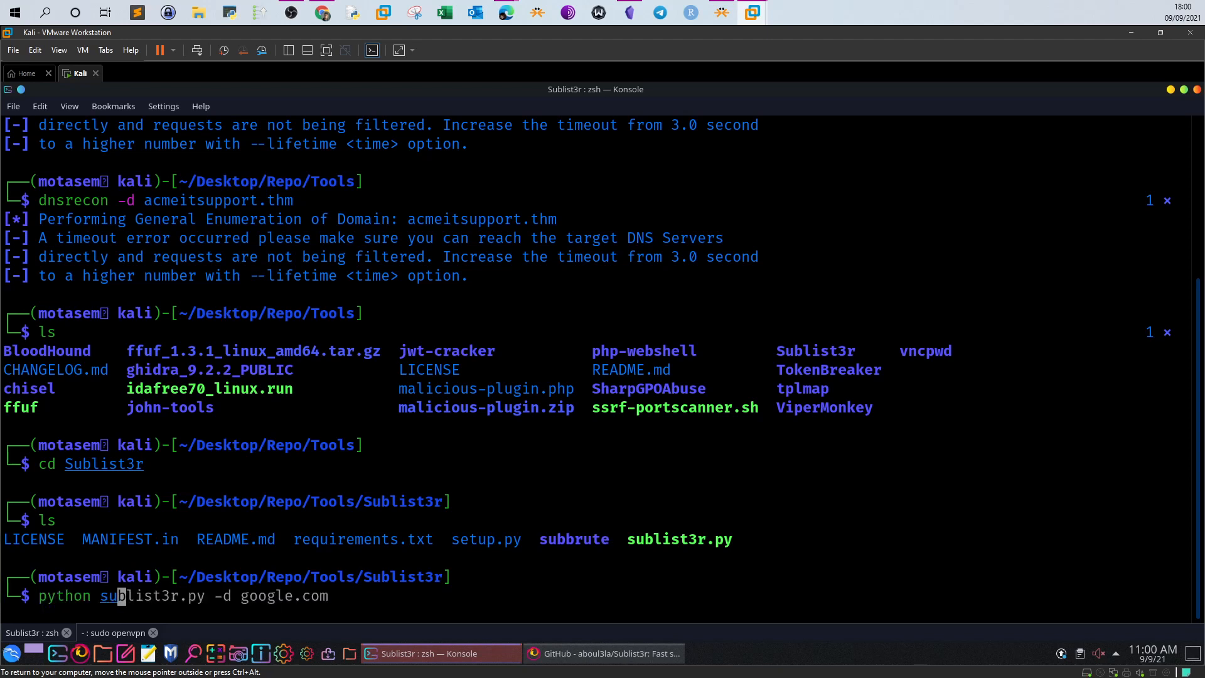
{"action": "mouse_move", "coordinate": [330, 595]}
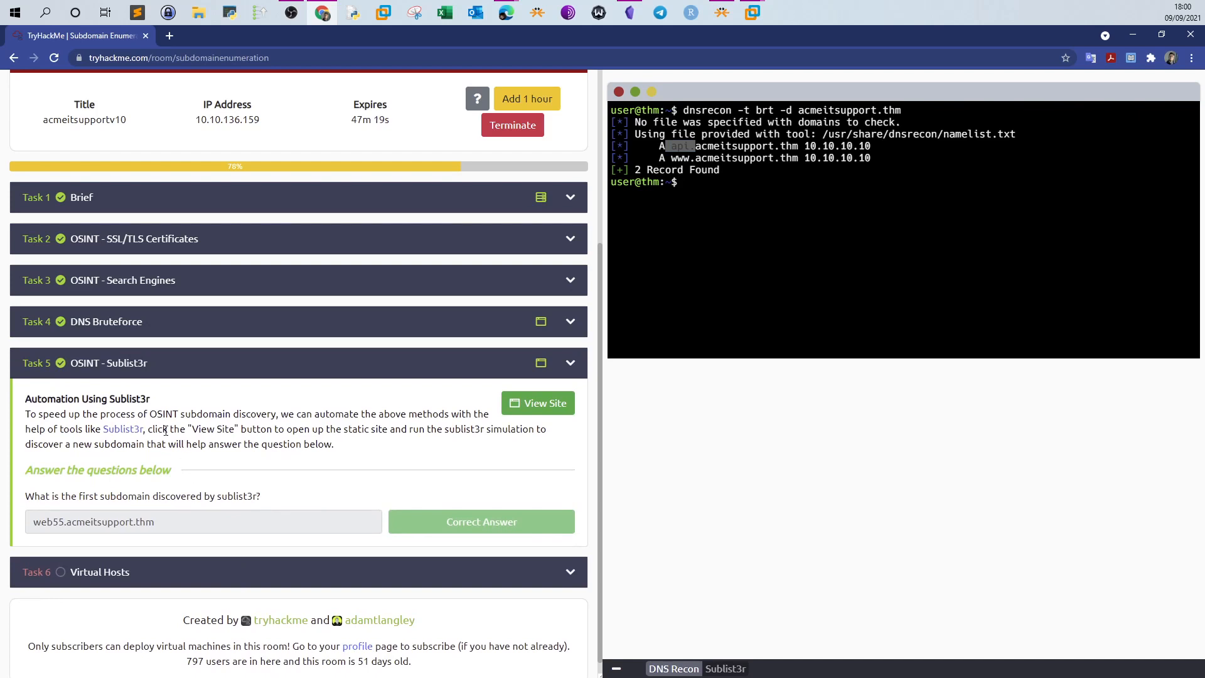
Review Task 5 OSINT - Sublist3r and its answer web55.acmeitsupport.thm in TryHackMe
{"action": "double_click", "coordinate": [113, 522]}
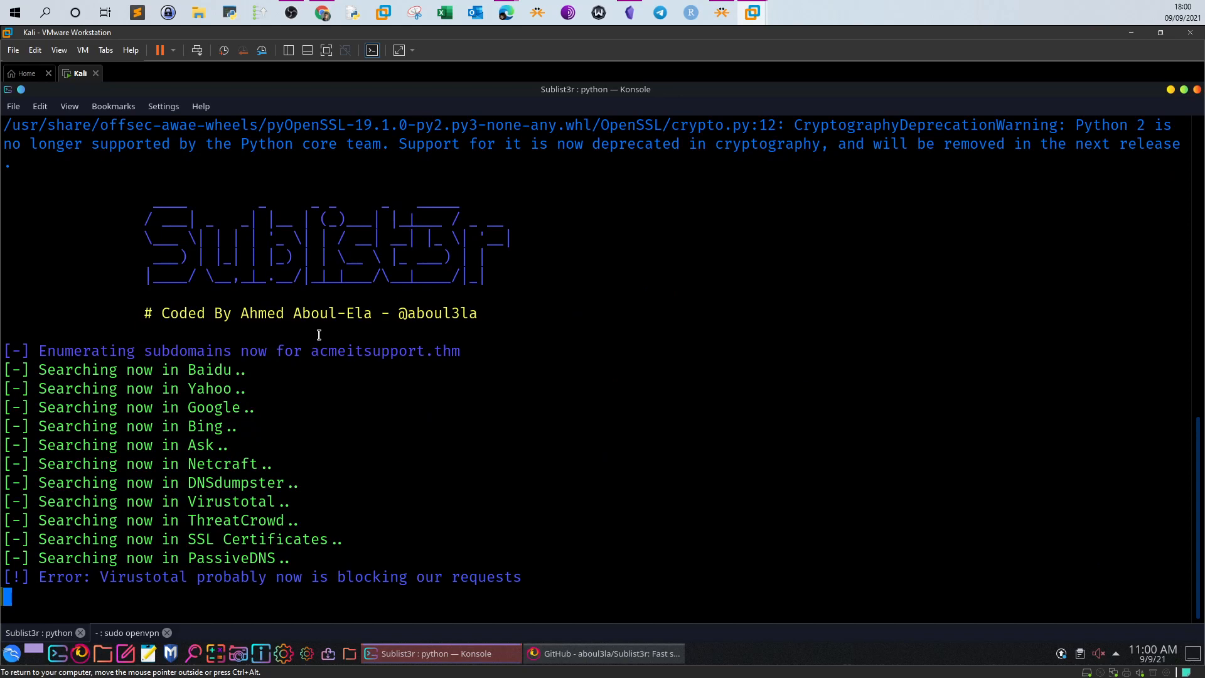
Check the sudo openvpn tab for VPN status, then return to the Sublist3r tab
{"action": "left_click", "coordinate": [131, 632]}
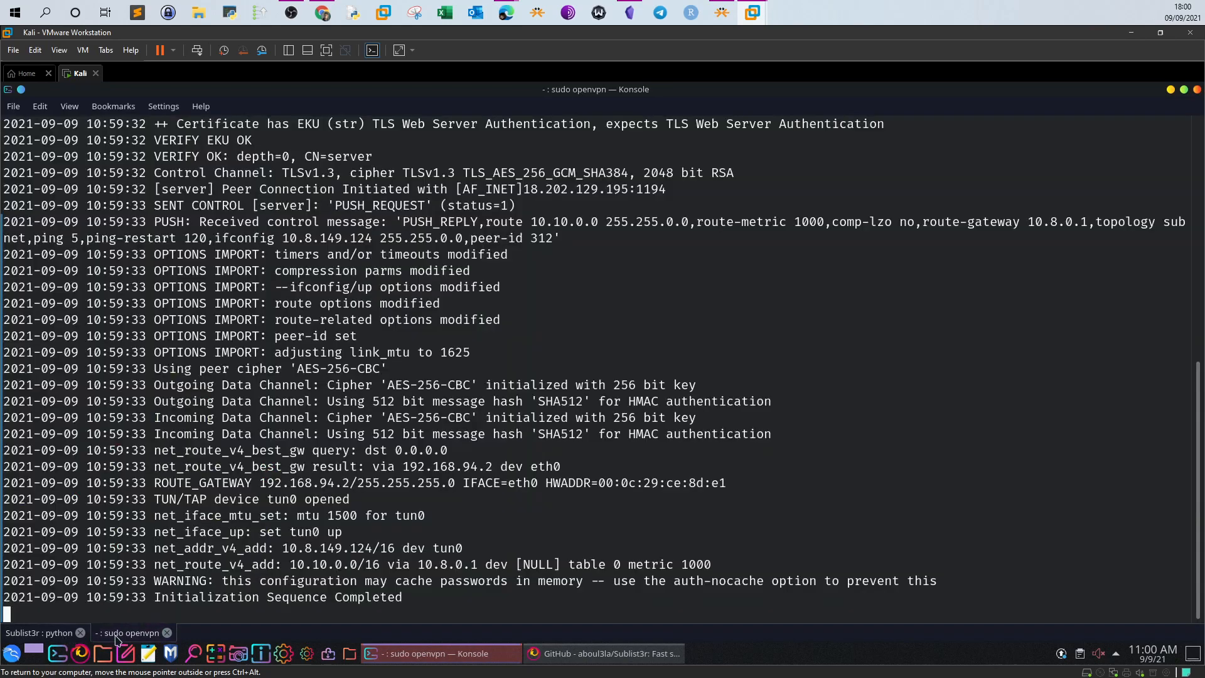
{"action": "left_click", "coordinate": [42, 633]}
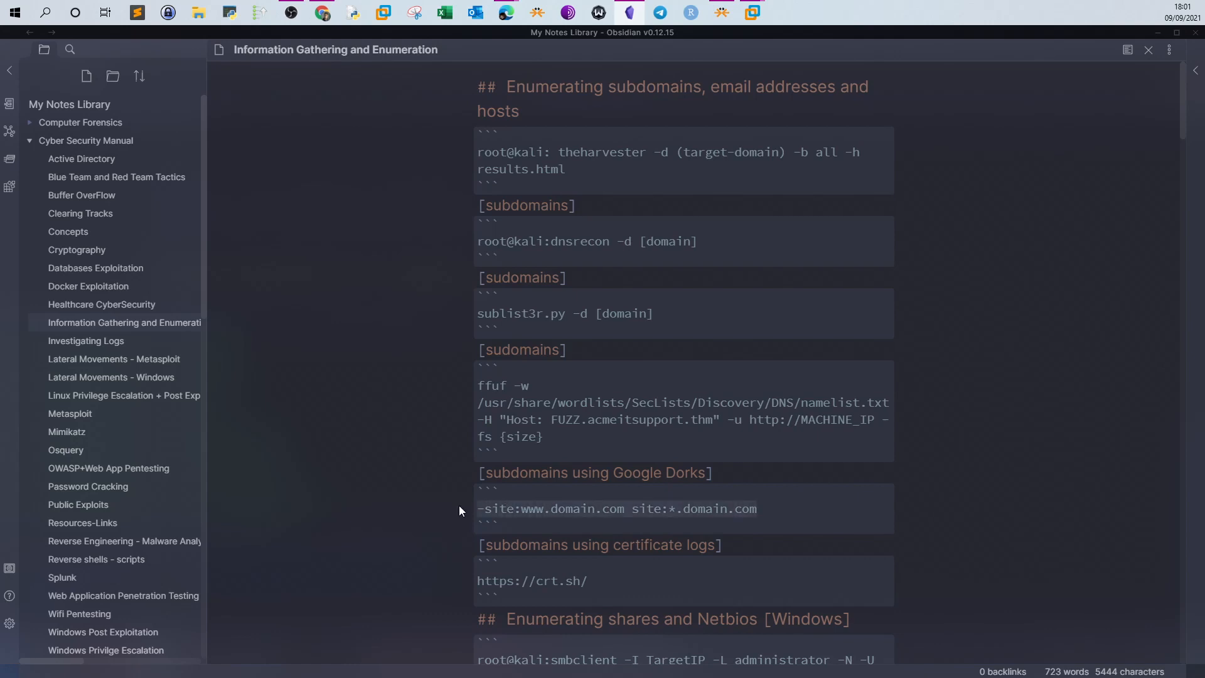
{"action": "mouse_move", "coordinate": [738, 479]}
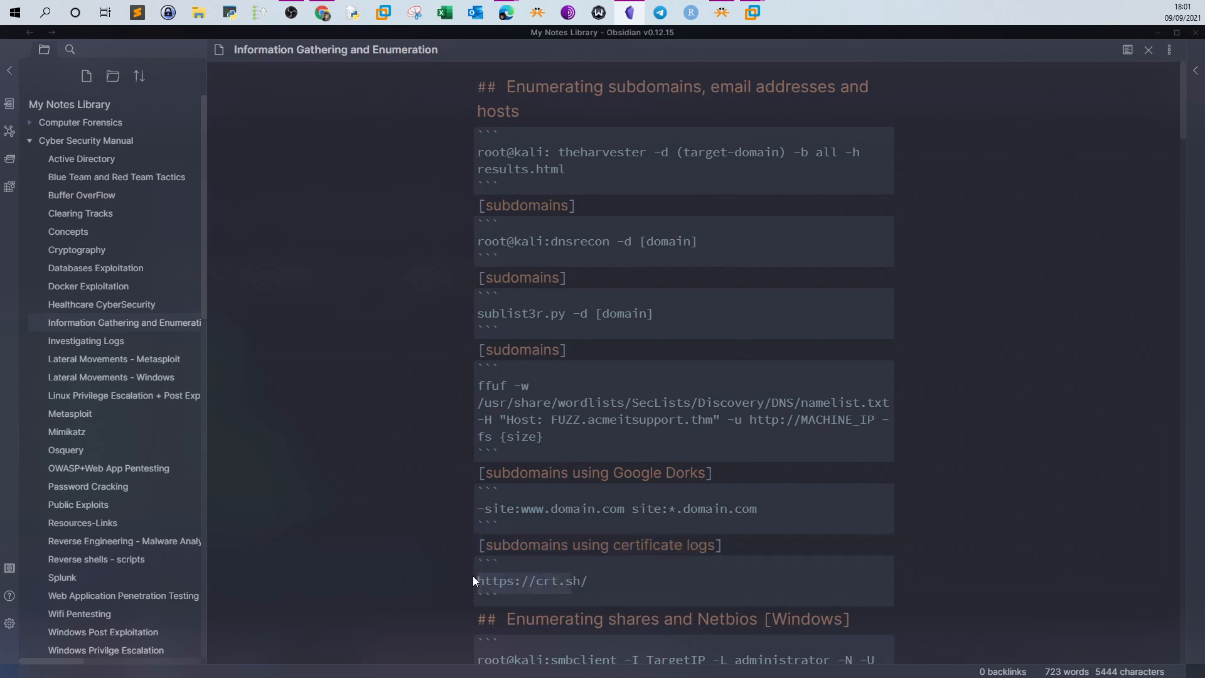
{"action": "mouse_move", "coordinate": [623, 359]}
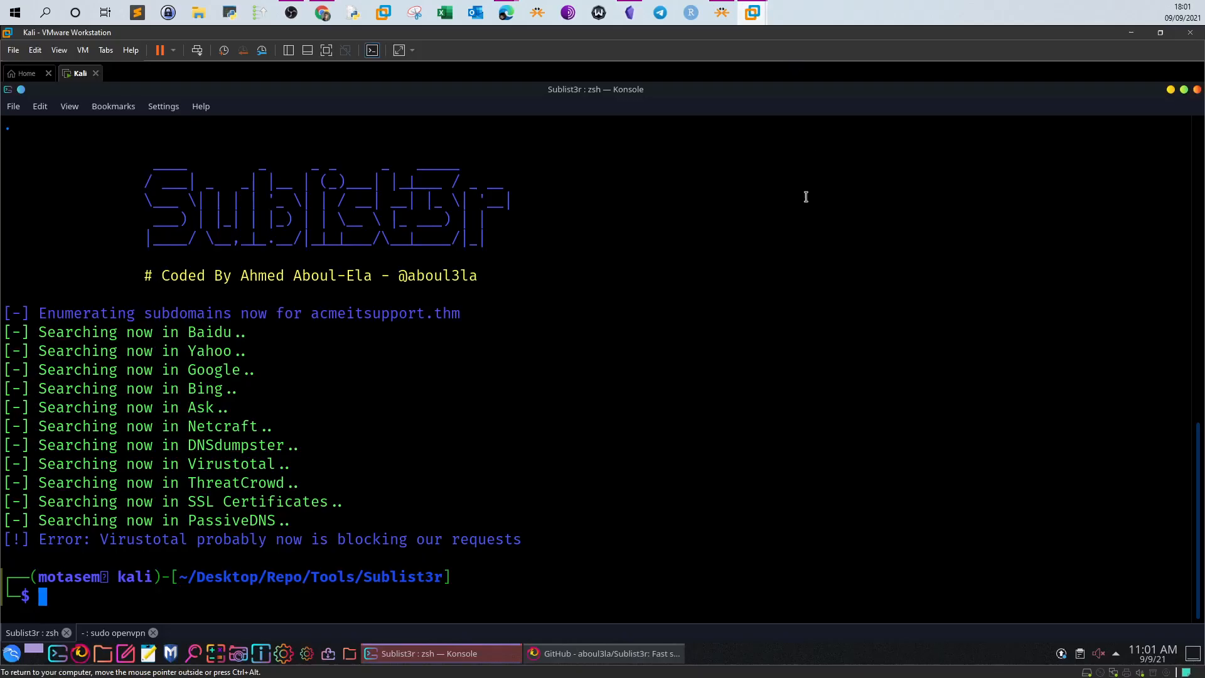
{"action": "mouse_move", "coordinate": [364, 380]}
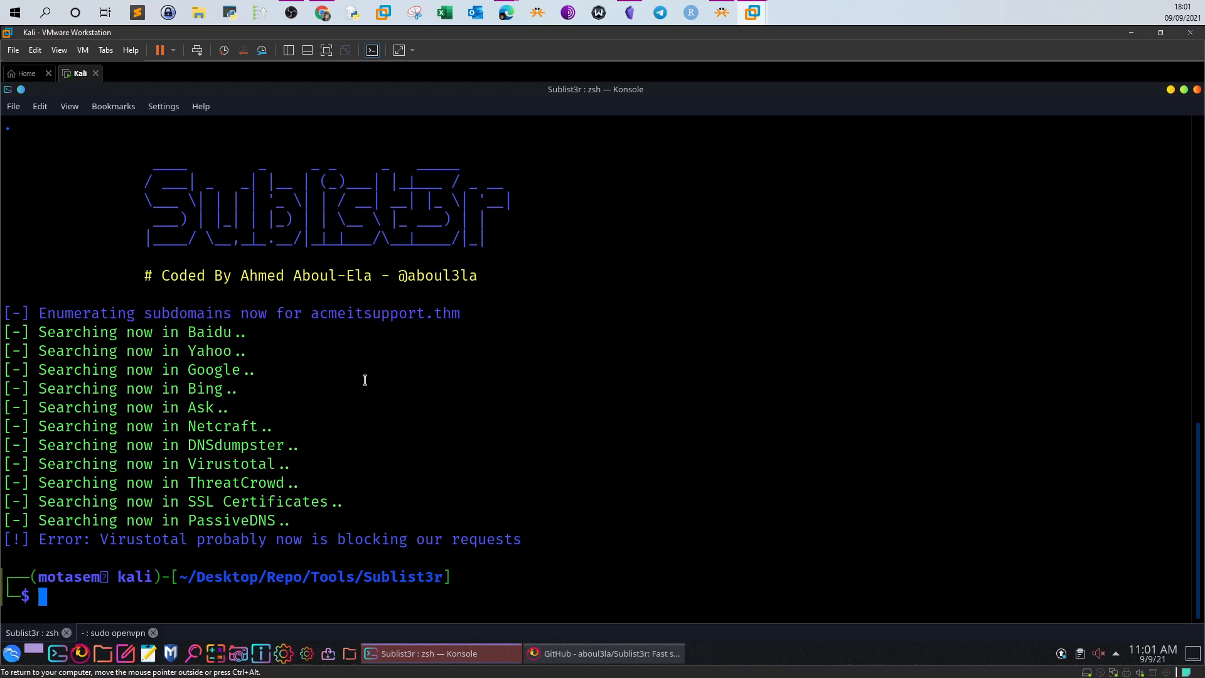
{"action": "mouse_move", "coordinate": [305, 424]}
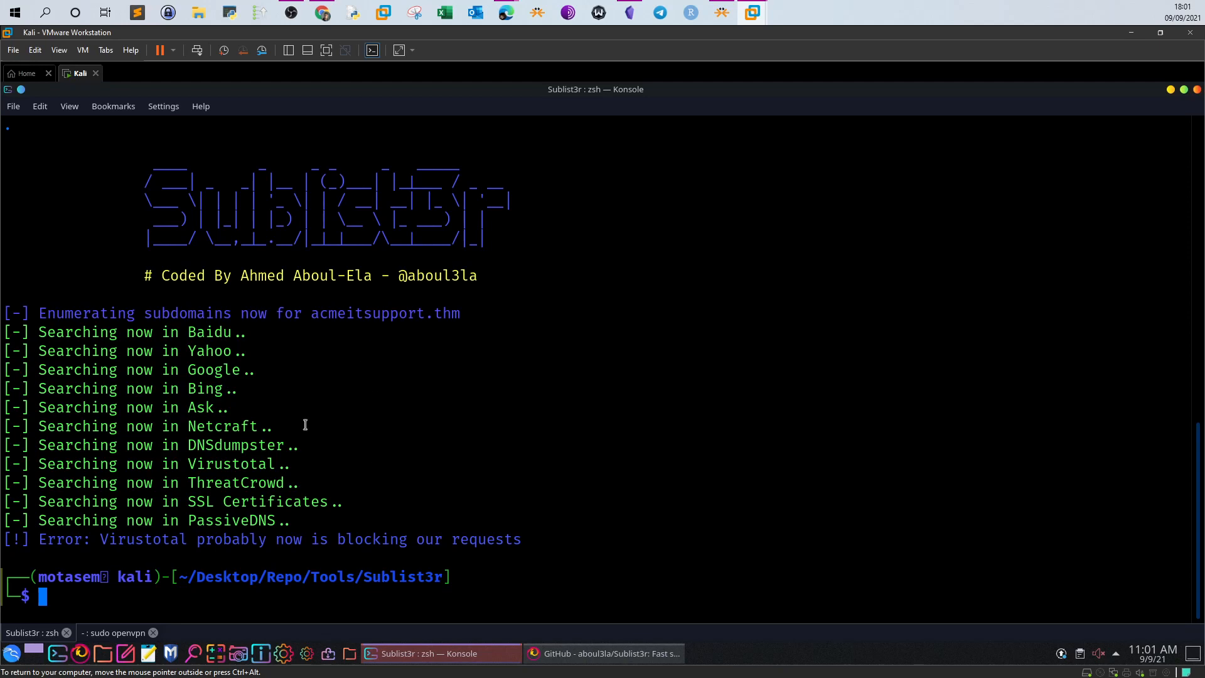
{"action": "mouse_move", "coordinate": [271, 463]}
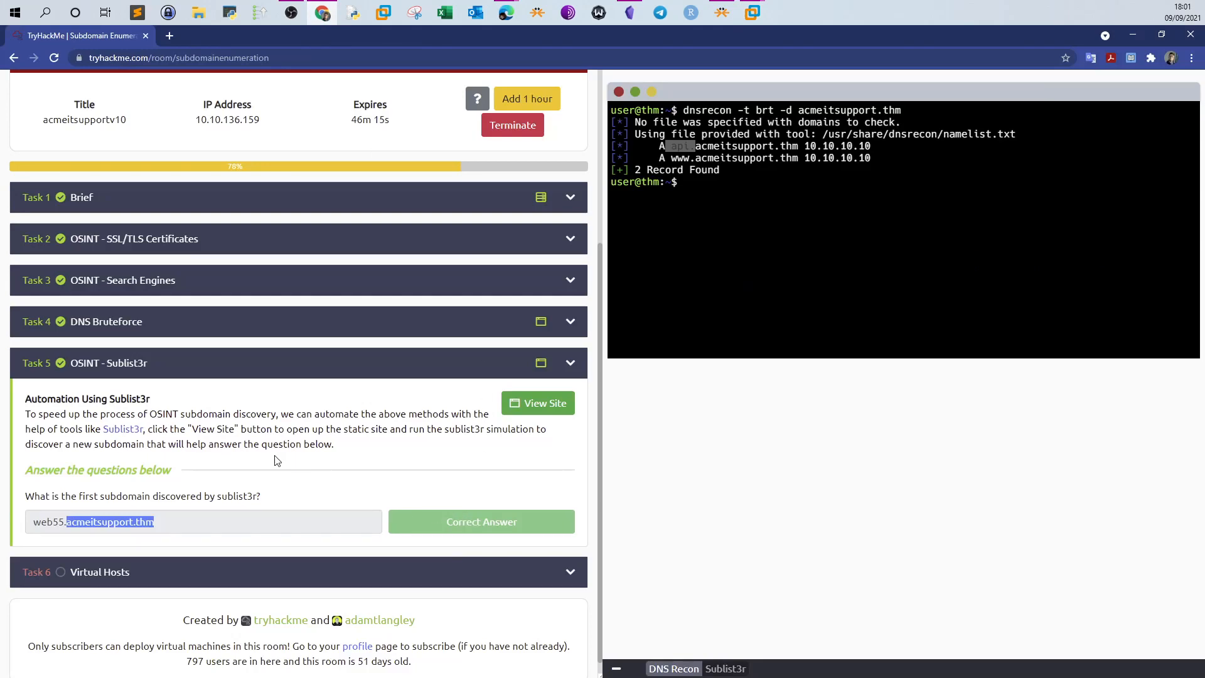
Run 'python sublist3r.py -d acmeitsupport.thm' in the simulation and expand the Virtual Hosts task
{"action": "left_click", "coordinate": [726, 668]}
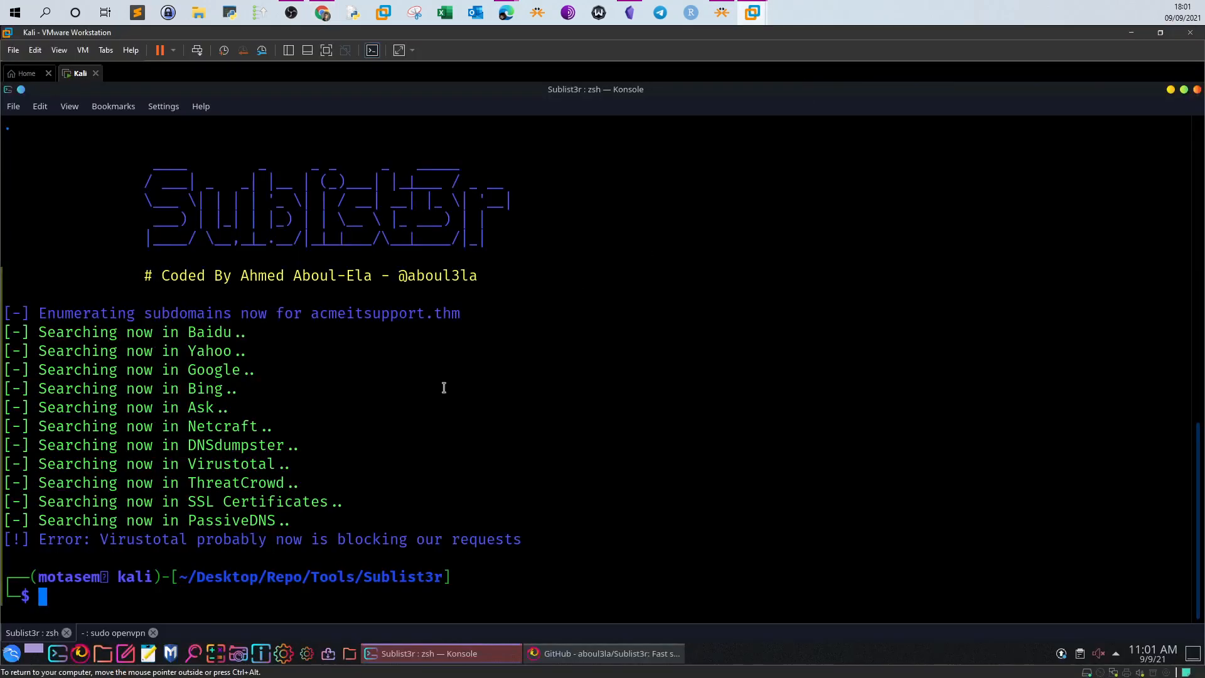
{"action": "type", "text": "python sublist3r.py -d acmeitsupport.thm"}
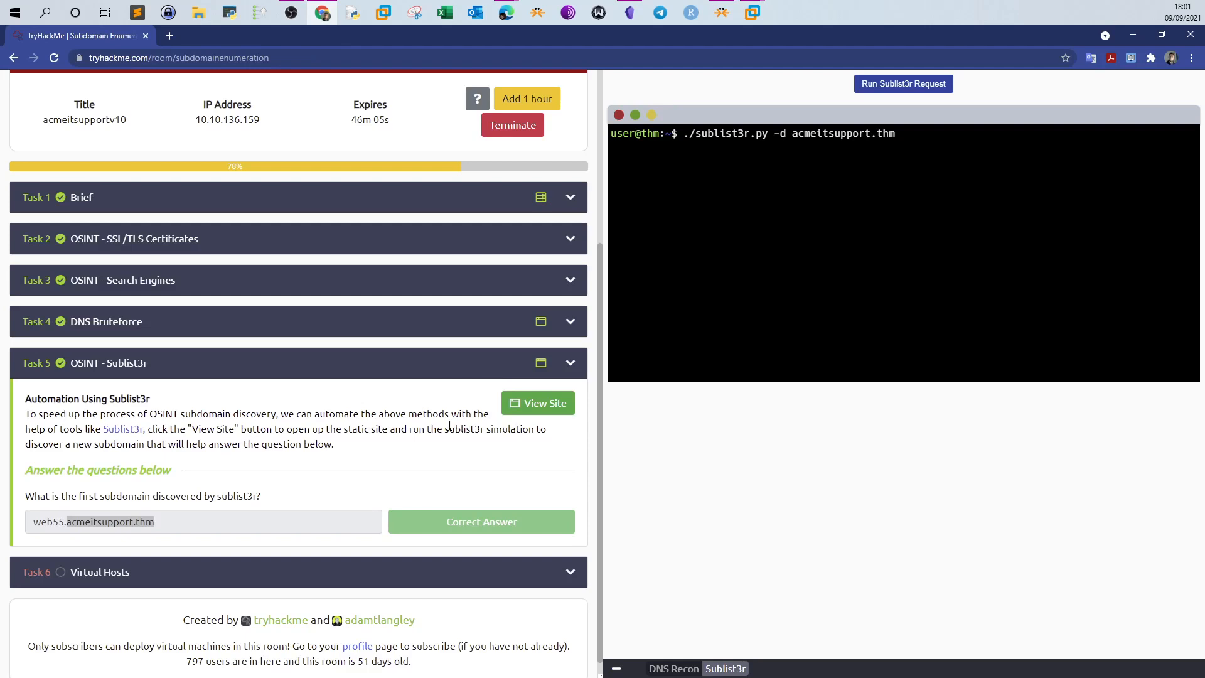
{"action": "mouse_move", "coordinate": [876, 113]}
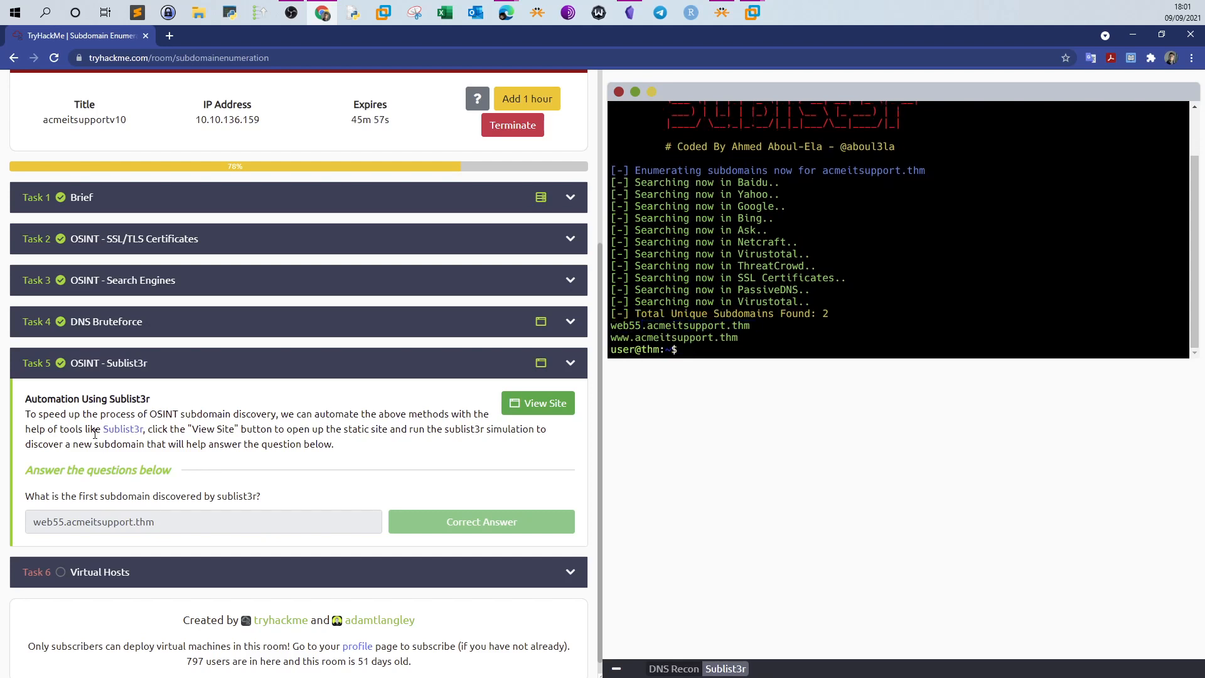
{"action": "scroll", "scroll_direction": "up", "scroll_amount": 3}
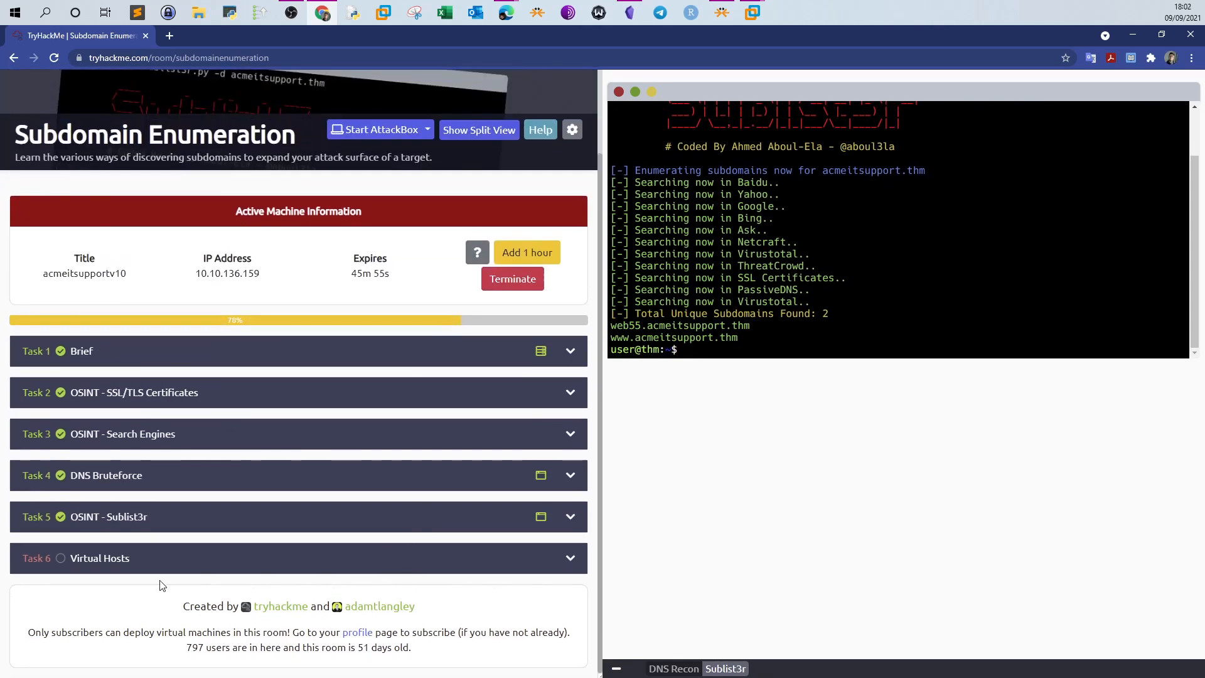
{"action": "left_click", "coordinate": [298, 558]}
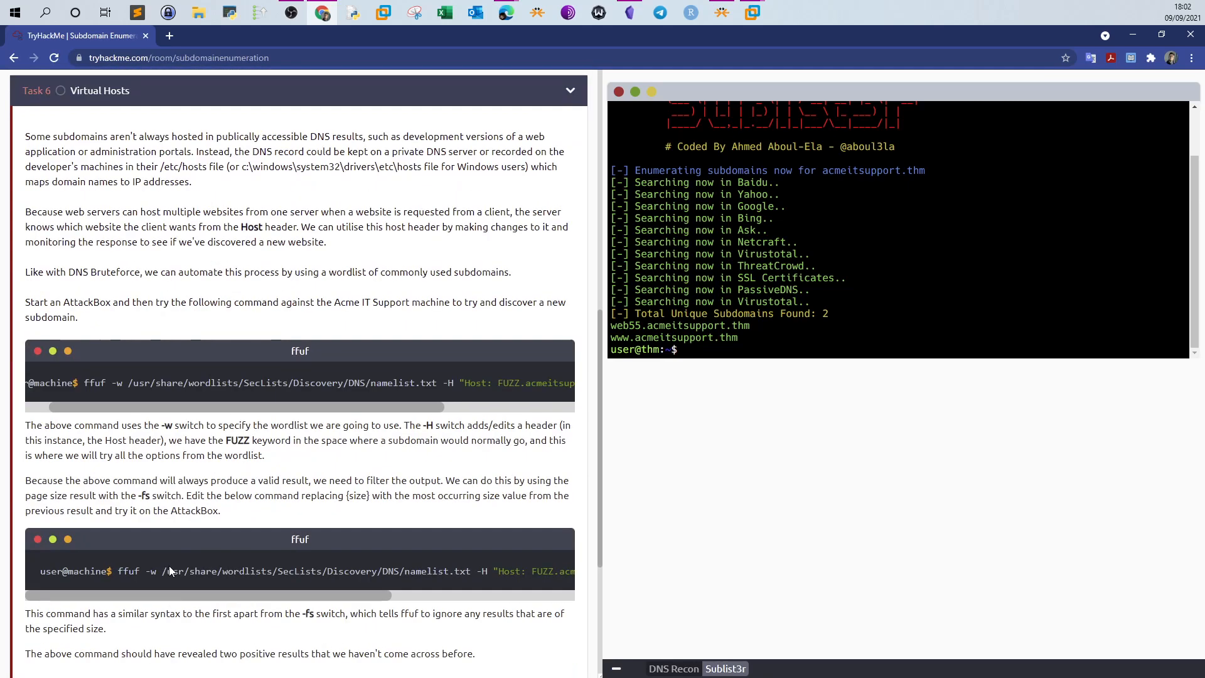
{"action": "scroll", "scroll_direction": "down", "scroll_amount": 3}
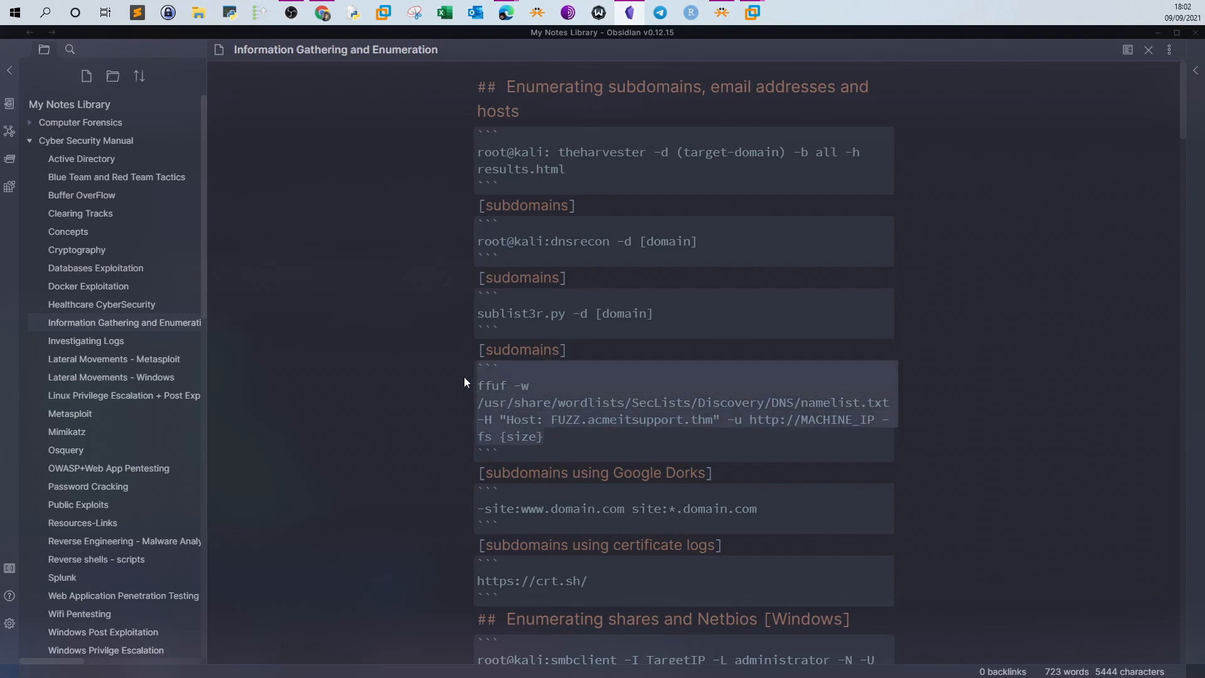
Copy the saved ffuf command from Obsidian and clear the Sublist3r command line
{"action": "right_click", "coordinate": [523, 421]}
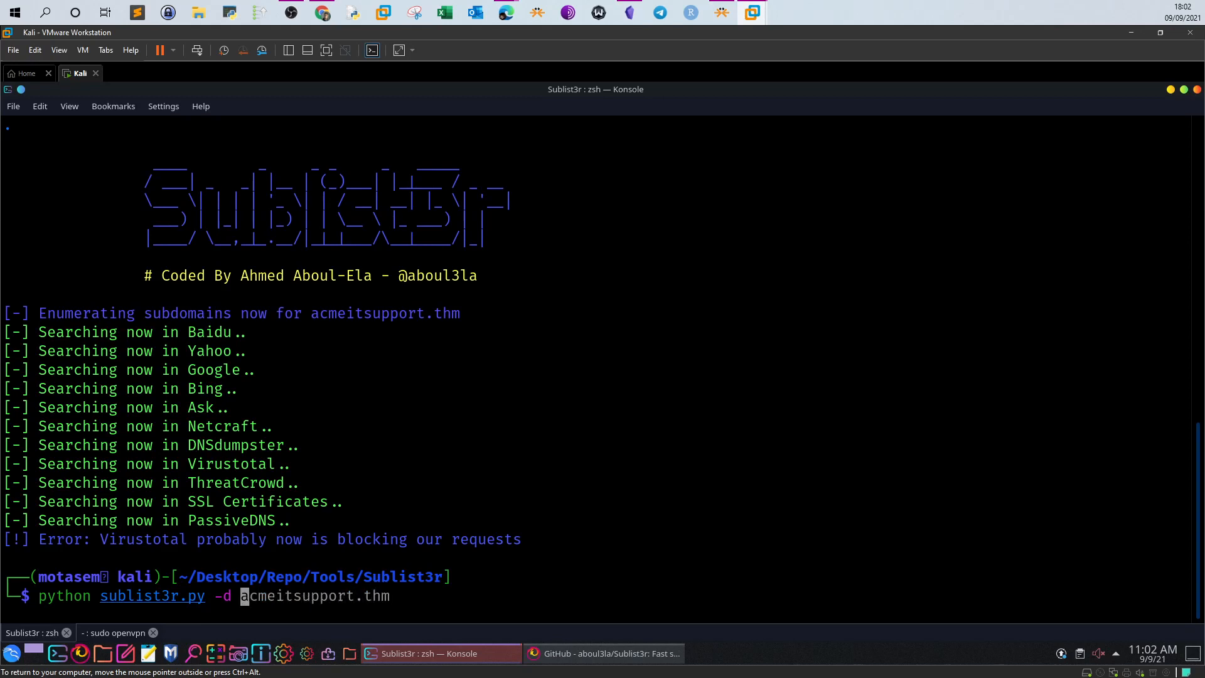
{"action": "key", "text": "ctrl+c"}
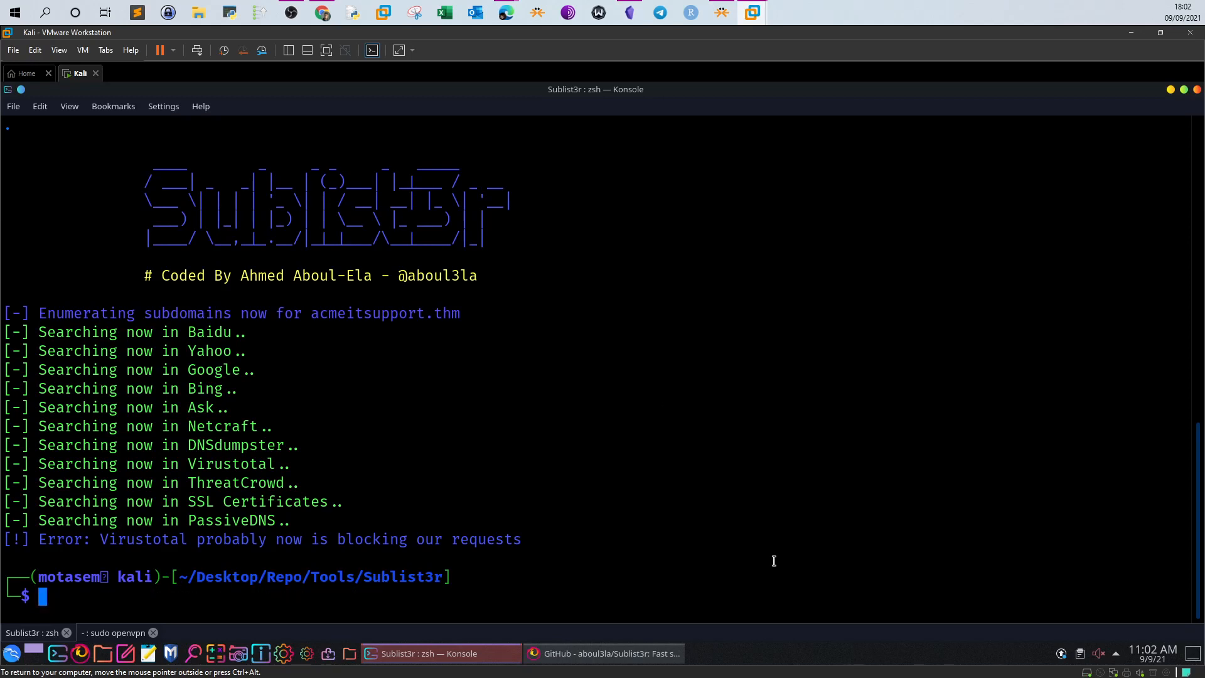
{"action": "type", "text": "ffuf"}
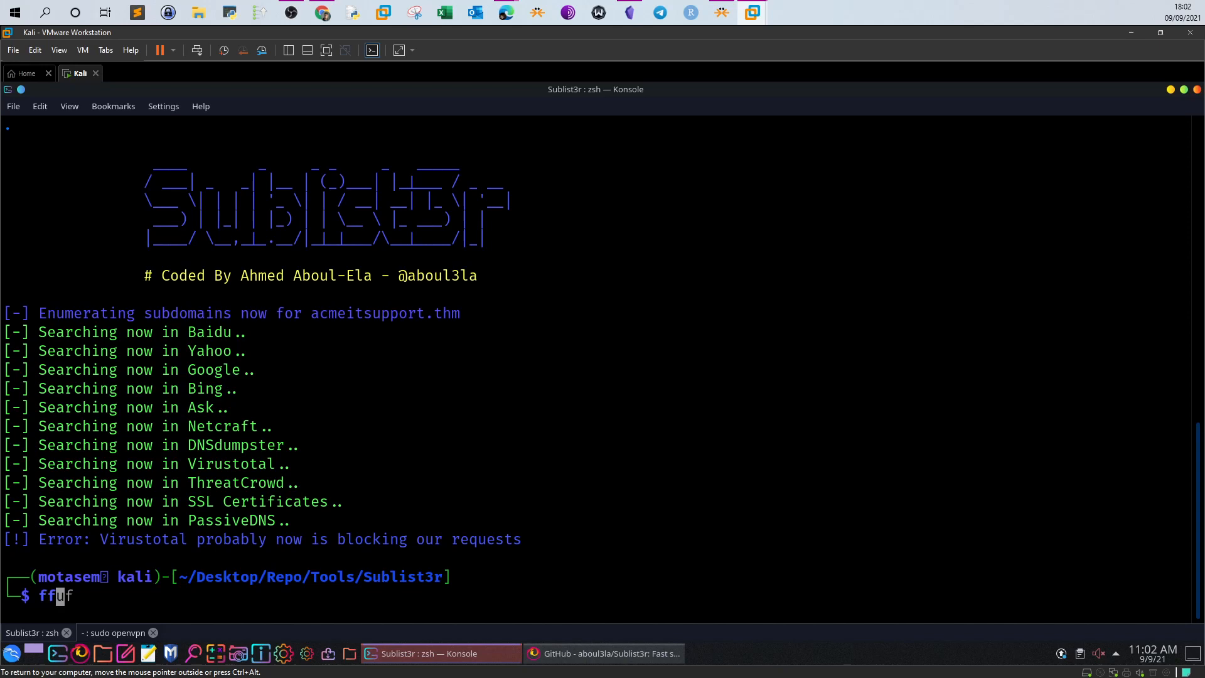
{"action": "type", "text": "f"}
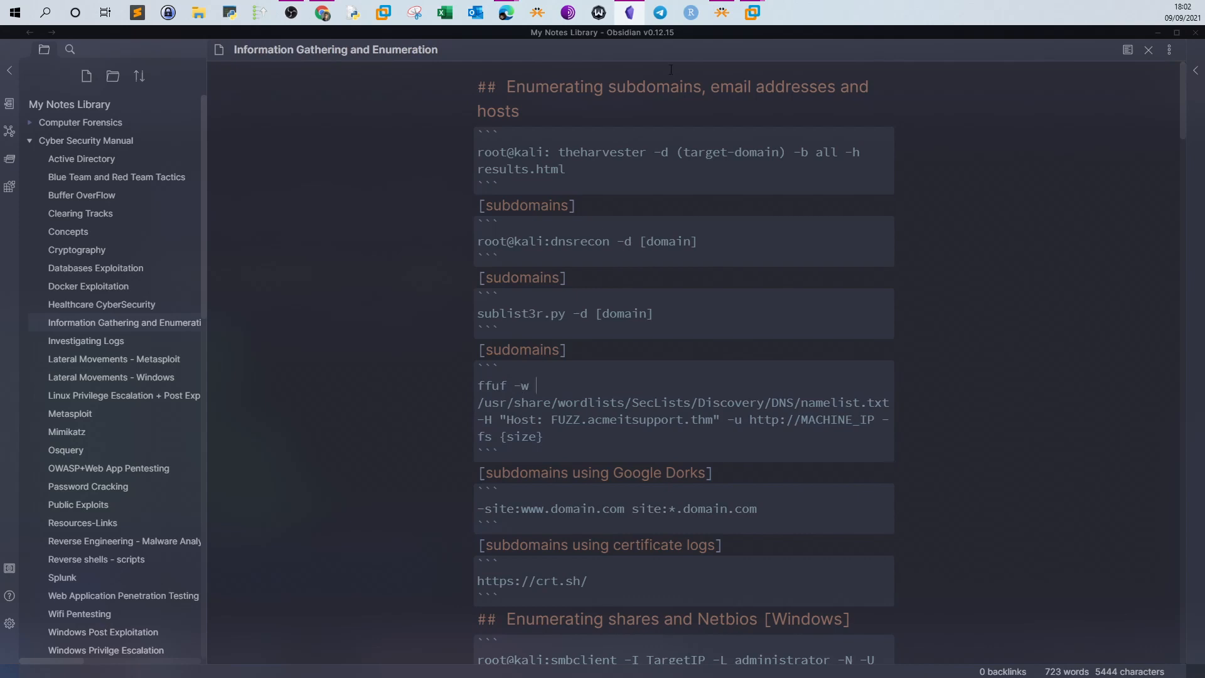
In the Kali VM, list the SecLists wordlist folder, which reports no such directory
{"action": "left_click", "coordinate": [752, 12]}
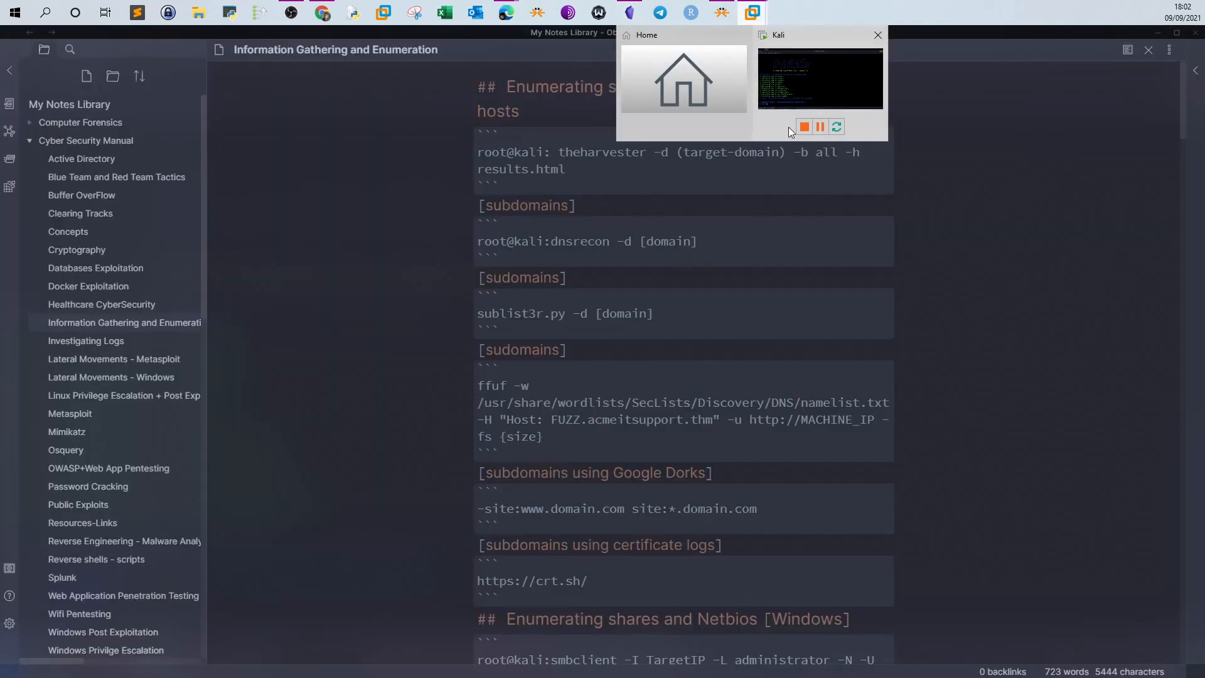
{"action": "left_click", "coordinate": [818, 76]}
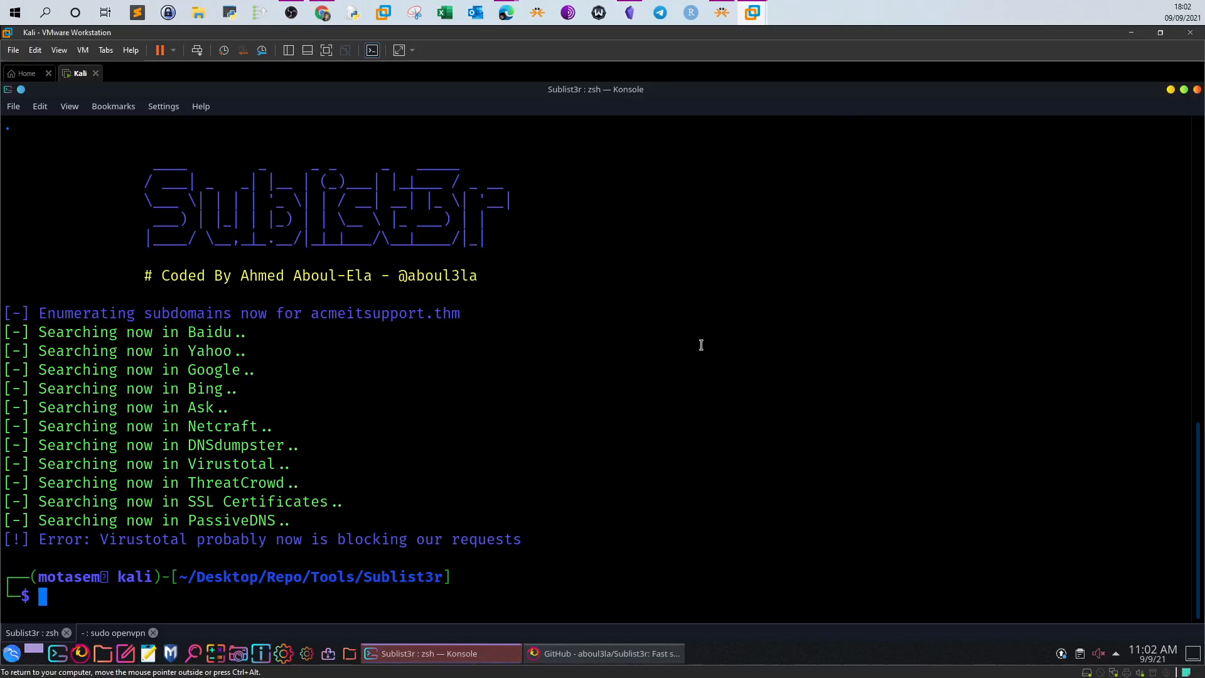
{"action": "type", "text": "ls -la /usr/share/nmap/scripts | grep rsync"}
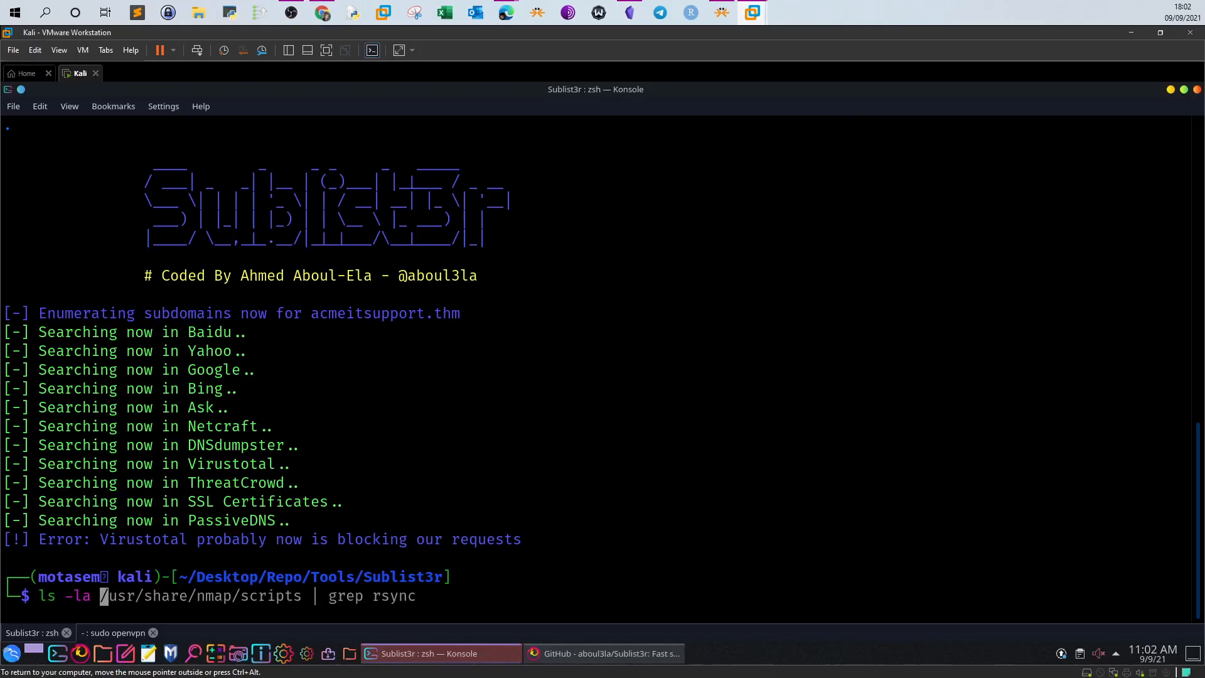
{"action": "key", "text": "Return"}
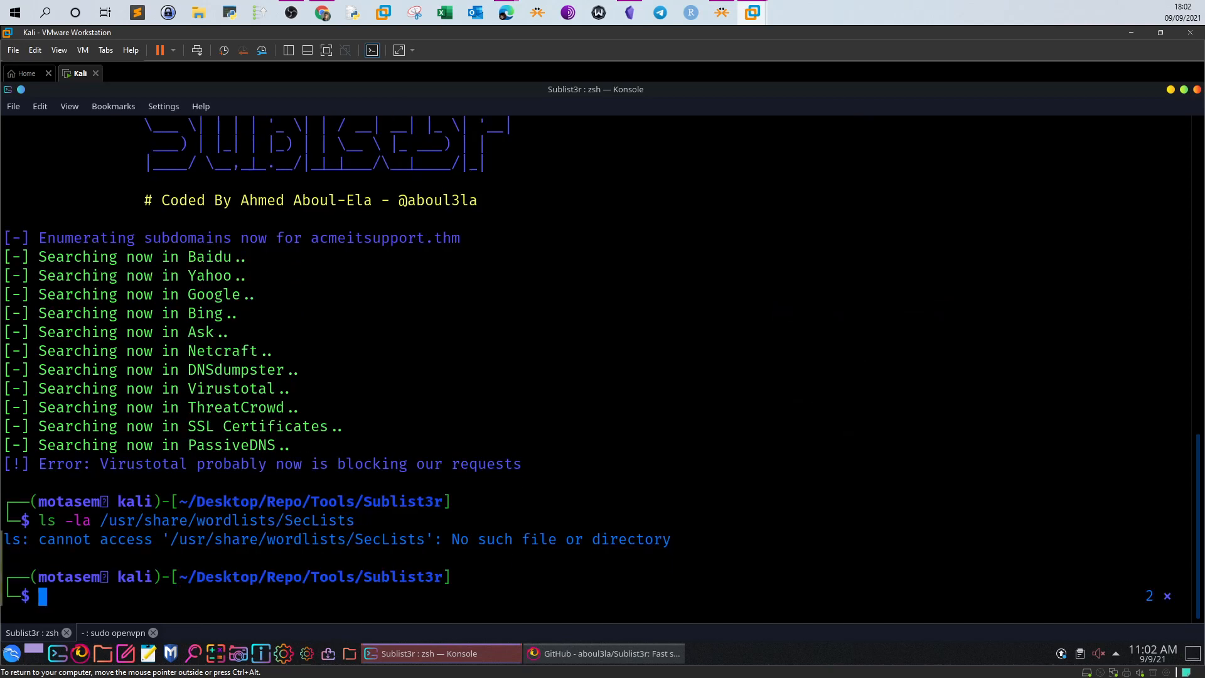
{"action": "mouse_move", "coordinate": [499, 504]}
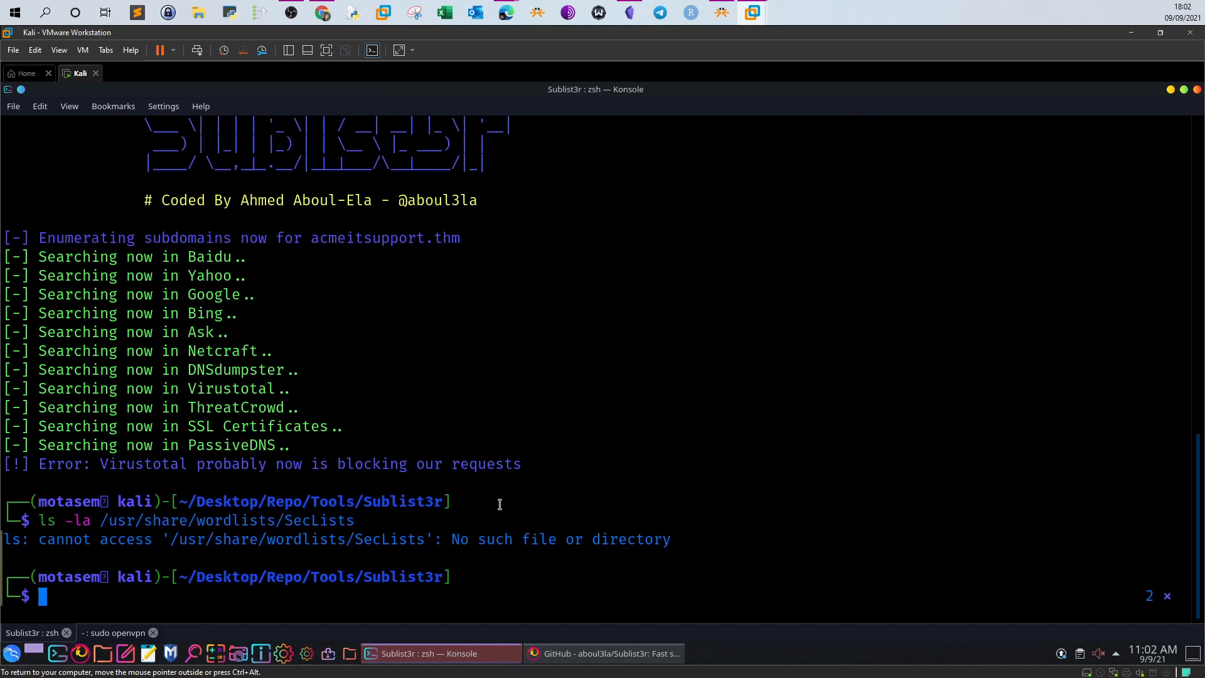
{"action": "mouse_move", "coordinate": [406, 548]}
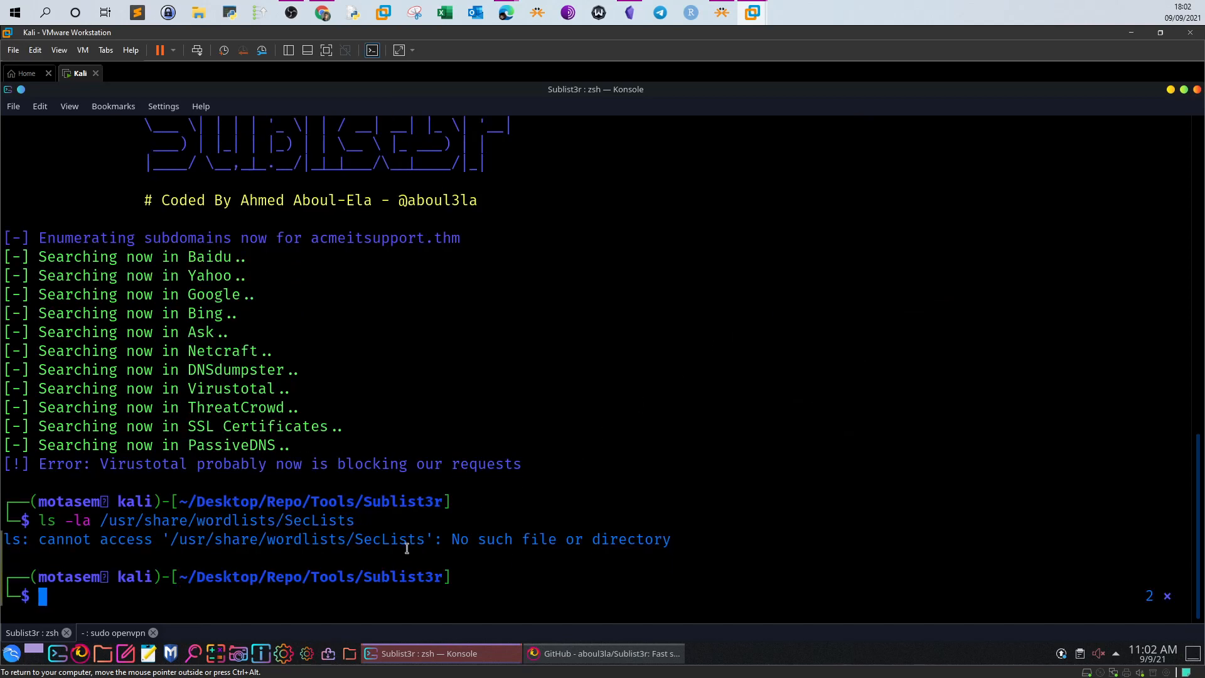
{"action": "mouse_move", "coordinate": [603, 653]}
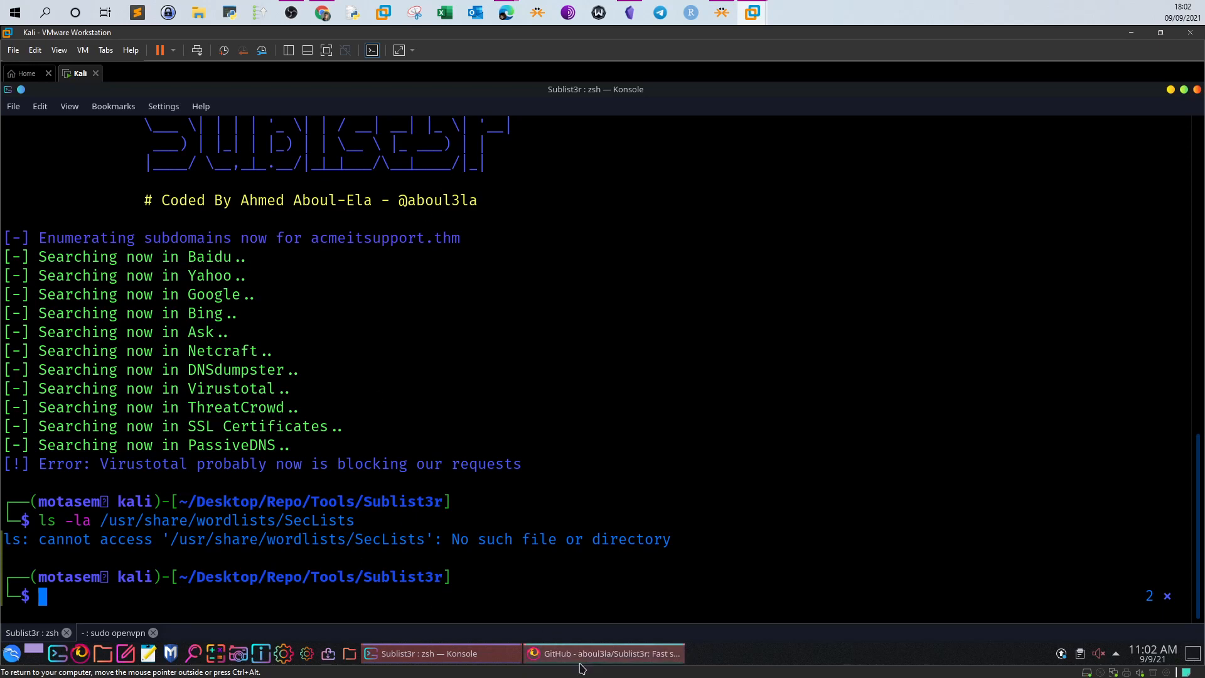
Find and open the danielmiessler/SecLists GitHub repository via Google, copying its URL
{"action": "left_click", "coordinate": [604, 653]}
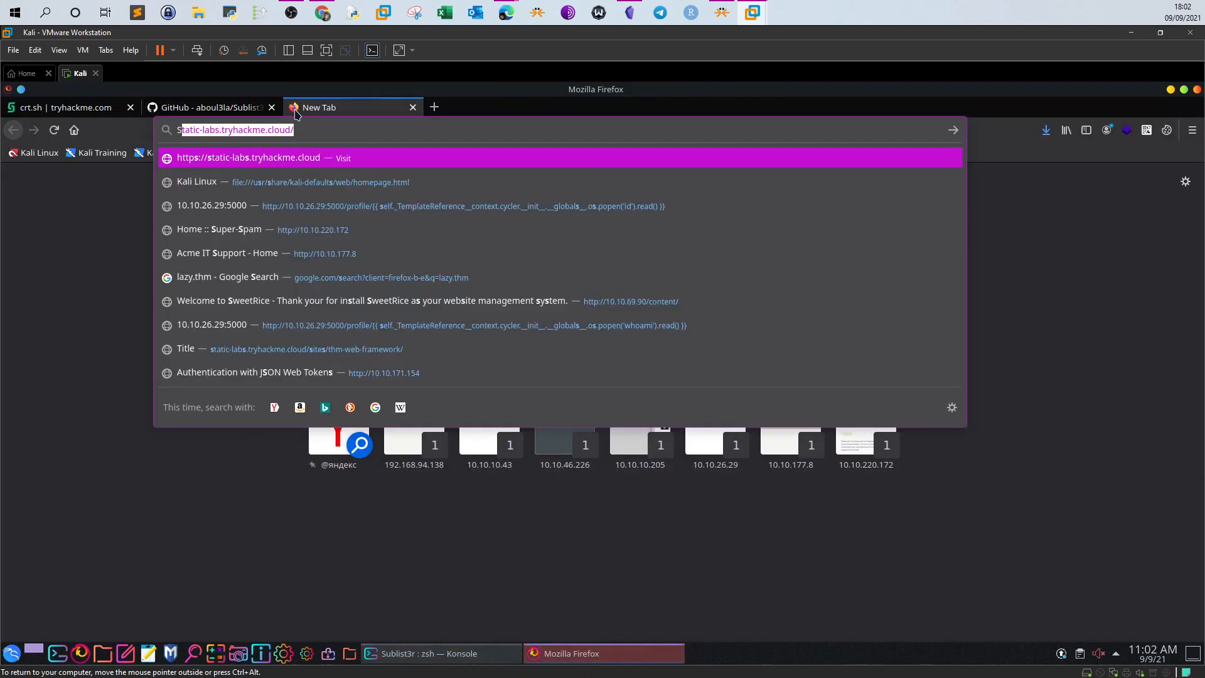
{"action": "type", "text": "Seclists i"}
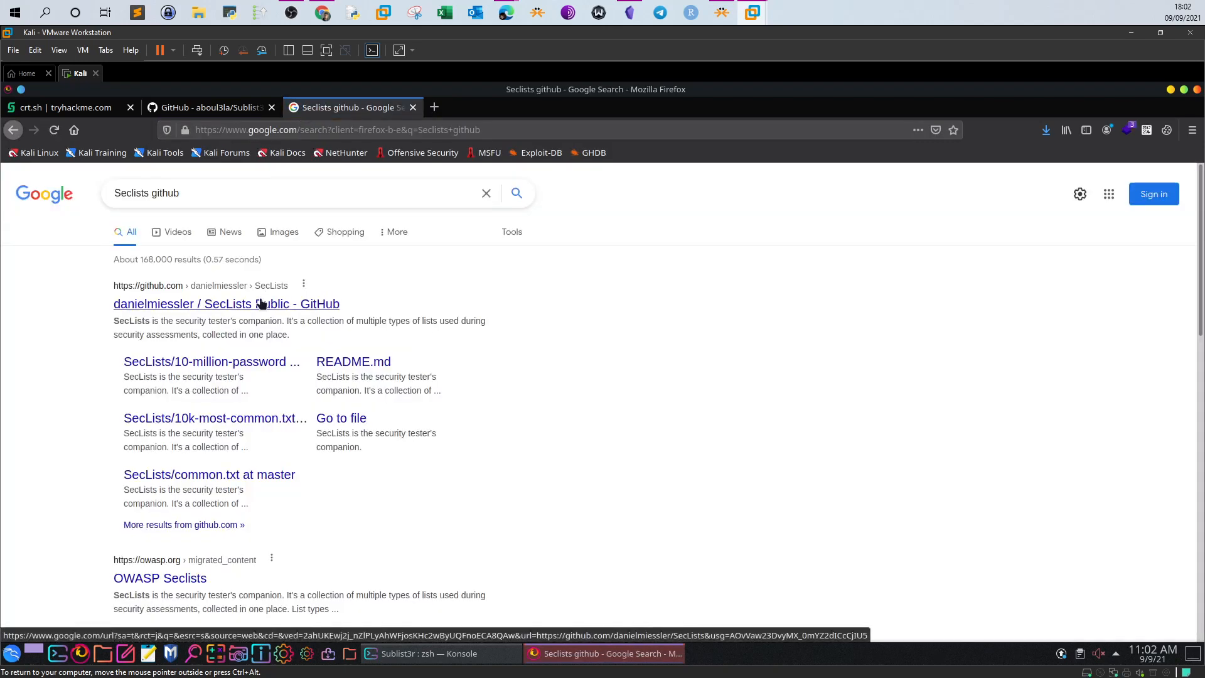
{"action": "left_click", "coordinate": [226, 304]}
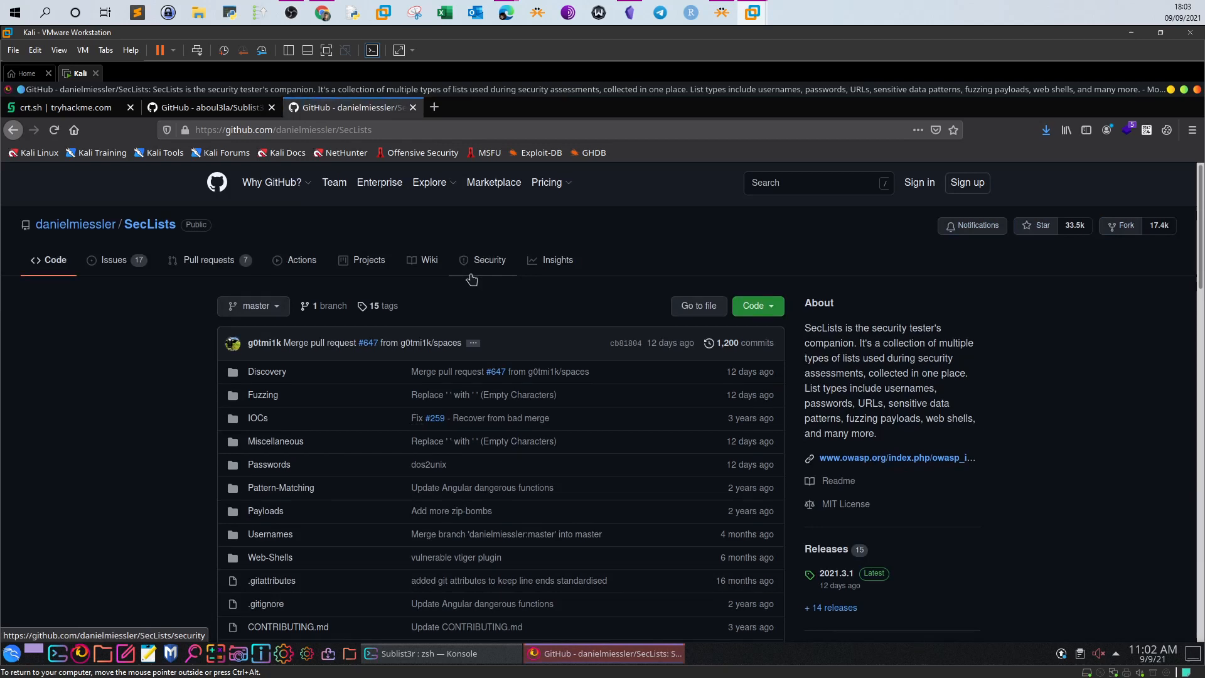
{"action": "right_click", "coordinate": [282, 130]}
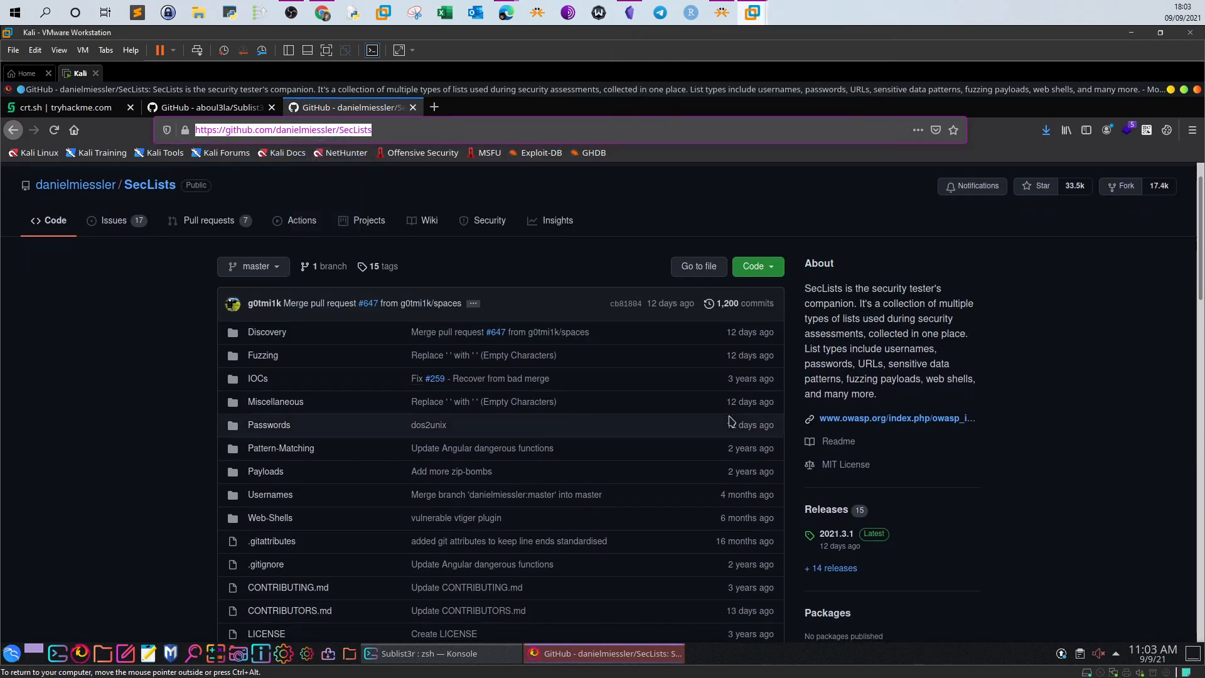
{"action": "left_click", "coordinate": [431, 653]}
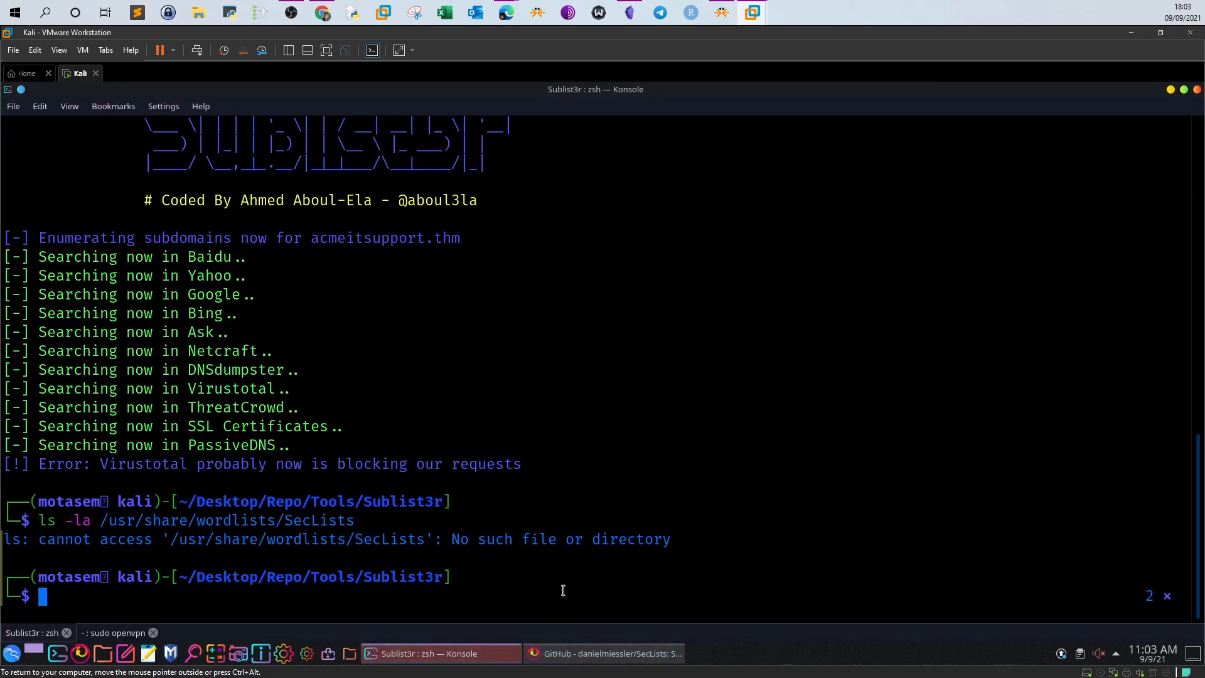
Move into the Tools folder and discard the recalled ownership-change command
{"action": "type", "text": "cd Sublist3r"}
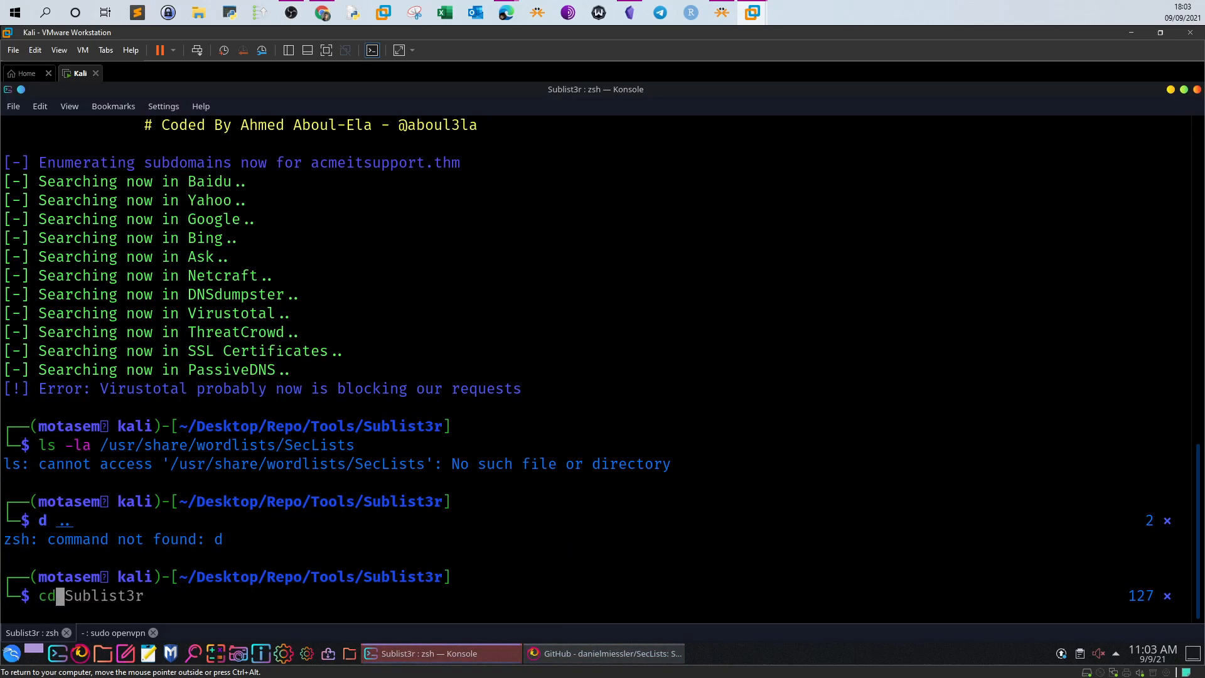
{"action": "key", "text": "Return"}
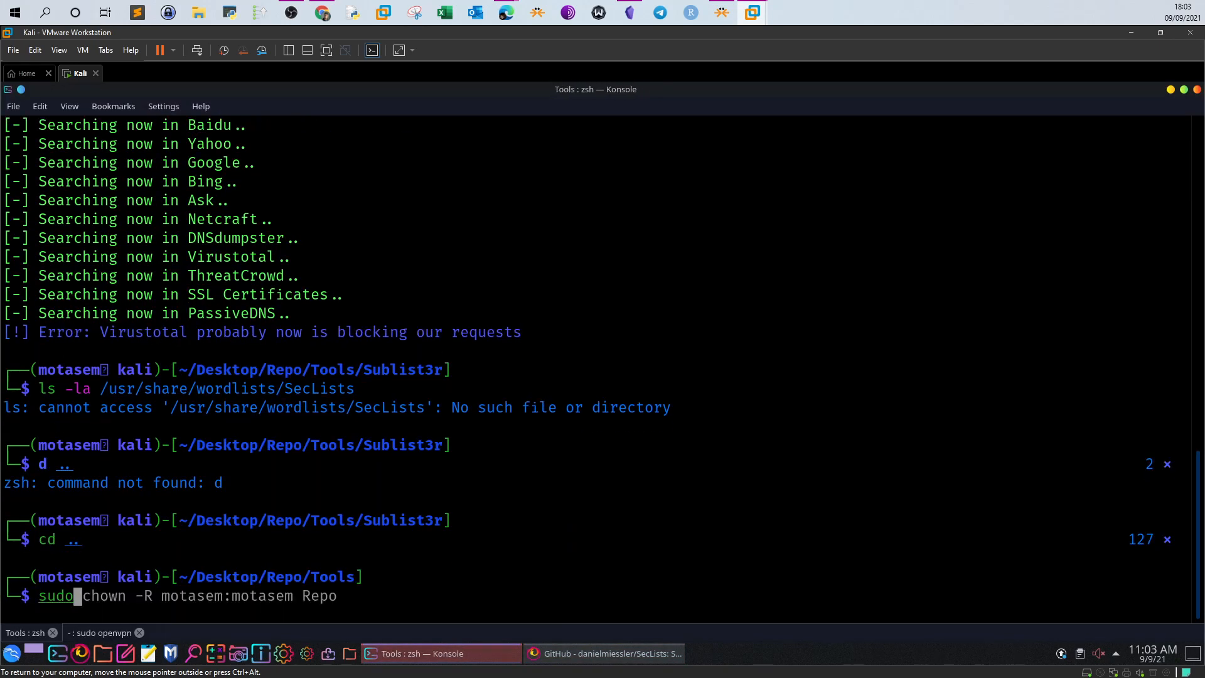
{"action": "key", "text": "ctrl+c"}
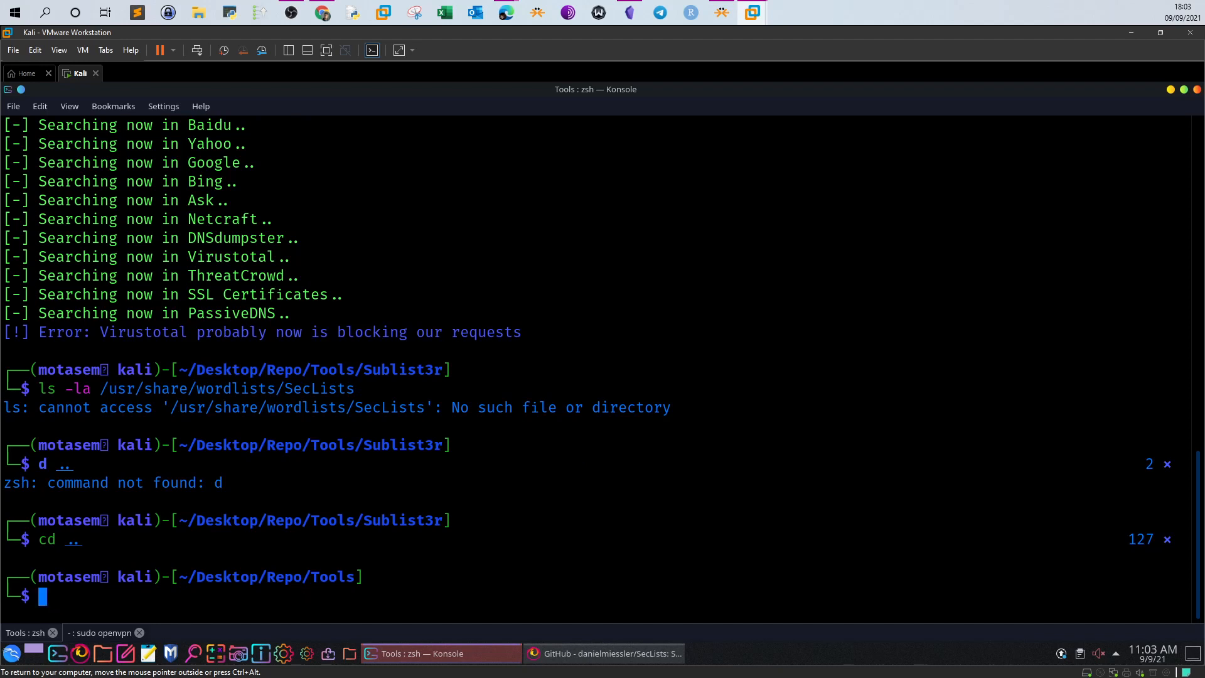
{"action": "type", "text": "git clone"}
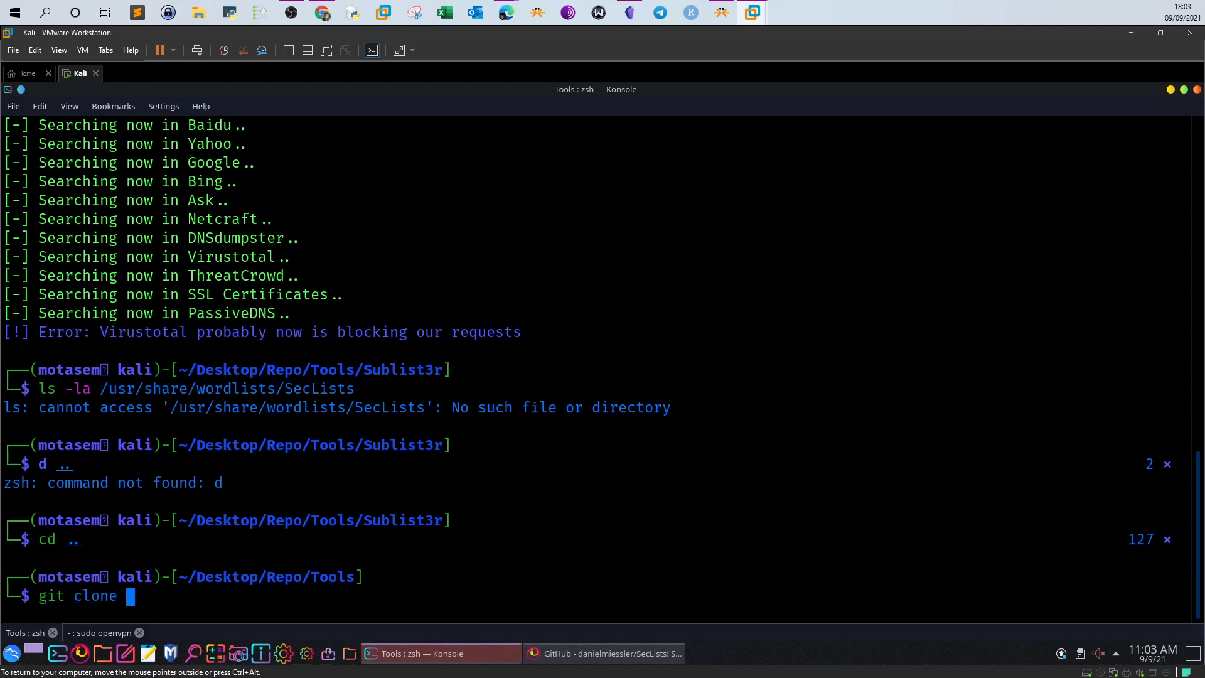
{"action": "type", "text": "https://github.com/danielmiessler/SecLists"}
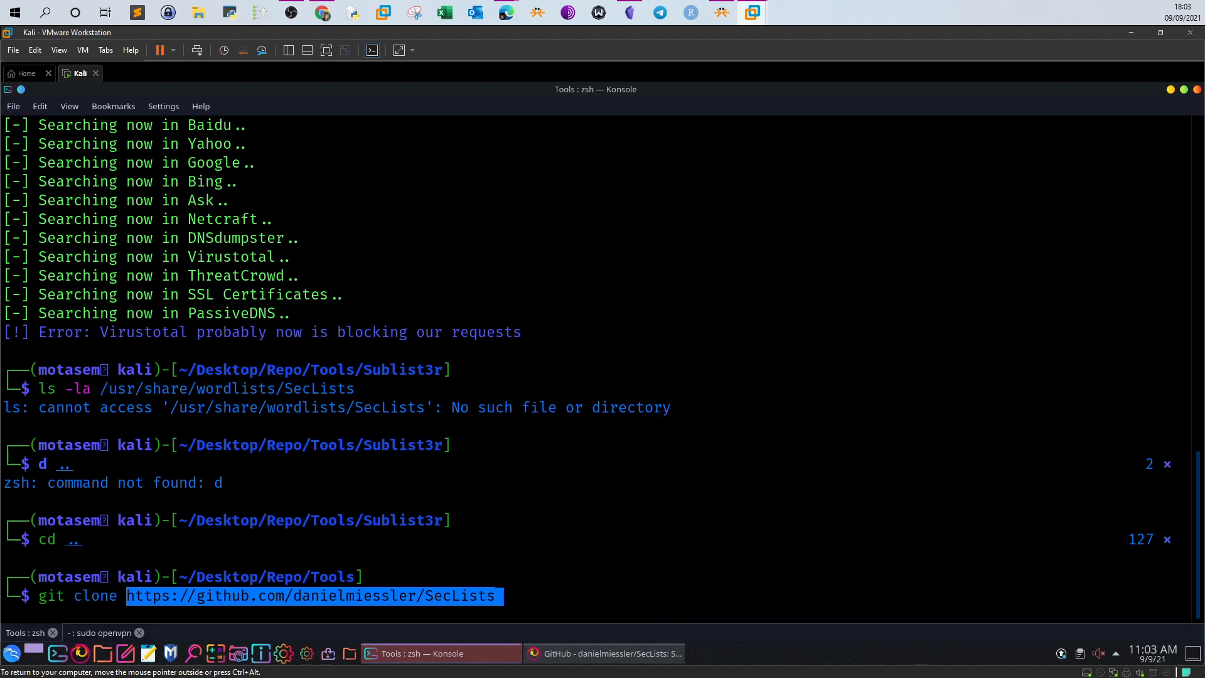
{"action": "key", "text": "Return"}
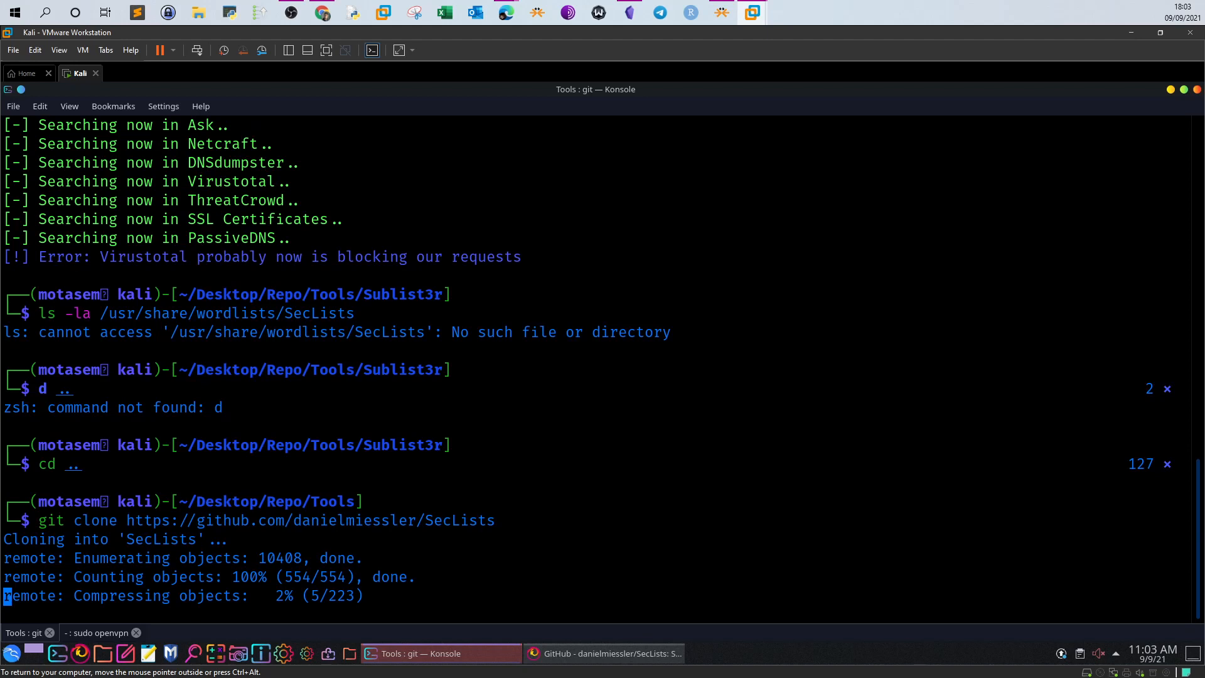
{"action": "mouse_move", "coordinate": [537, 515]}
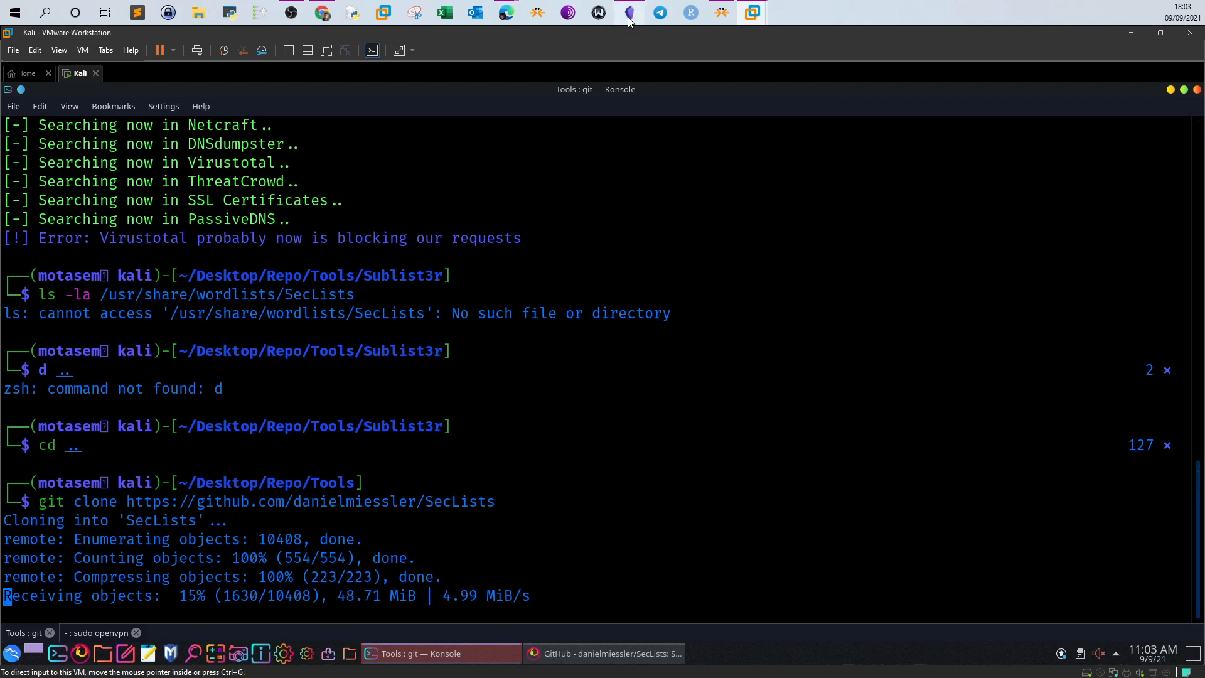
{"action": "left_click", "coordinate": [629, 13]}
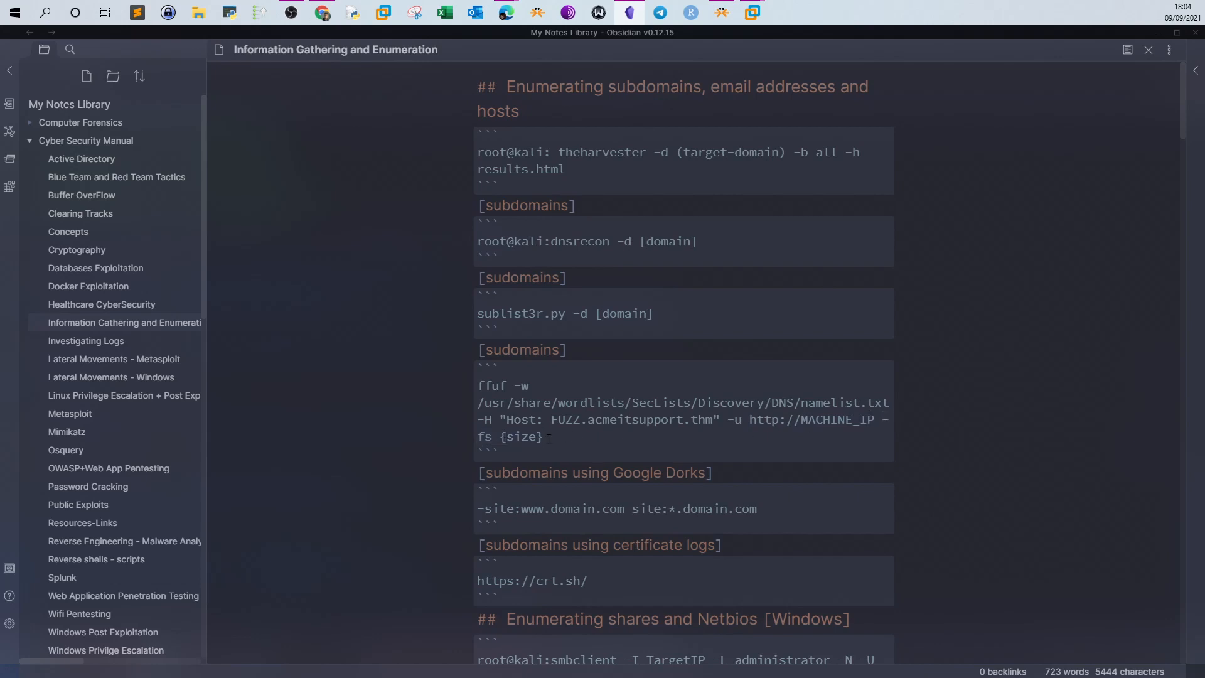
{"action": "mouse_move", "coordinate": [751, 13]}
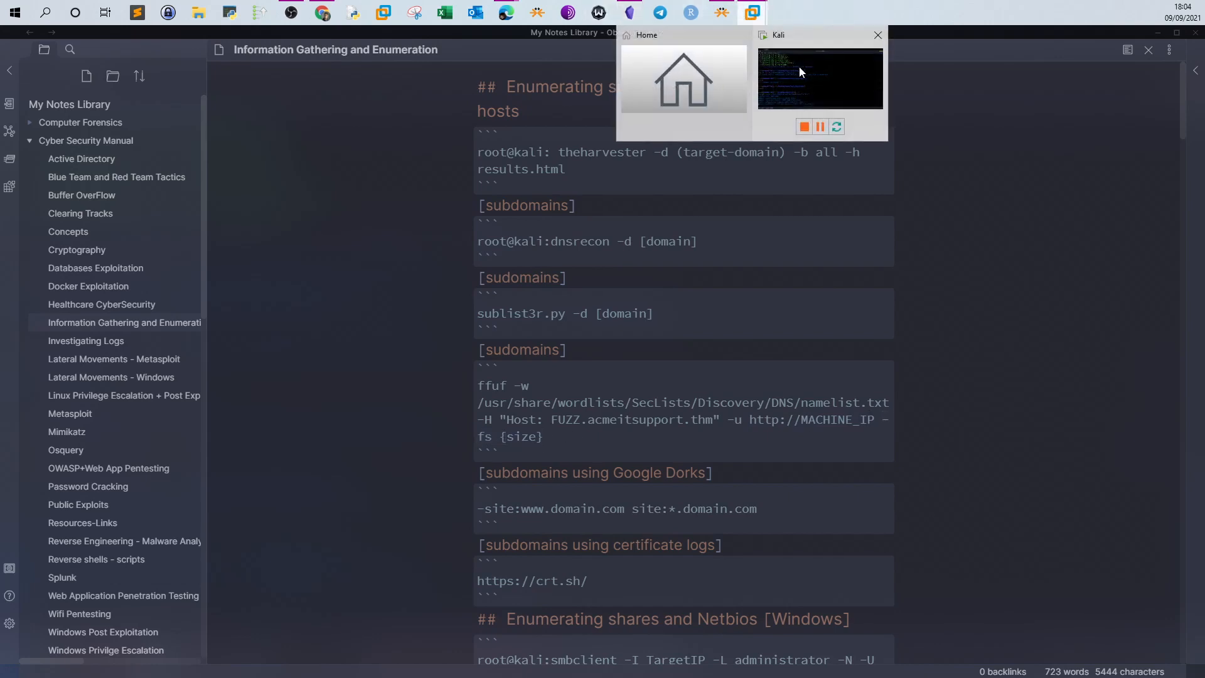
Return to the Kali VM and run cd .. to reach the Tools folder
{"action": "left_click", "coordinate": [820, 76]}
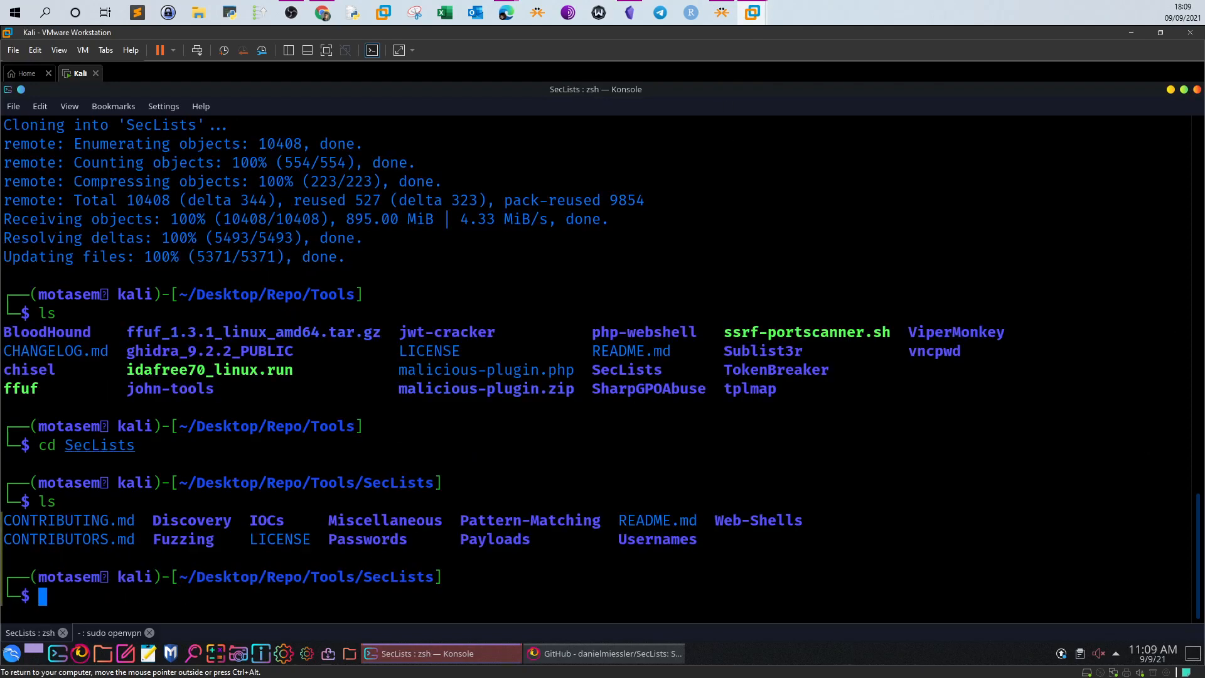
{"action": "type", "text": "cd .."}
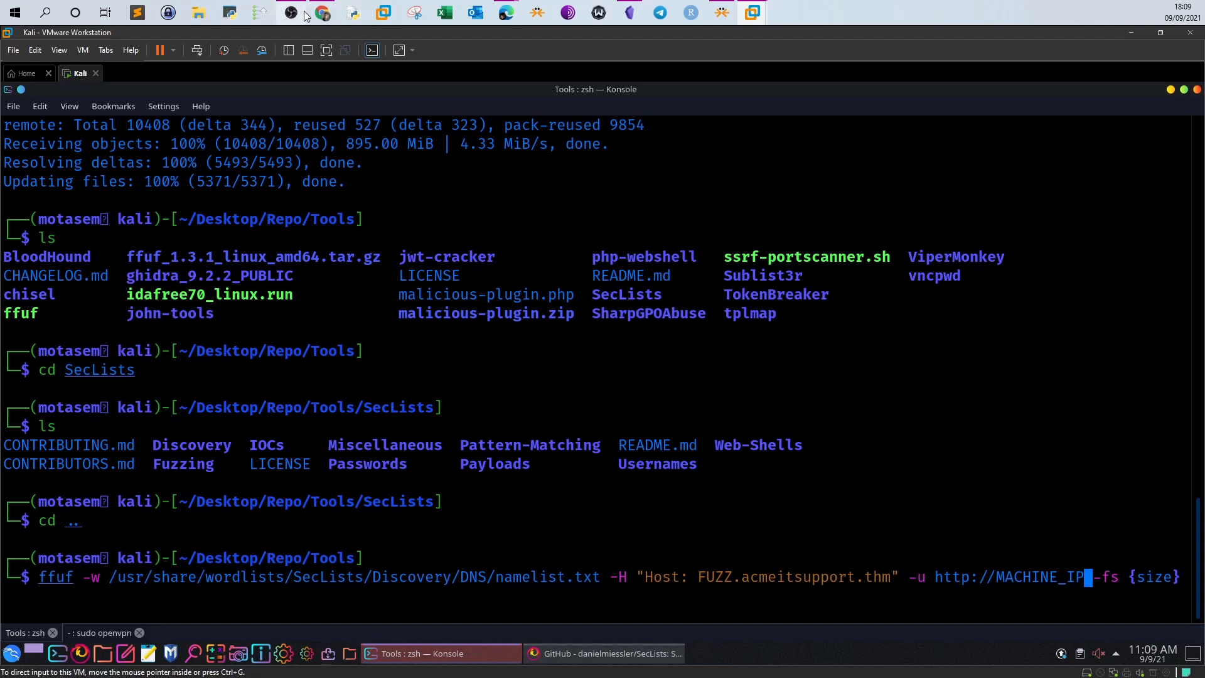
Insert machine IP 10.10.136.159 into the ffuf vhost command and rerun it as ./ffuf
{"action": "left_click", "coordinate": [322, 13]}
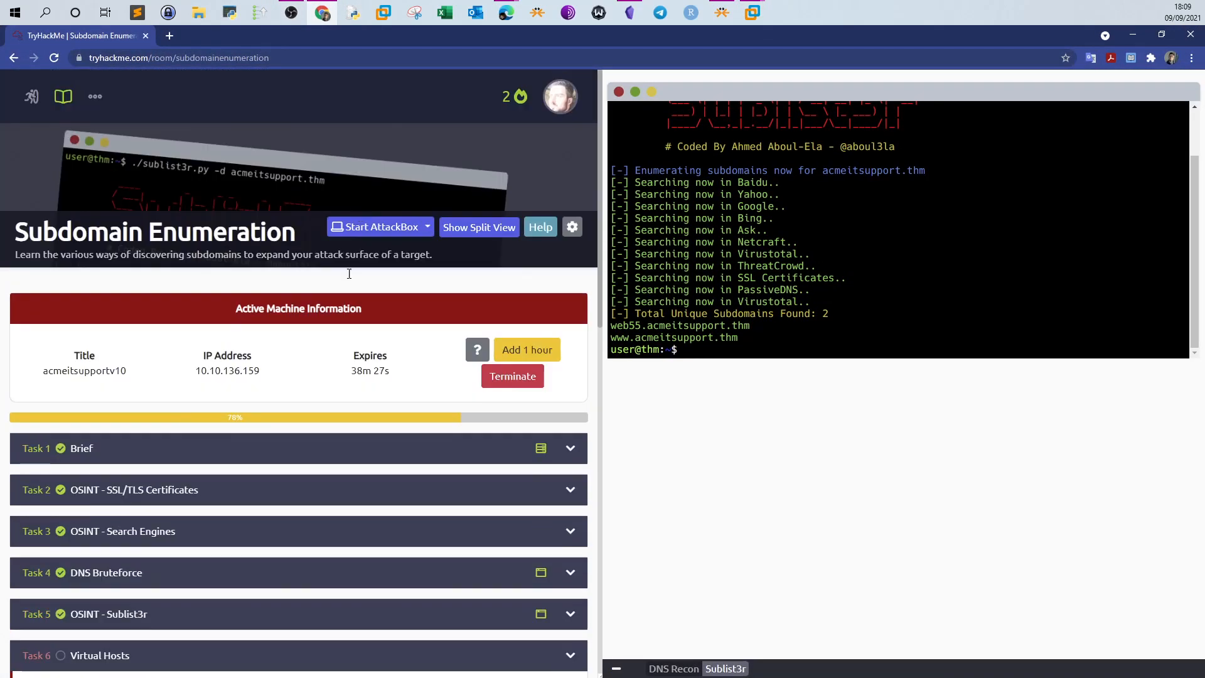
{"action": "mouse_move", "coordinate": [771, 17]}
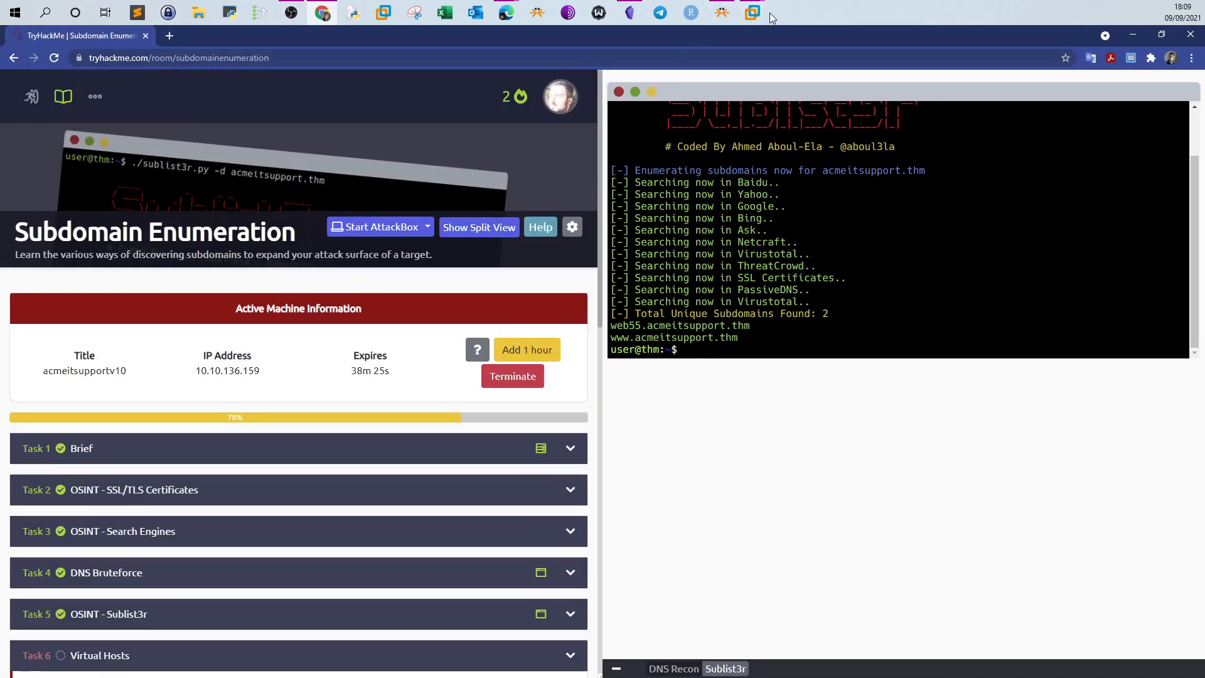
{"action": "left_click", "coordinate": [752, 13]}
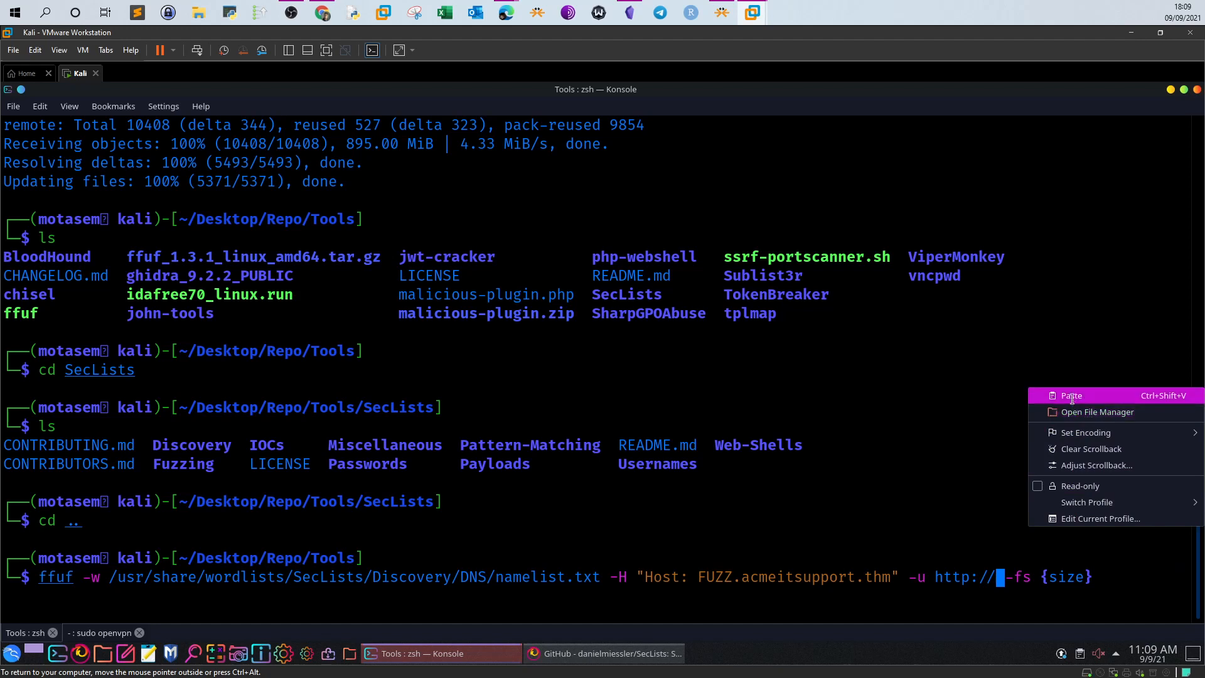
{"action": "left_click", "coordinate": [1071, 395]}
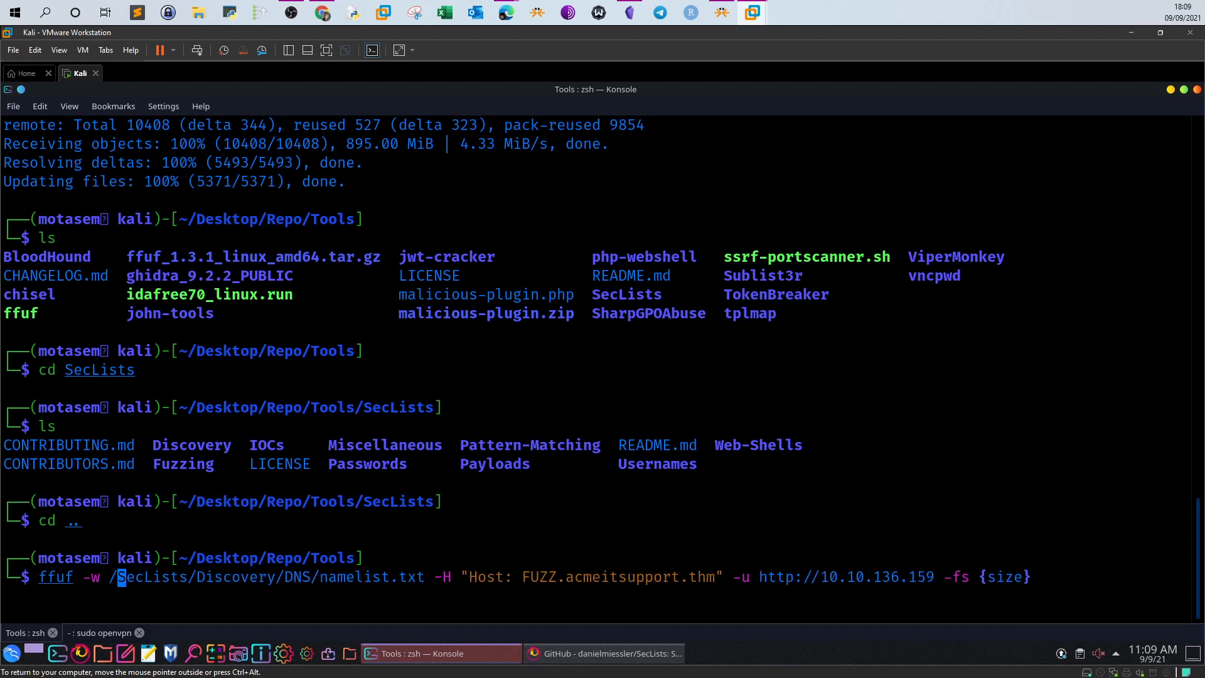
{"action": "key", "text": "Return"}
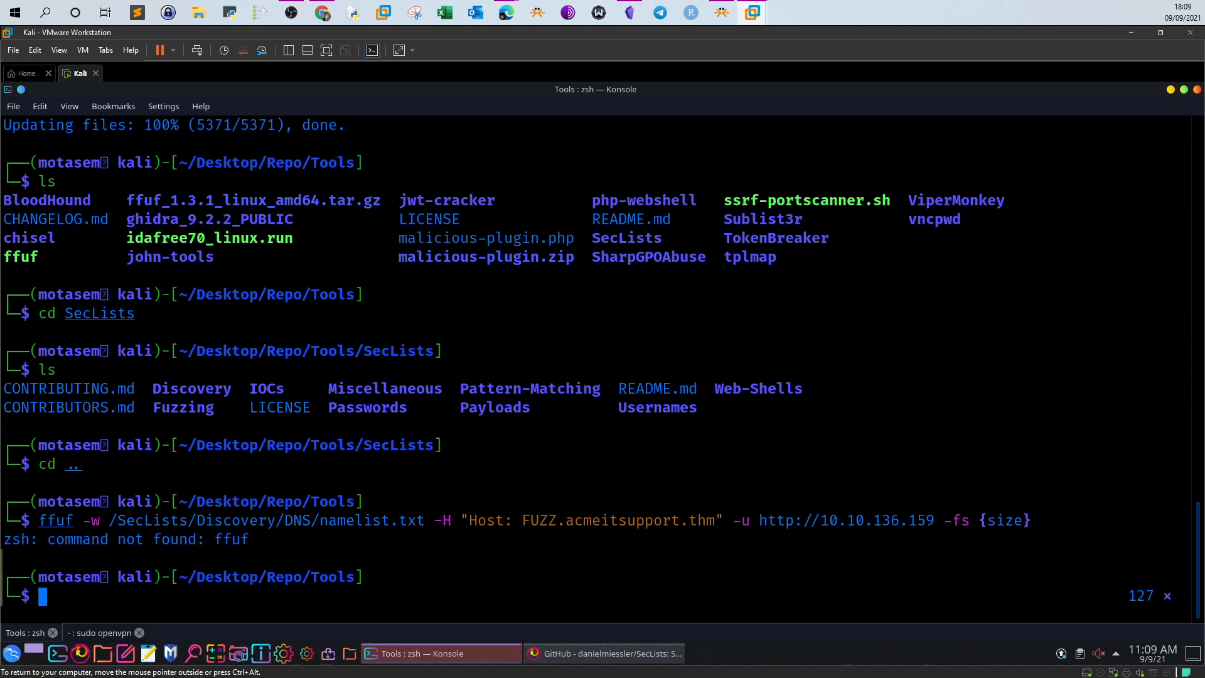
{"action": "key", "text": "Up"}
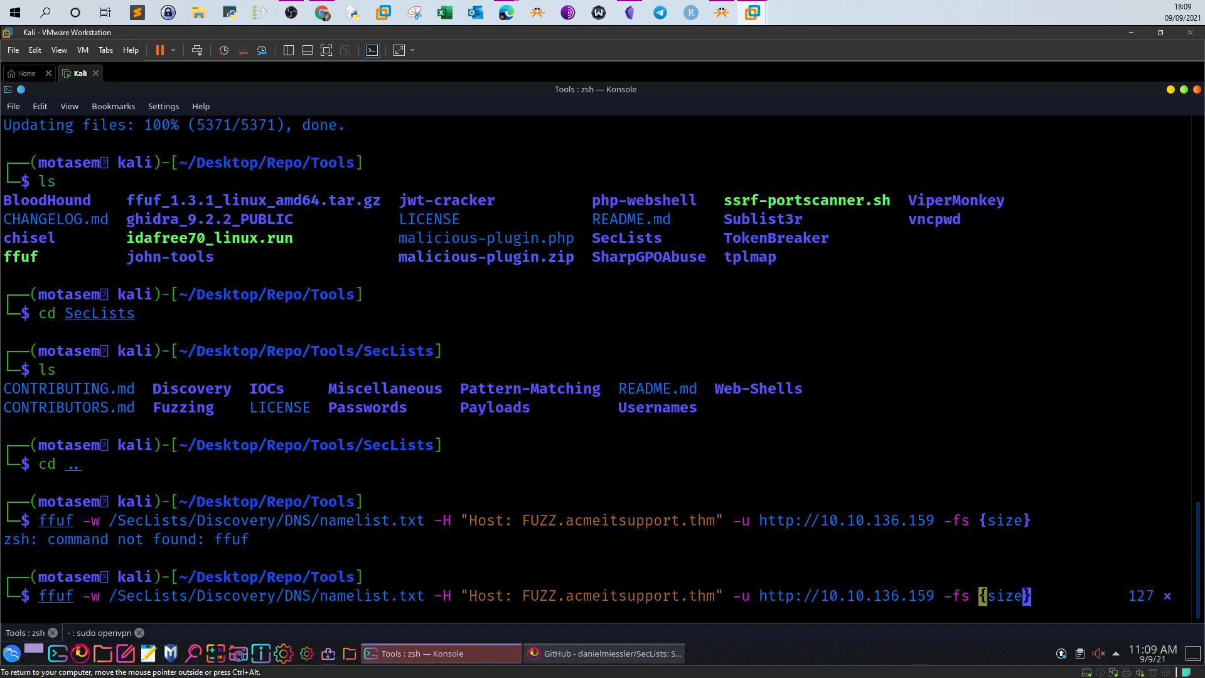
{"action": "mouse_move", "coordinate": [586, 596]}
{"action": "type", "text": "./"}
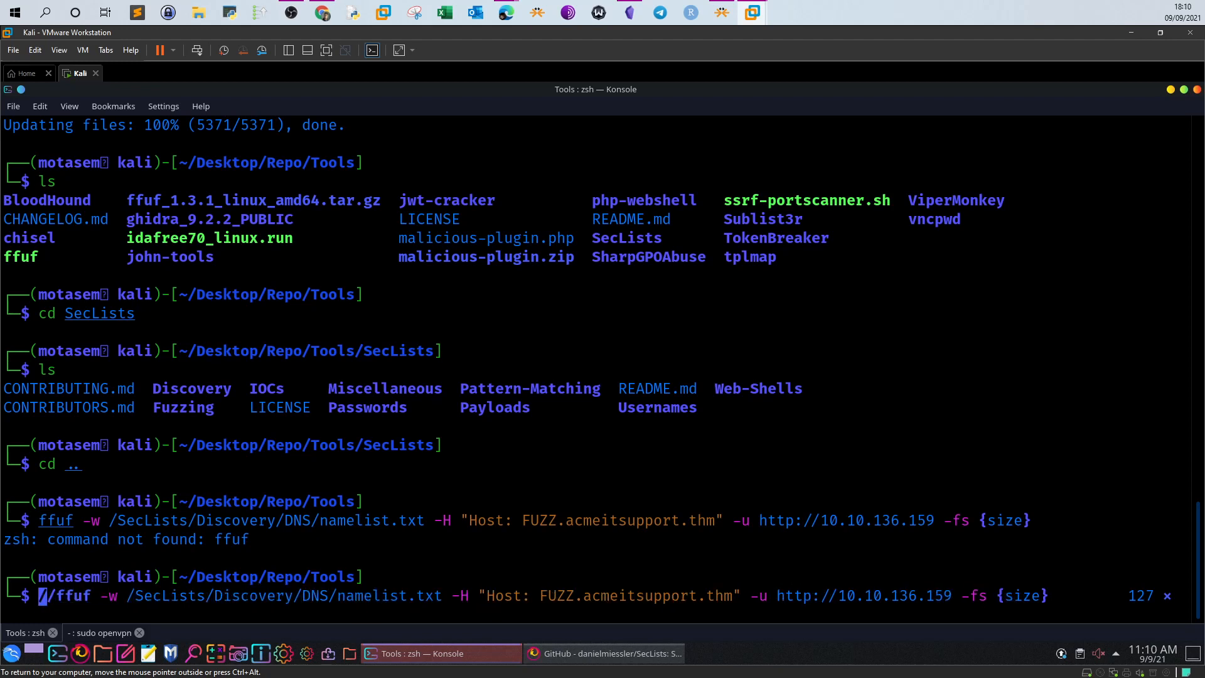
{"action": "key", "text": "Return"}
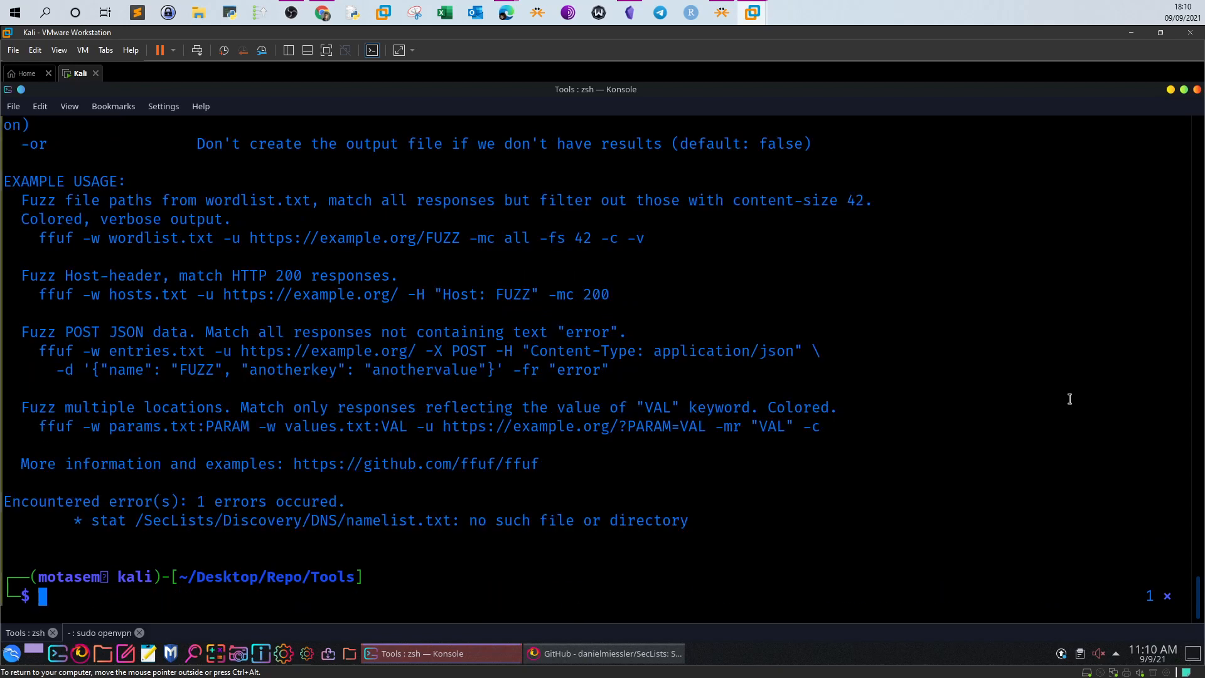
{"action": "mouse_move", "coordinate": [870, 396]}
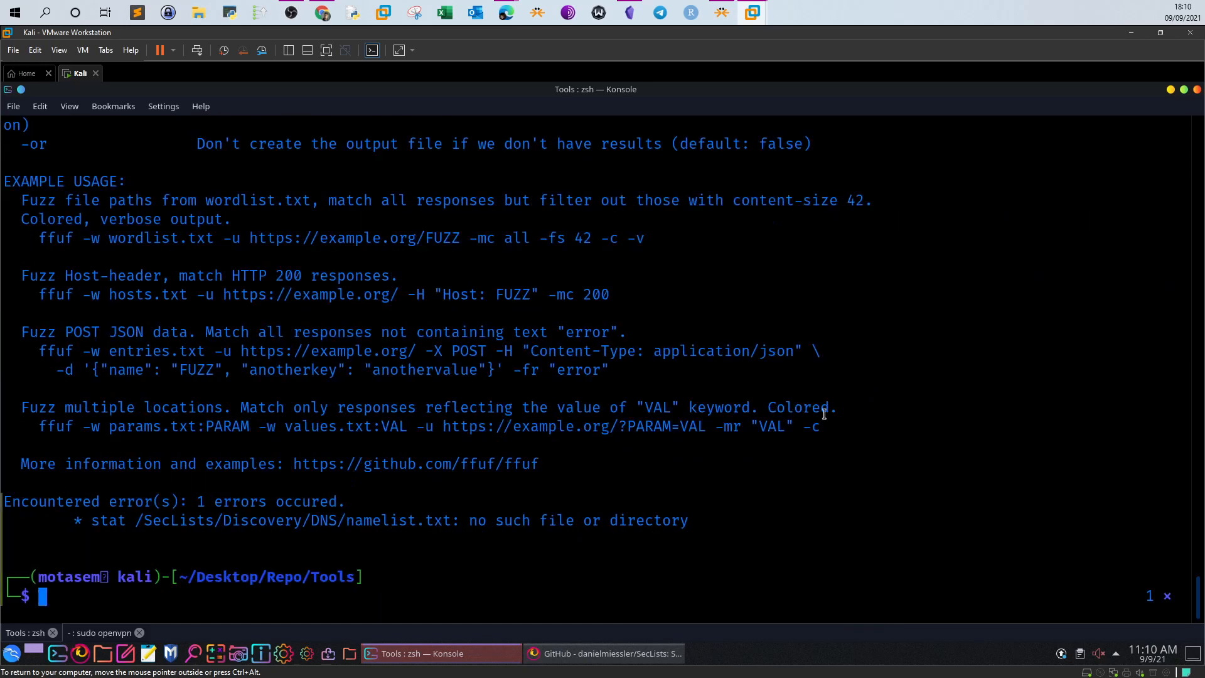
{"action": "mouse_move", "coordinate": [176, 535]}
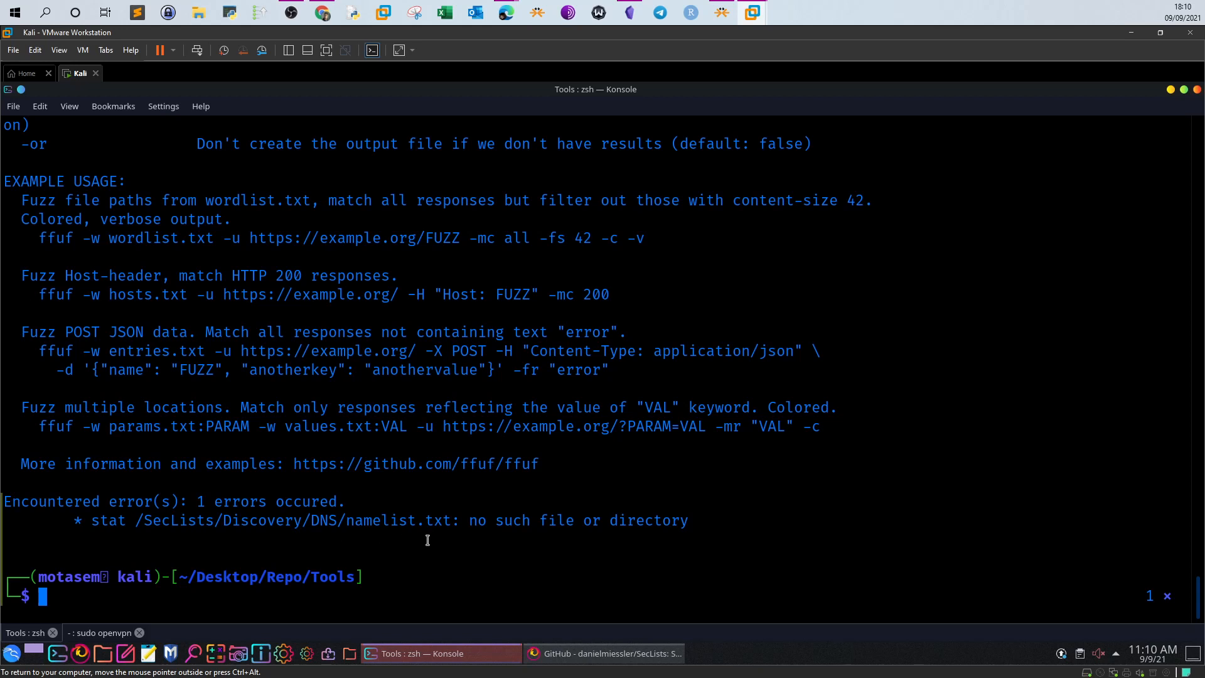
Browse SecLists/Discovery/DNS to confirm namelist.txt exists, then start drafting the ffuf command
{"action": "type", "text": "cd SecLists"}
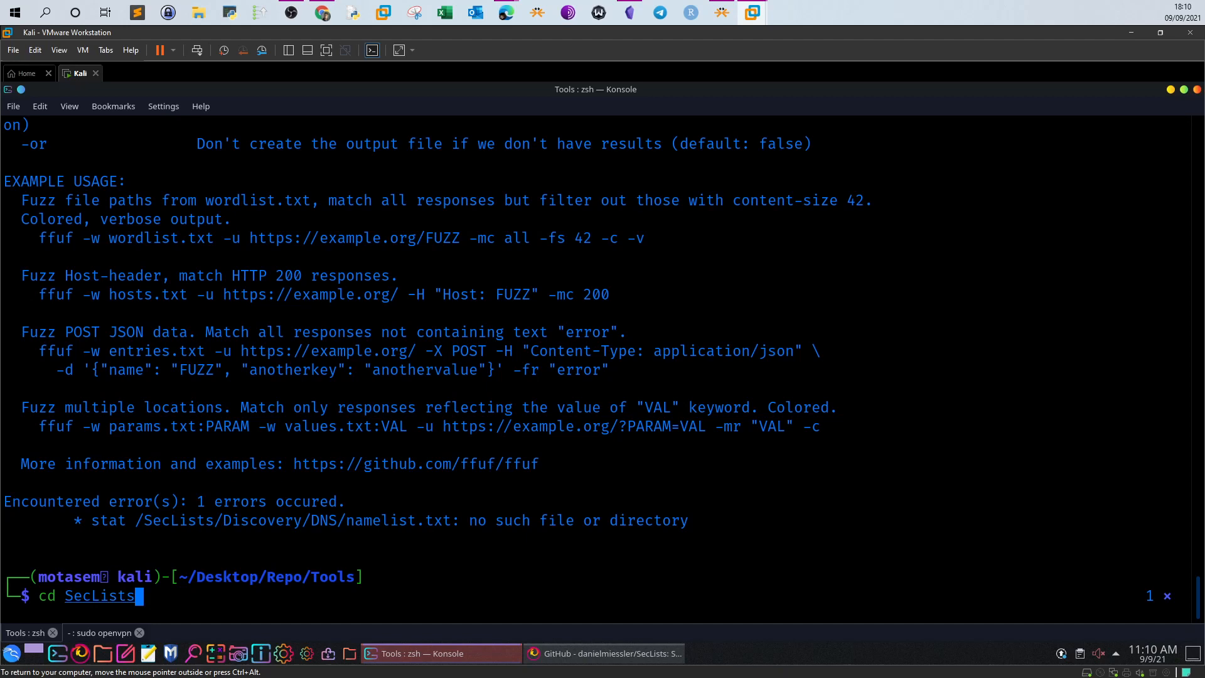
{"action": "key", "text": "Return"}
{"action": "type", "text": "cd Discovery/"}
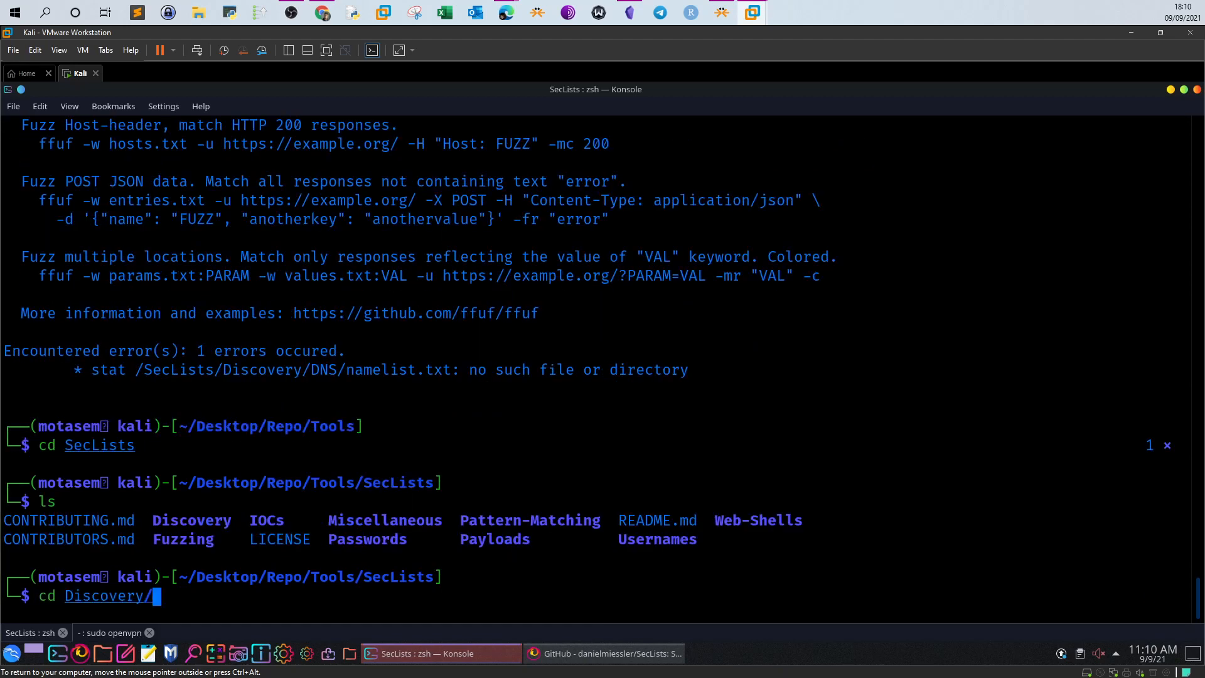
{"action": "key", "text": "Return"}
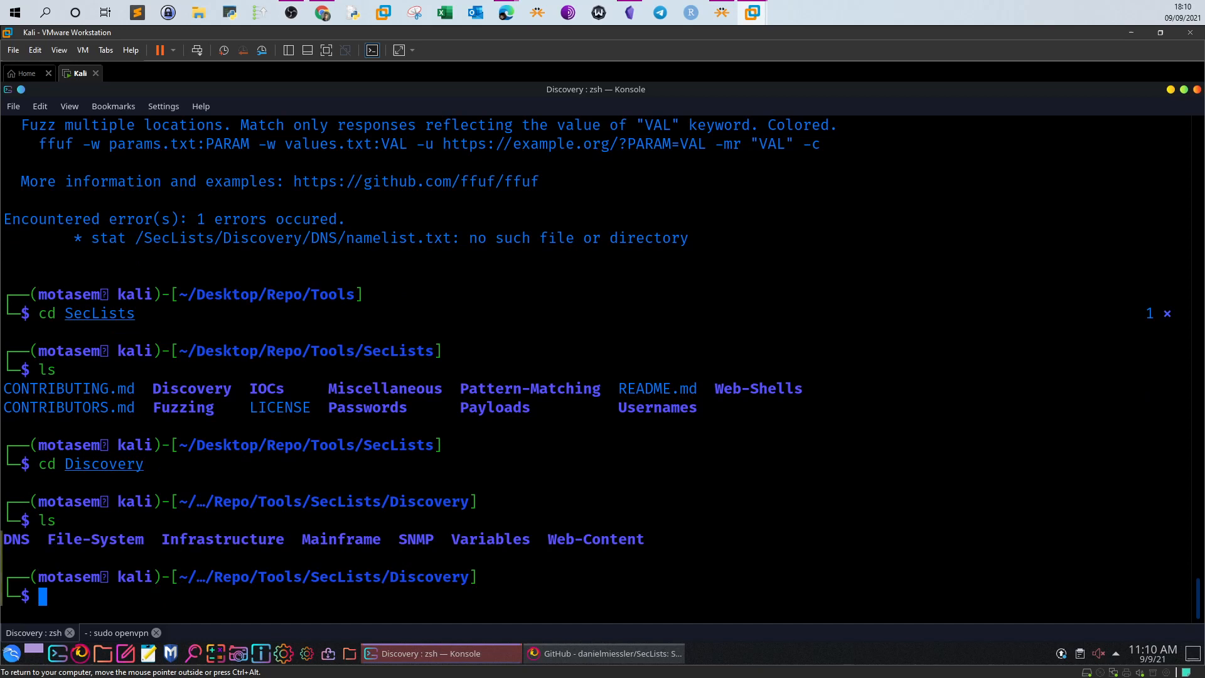
{"action": "type", "text": "cd Discovery"}
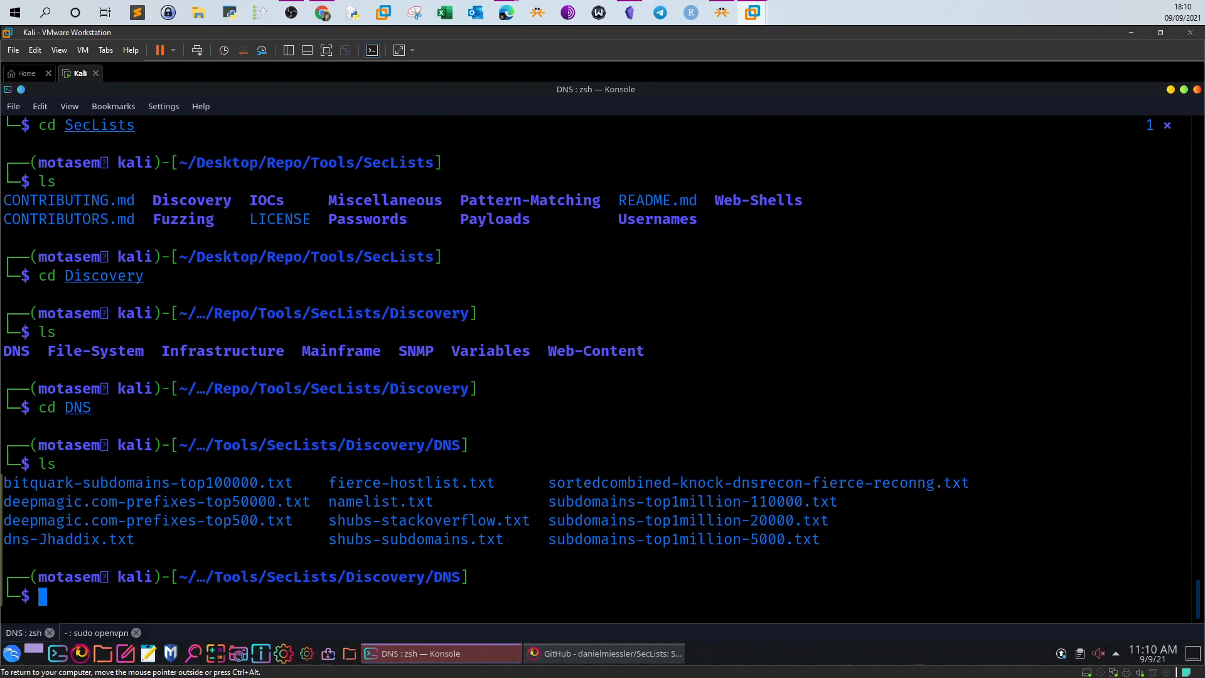
{"action": "mouse_move", "coordinate": [748, 506]}
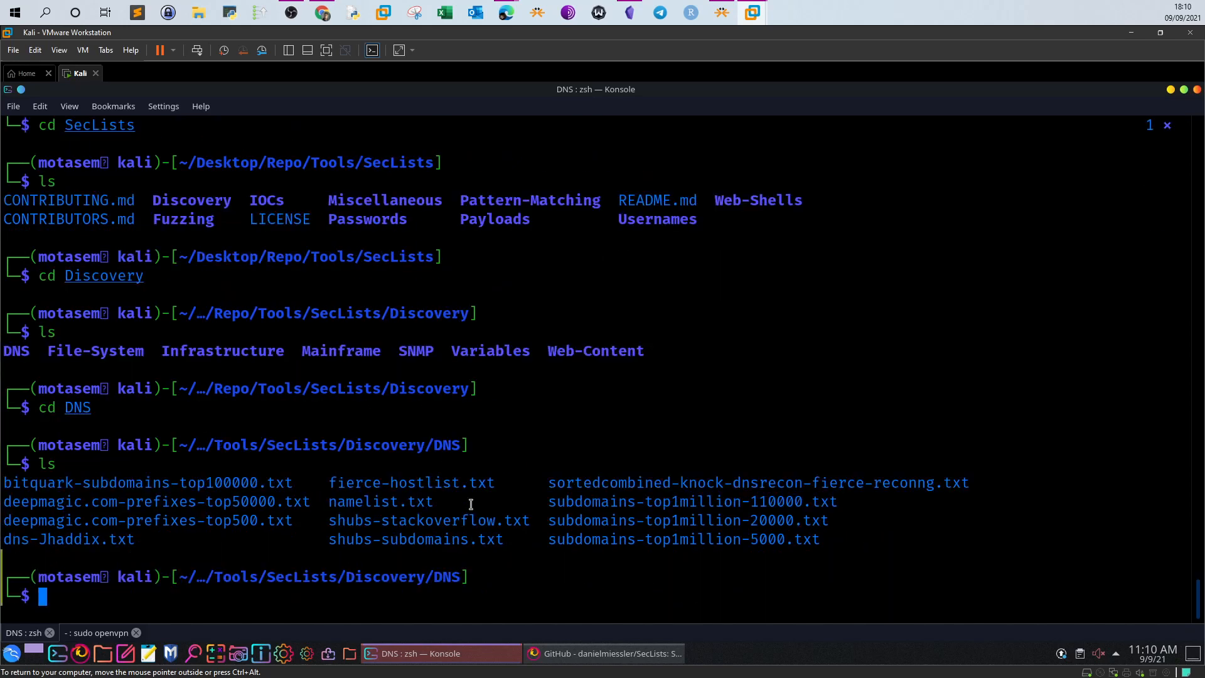
{"action": "mouse_move", "coordinate": [355, 501]}
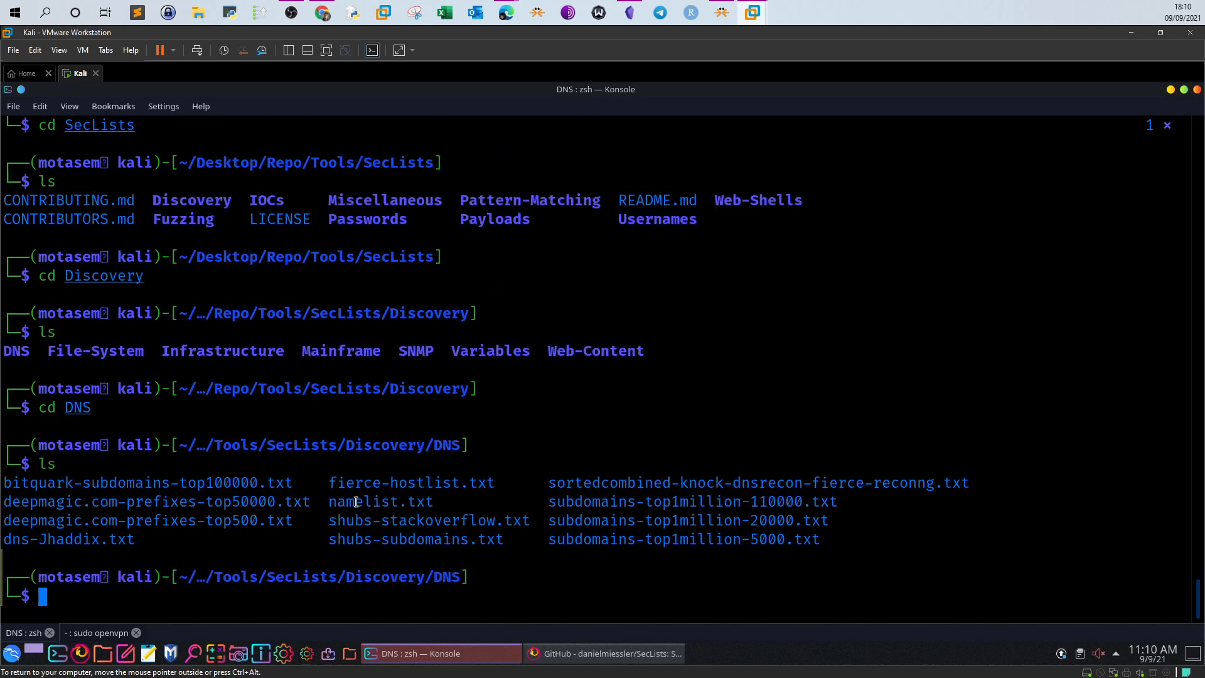
{"action": "type", "text": "ls"}
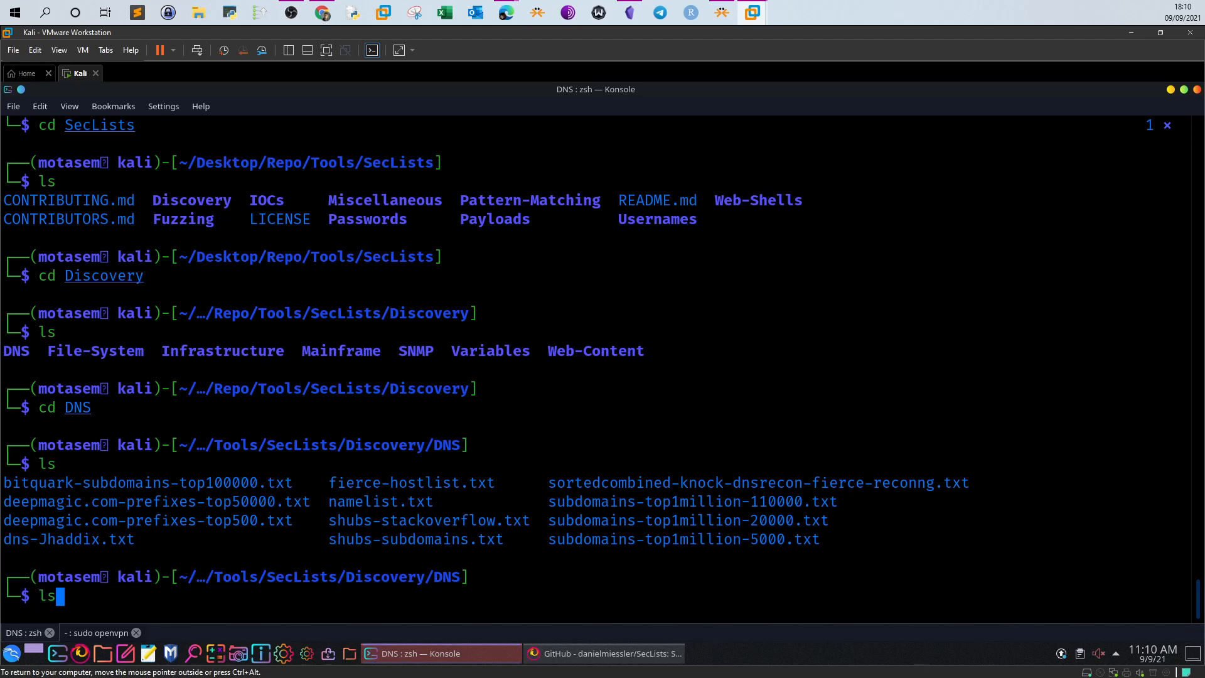
{"action": "type", "text": "cd SecLists"}
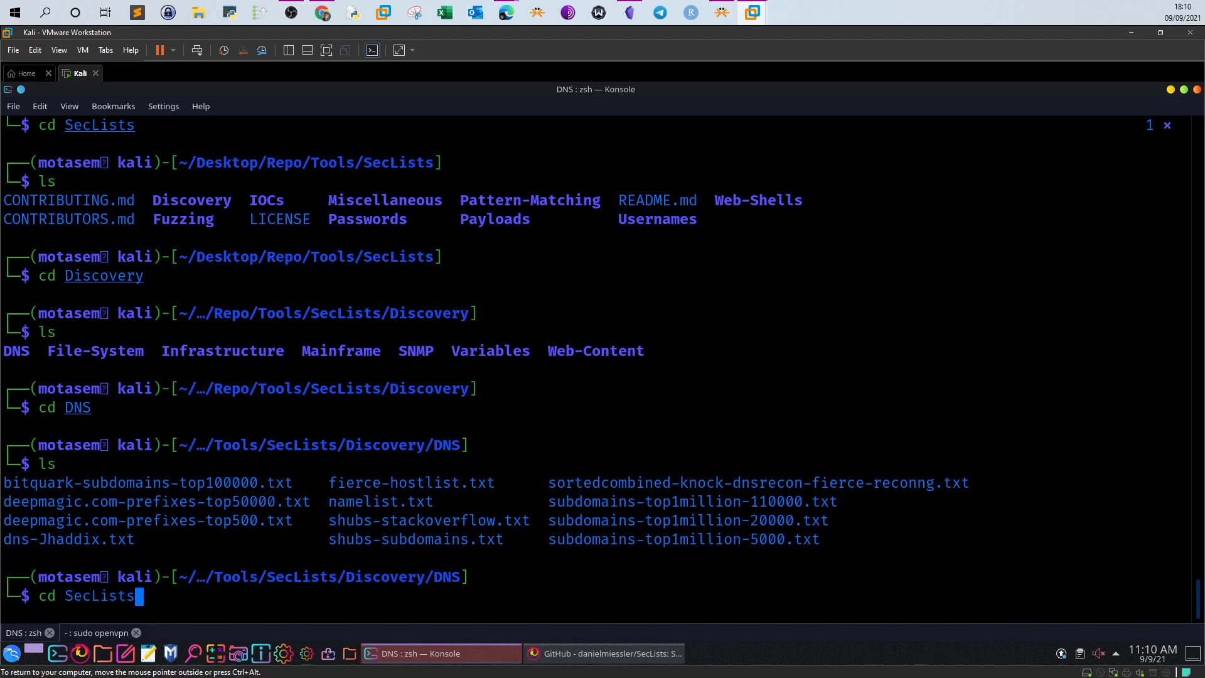
{"action": "type", "text": "./ffuf -w /SecLists/Discovery/DNS/namelist.txt -H \"Host: FUZZ.acmeitsupport.thm\" -u http://10.10.136.159 -fs {size}"}
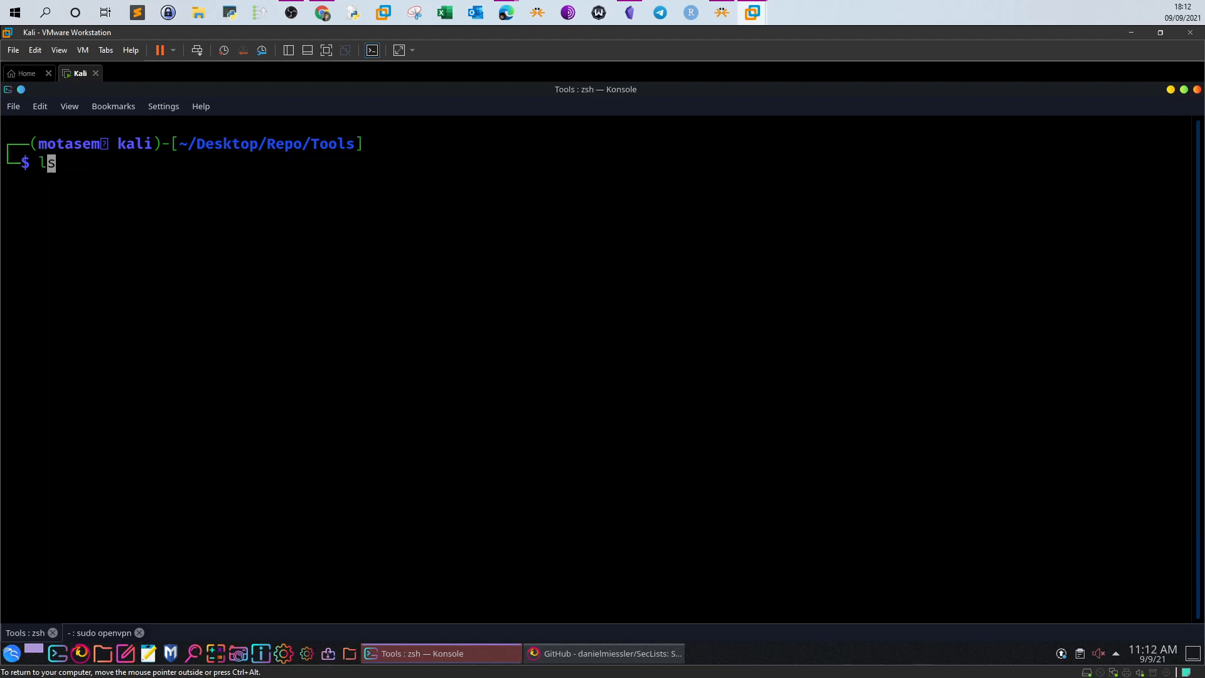
Run ffuf with namelist.txt and Host: FUZZ.acmeitsupport.thm against 10.10.136.159
{"action": "key", "text": "Return"}
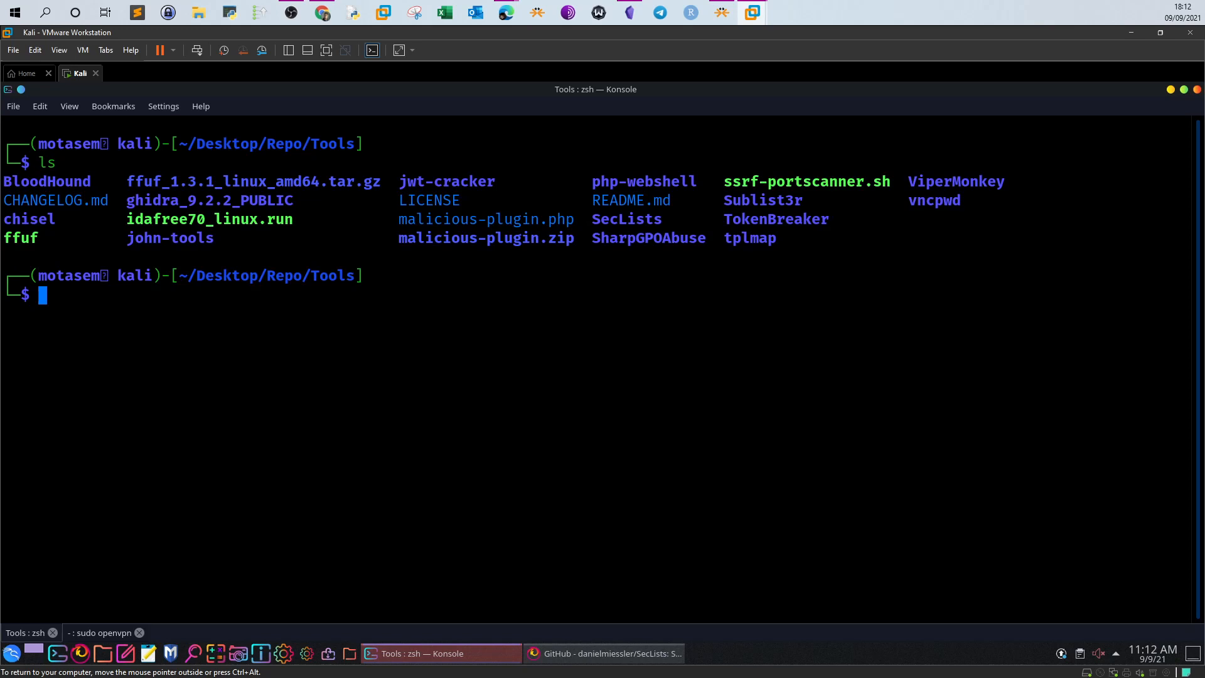
{"action": "type", "text": "./ffuf -w SecLists/Discovery/DNS/namelist.txt -H \"Host: FUZZ.acmeitsupport.thm\" -u http://10.10.136.159"}
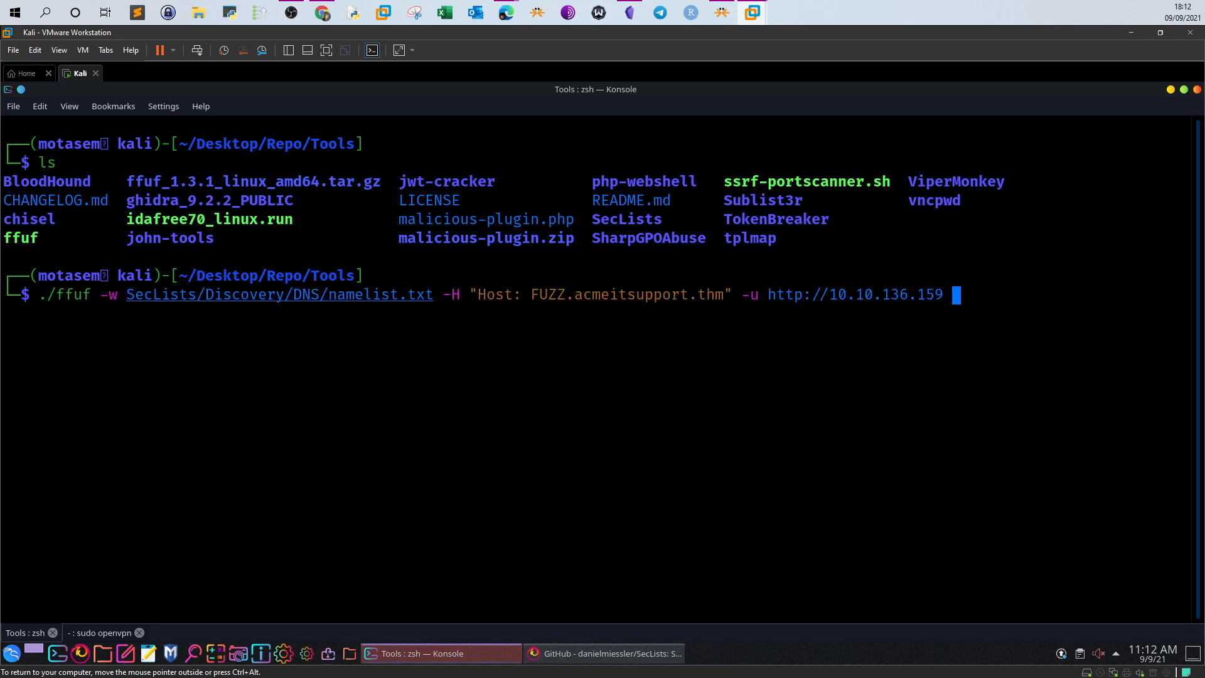
{"action": "mouse_move", "coordinate": [129, 292]}
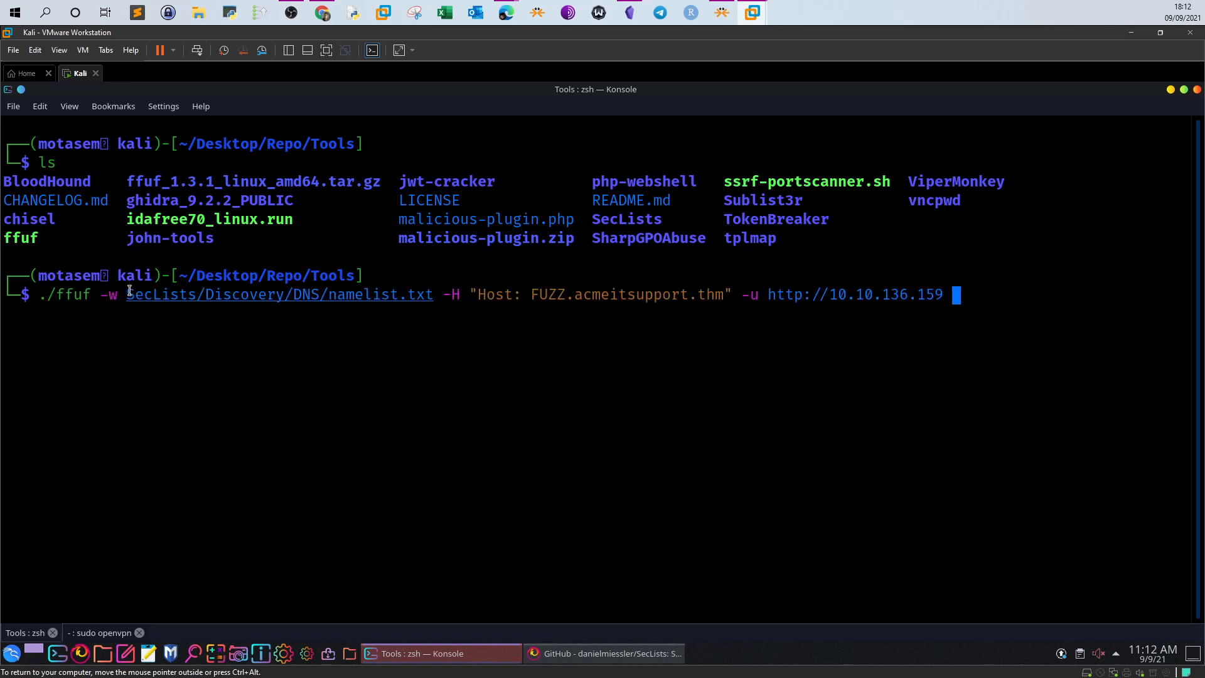
{"action": "mouse_move", "coordinate": [336, 298]}
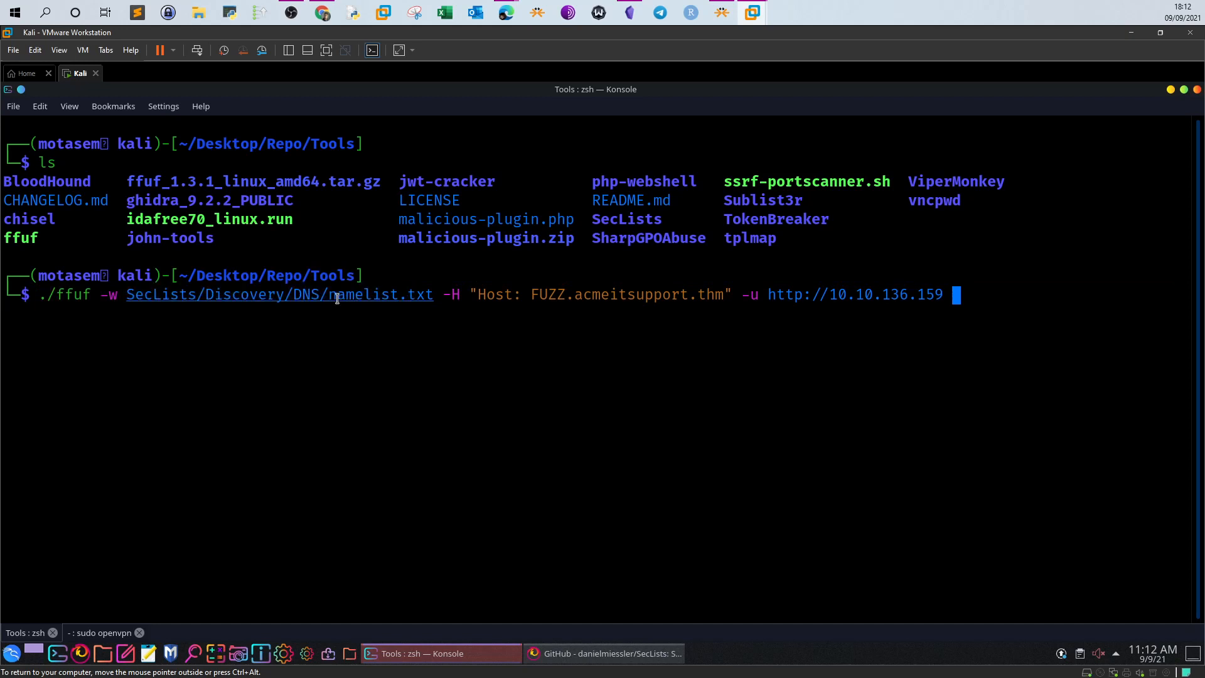
{"action": "mouse_move", "coordinate": [466, 307]}
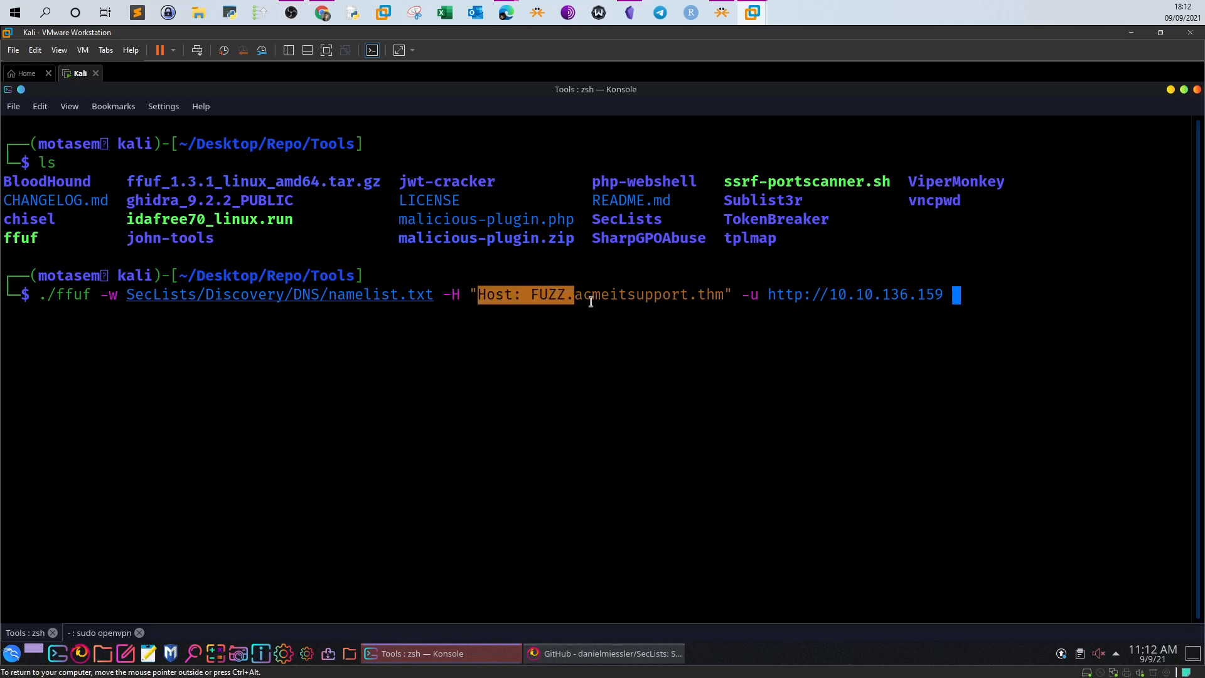
{"action": "left_click", "coordinate": [580, 298]}
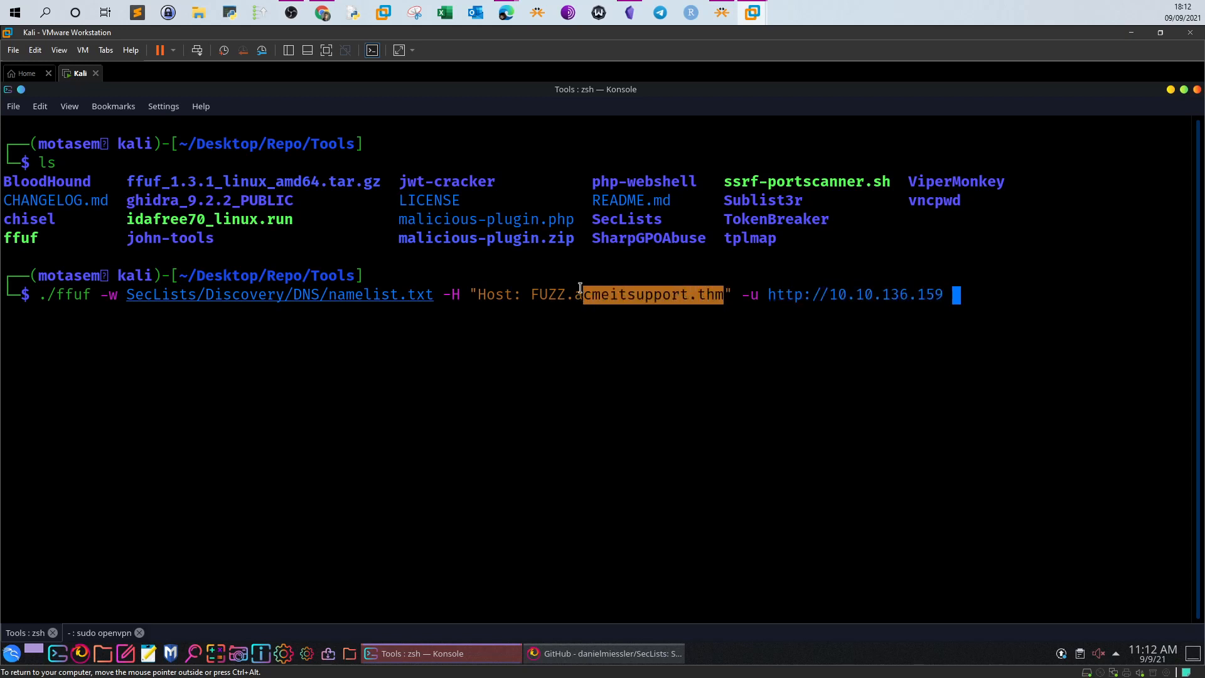
{"action": "mouse_move", "coordinate": [856, 295]}
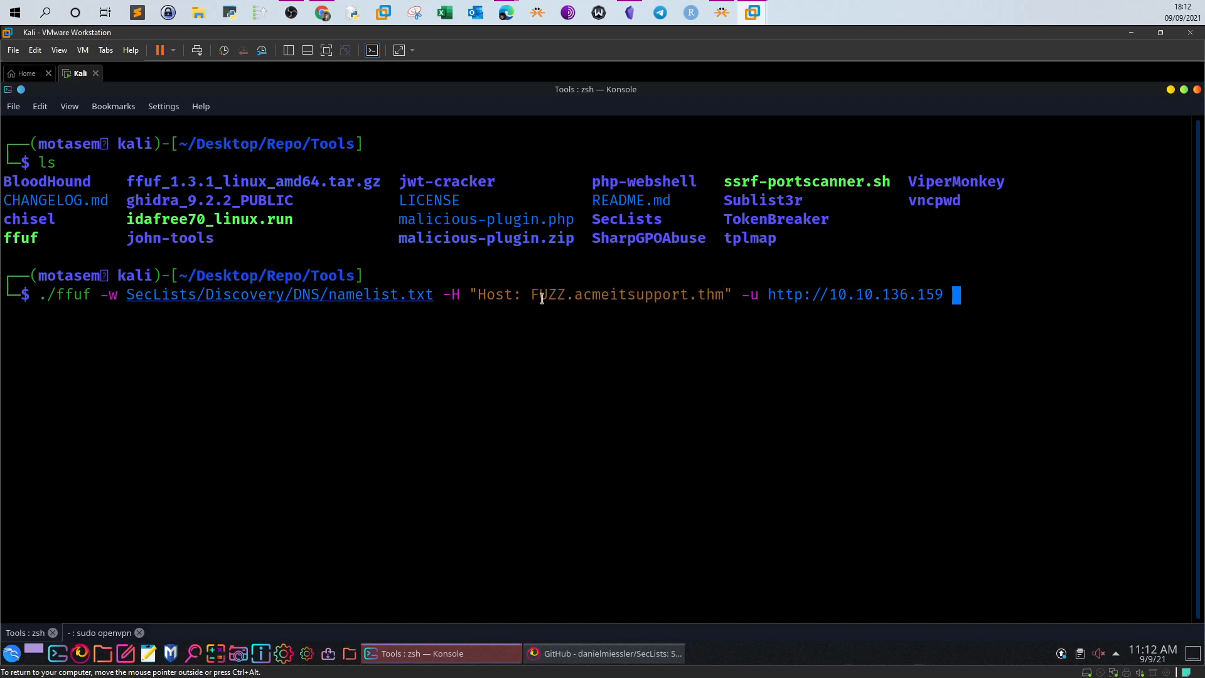
{"action": "double_click", "coordinate": [547, 295]}
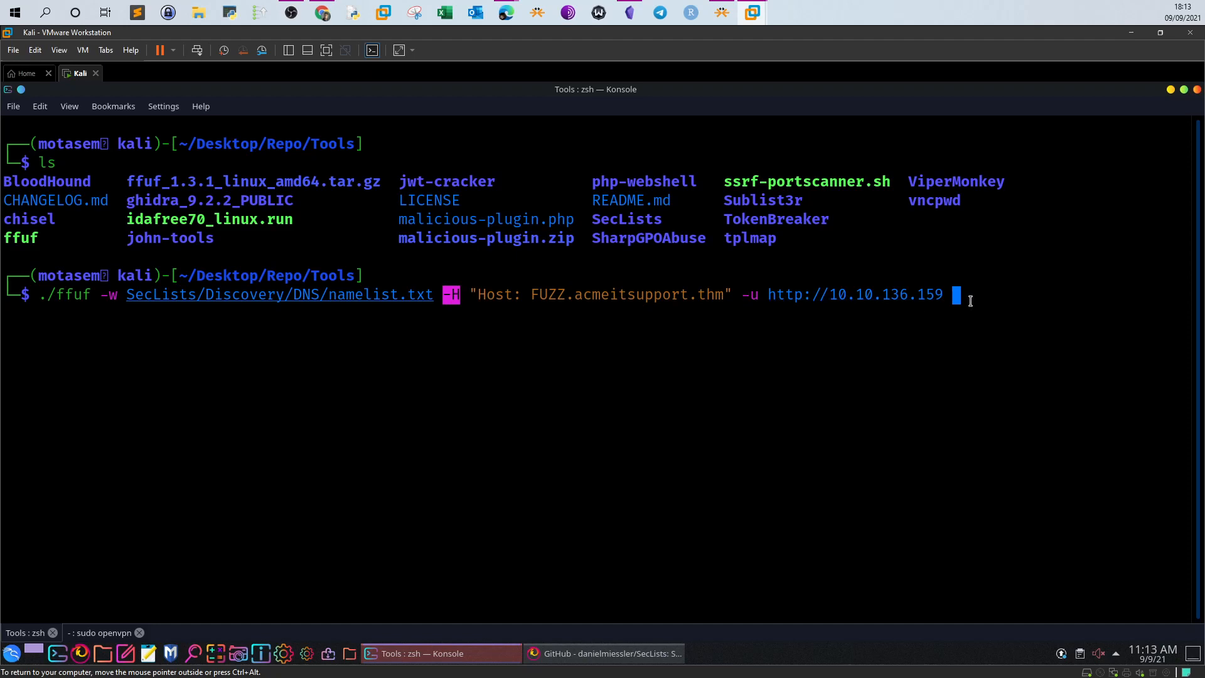
{"action": "key", "text": "Return"}
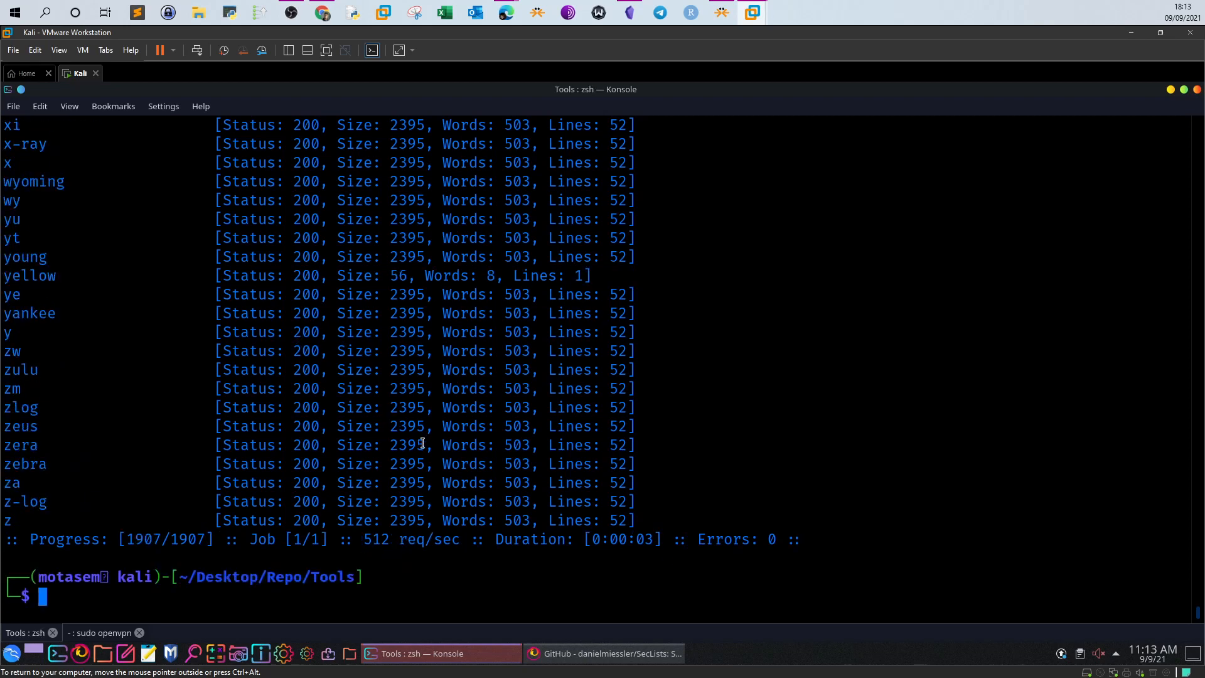
Re-run the ffuf scan with -fs 2395, leaving delta and yellow
{"action": "type", "text": "./ffuf -w SecLists/Discovery/DNS/namelist.txt -H \"Host: FUZZ.acmeitsupport.thm\" -u http://10.10.136.159 -fs {size}"}
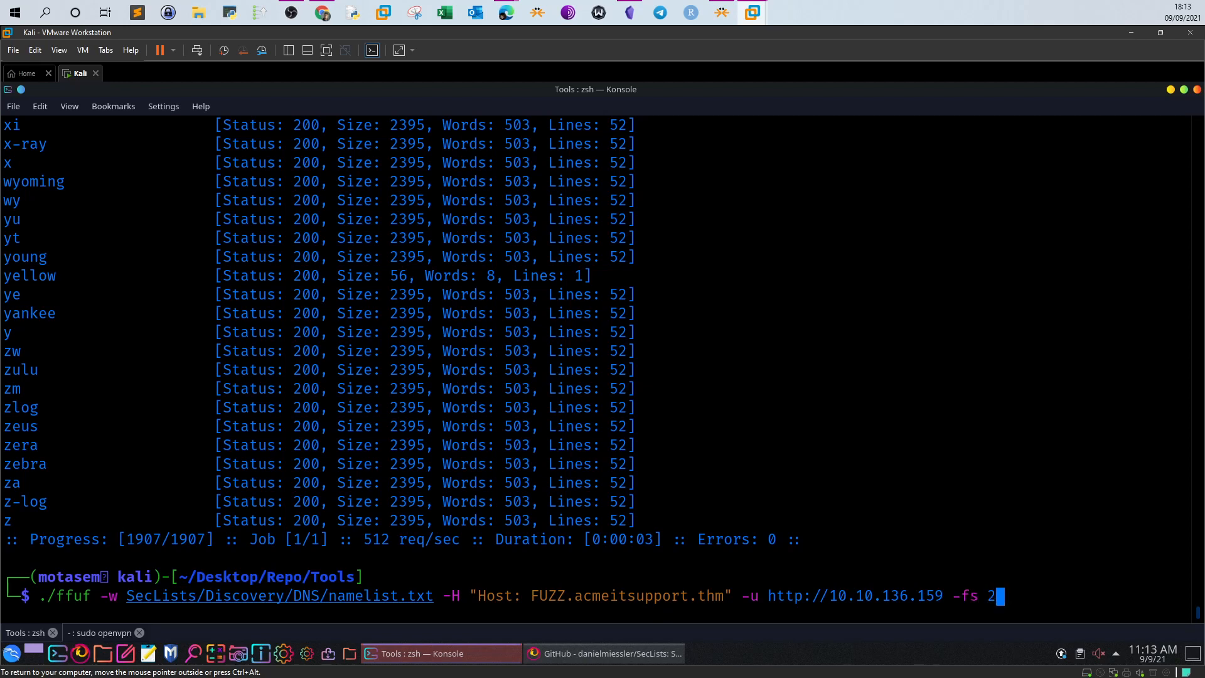
{"action": "type", "text": "395"}
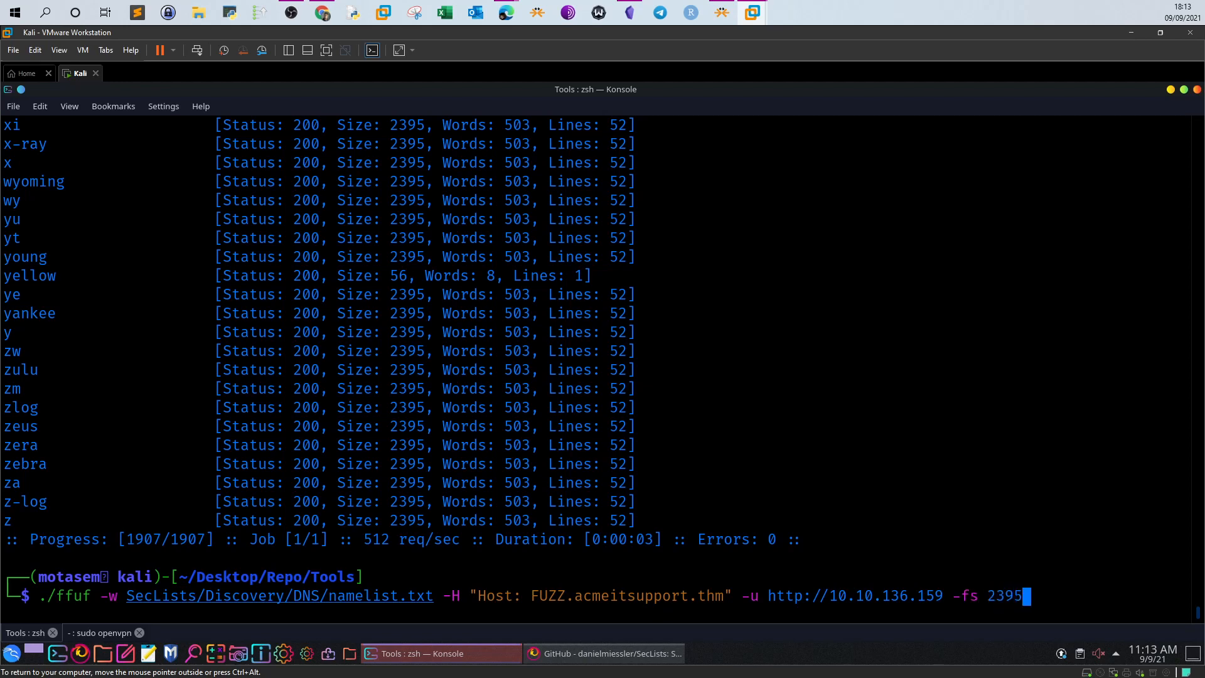
{"action": "key", "text": "Return"}
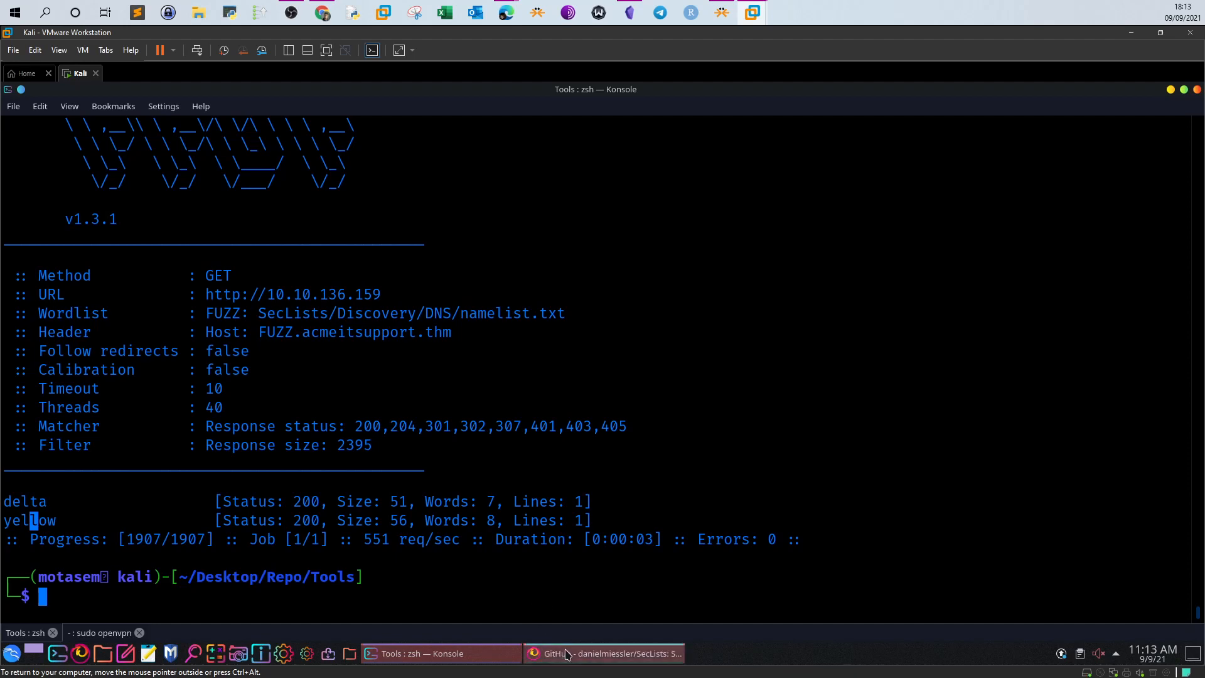
{"action": "mouse_move", "coordinate": [571, 664]}
{"action": "type", "text": "d"}
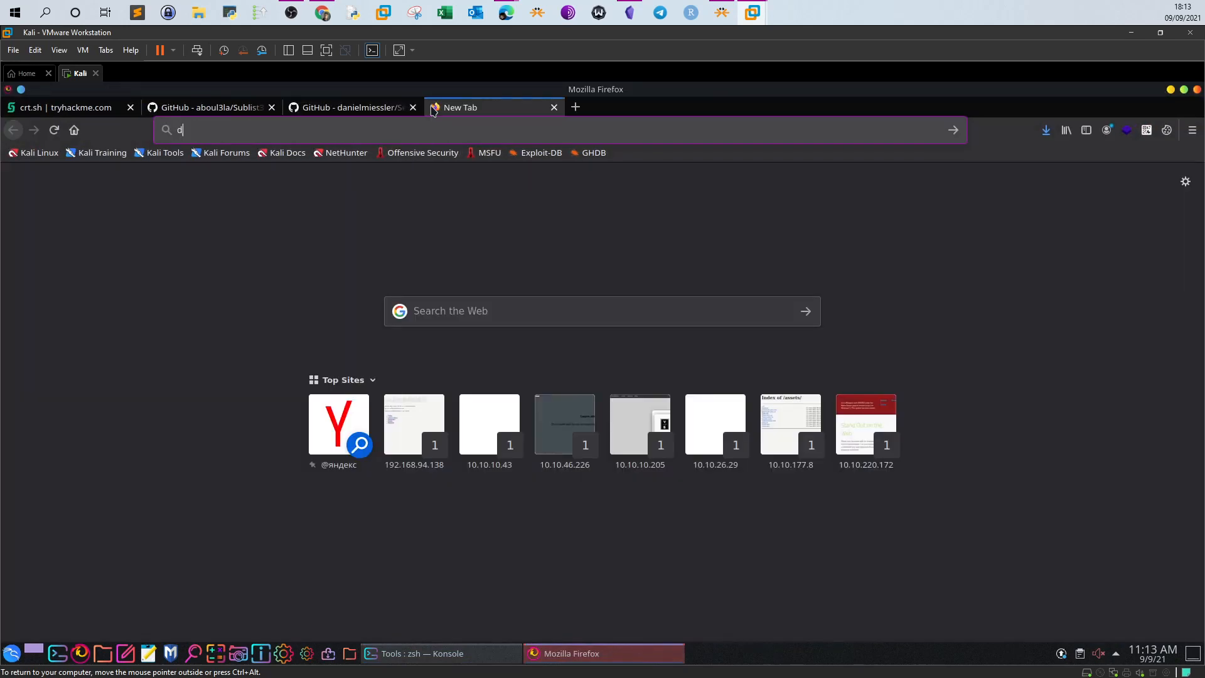
Try loading delta.acmeitsupport.thm and yellow.acmeitsupport.thm in Firefox; both show Server Not Found
{"action": "type", "text": "elta."}
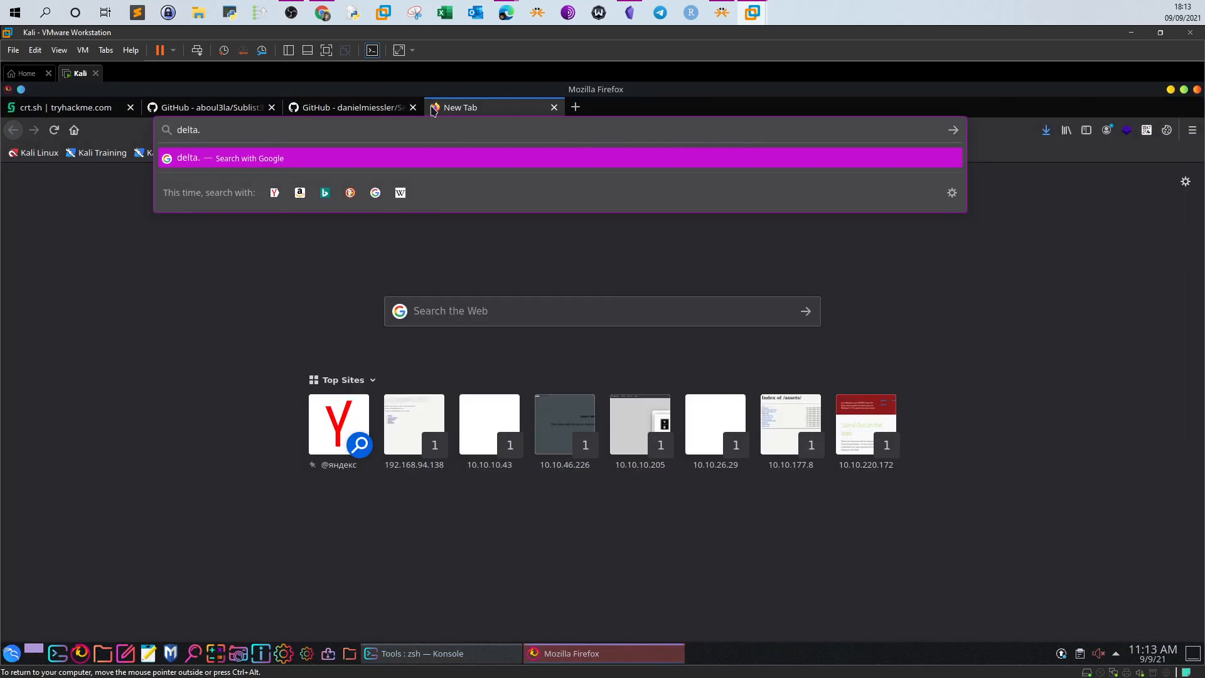
{"action": "type", "text": "acmeitsuppor"}
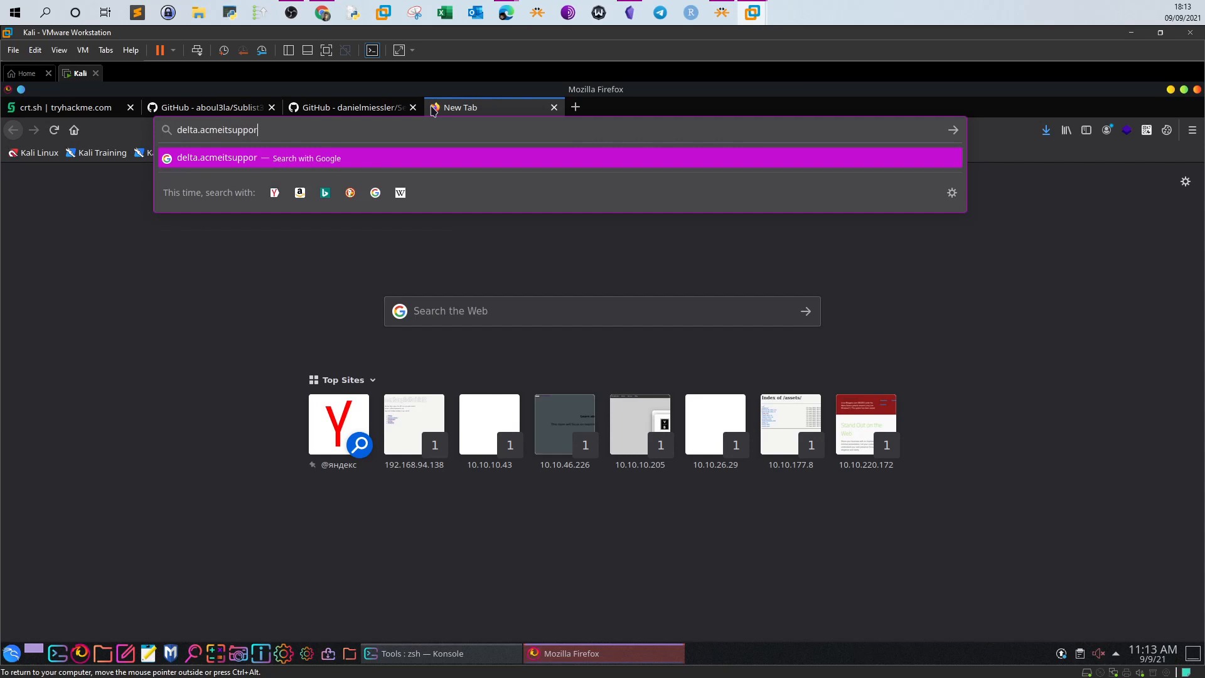
{"action": "key", "text": "Return"}
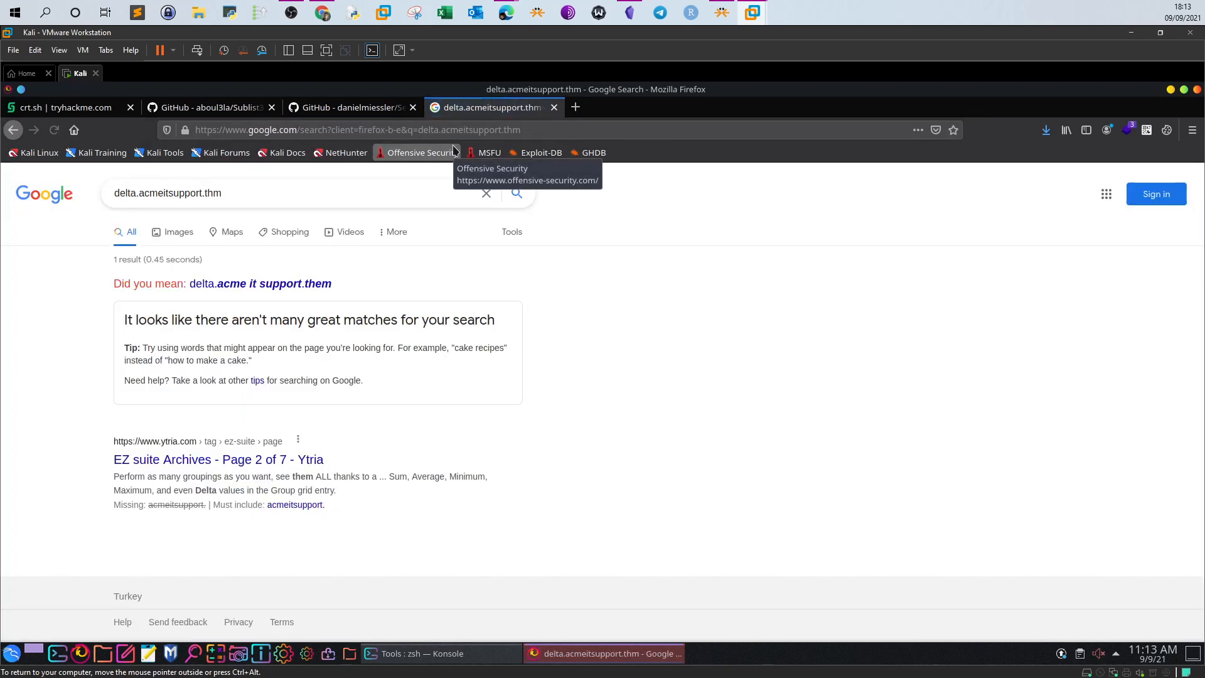
{"action": "mouse_move", "coordinate": [463, 159]}
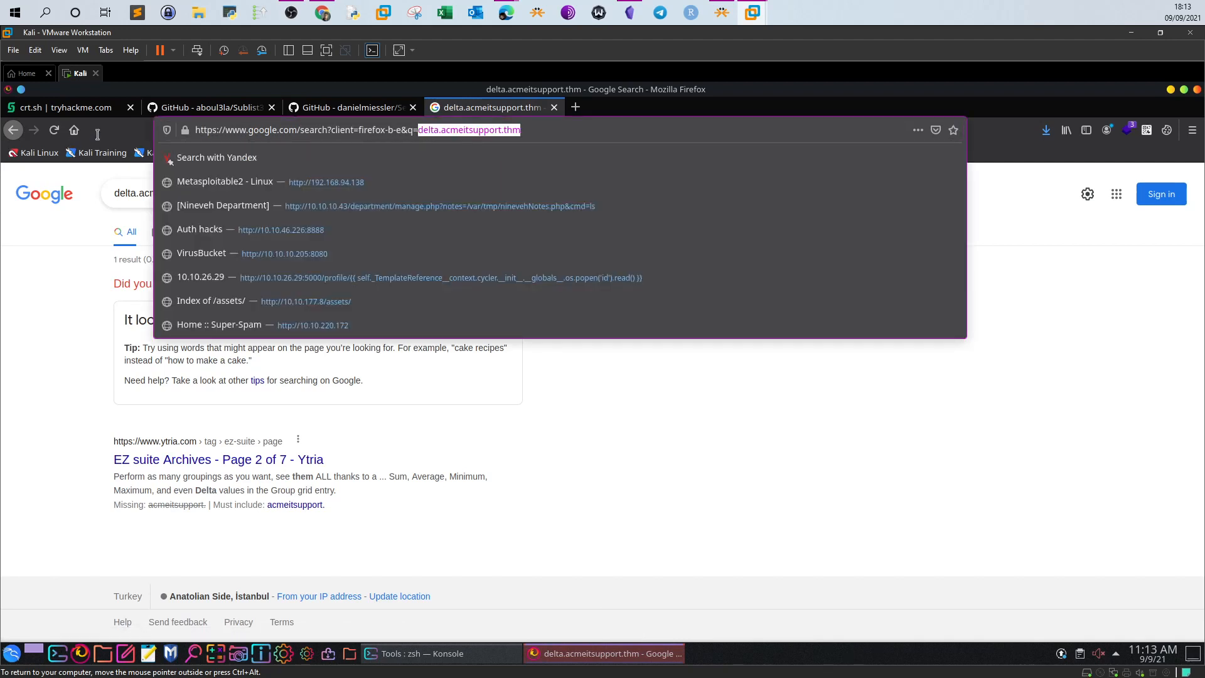
{"action": "type", "text": "http://delta.acmeitsupport.thm"}
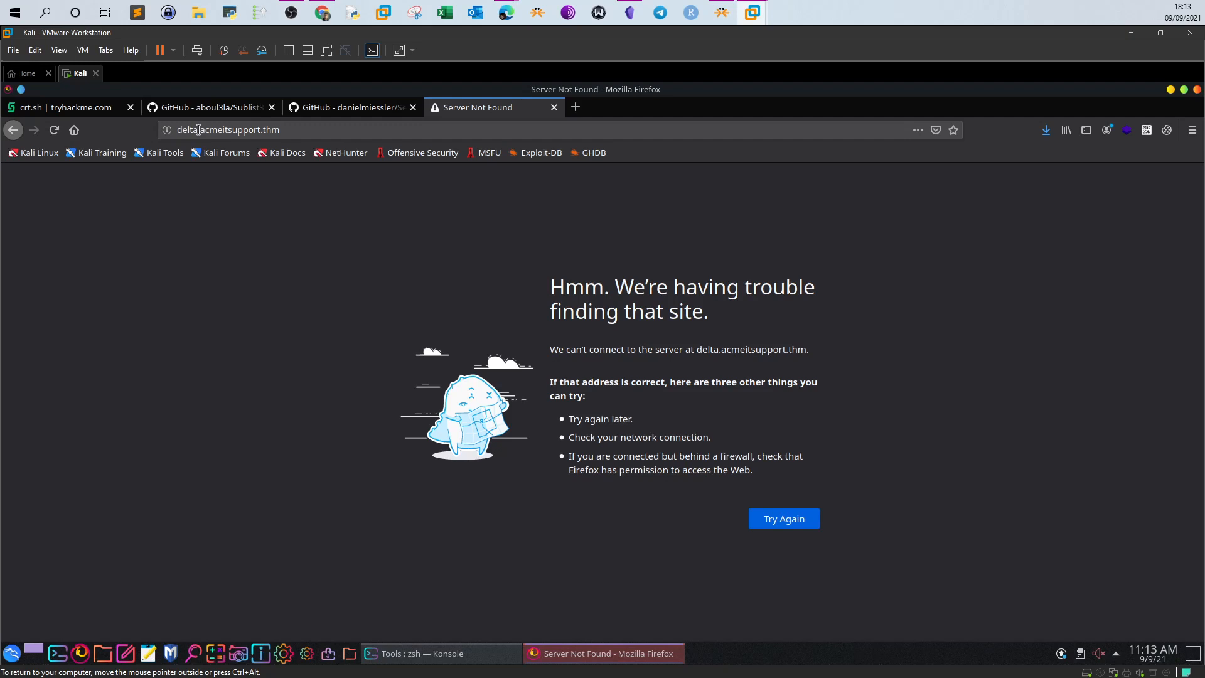
{"action": "left_click", "coordinate": [230, 129]}
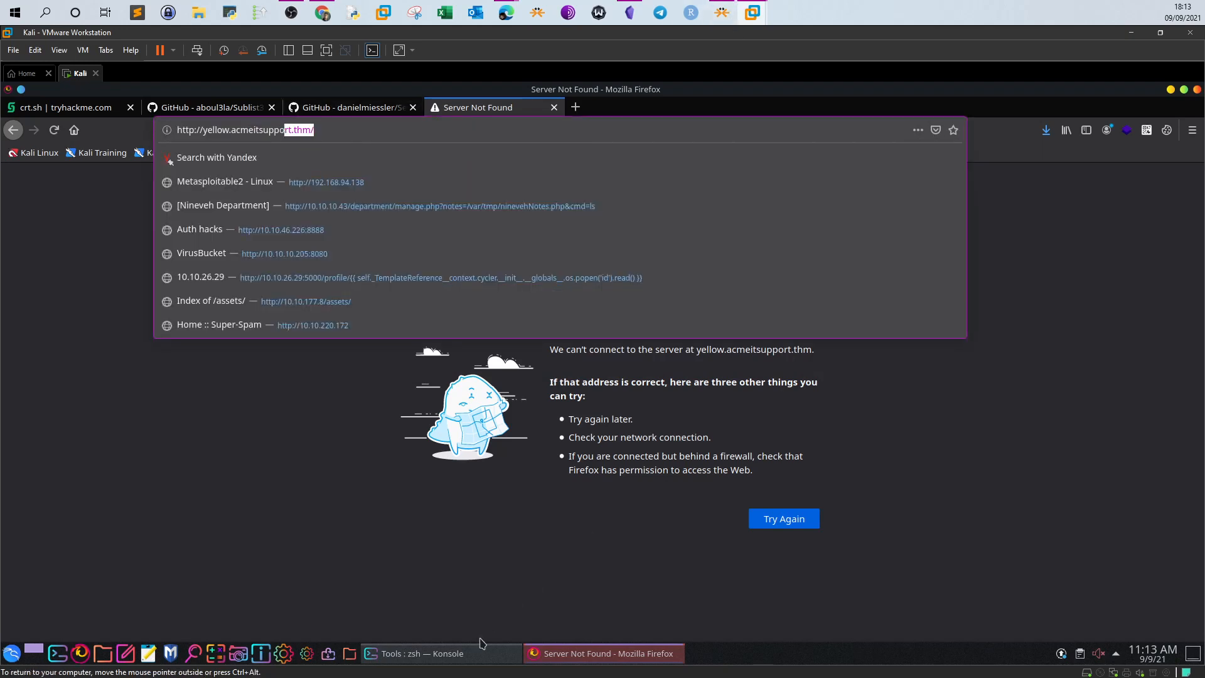
{"action": "left_click", "coordinate": [441, 654]}
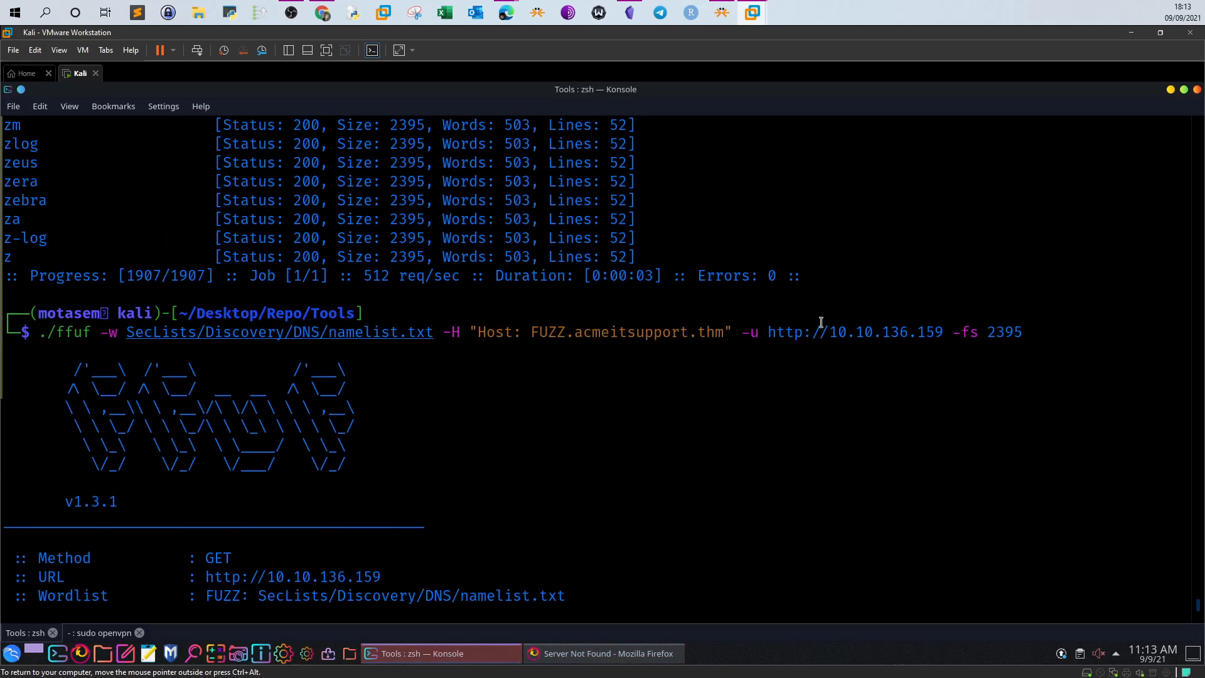
Load 10.10.136.159 in Firefox to reach the Acme IT Support home page
{"action": "double_click", "coordinate": [854, 332]}
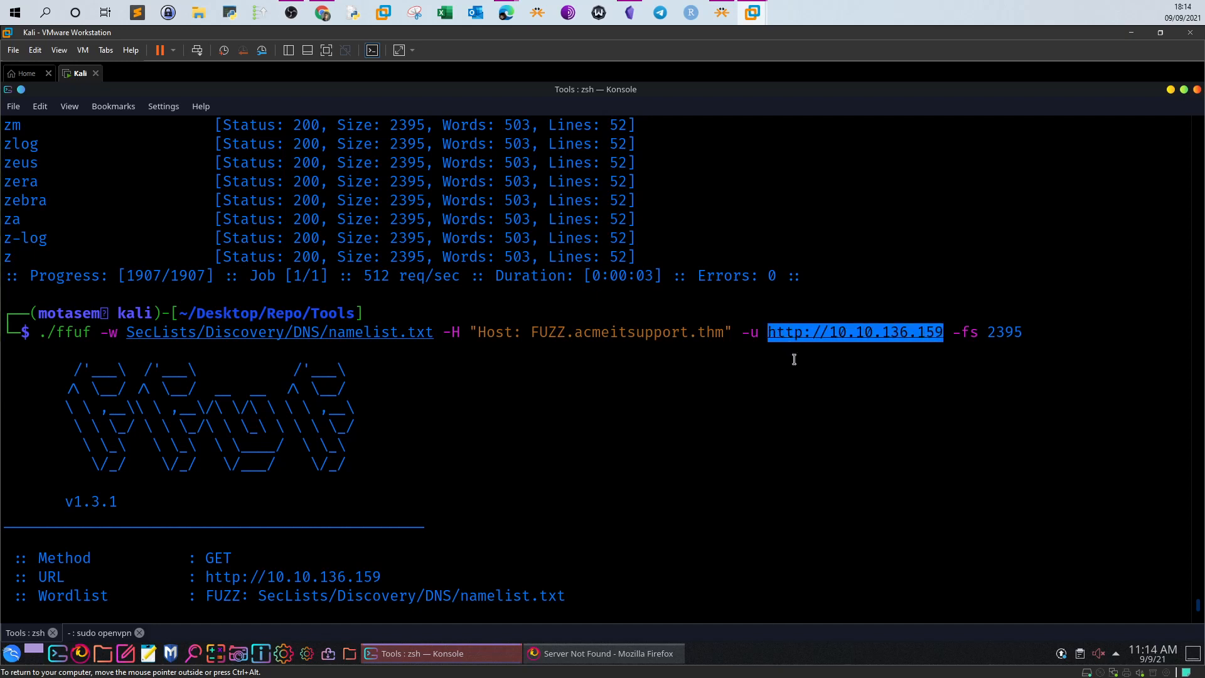
{"action": "mouse_move", "coordinate": [776, 332]}
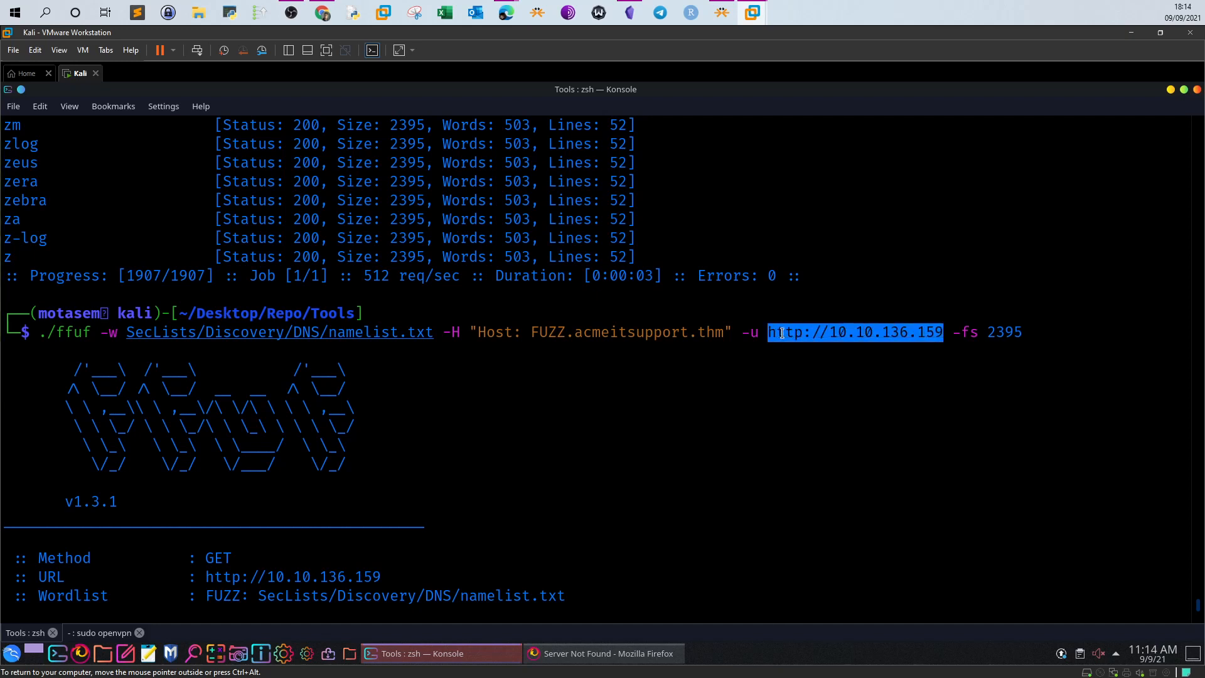
{"action": "left_click", "coordinate": [606, 654]}
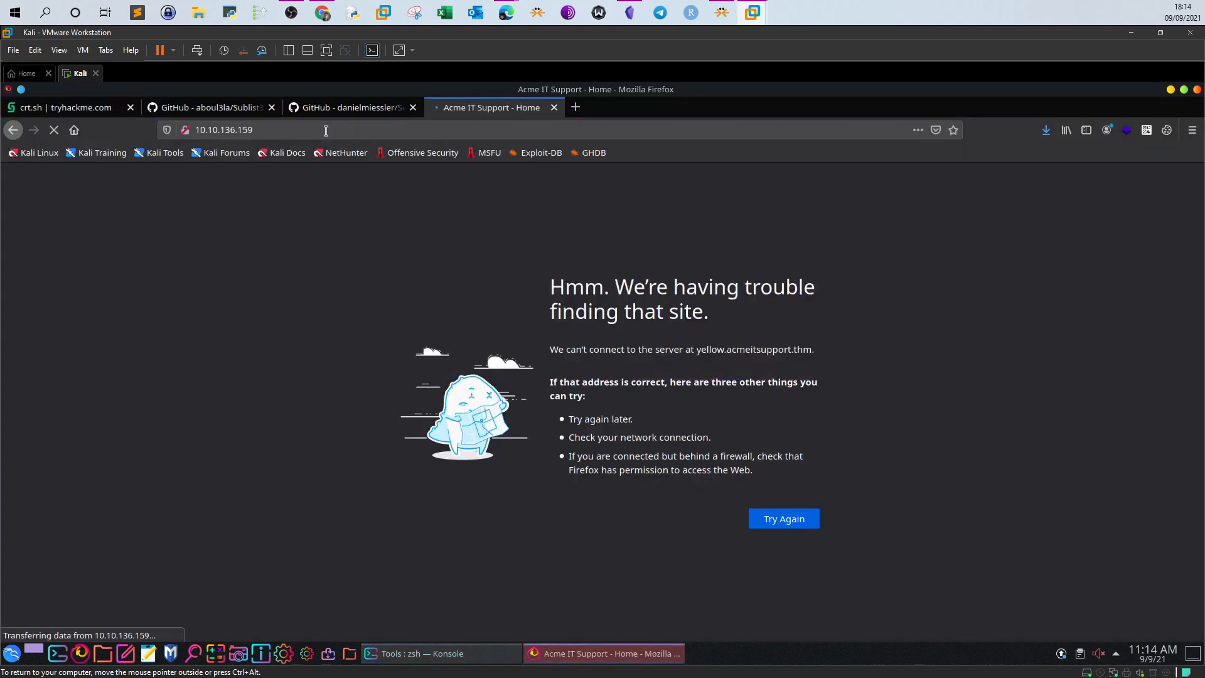
{"action": "left_click", "coordinate": [782, 518]}
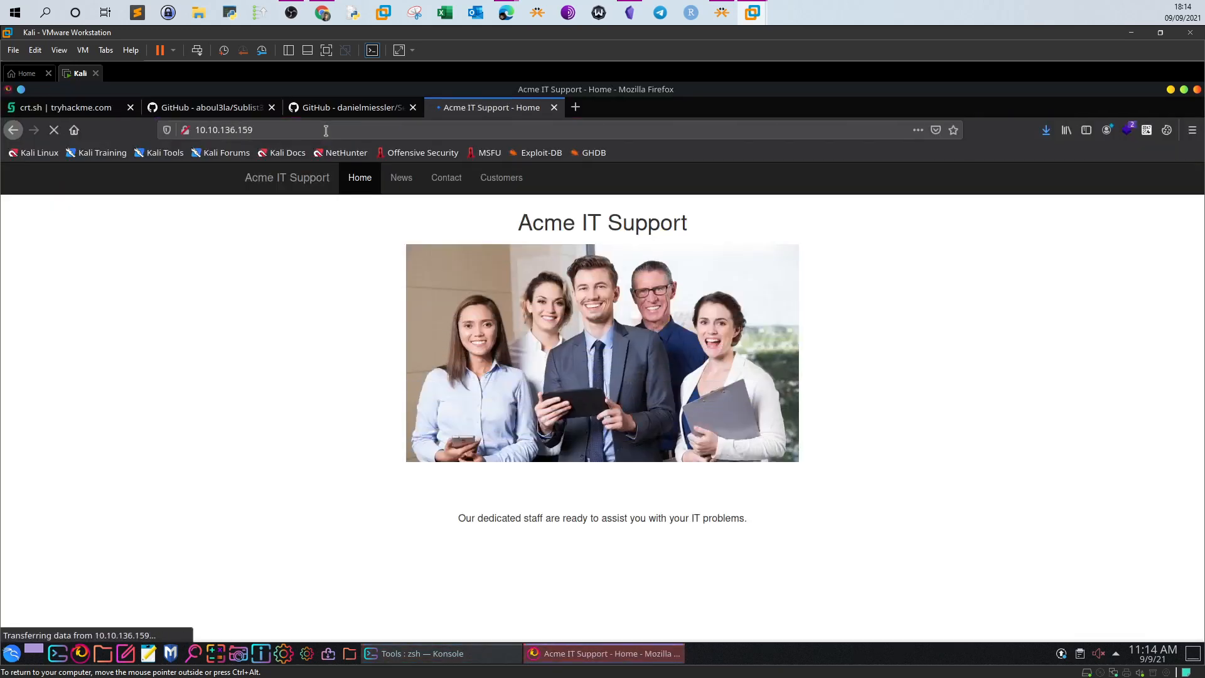
{"action": "left_click", "coordinate": [223, 129]}
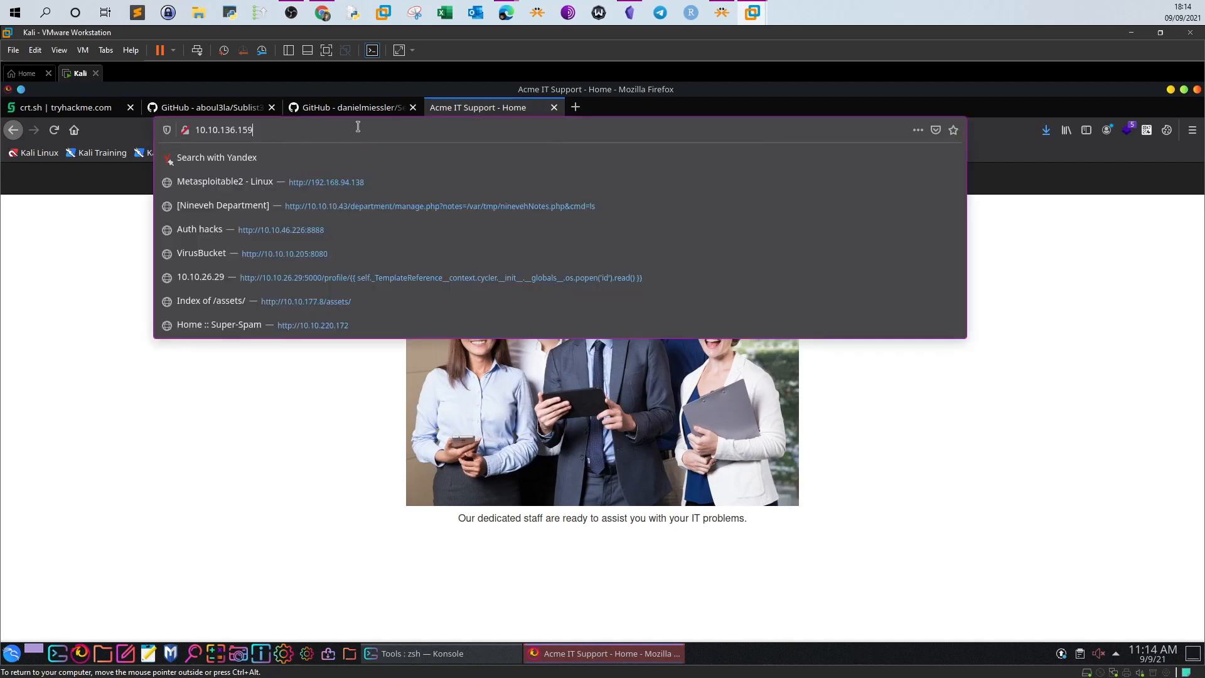
{"action": "left_click", "coordinate": [441, 653]}
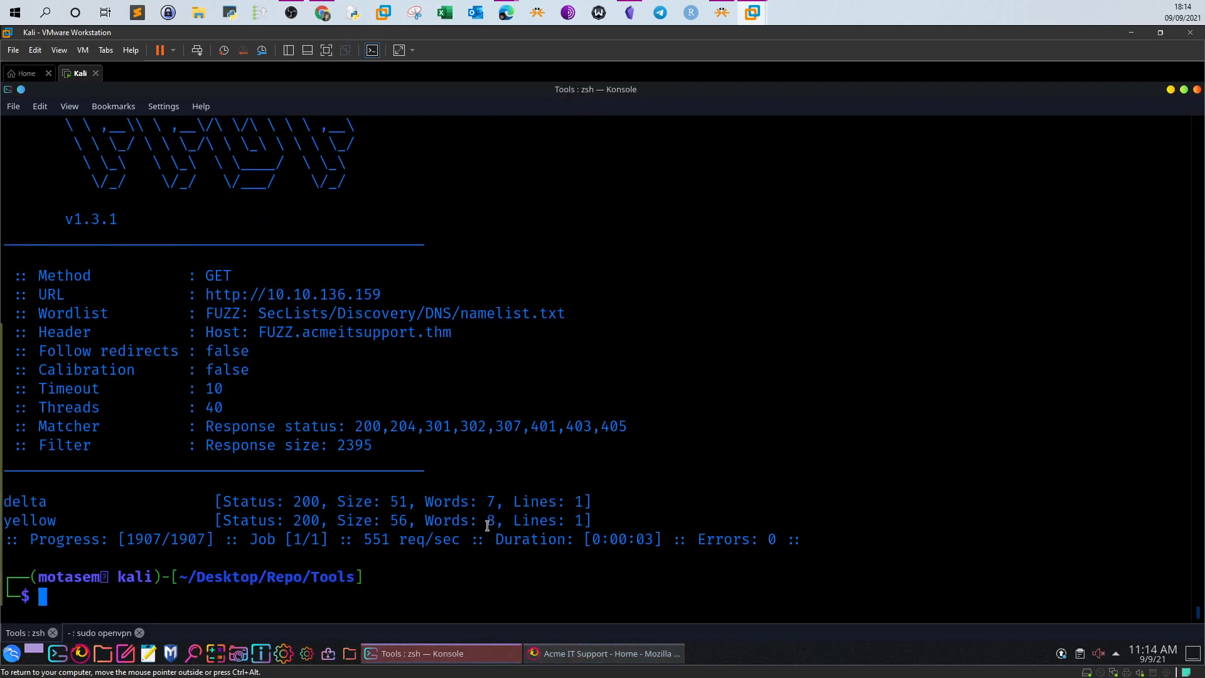
Add '10.10.136.159 acmeitsupport.thm' to /etc/hosts with sudo nano and save it
{"action": "type", "text": "sudo chown -R motasem:motasem Repo"}
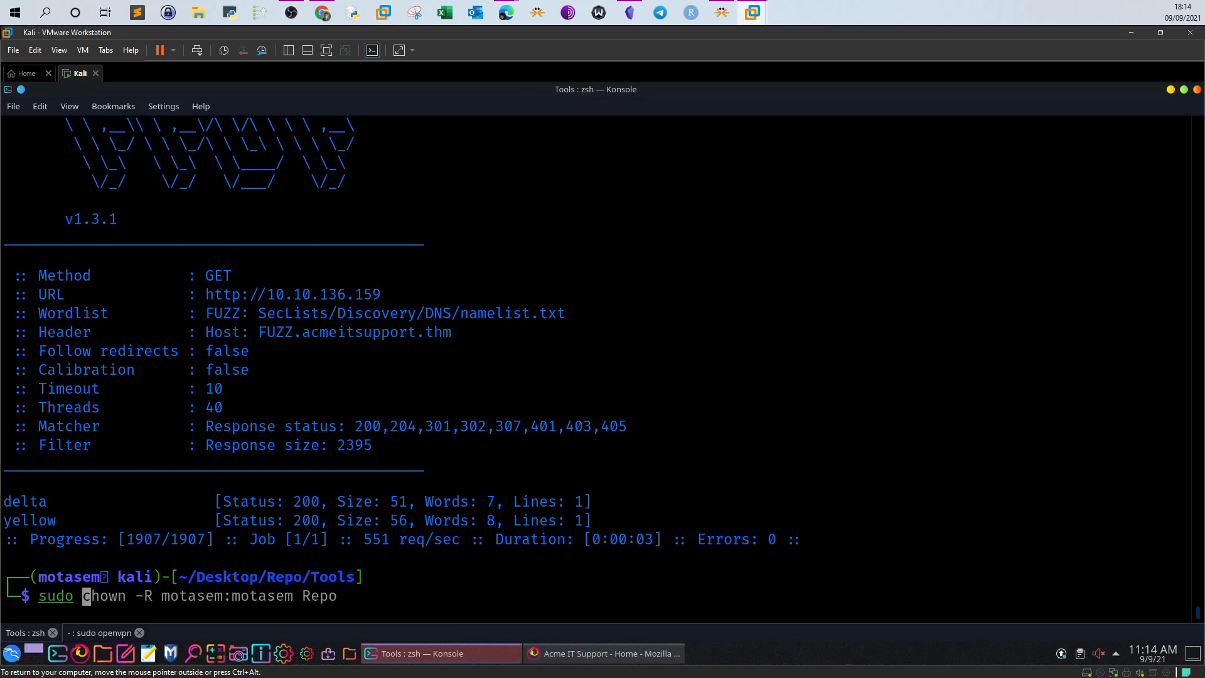
{"action": "type", "text": "nano /etc/hosts"}
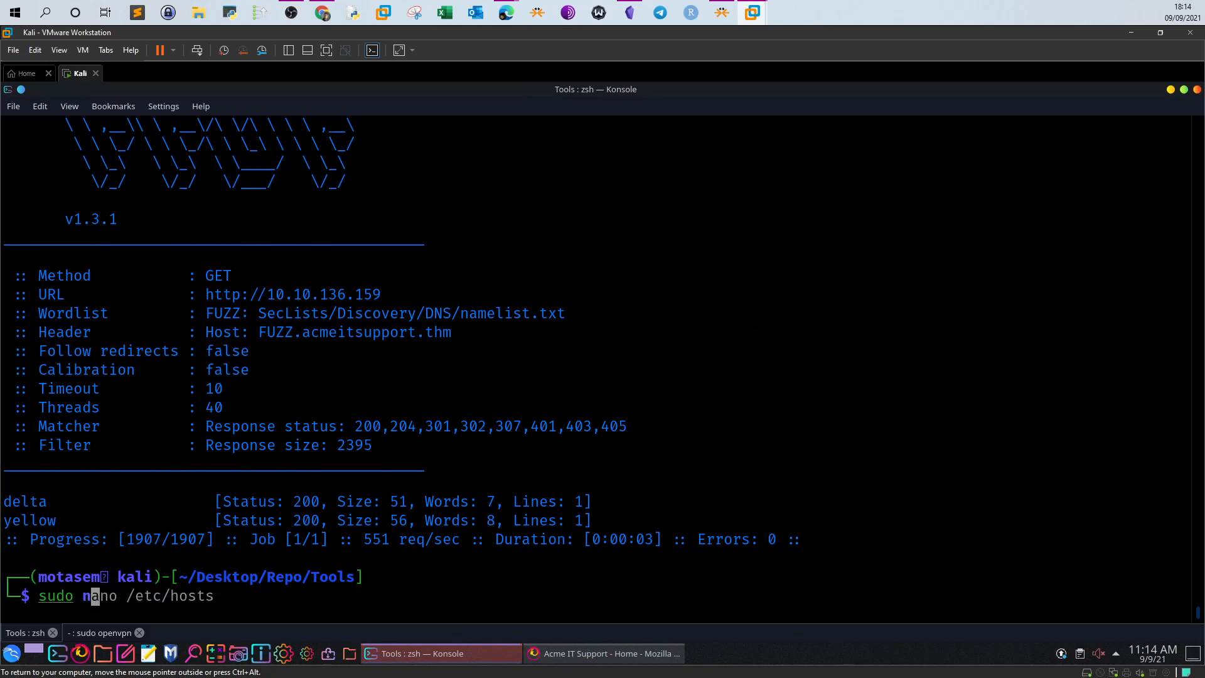
{"action": "key", "text": "Return"}
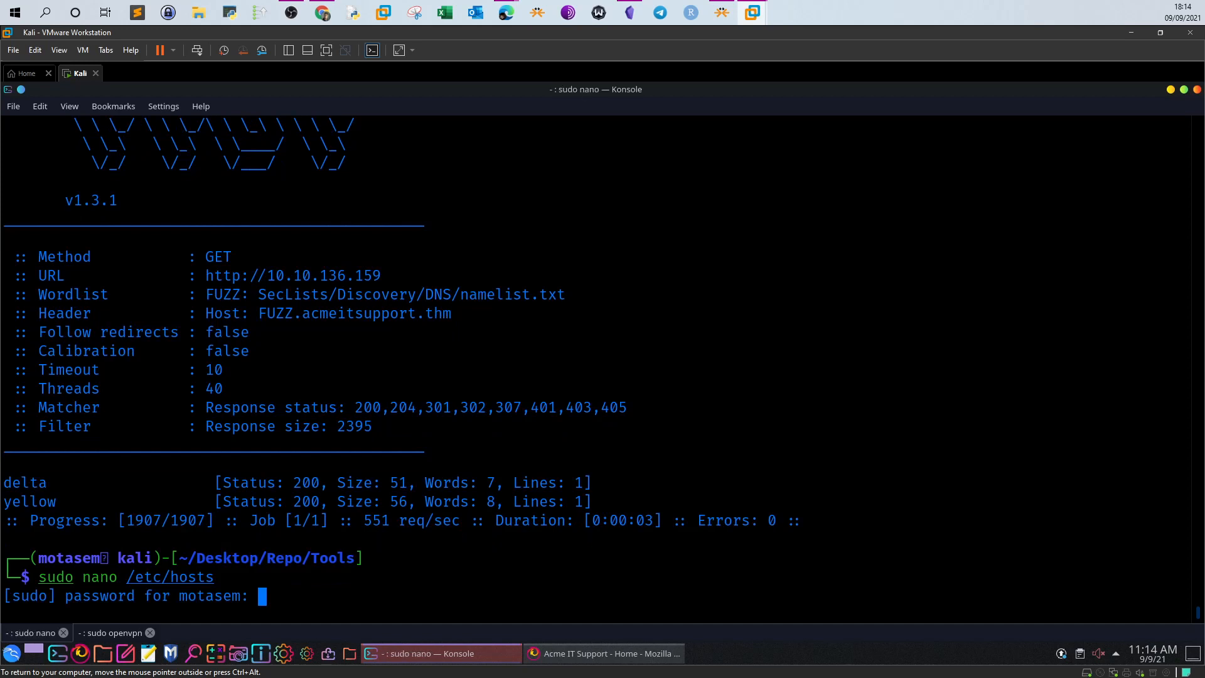
{"action": "key", "text": "Return"}
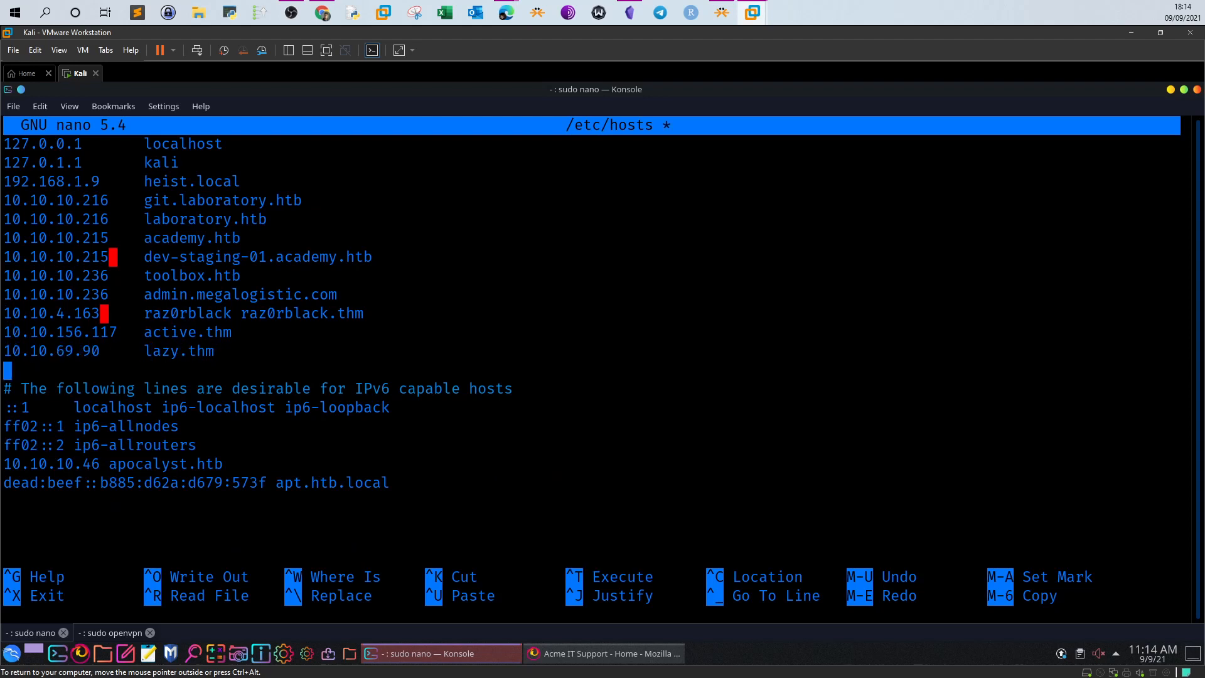
{"action": "type", "text": "http://10.10.136.159"}
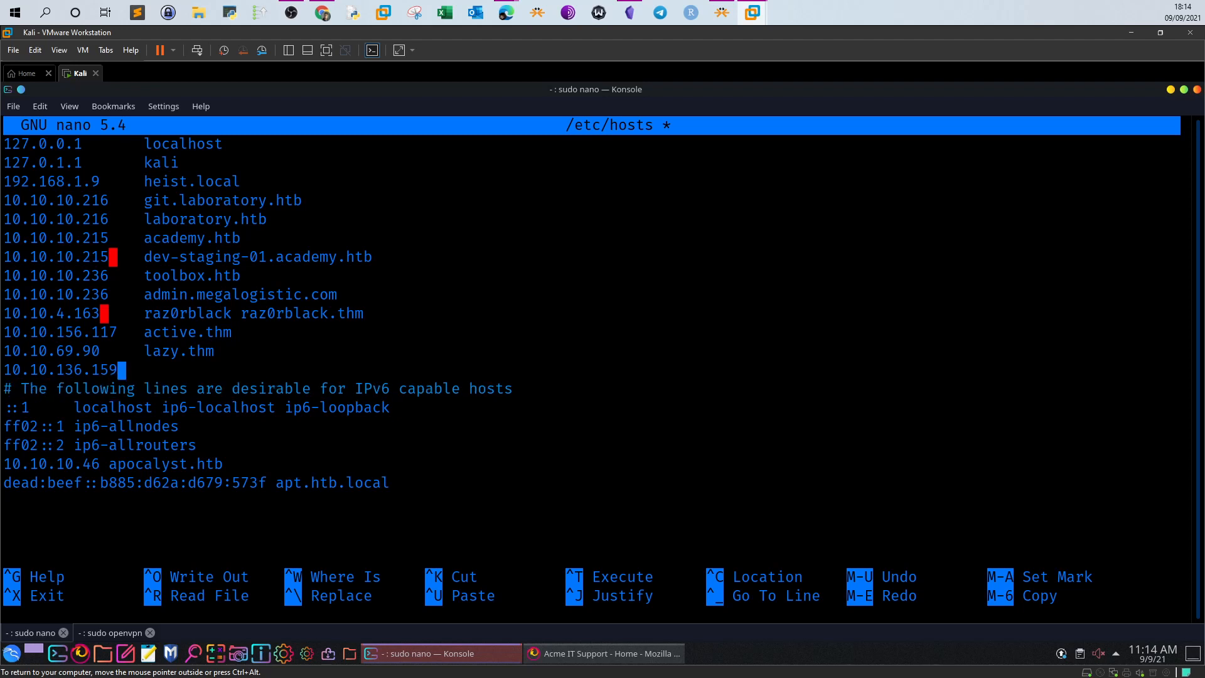
{"action": "type", "text": "ac"}
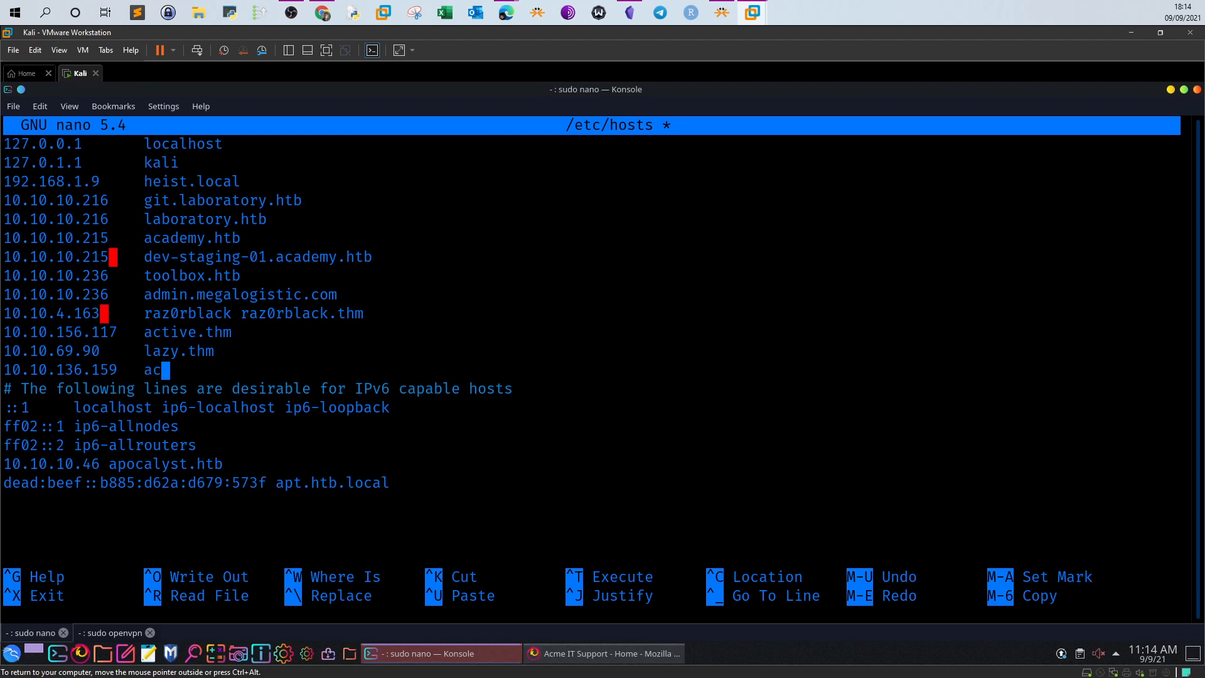
{"action": "type", "text": "meitsupport.thm"}
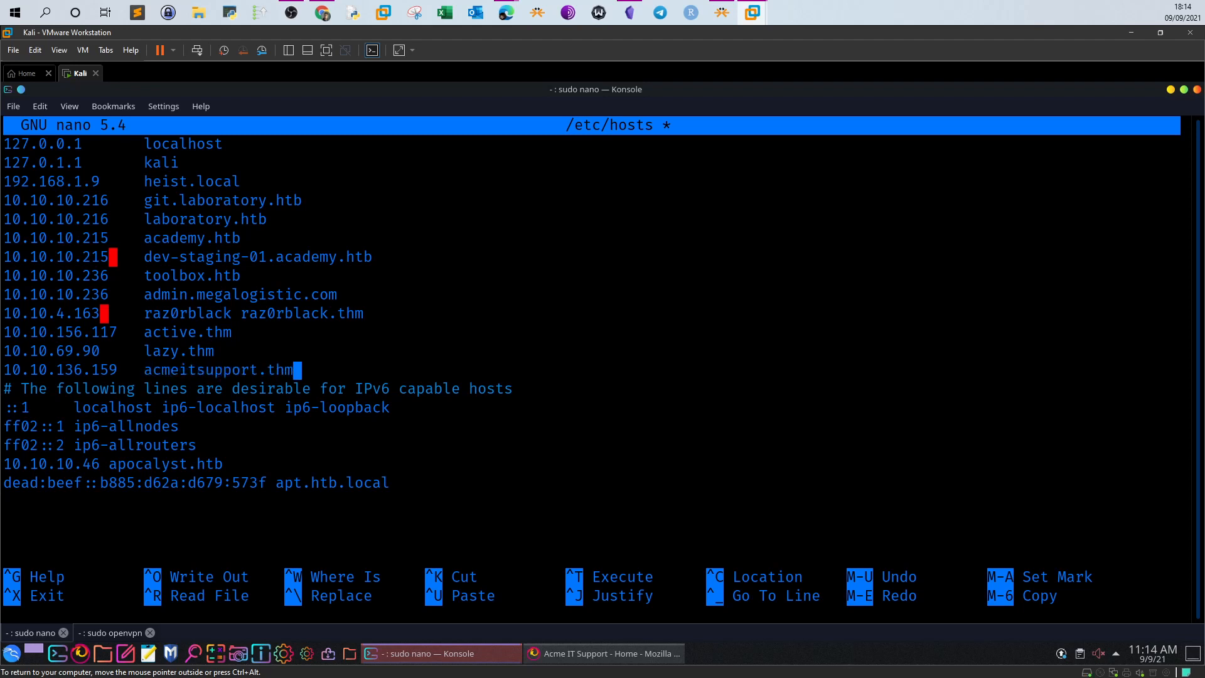
{"action": "key", "text": "ctrl+x"}
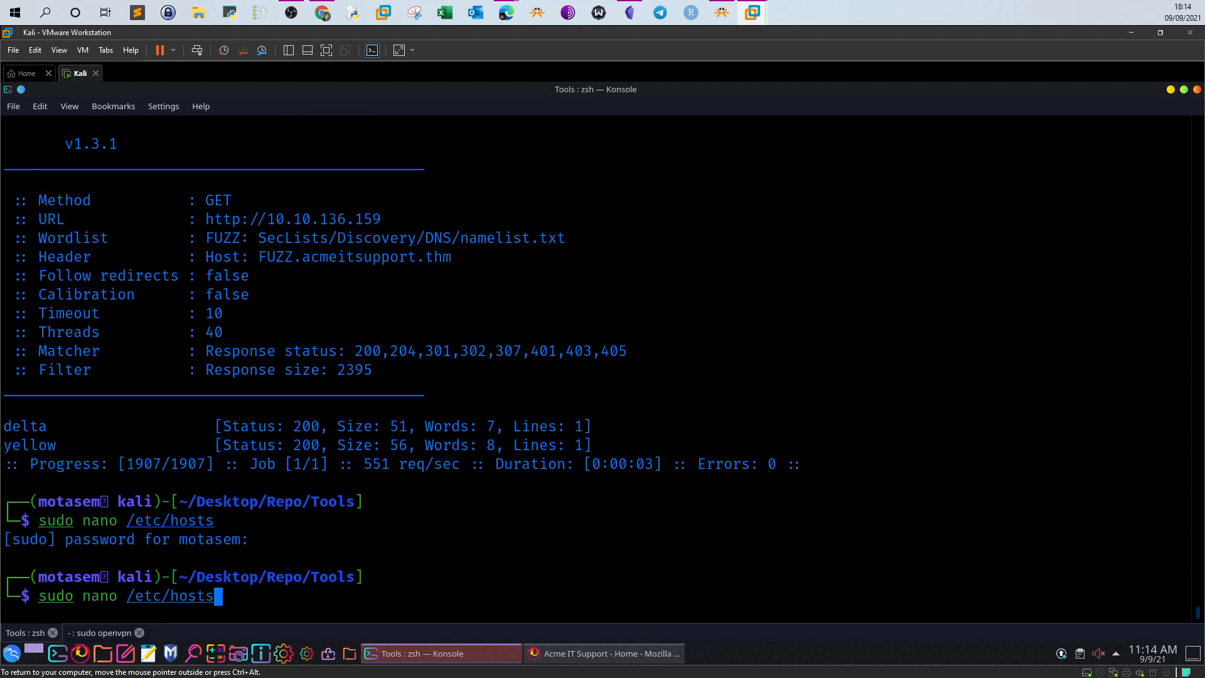
Try acmeitsupport.thm and delta.acmeitsupport.thm in Firefox; both fail to connect
{"action": "left_click", "coordinate": [603, 654]}
{"action": "type", "text": "acmeitsuppo"}
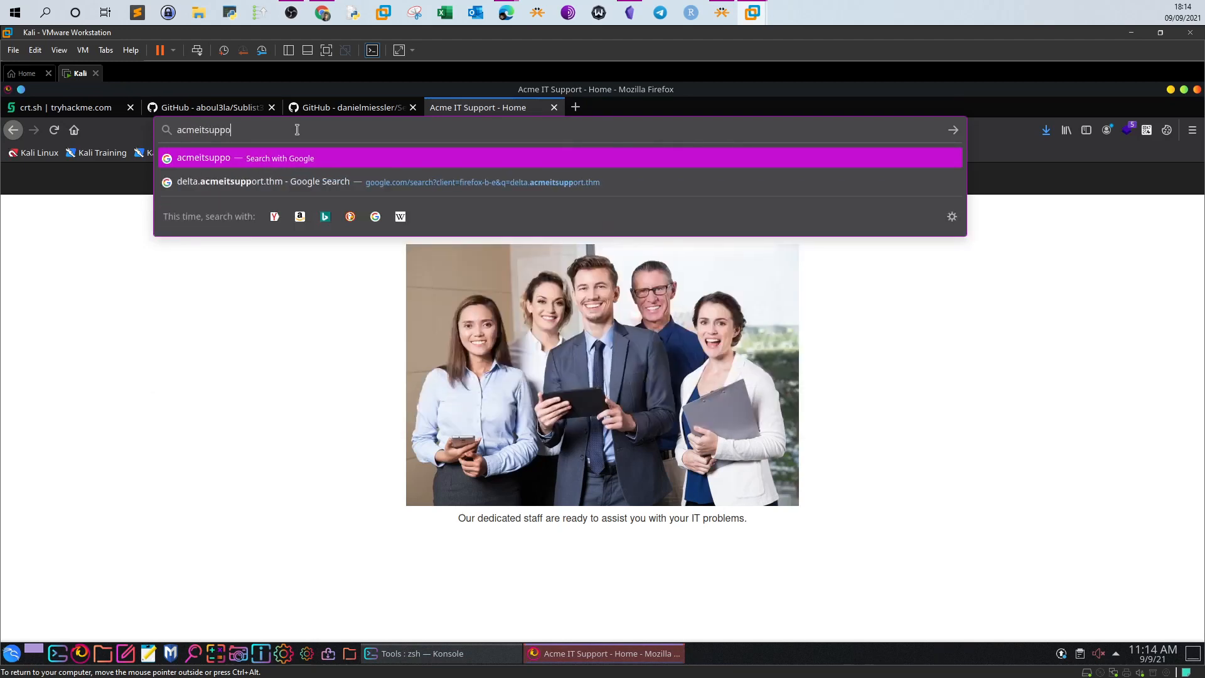
{"action": "key", "text": "Return"}
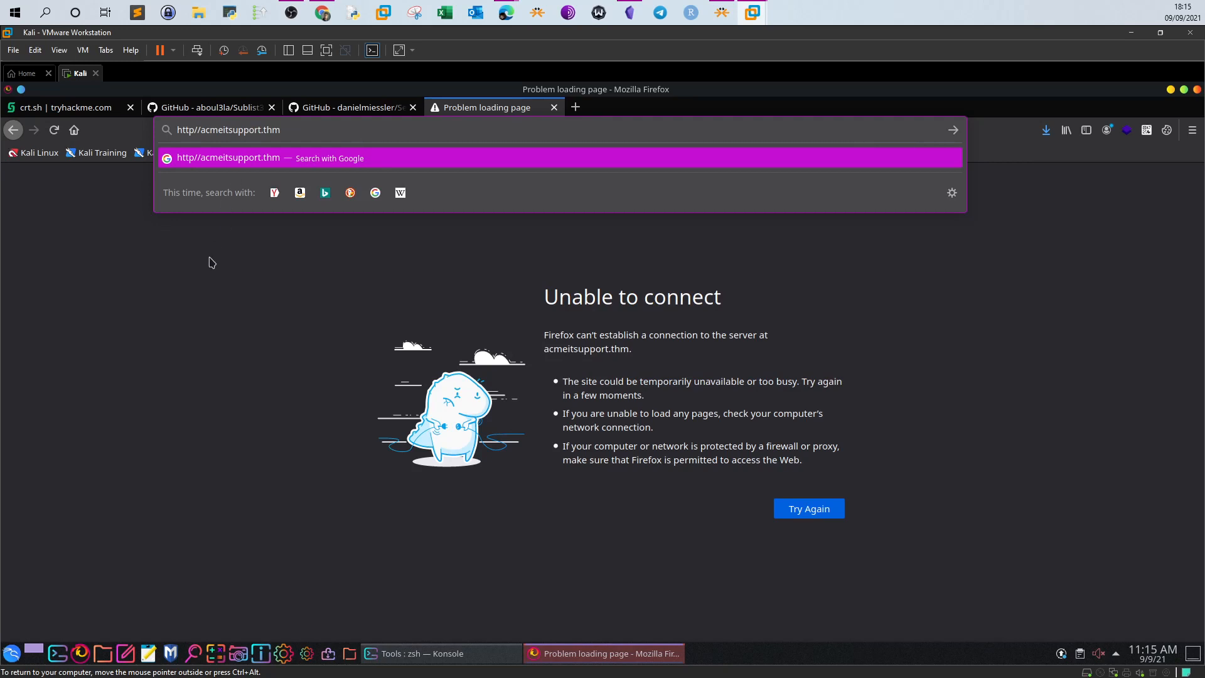
{"action": "key", "text": "Return"}
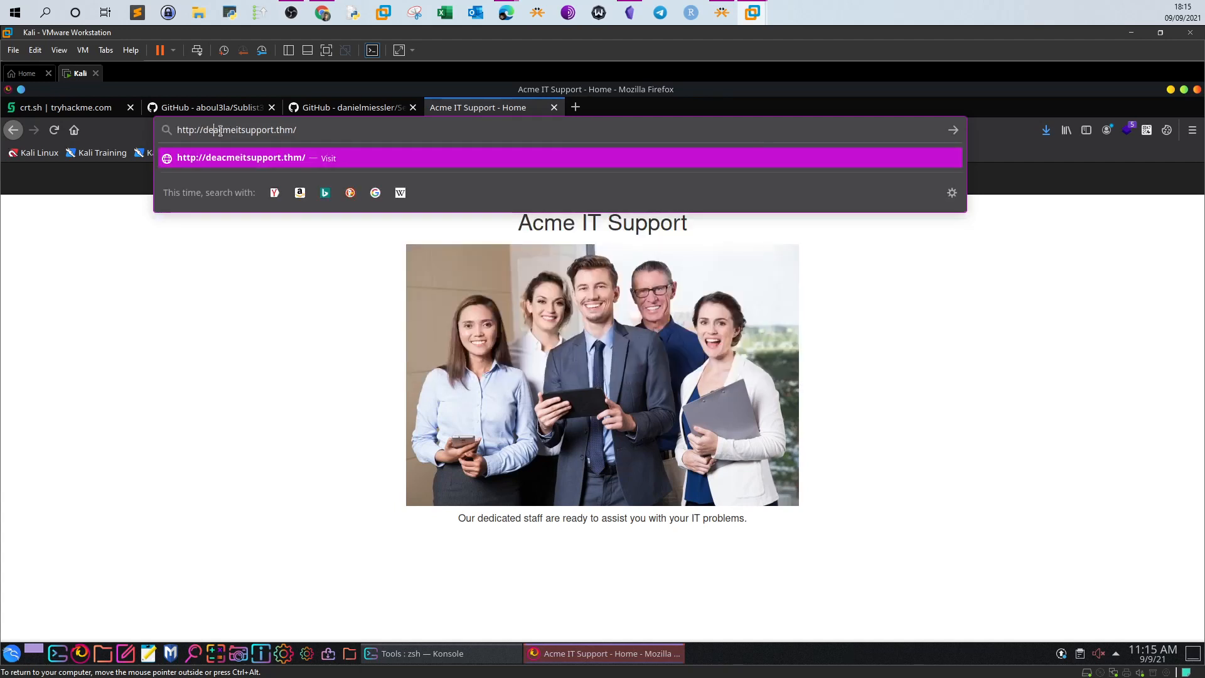
{"action": "type", "text": "lta."}
{"action": "key", "text": "Return"}
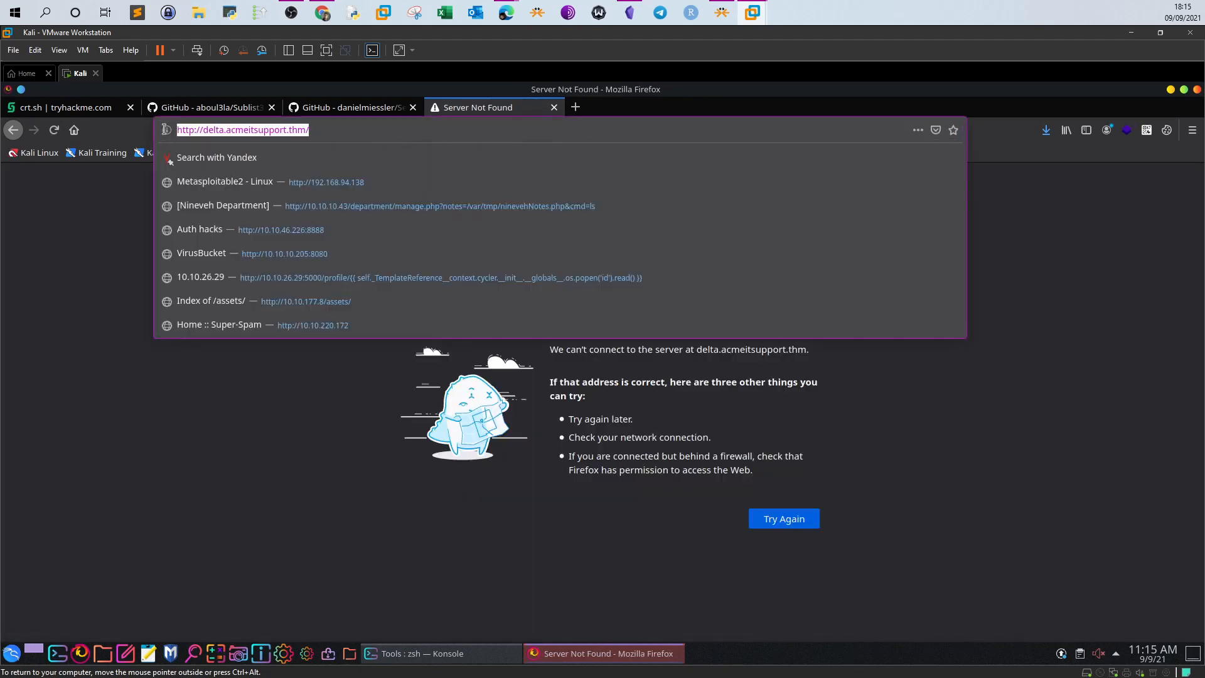
{"action": "double_click", "coordinate": [212, 129]}
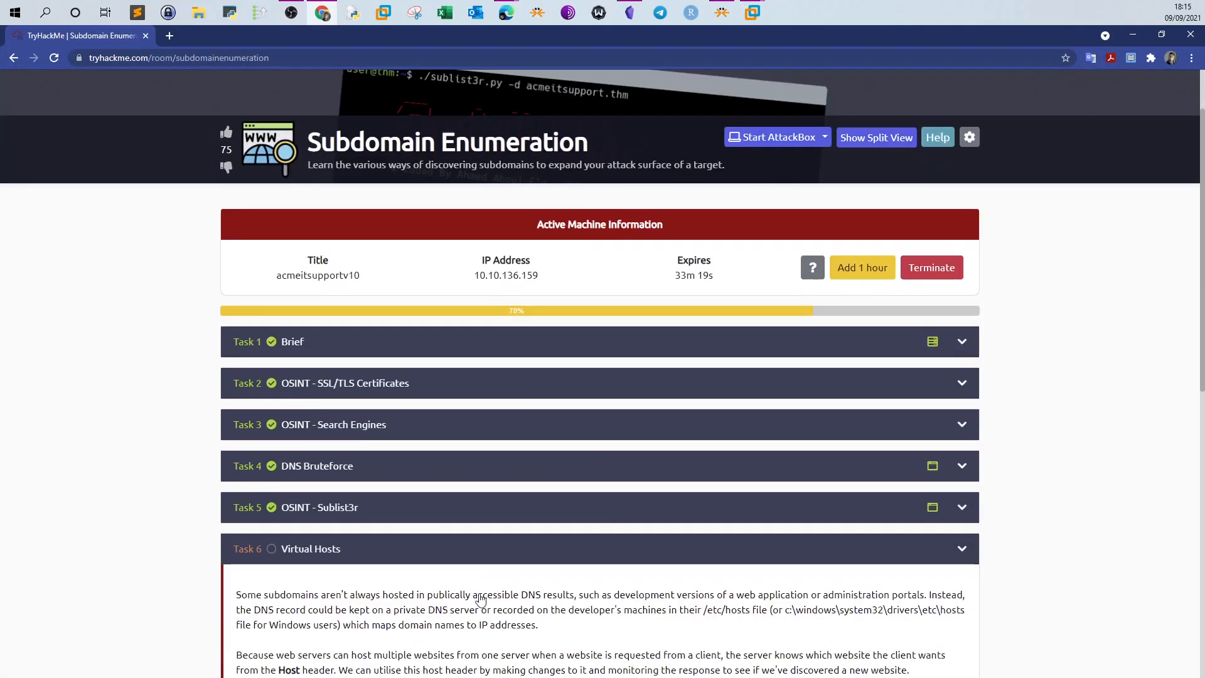
Submit delta and yellow as the two Virtual Hosts subdomain answers on TryHackMe
{"action": "scroll", "scroll_direction": "down", "scroll_amount": 3}
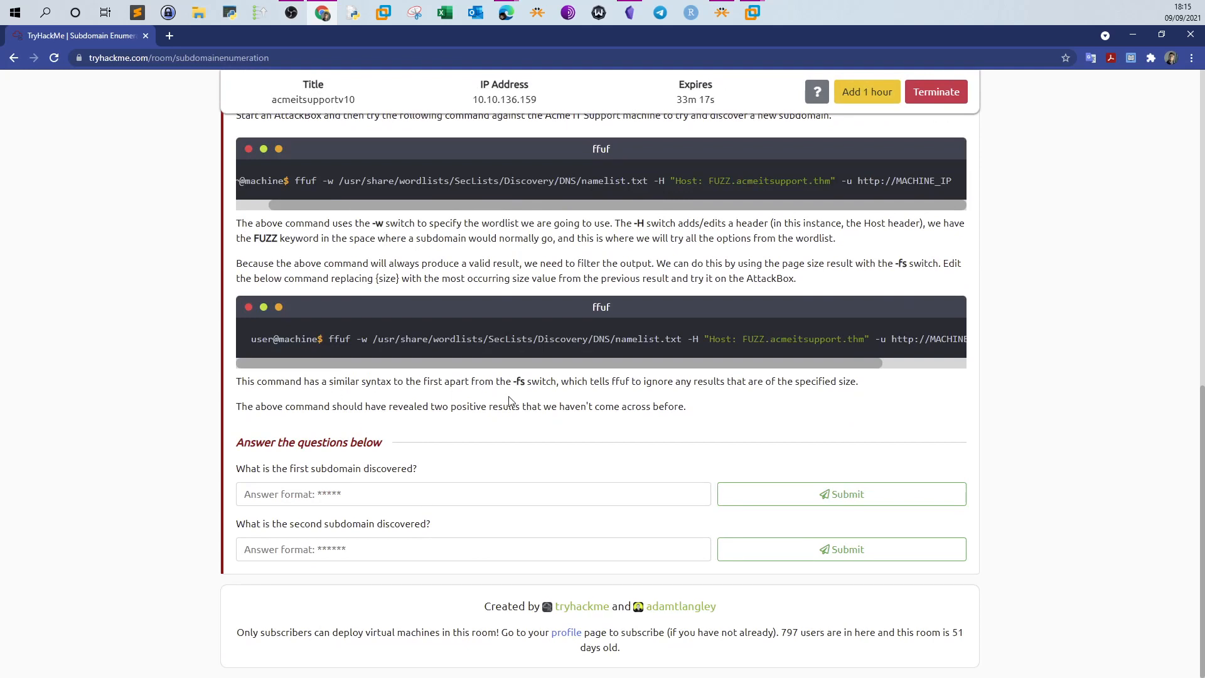
{"action": "left_click", "coordinate": [472, 493]}
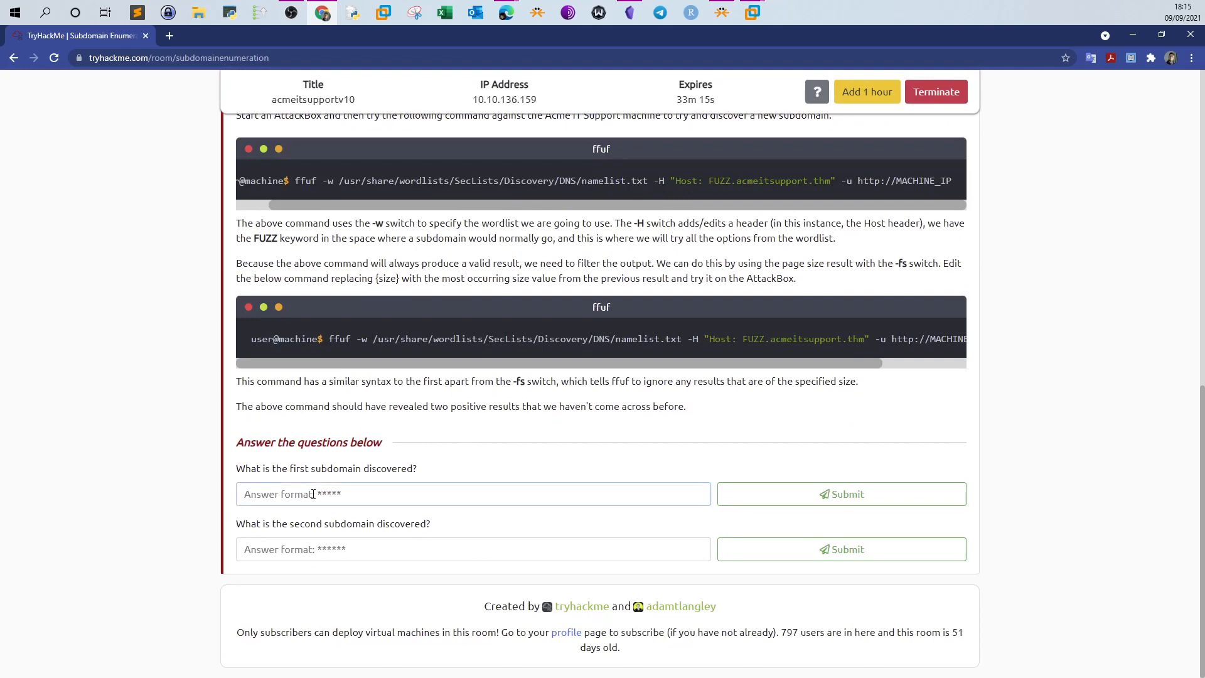
{"action": "type", "text": "delt"}
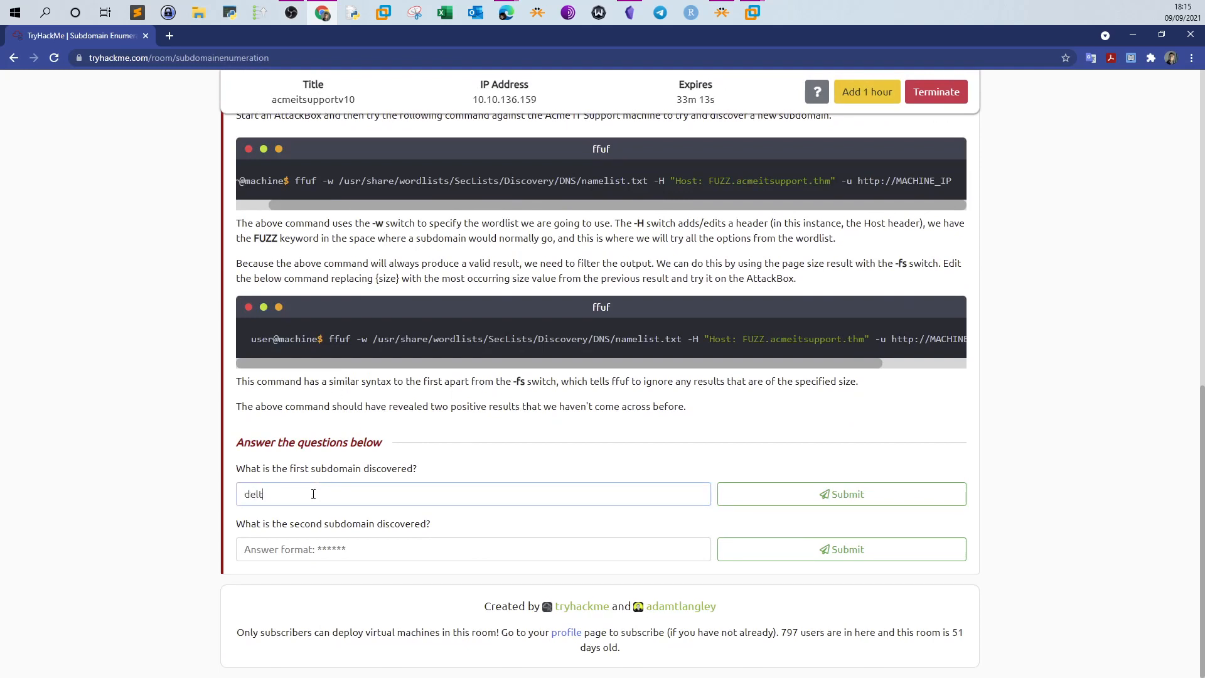
{"action": "left_click", "coordinate": [841, 493]}
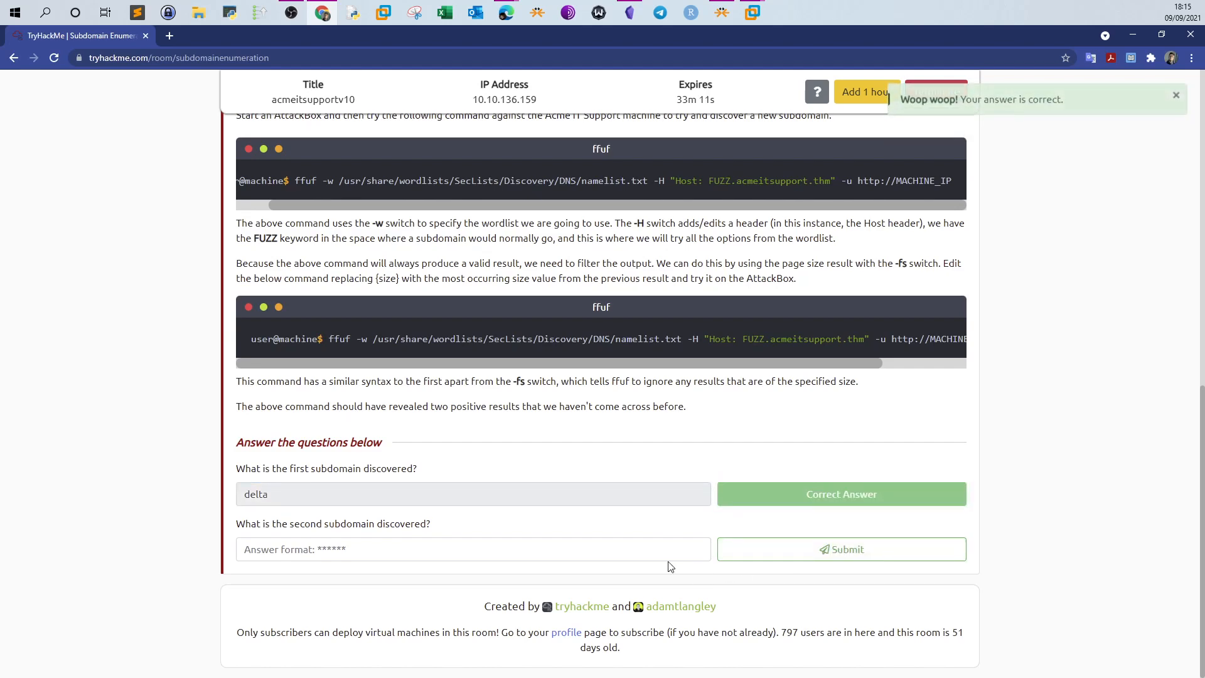
{"action": "type", "text": "yellow"}
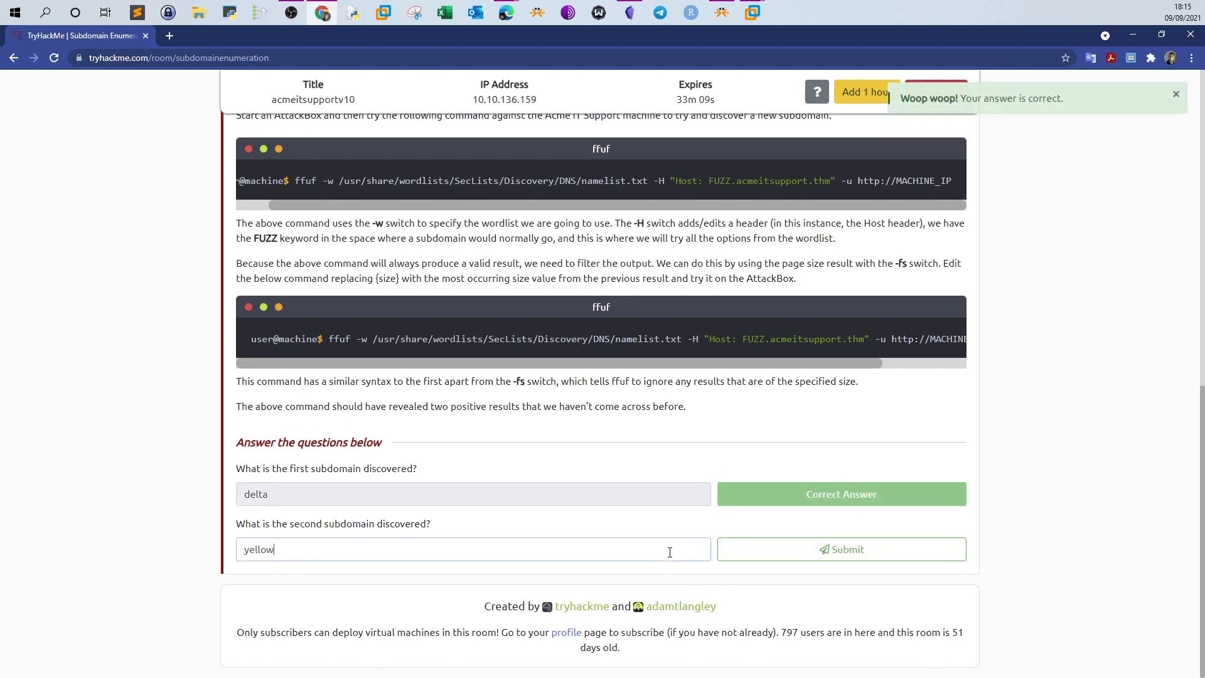
{"action": "left_click", "coordinate": [840, 549]}
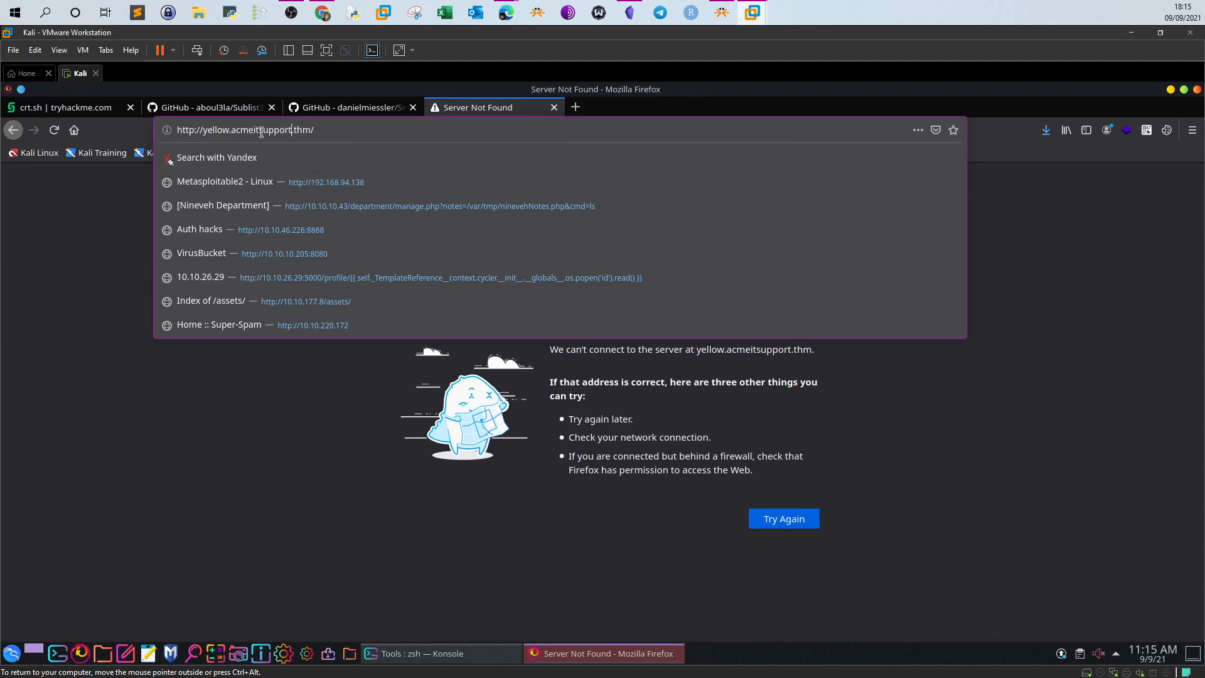
Review the filtered ffuf results (delta, yellow) alongside Firefox, then type ls in Konsole
{"action": "double_click", "coordinate": [216, 129]}
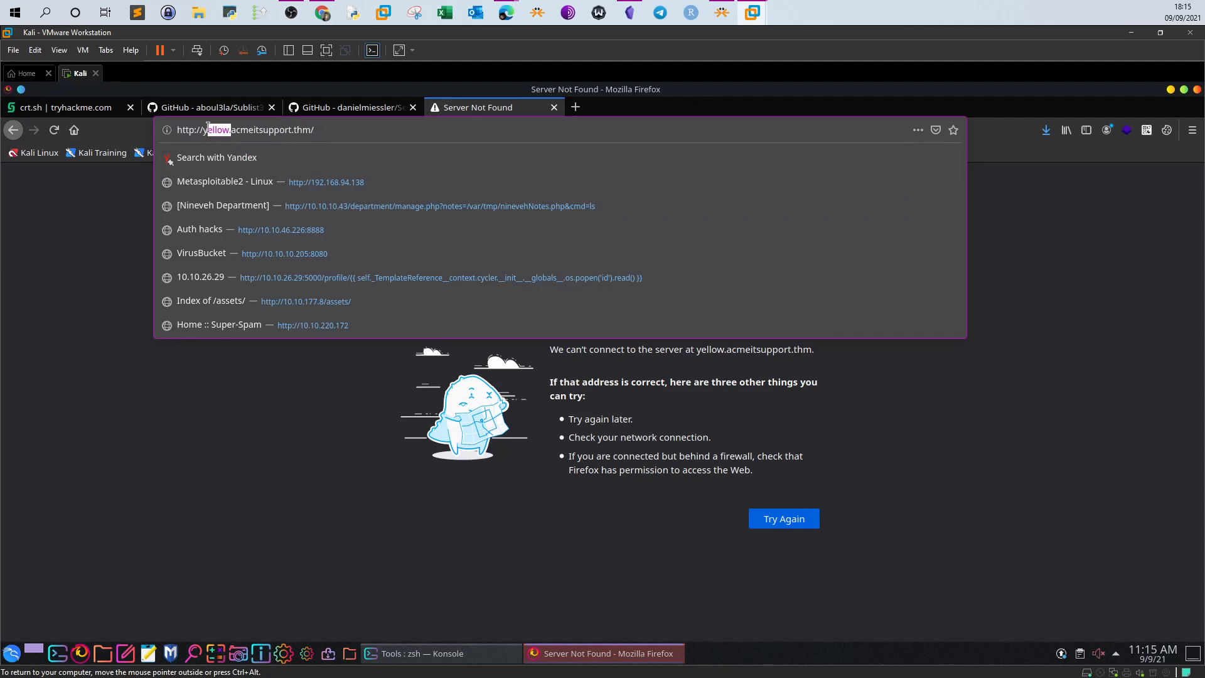
{"action": "left_click", "coordinate": [422, 653]}
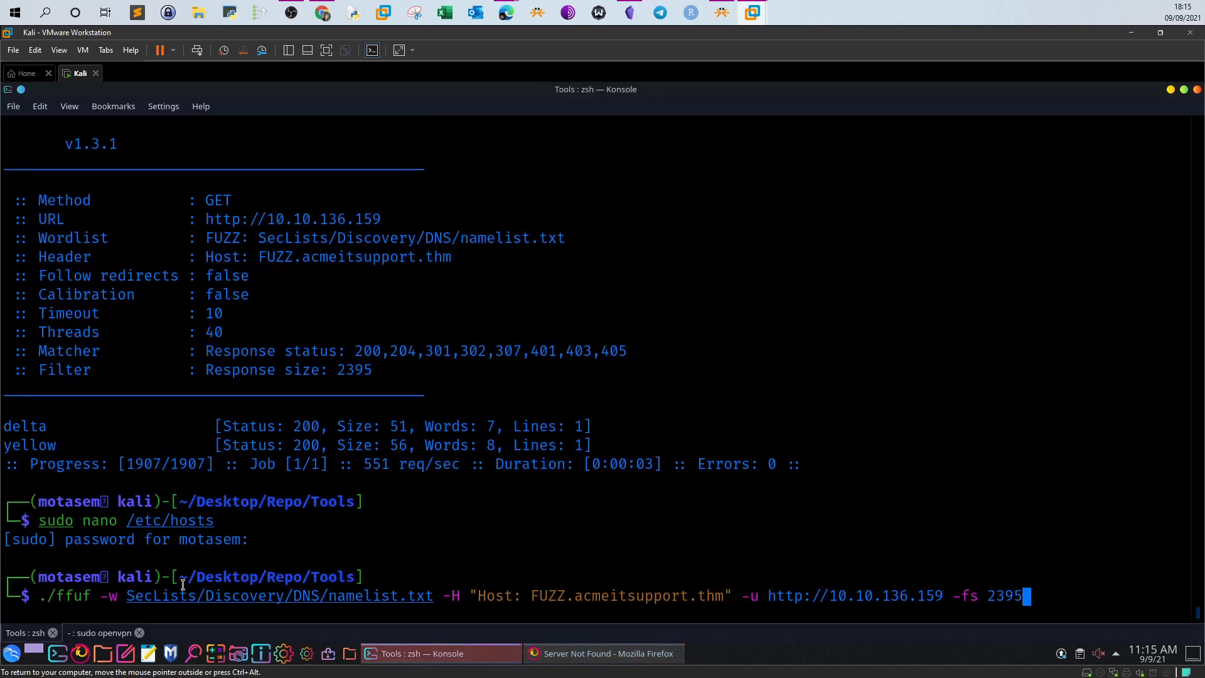
{"action": "mouse_move", "coordinate": [821, 472]}
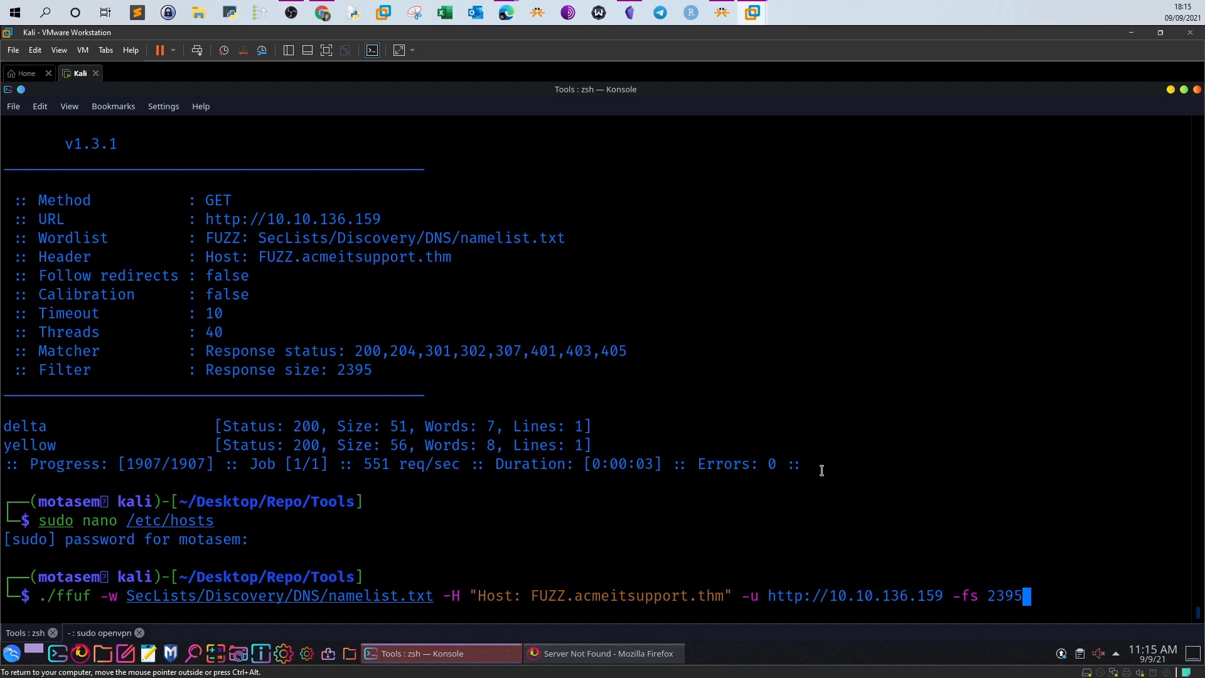
{"action": "mouse_move", "coordinate": [788, 377]}
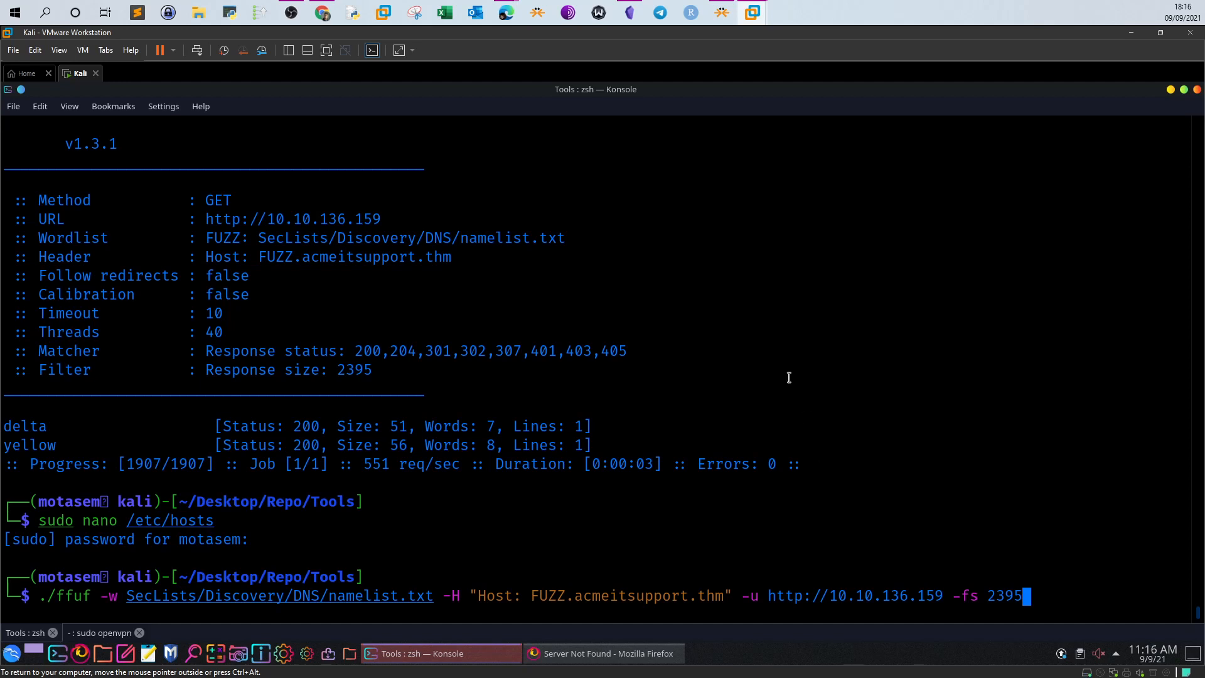
{"action": "mouse_move", "coordinate": [880, 414]}
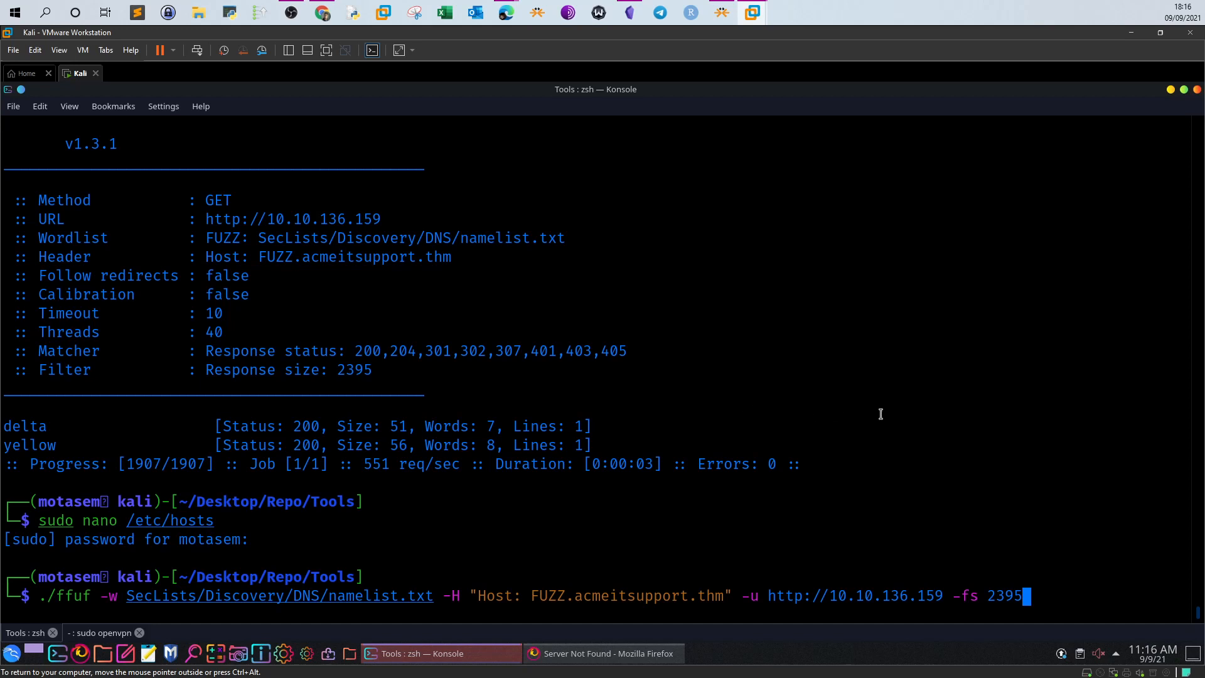
{"action": "mouse_move", "coordinate": [893, 586]}
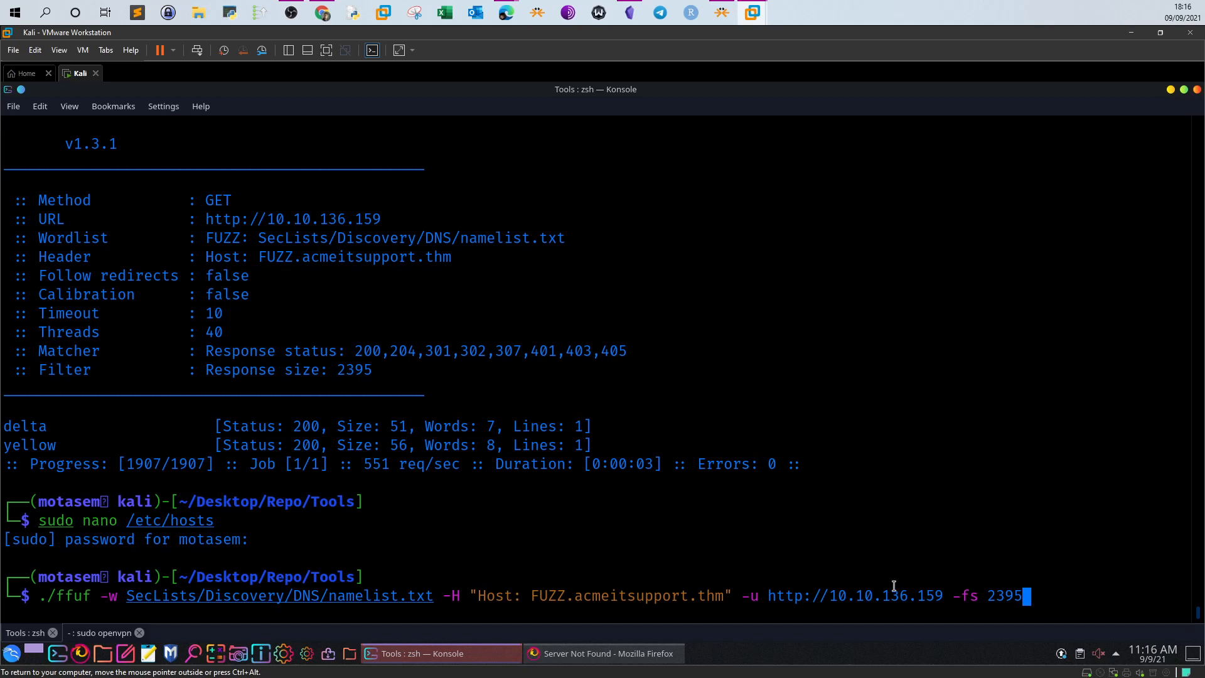
{"action": "double_click", "coordinate": [853, 596]}
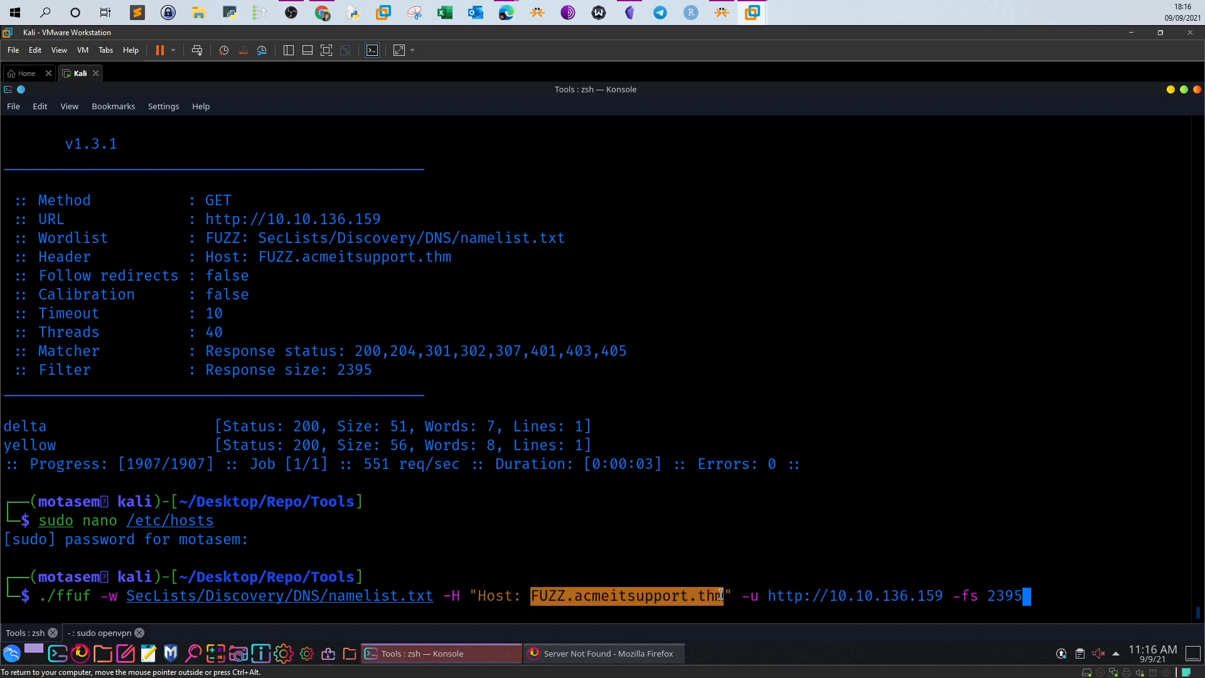
{"action": "mouse_move", "coordinate": [752, 486]}
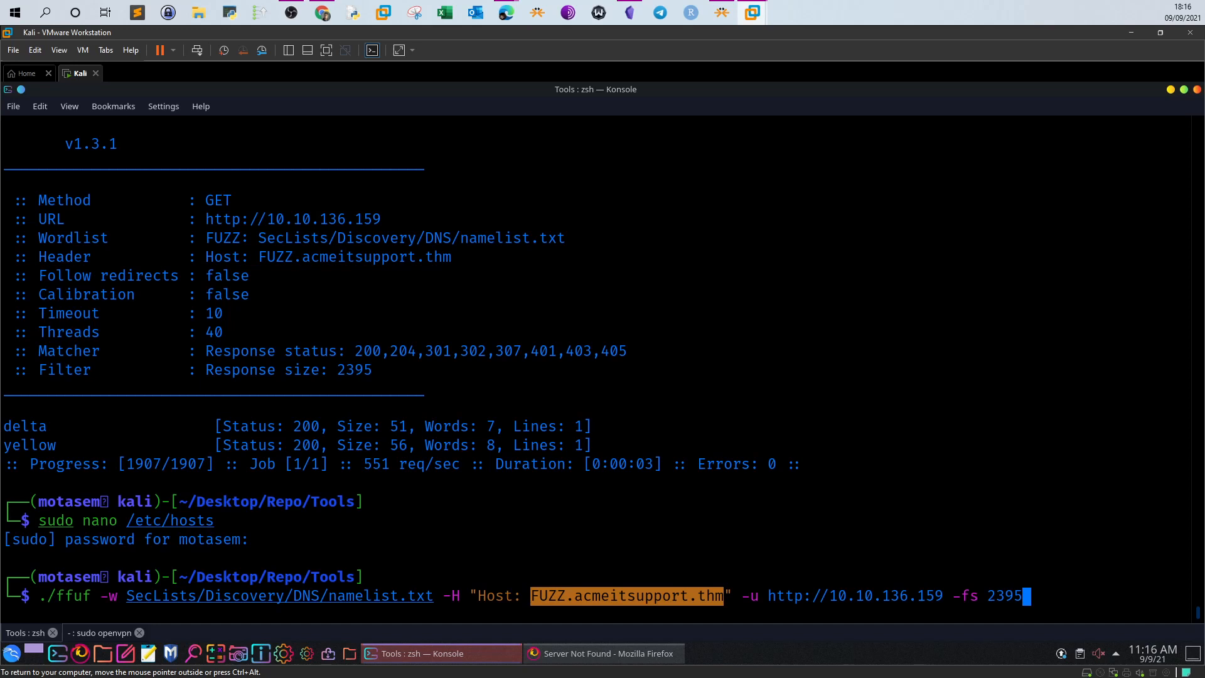
{"action": "mouse_move", "coordinate": [750, 486]}
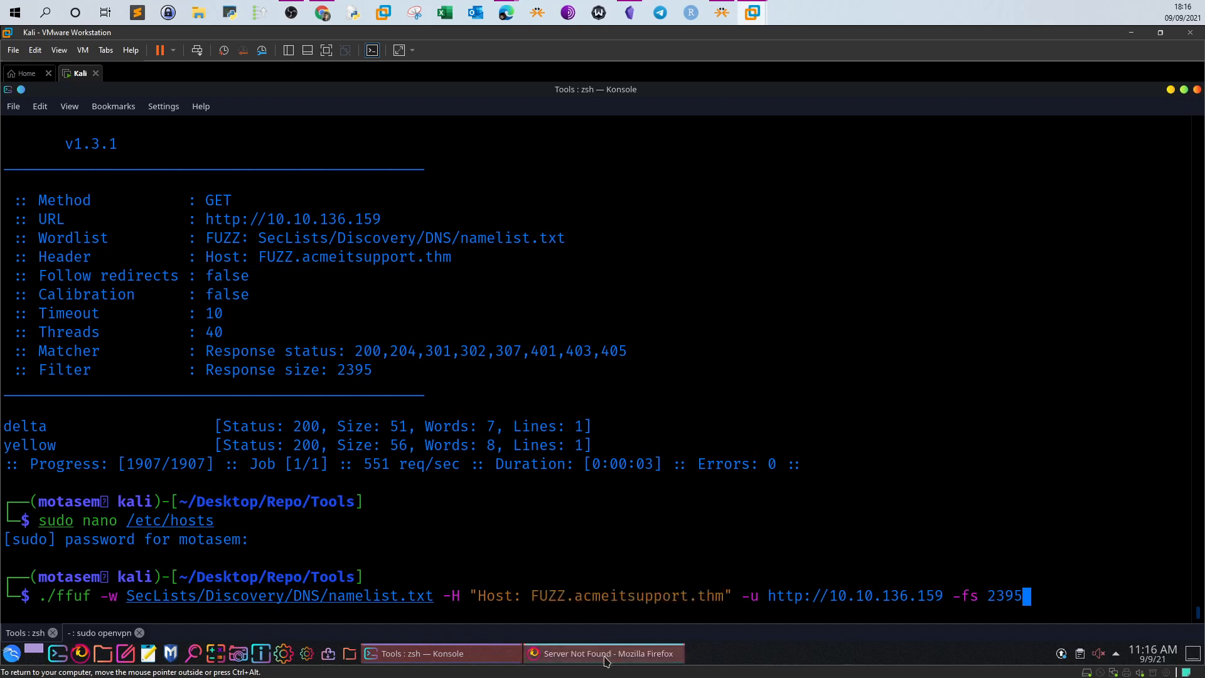
{"action": "left_click", "coordinate": [606, 653]}
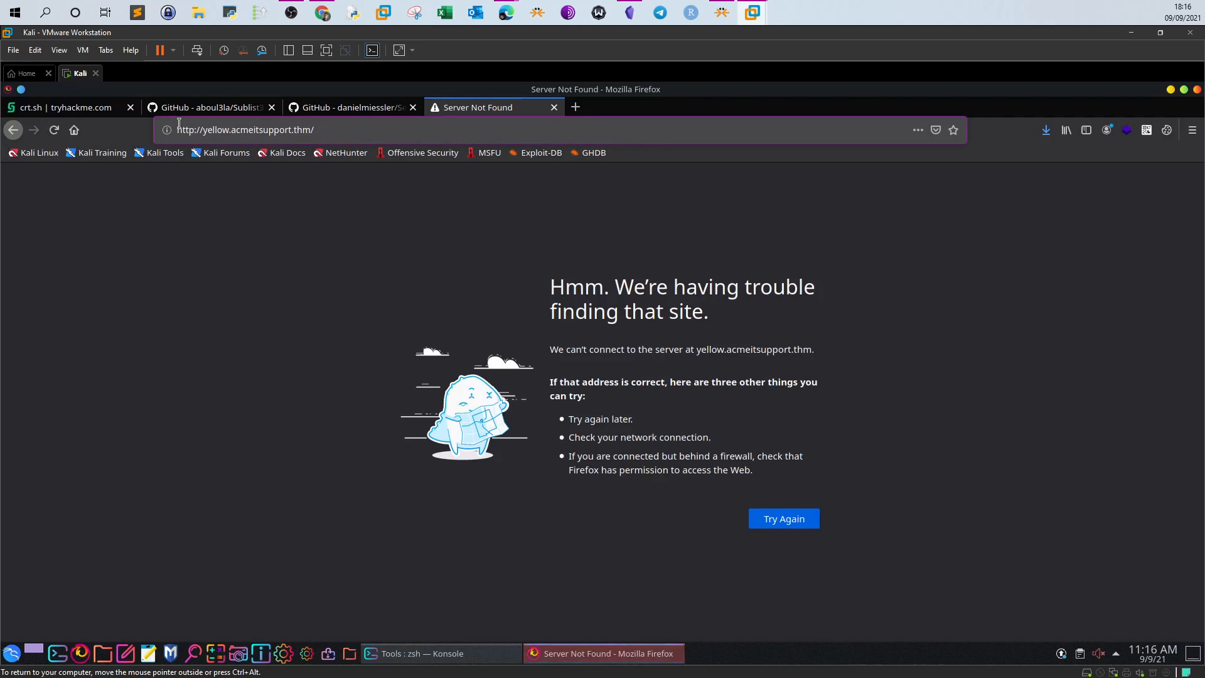
{"action": "mouse_move", "coordinate": [565, 473]}
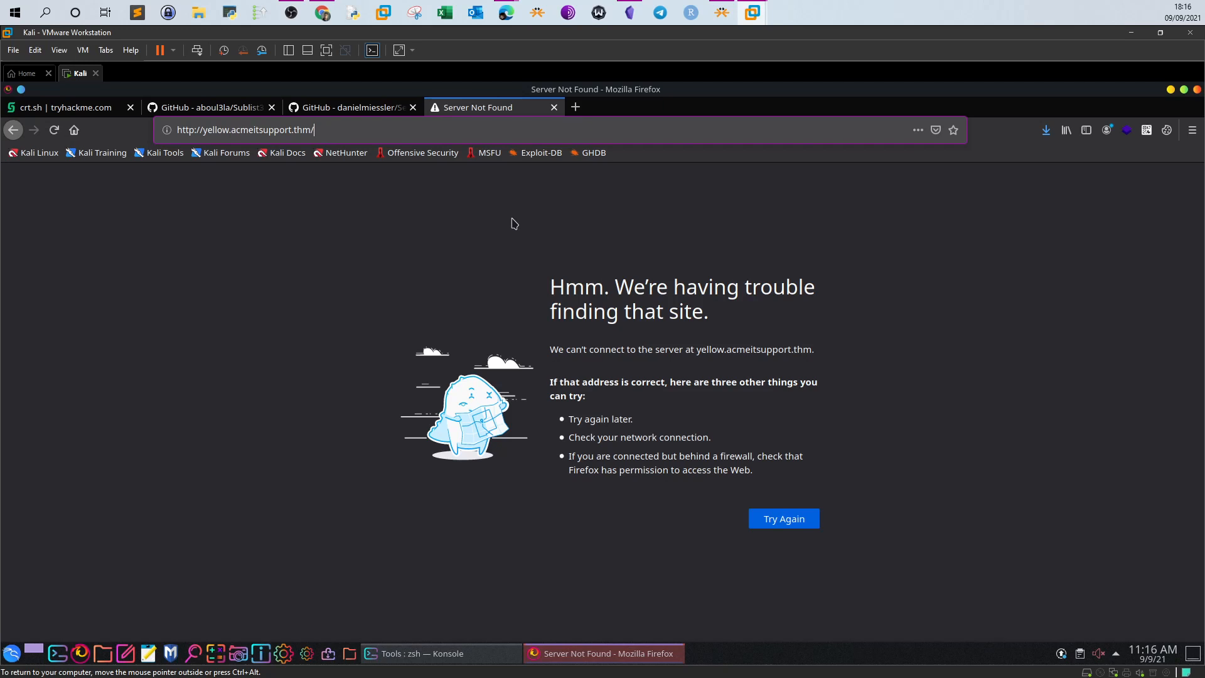
{"action": "mouse_move", "coordinate": [506, 393]}
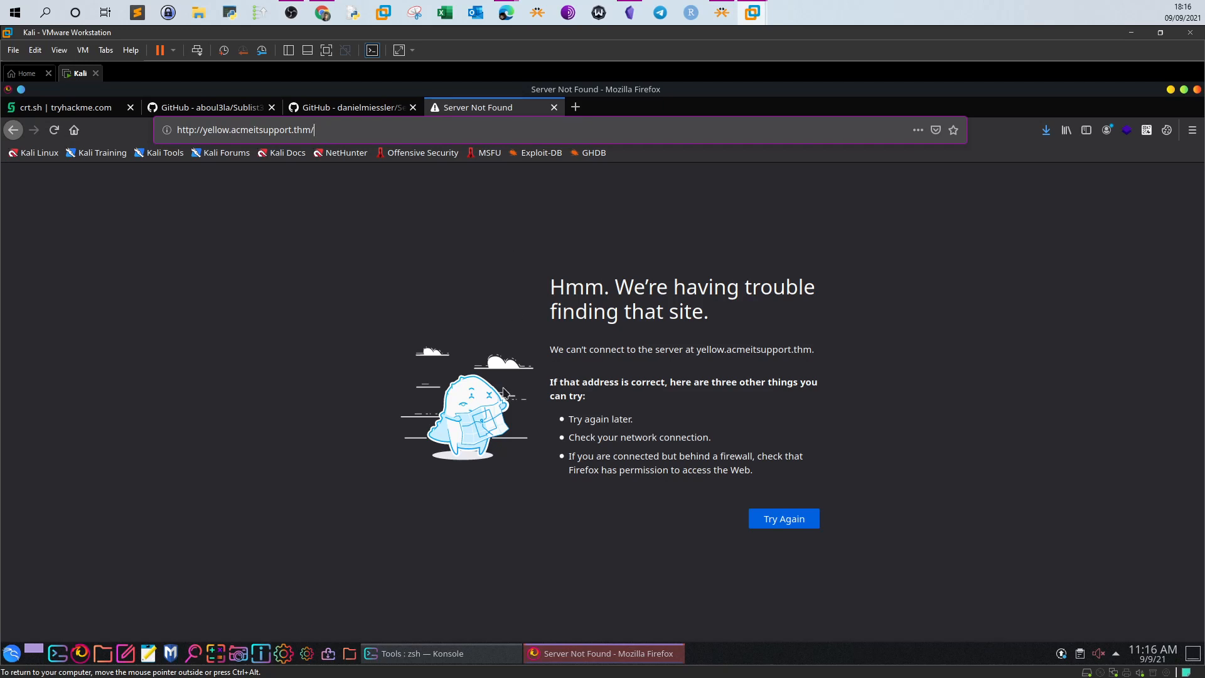
{"action": "left_click", "coordinate": [420, 653]}
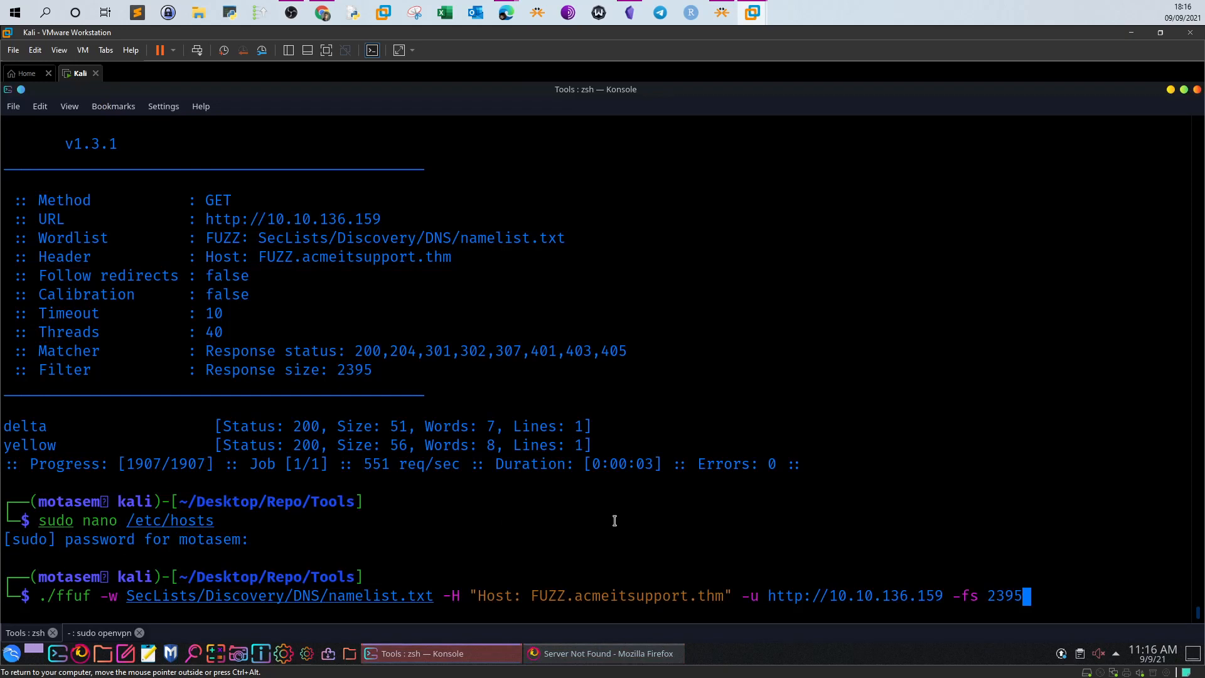
{"action": "mouse_move", "coordinate": [538, 346]}
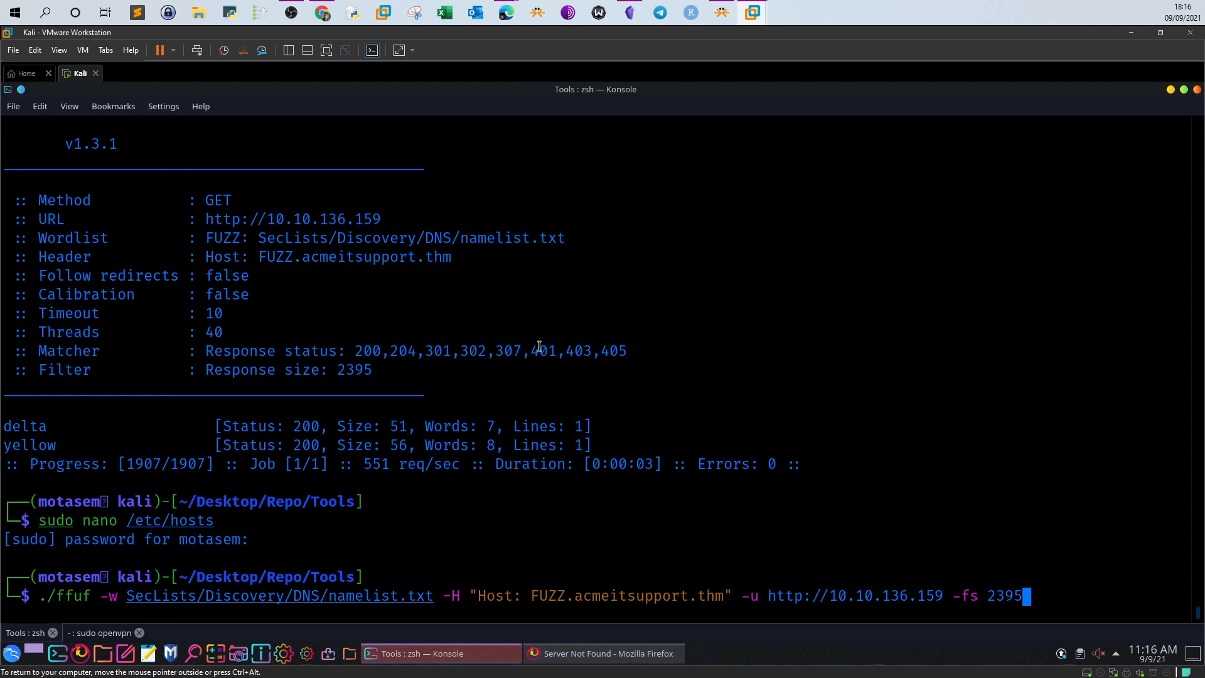
{"action": "mouse_move", "coordinate": [238, 575]}
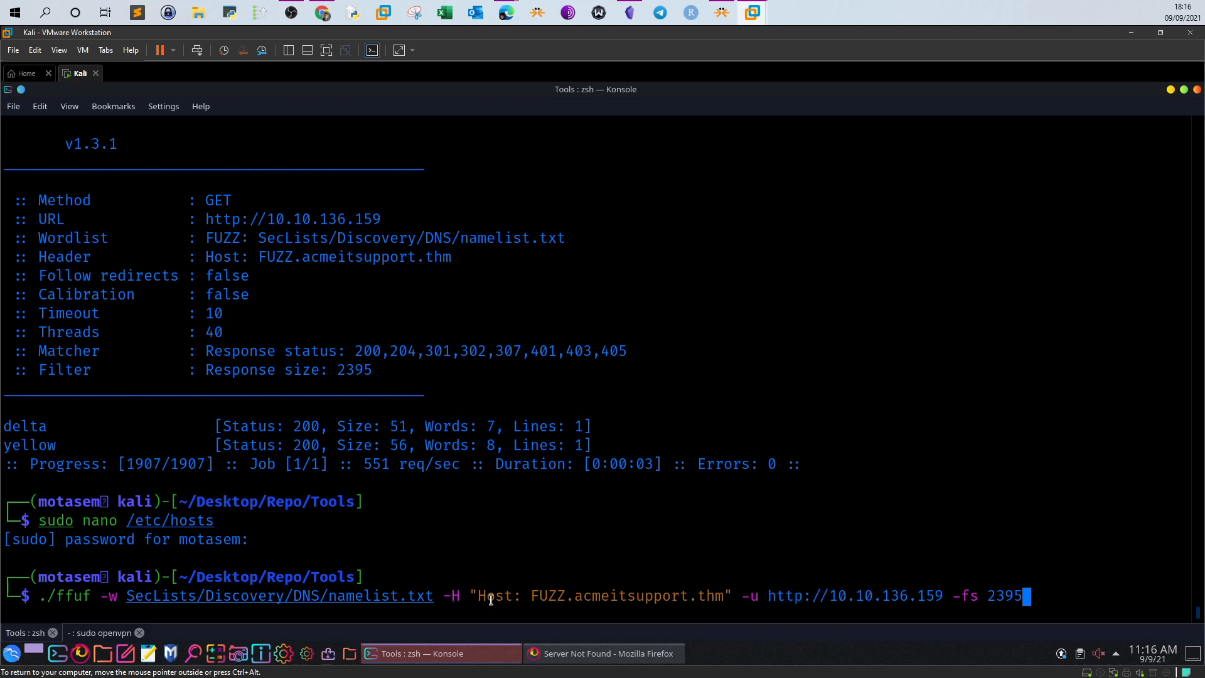
{"action": "mouse_move", "coordinate": [822, 500]}
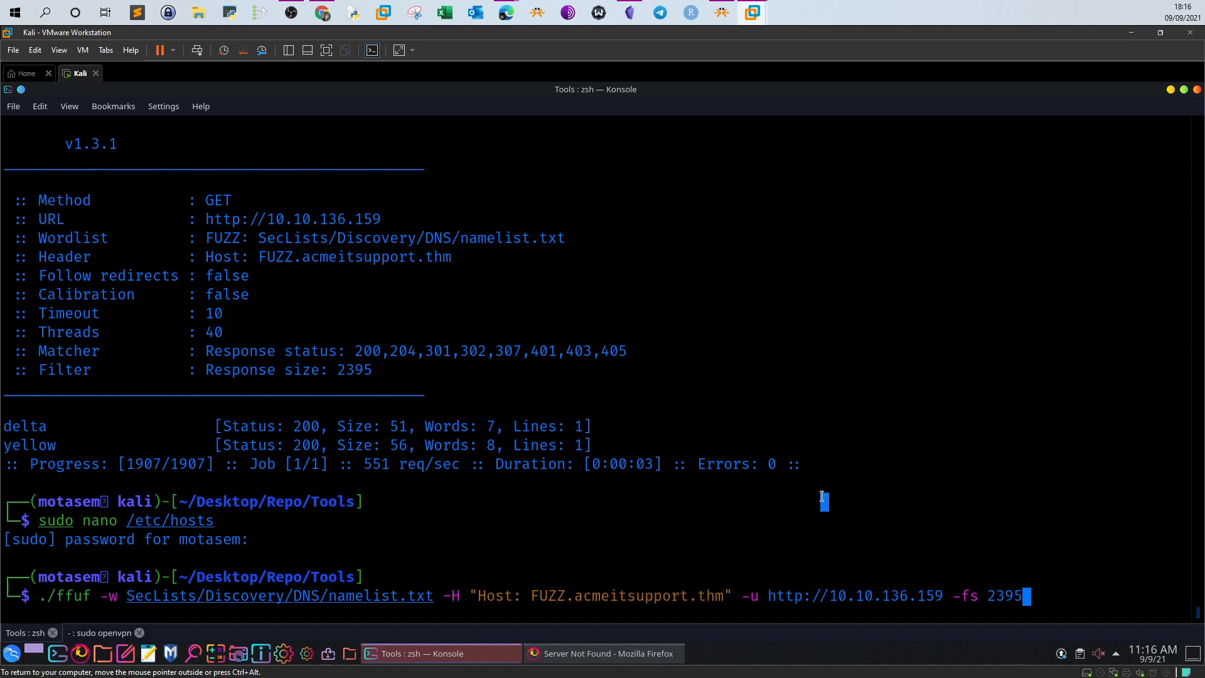
{"action": "type", "text": "ls"}
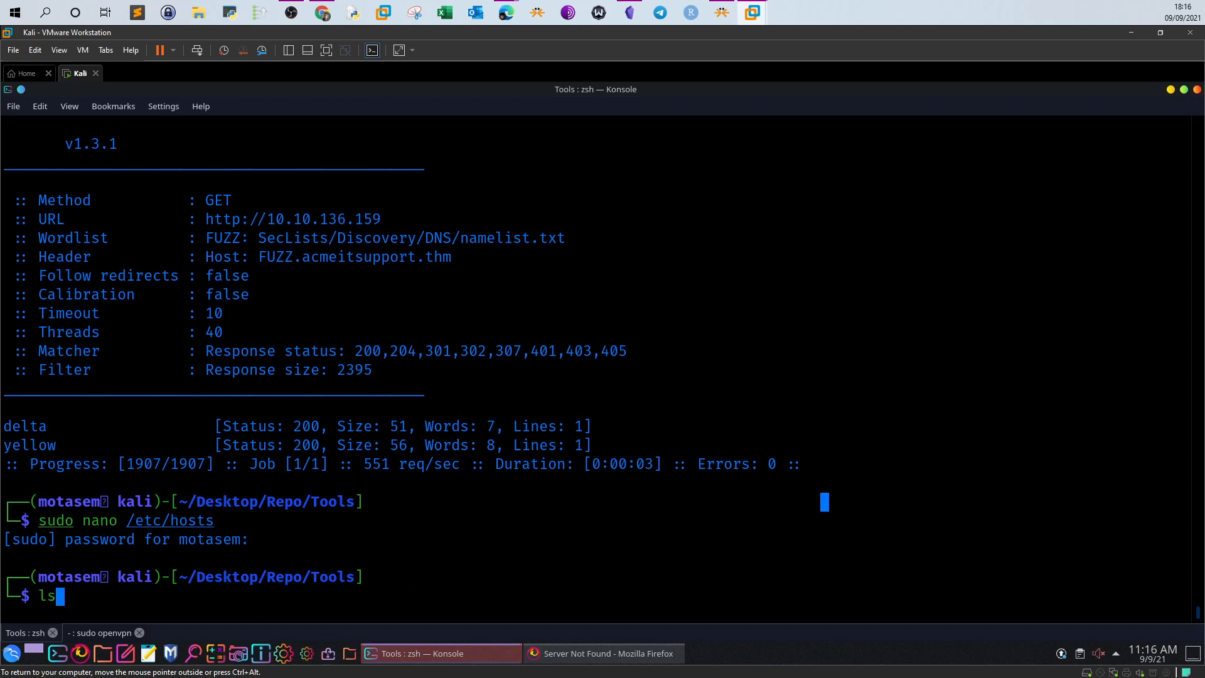
{"action": "mouse_move", "coordinate": [61, 298]}
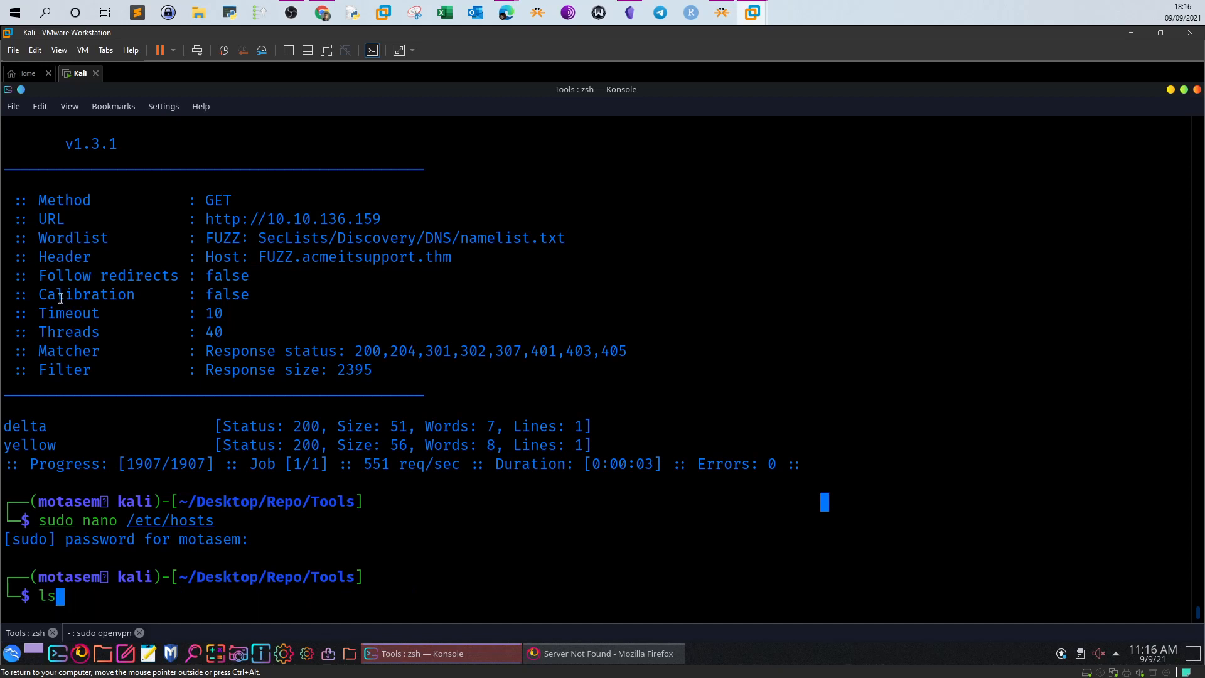